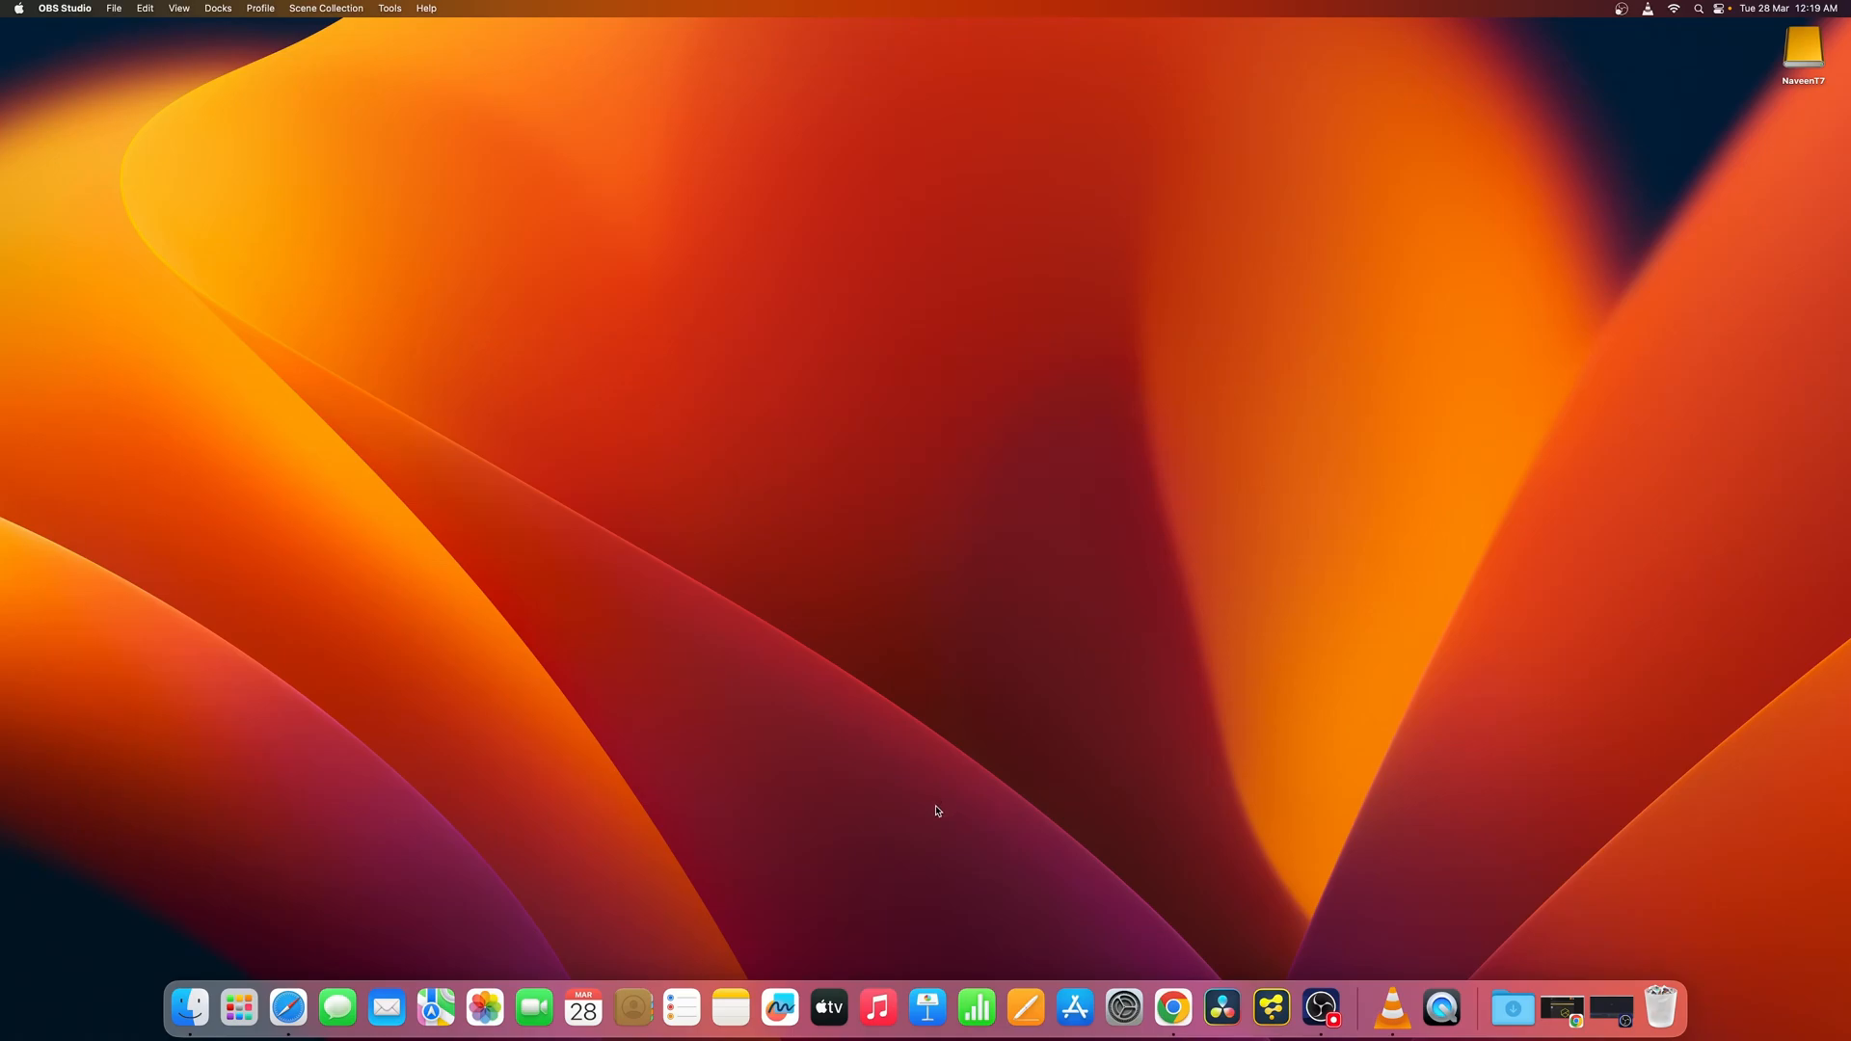
{"action": "mouse_move", "coordinate": [926, 822]}
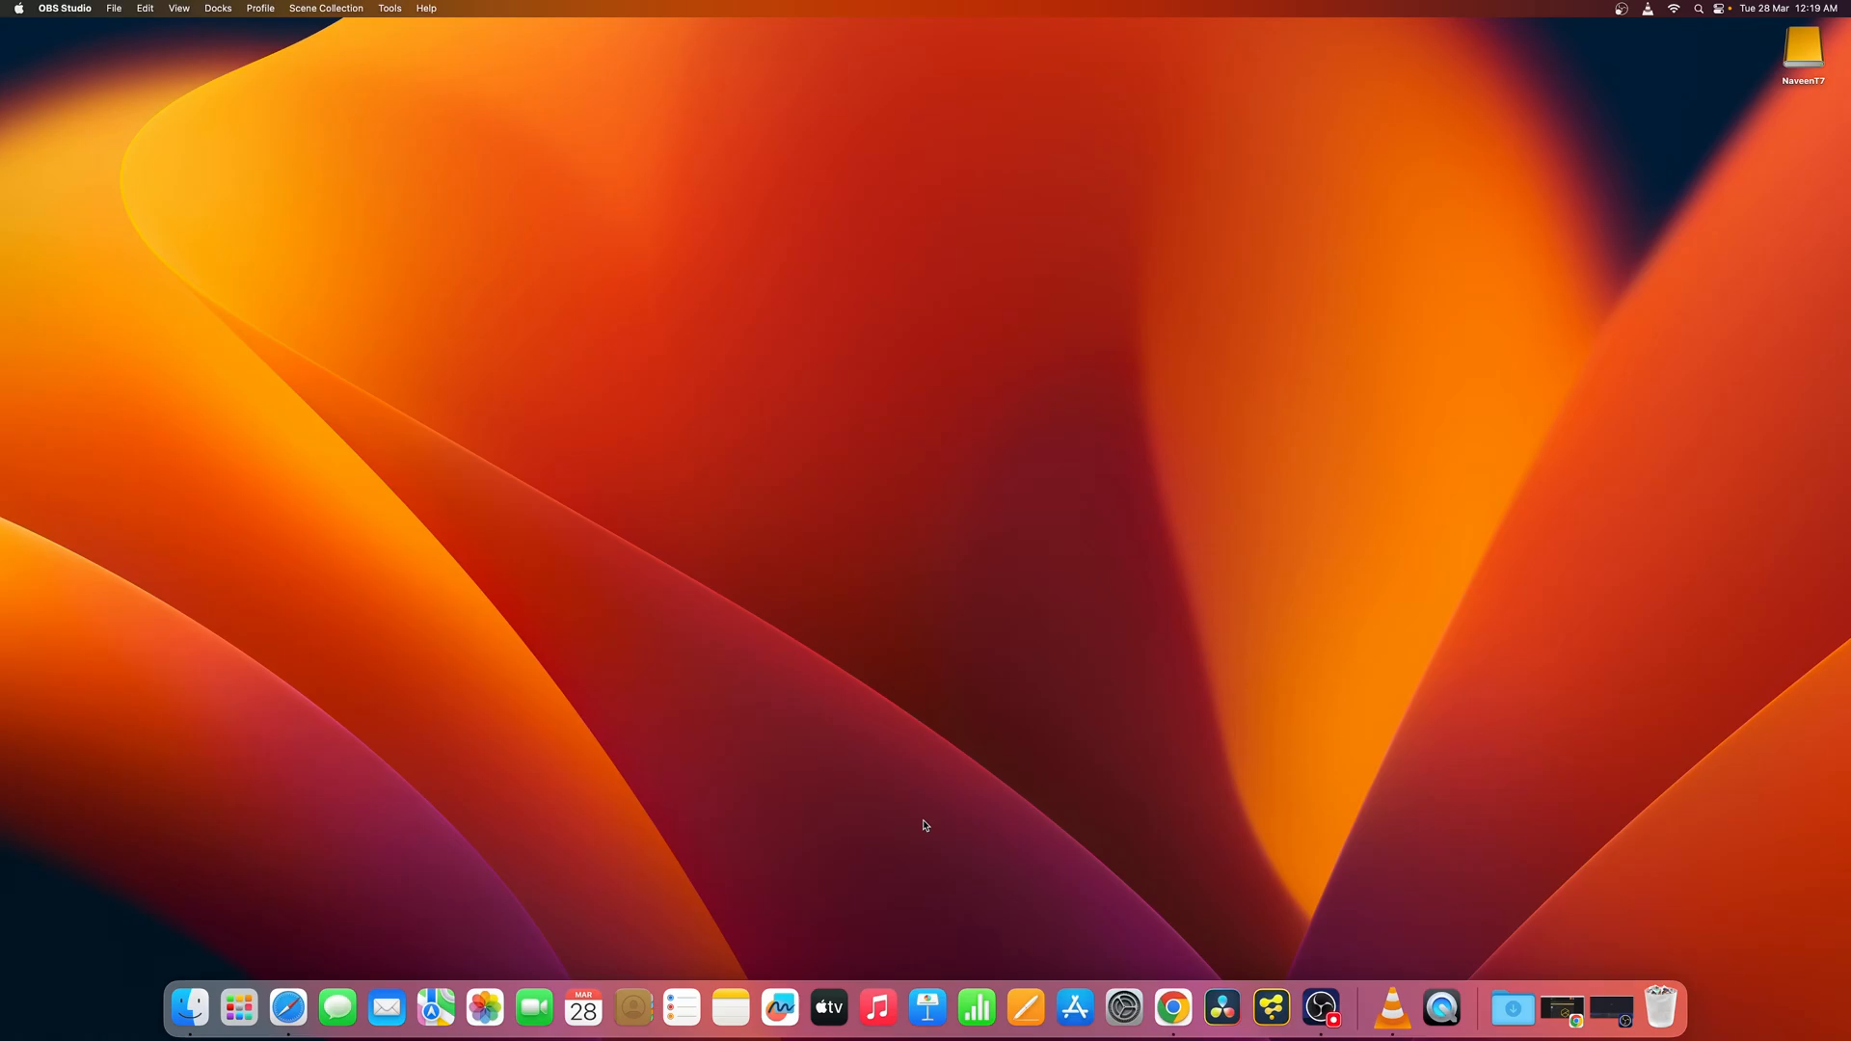
{"action": "mouse_move", "coordinate": [1220, 1007]}
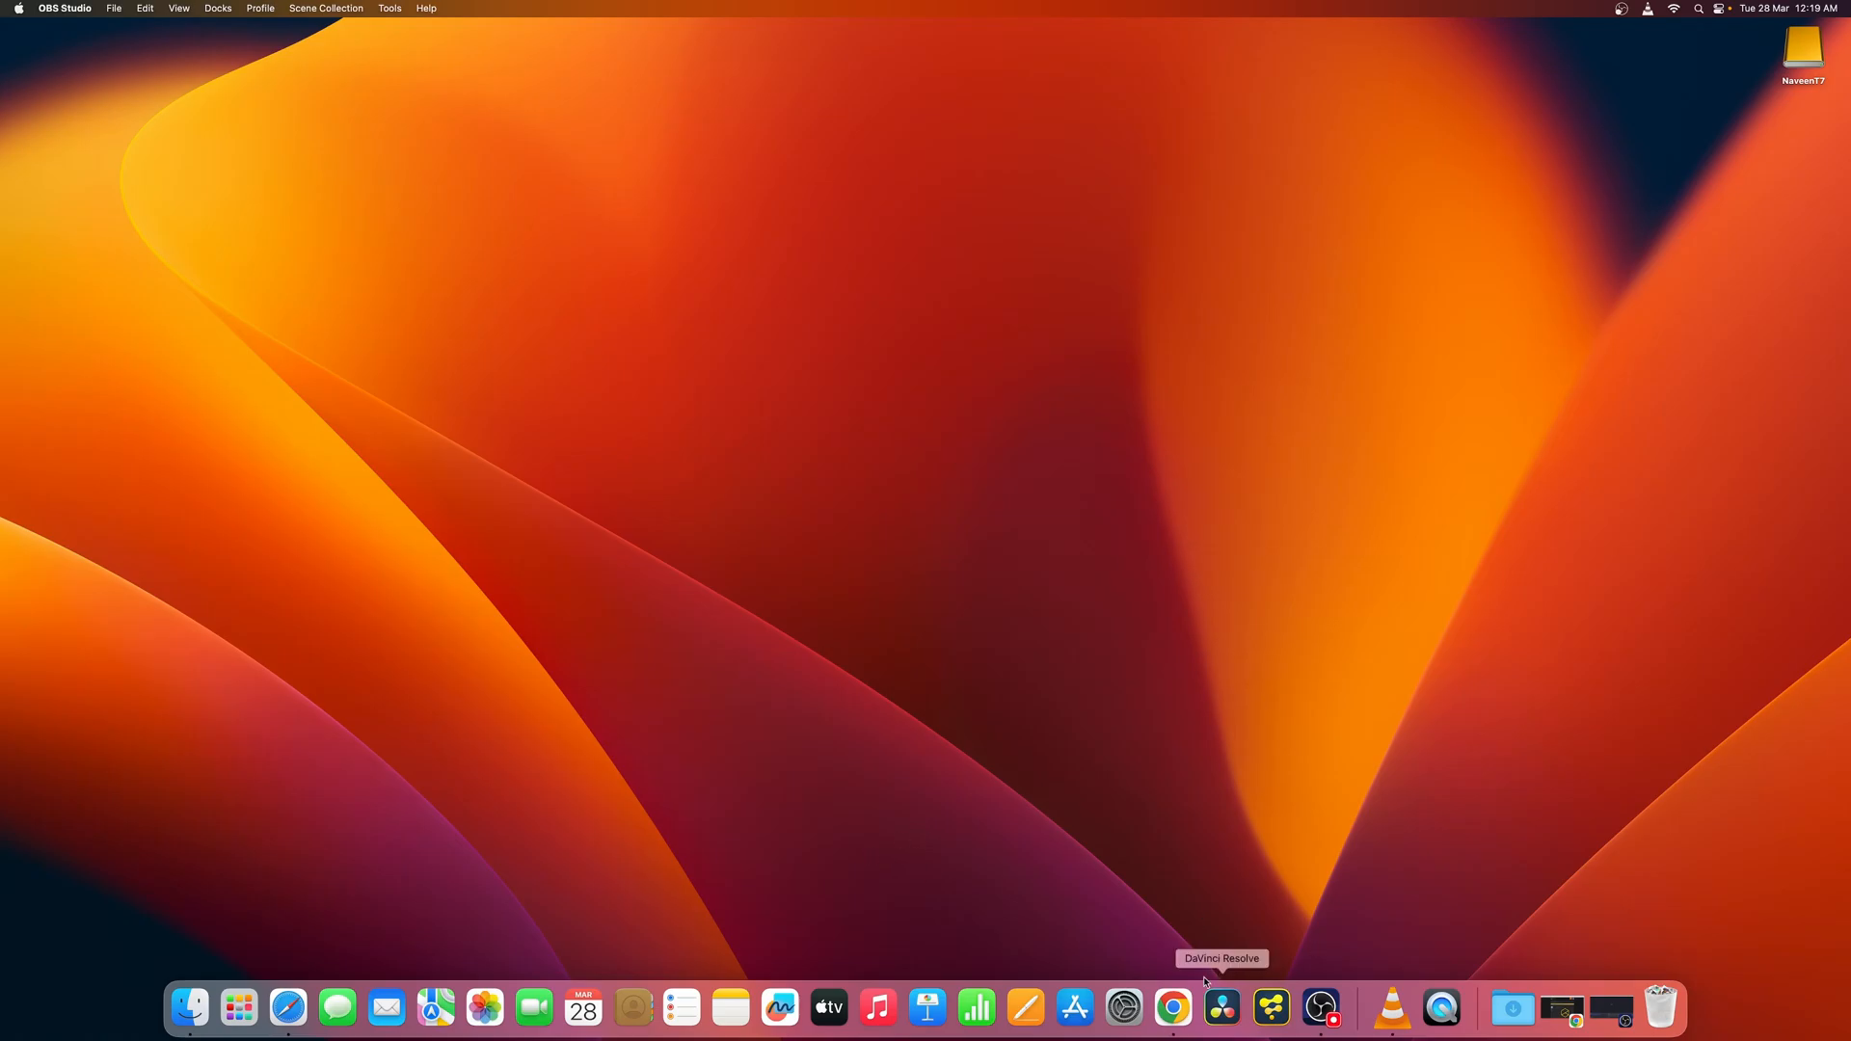
- Bring Chrome forward on the 'We Suck Less – Home' tab and scroll to Projects and Development
{"action": "left_click", "coordinate": [1172, 1007]}
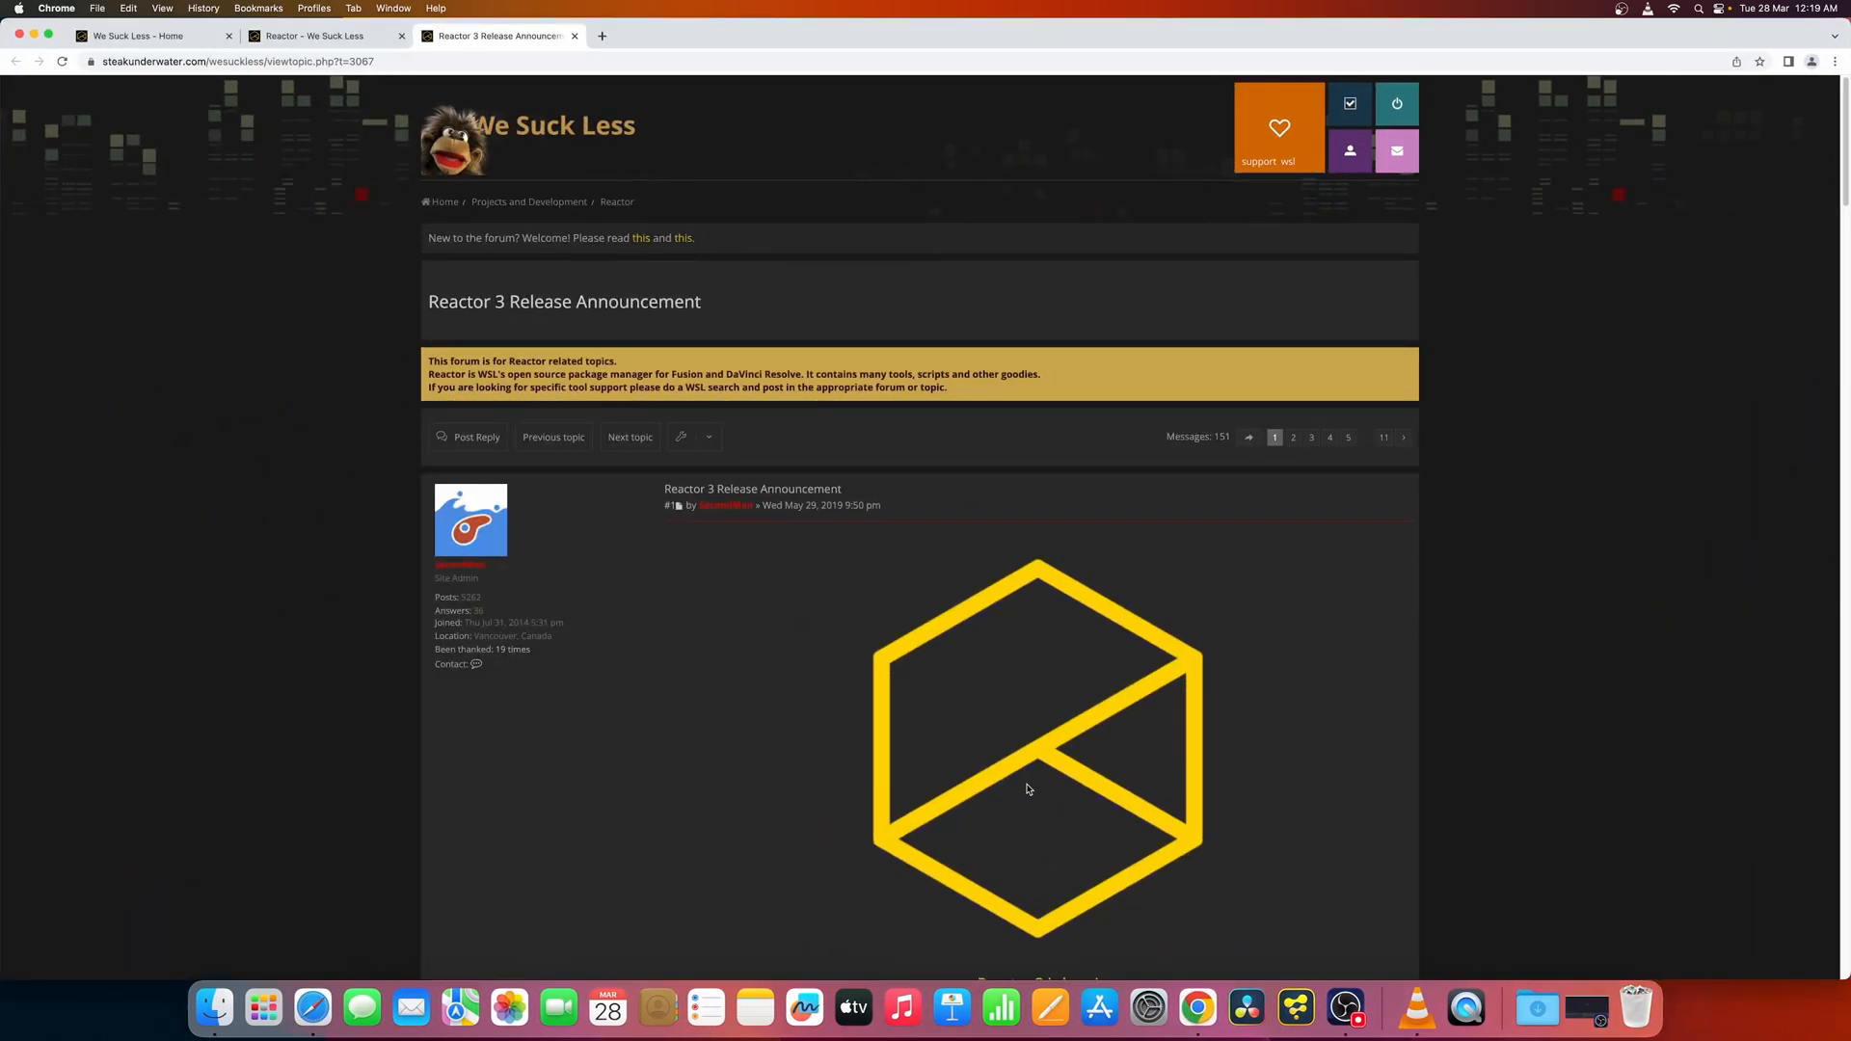
{"action": "left_click", "coordinate": [151, 35]}
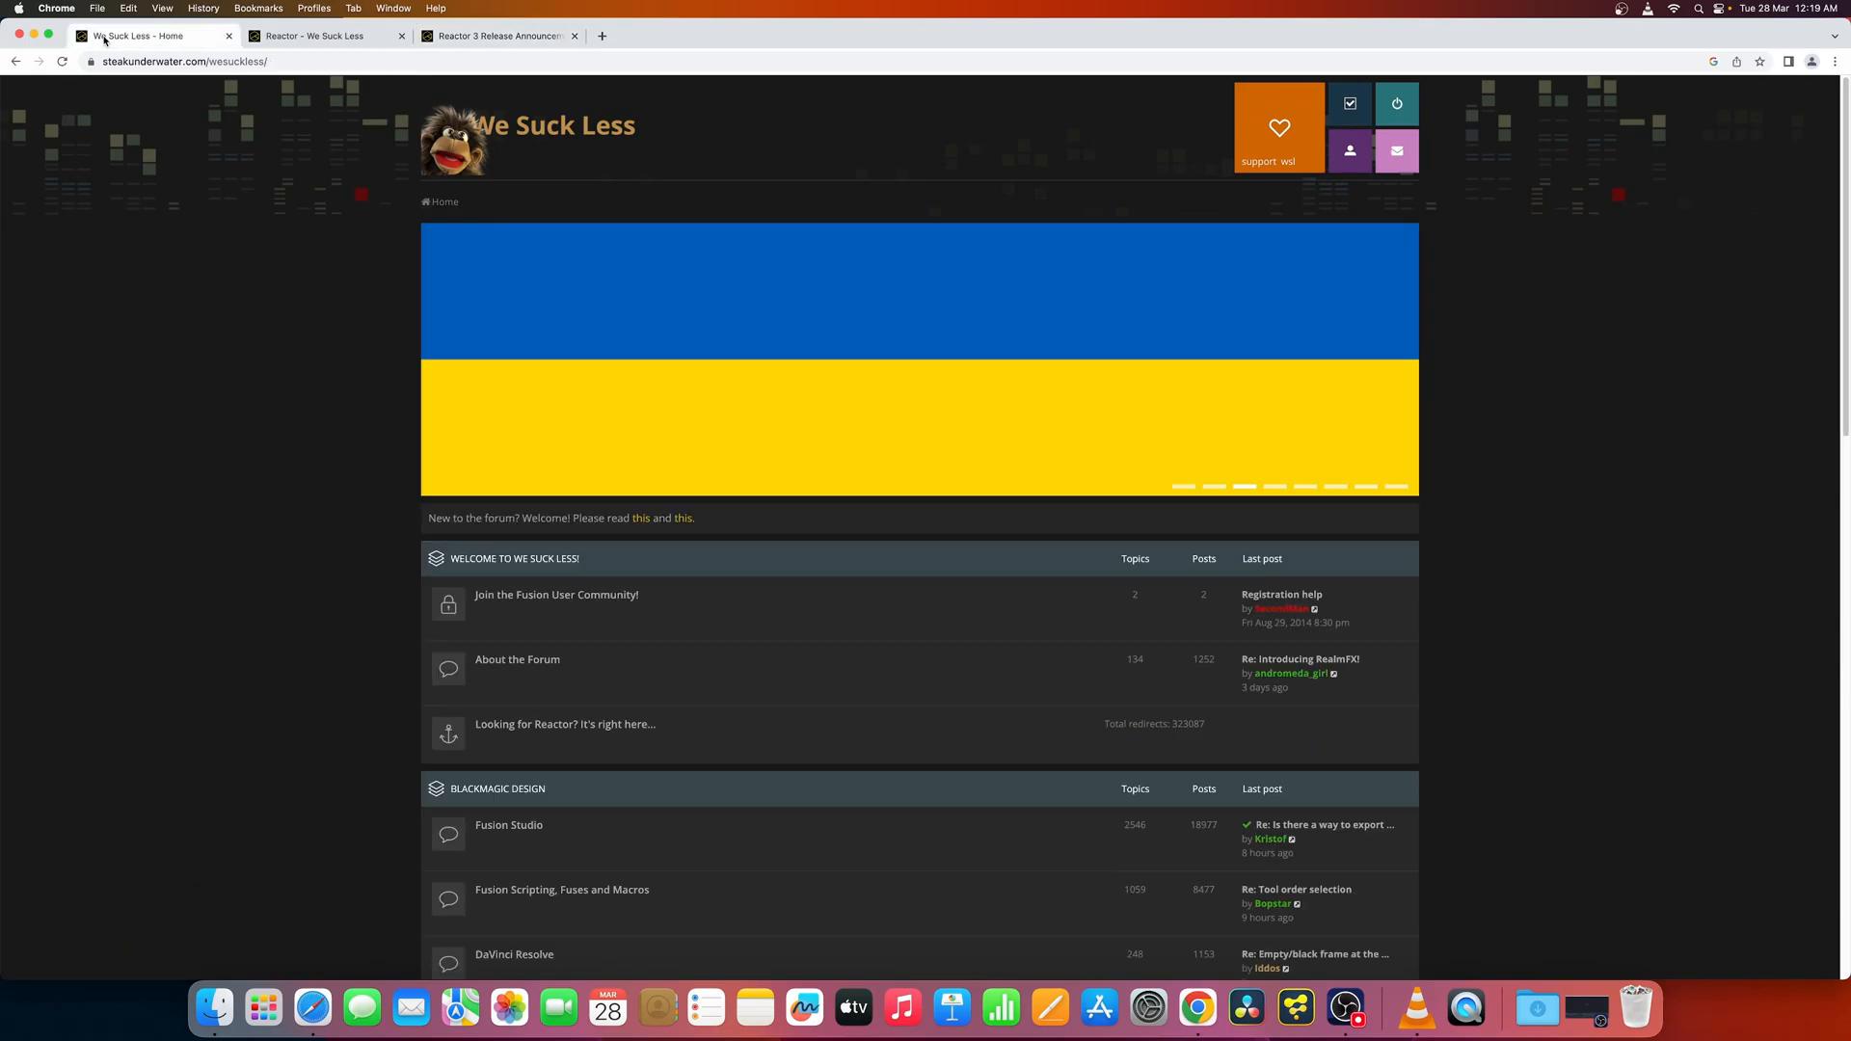
{"action": "mouse_move", "coordinate": [1247, 1008]}
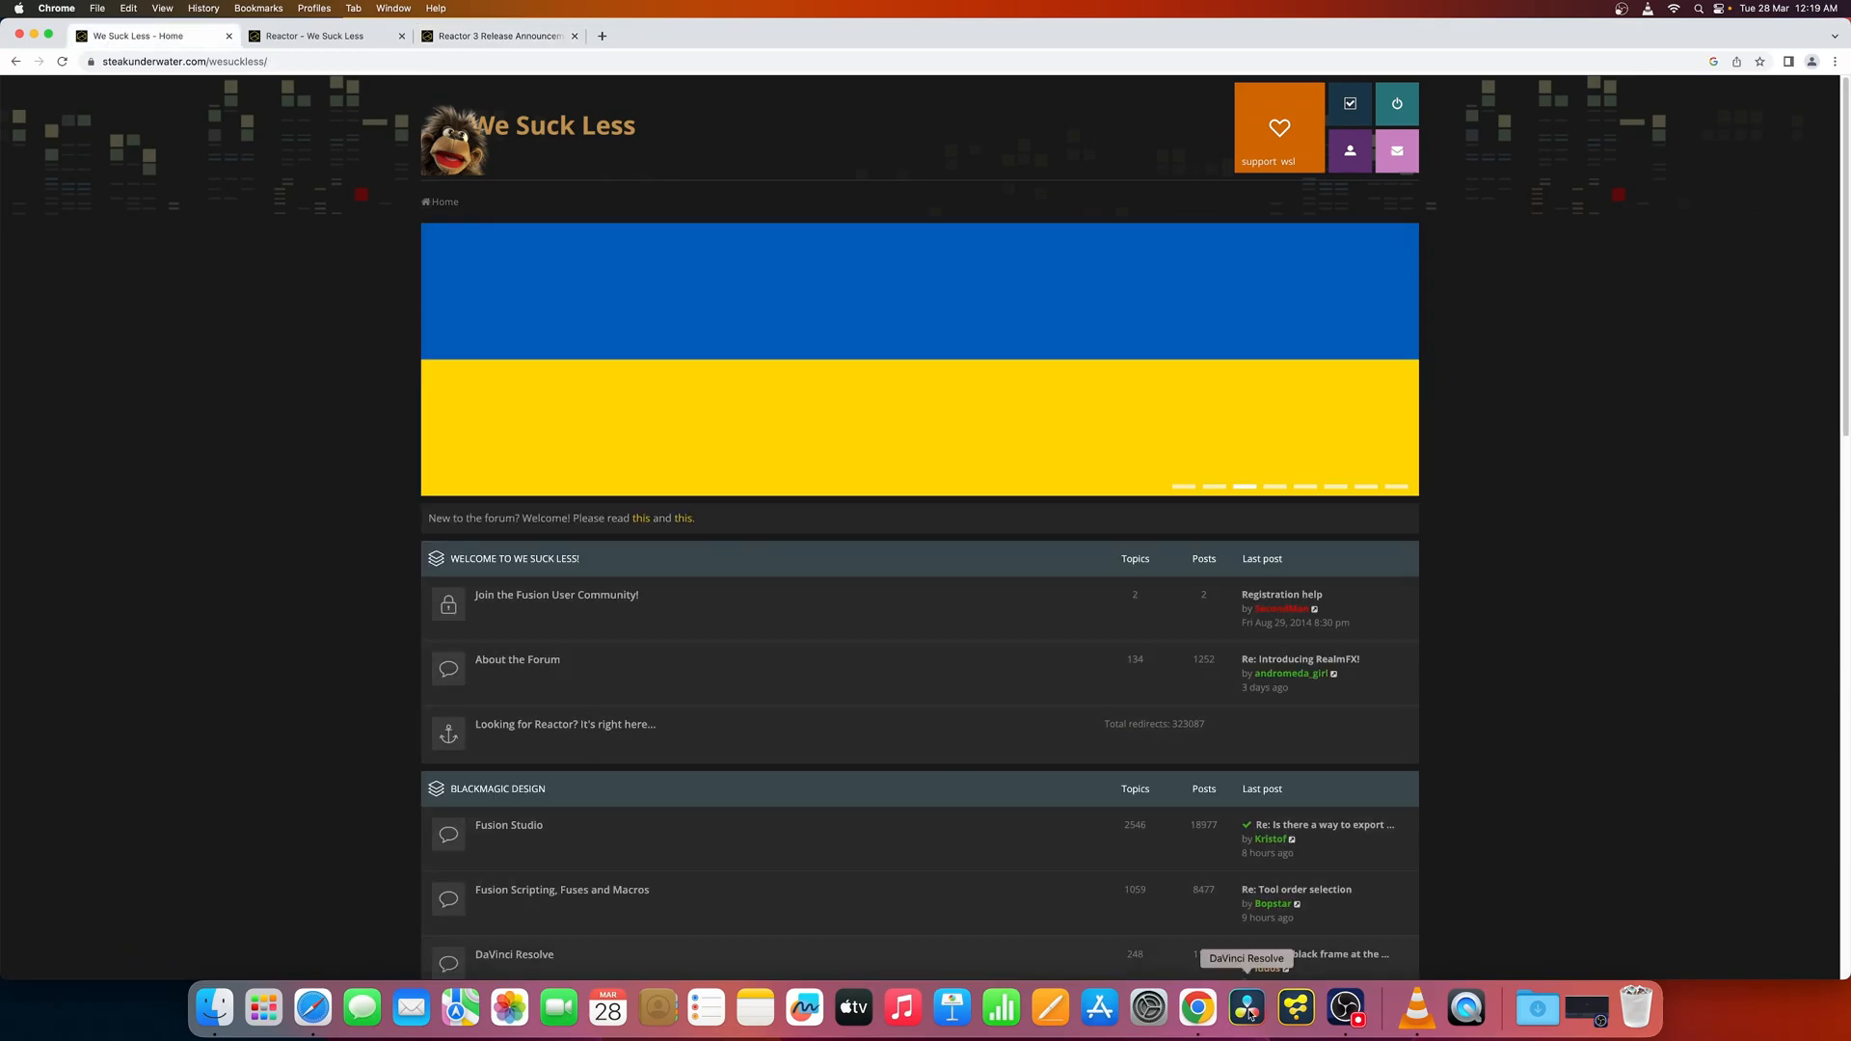
{"action": "mouse_move", "coordinate": [1255, 1022]}
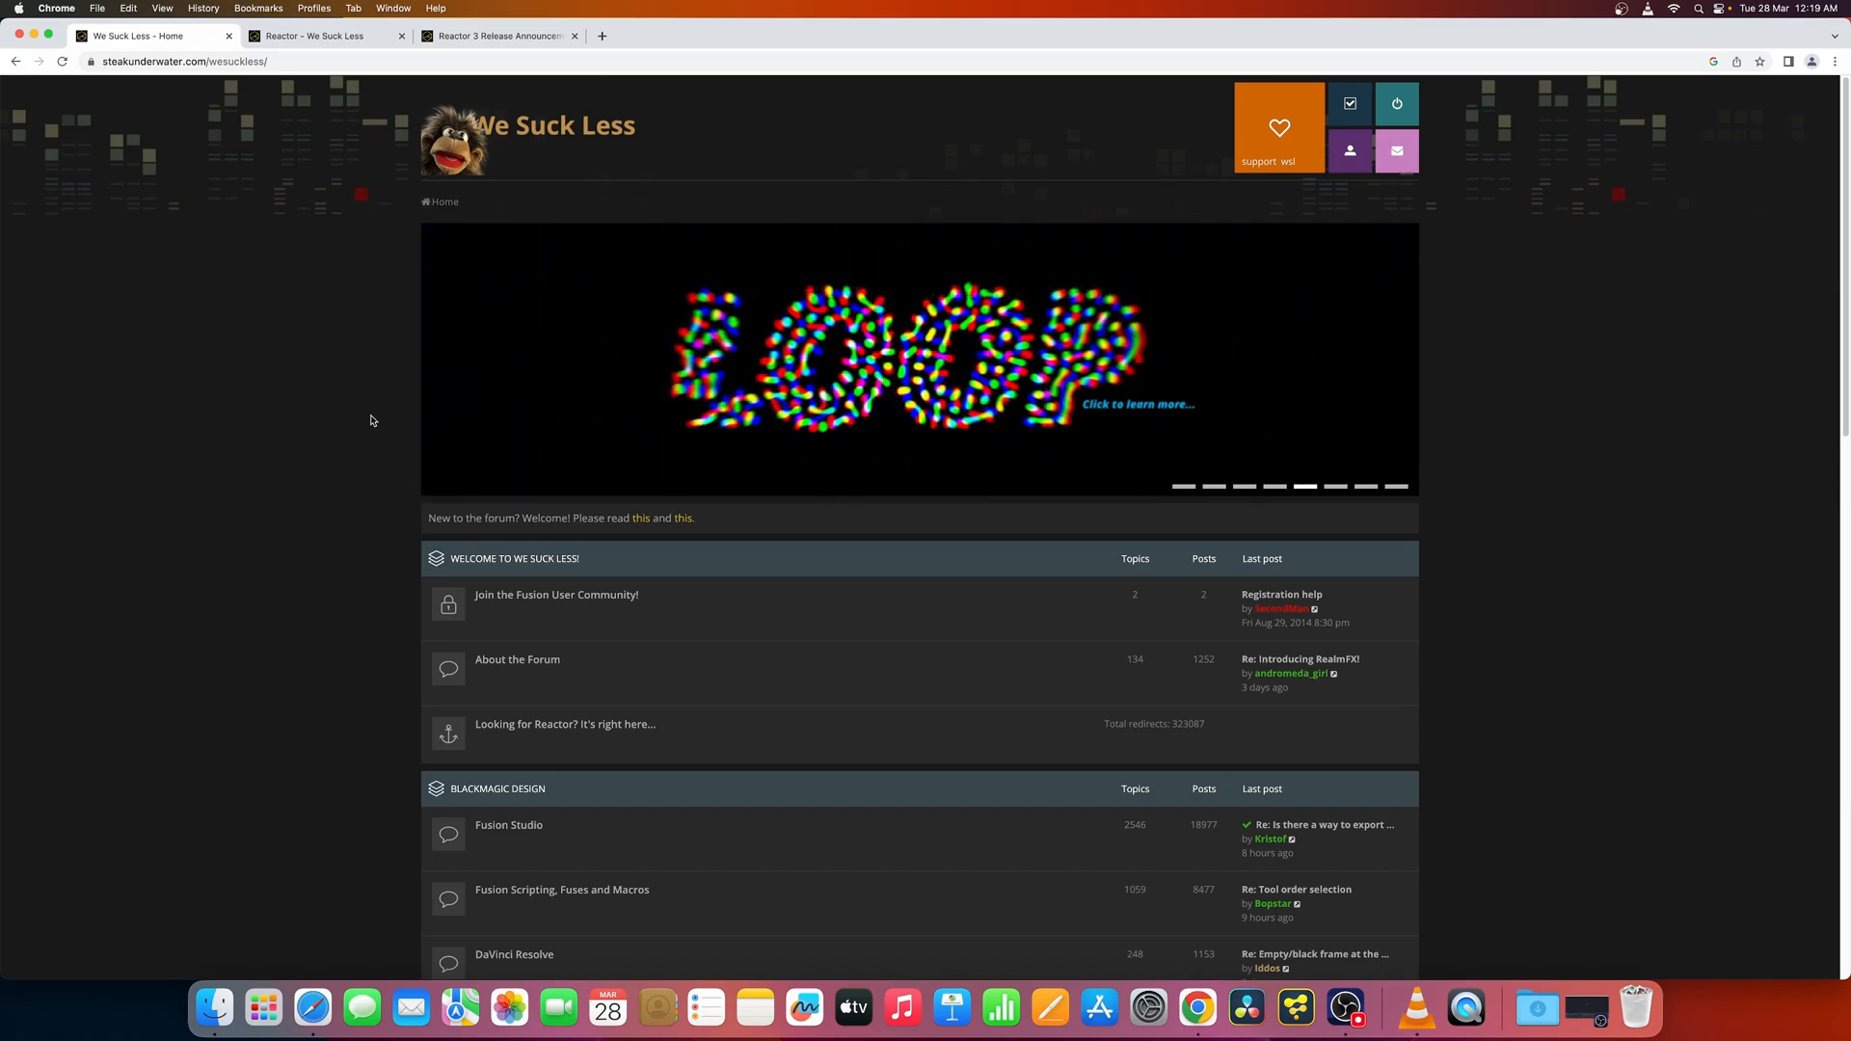
{"action": "mouse_move", "coordinate": [354, 473]}
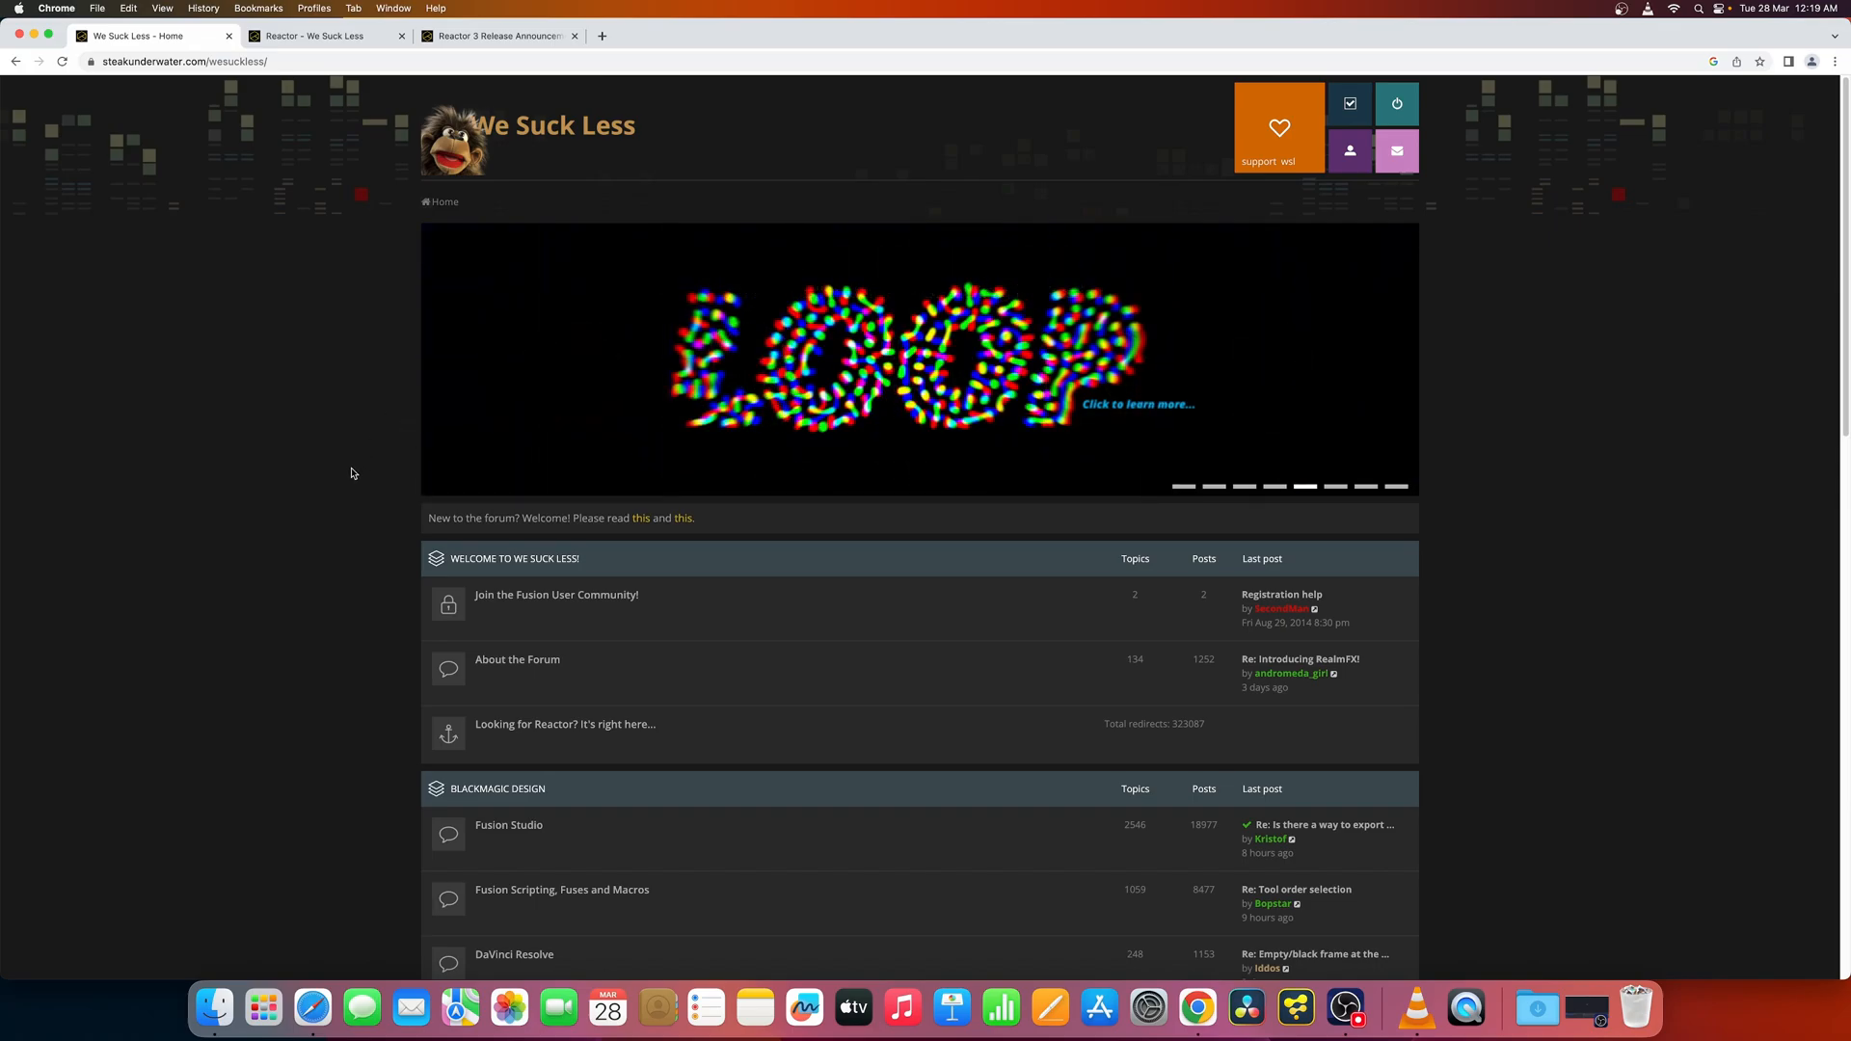
{"action": "scroll", "scroll_direction": "down", "scroll_amount": 3}
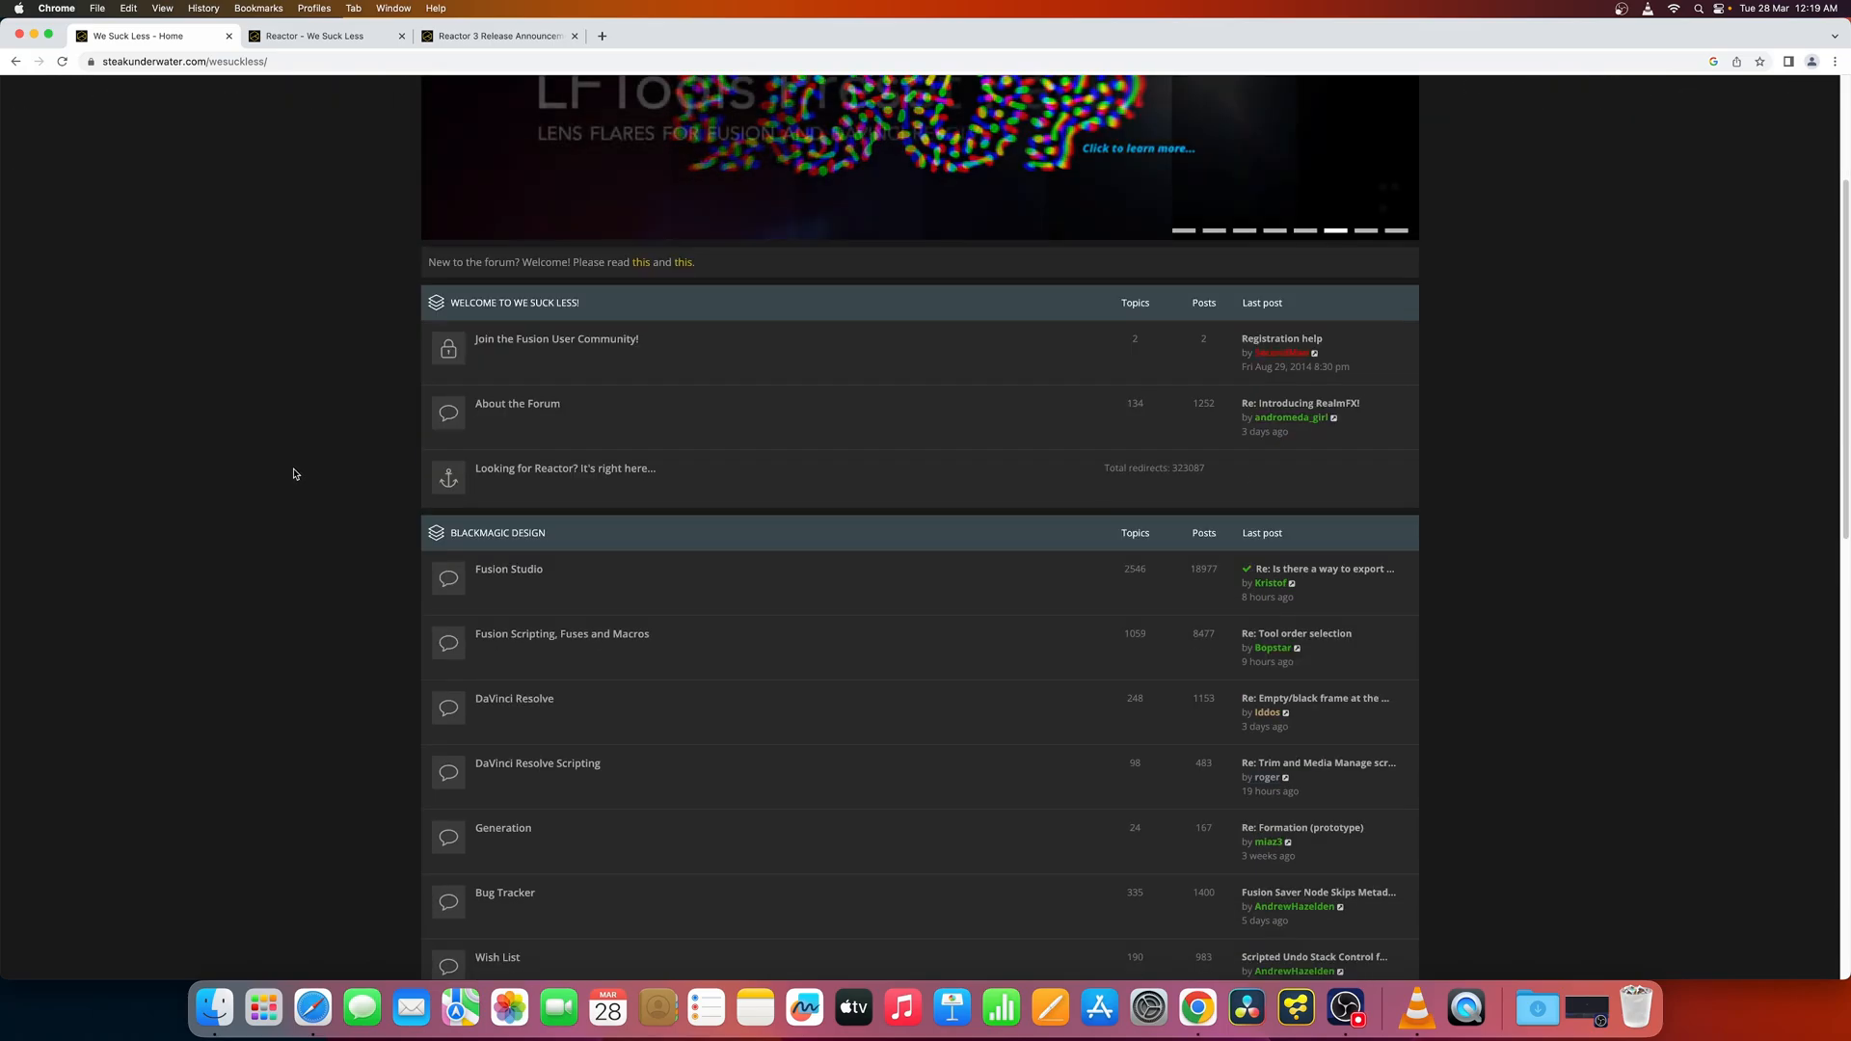
{"action": "scroll", "scroll_direction": "down", "scroll_amount": 3}
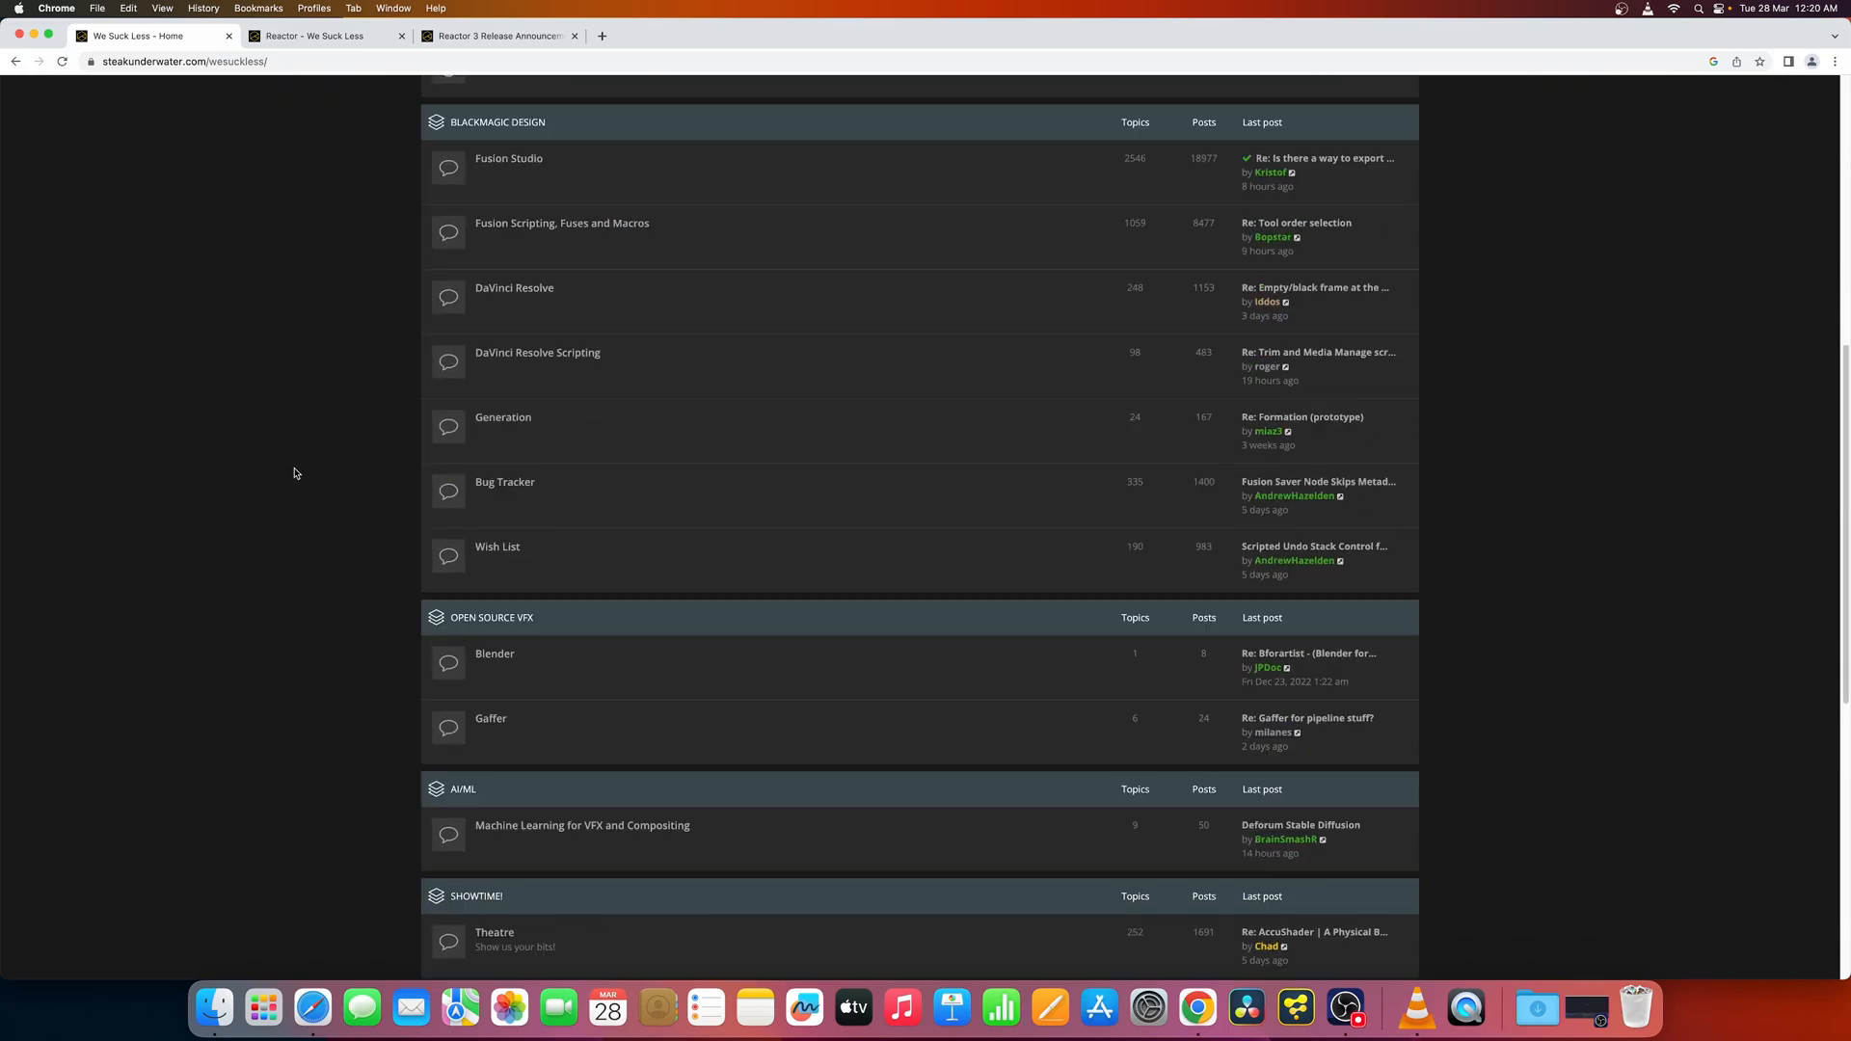
{"action": "scroll", "scroll_direction": "down", "scroll_amount": 3}
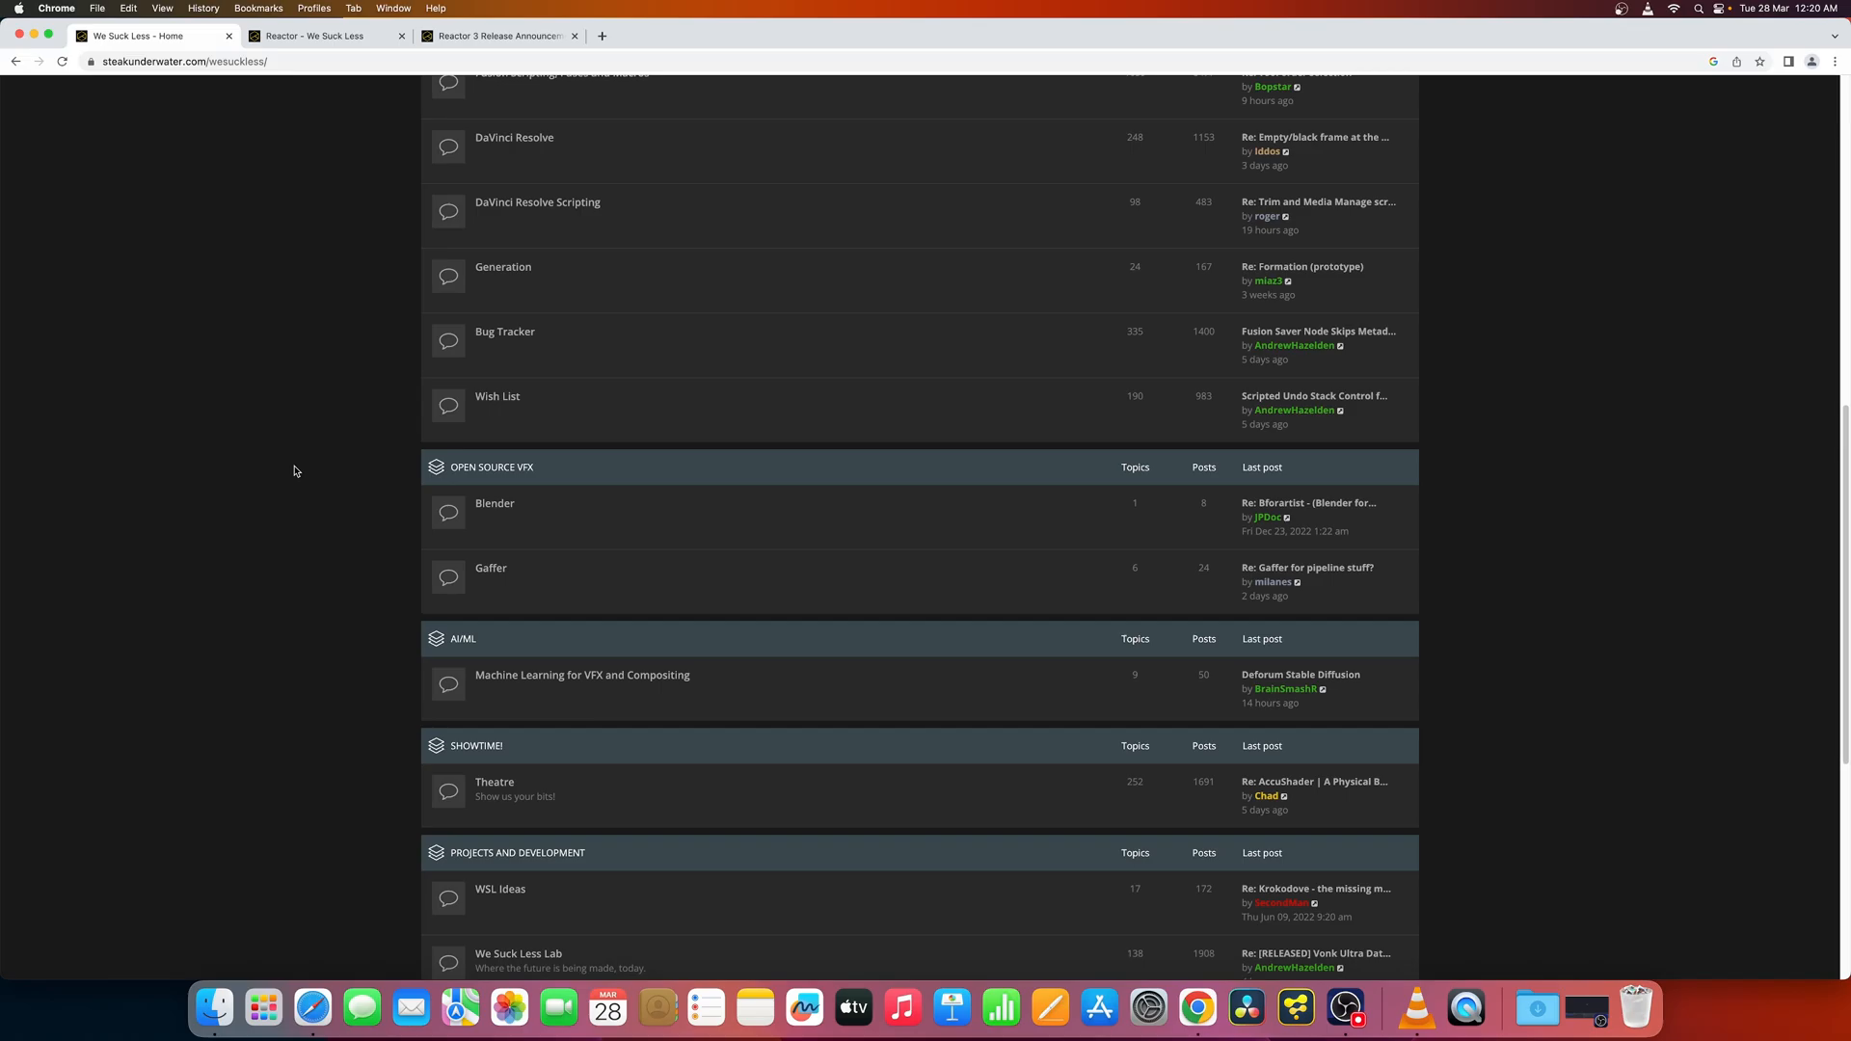
{"action": "scroll", "scroll_direction": "down", "scroll_amount": 3}
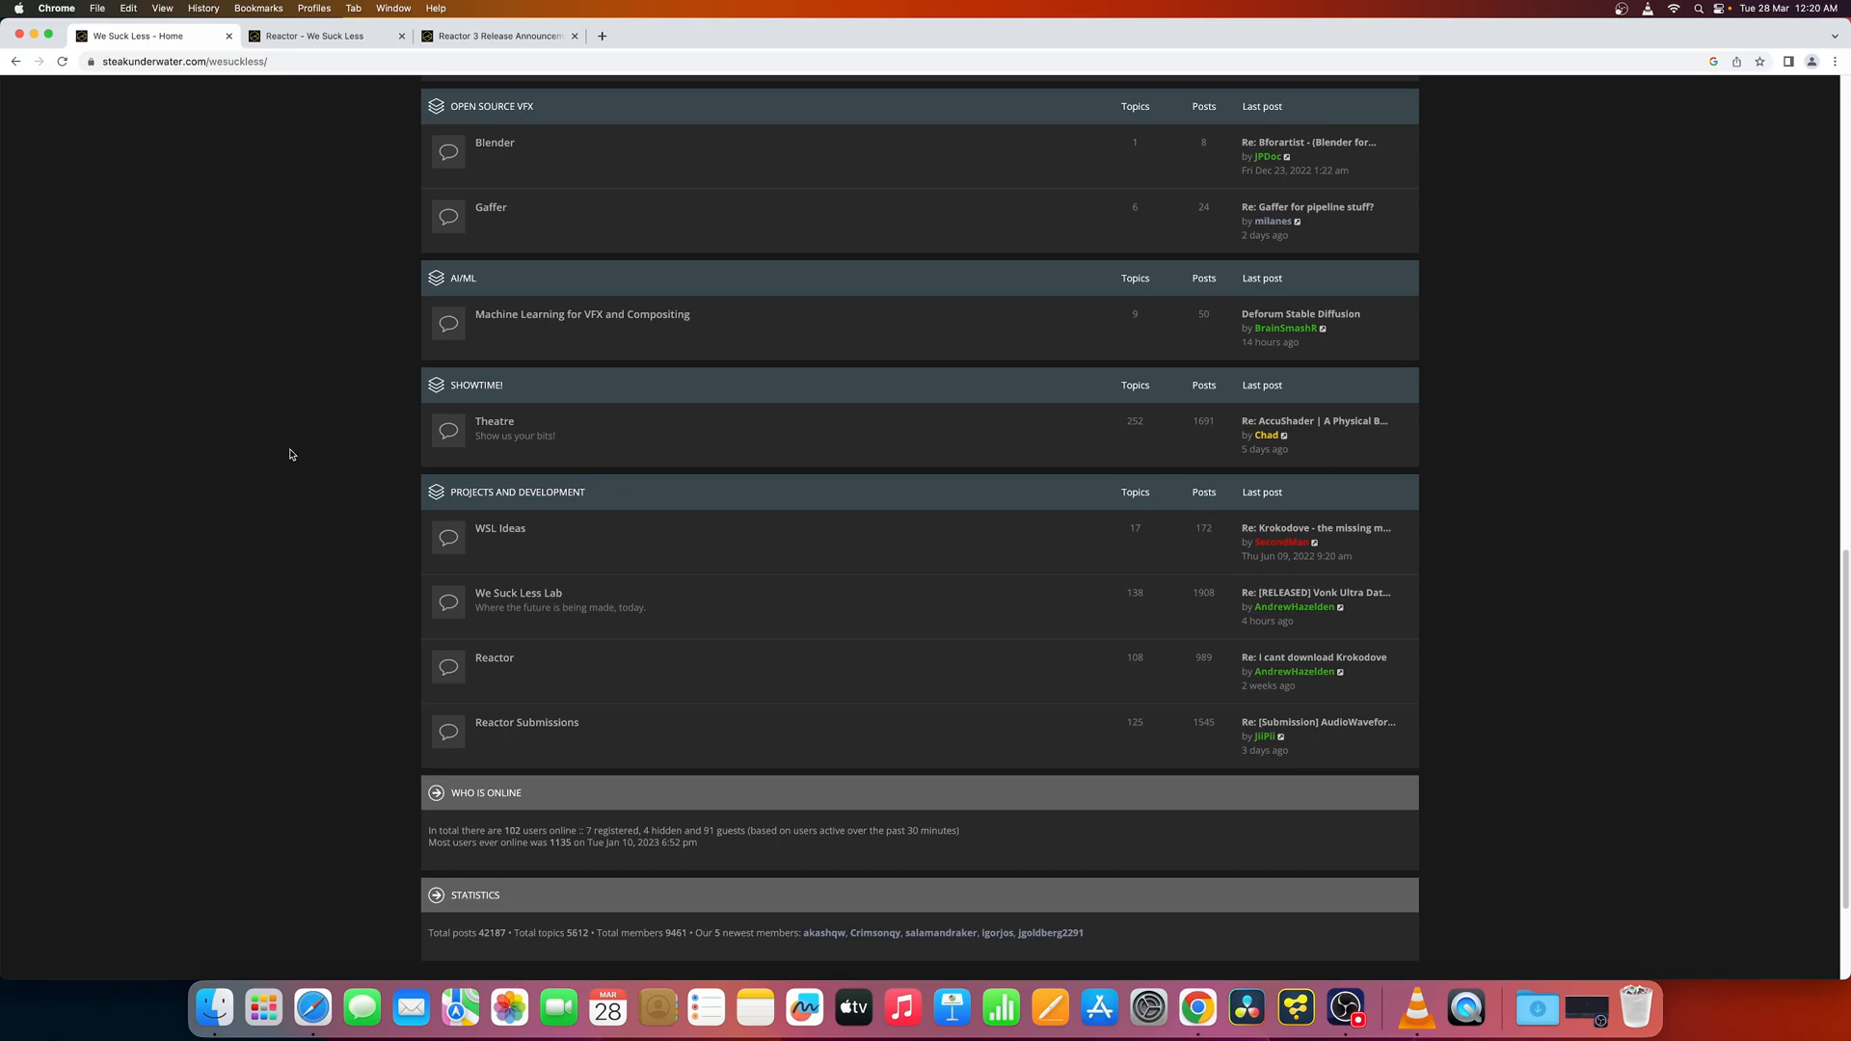
{"action": "mouse_move", "coordinate": [469, 416]}
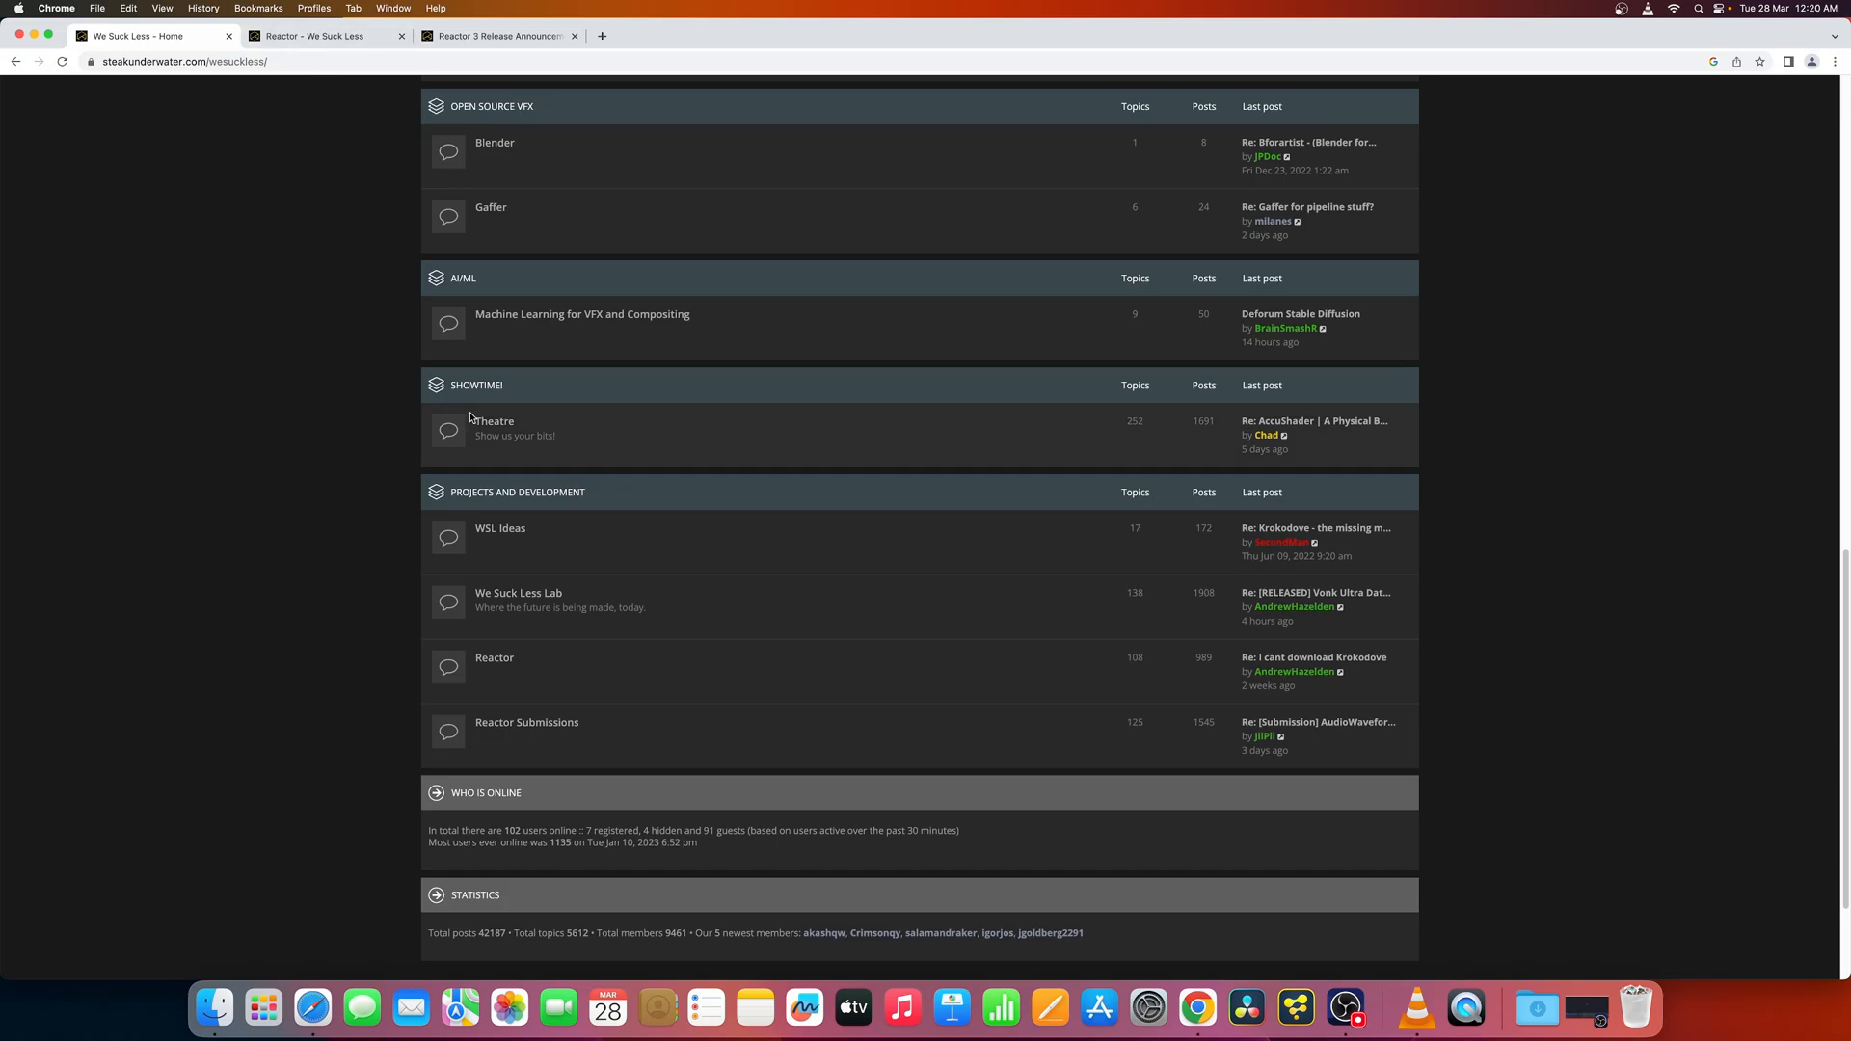
{"action": "scroll", "scroll_direction": "up", "scroll_amount": 3}
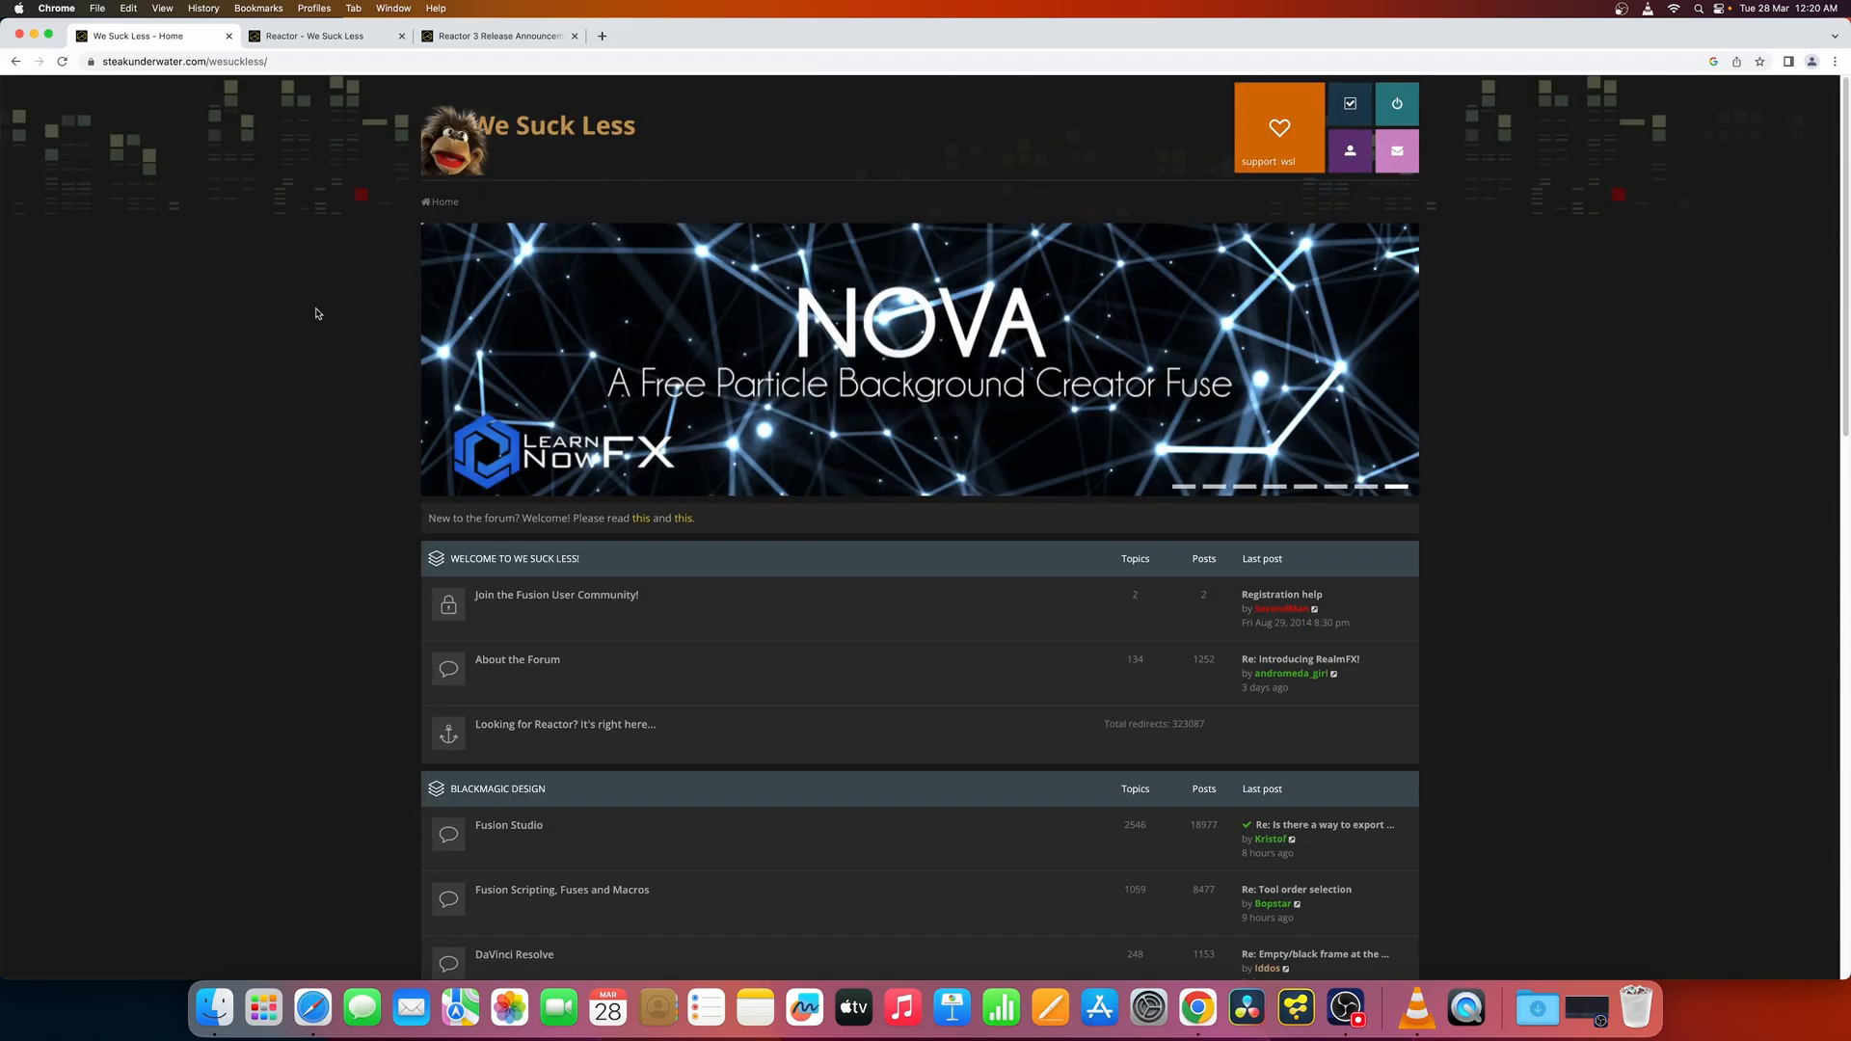
{"action": "scroll", "scroll_direction": "down", "scroll_amount": 3}
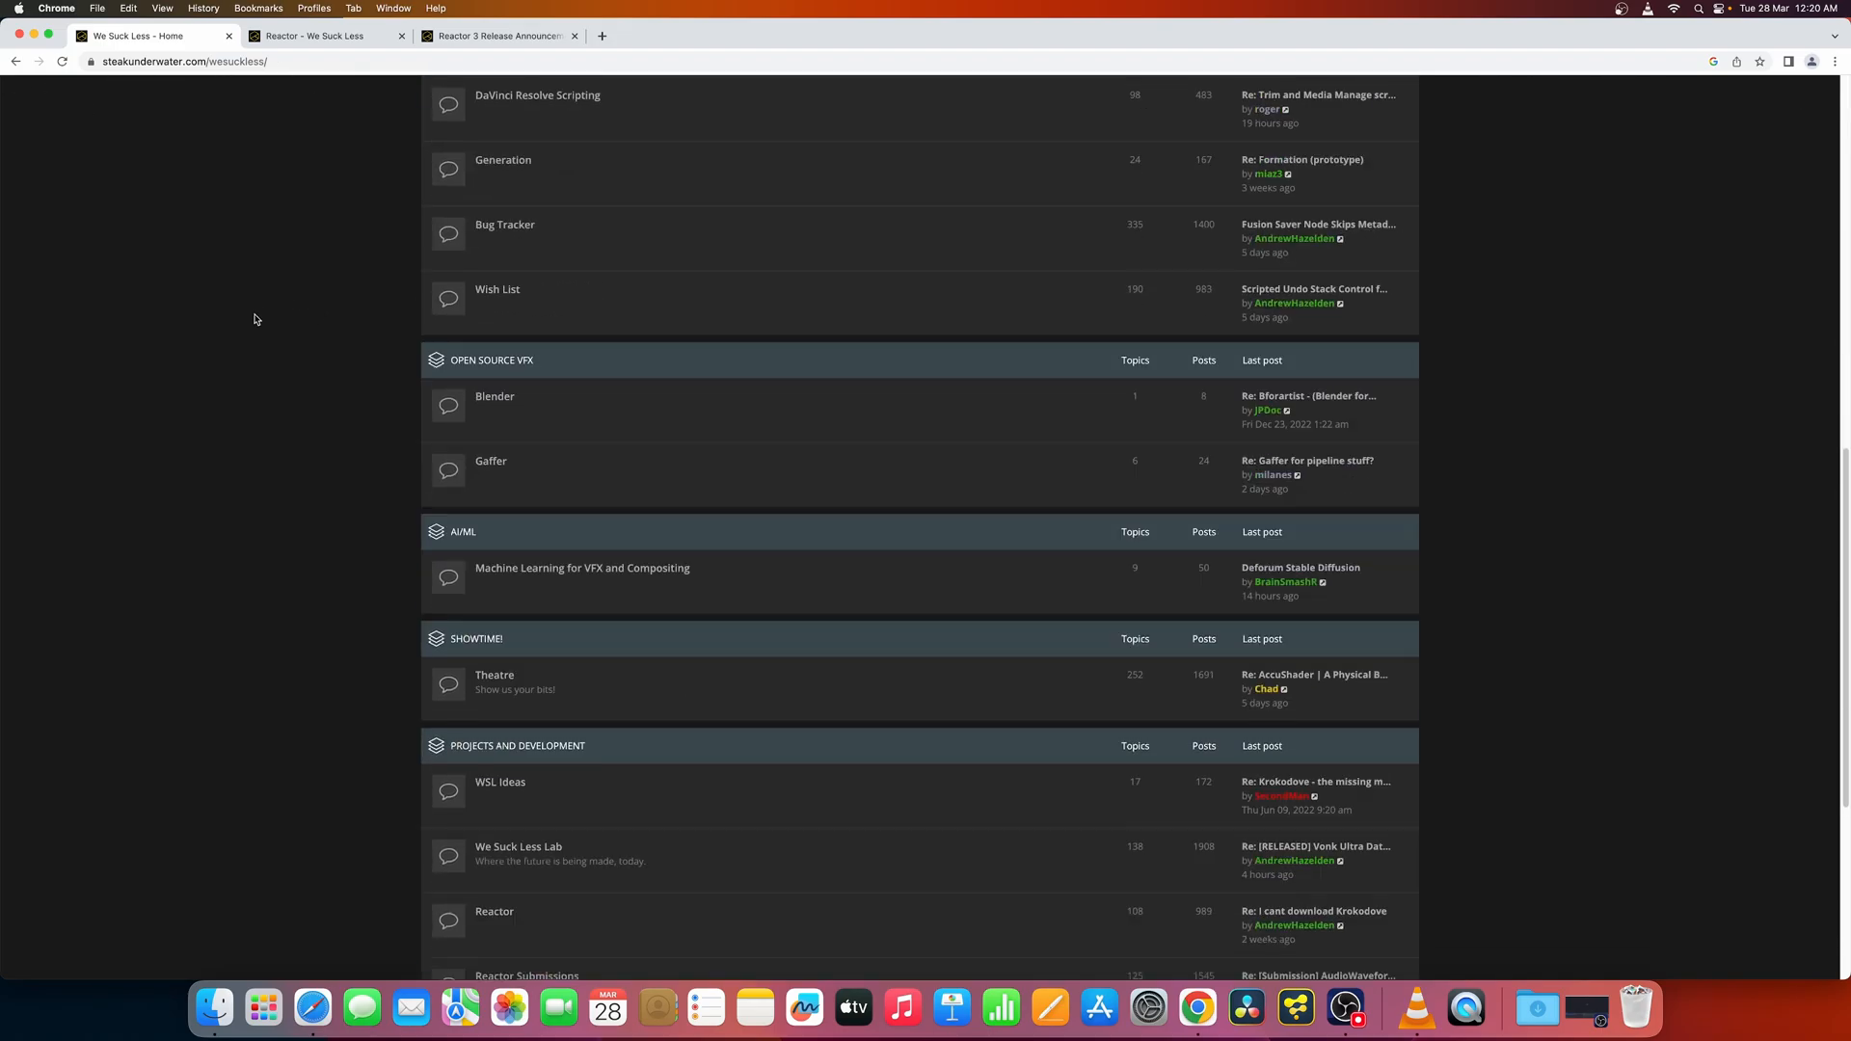
{"action": "scroll", "scroll_direction": "down", "scroll_amount": 3}
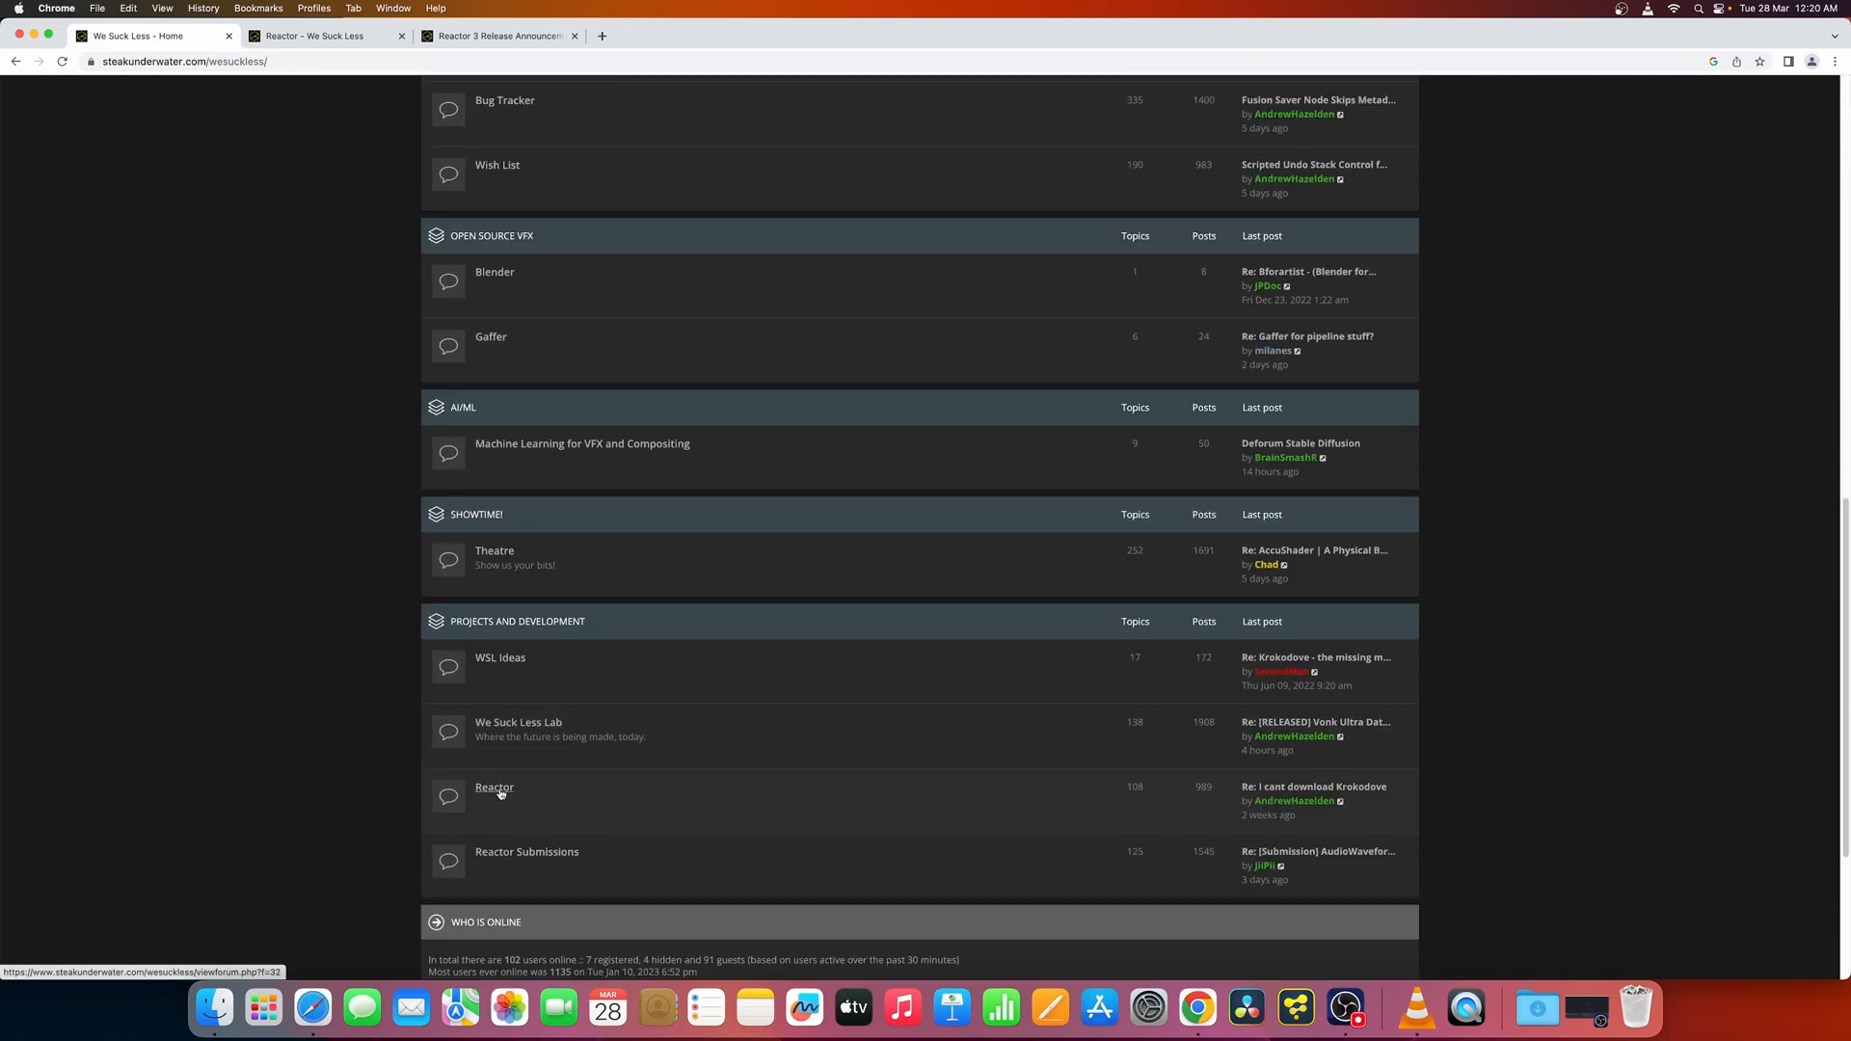
- Open the Reactor forum section and its 'Reactor 3 Release Announcement' topic
{"action": "left_click", "coordinate": [495, 787]}
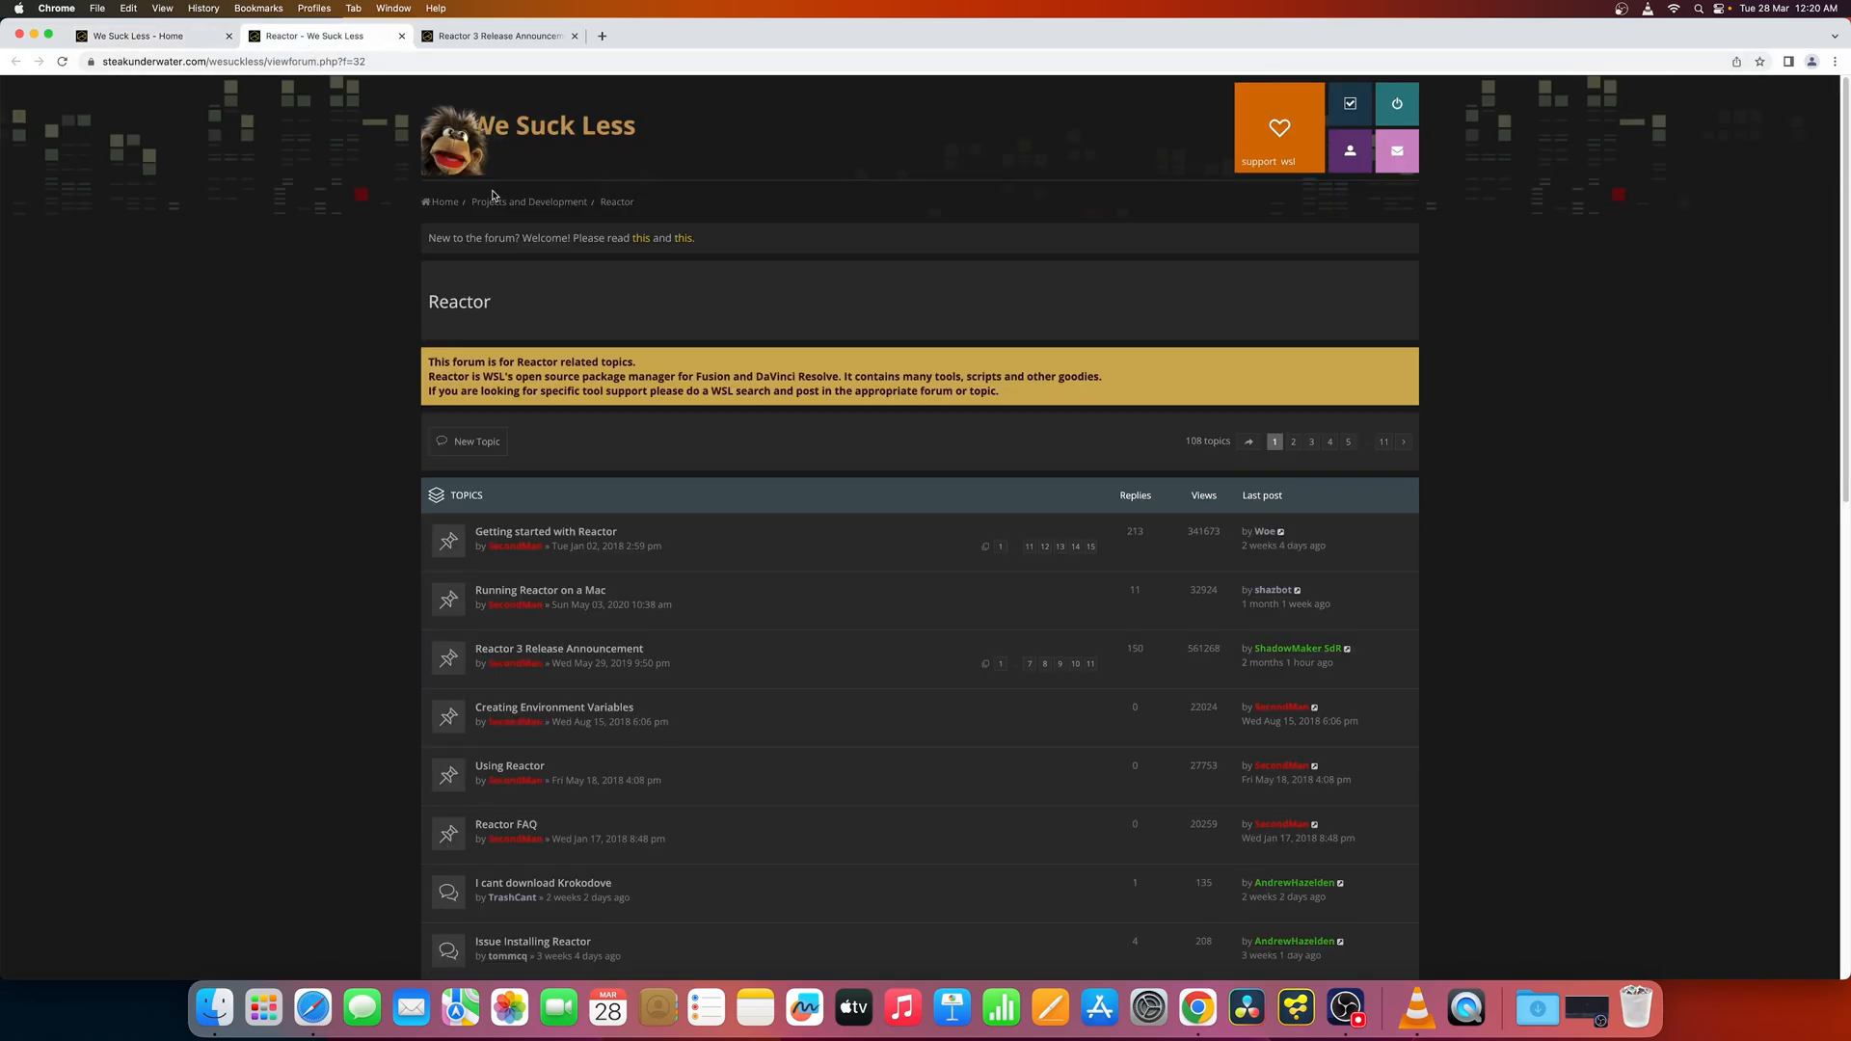
{"action": "scroll", "scroll_direction": "down", "scroll_amount": 3}
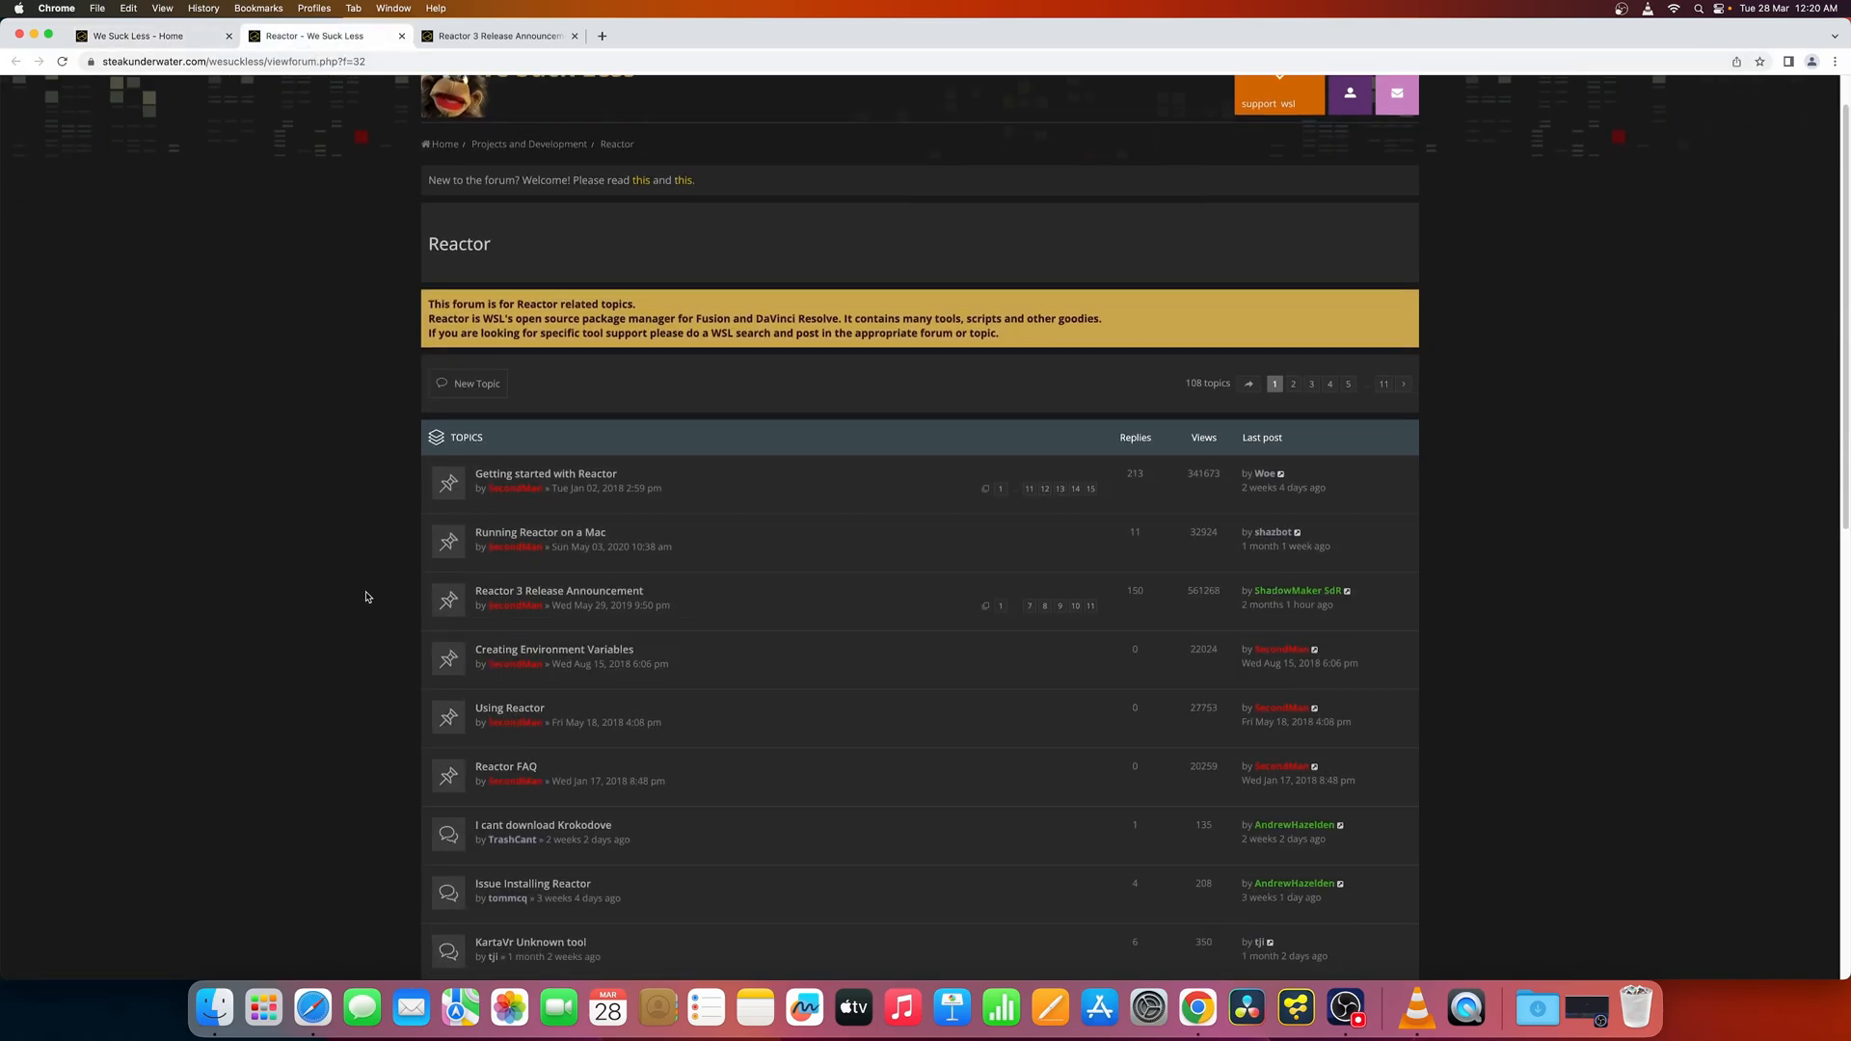
{"action": "scroll", "scroll_direction": "down", "scroll_amount": 3}
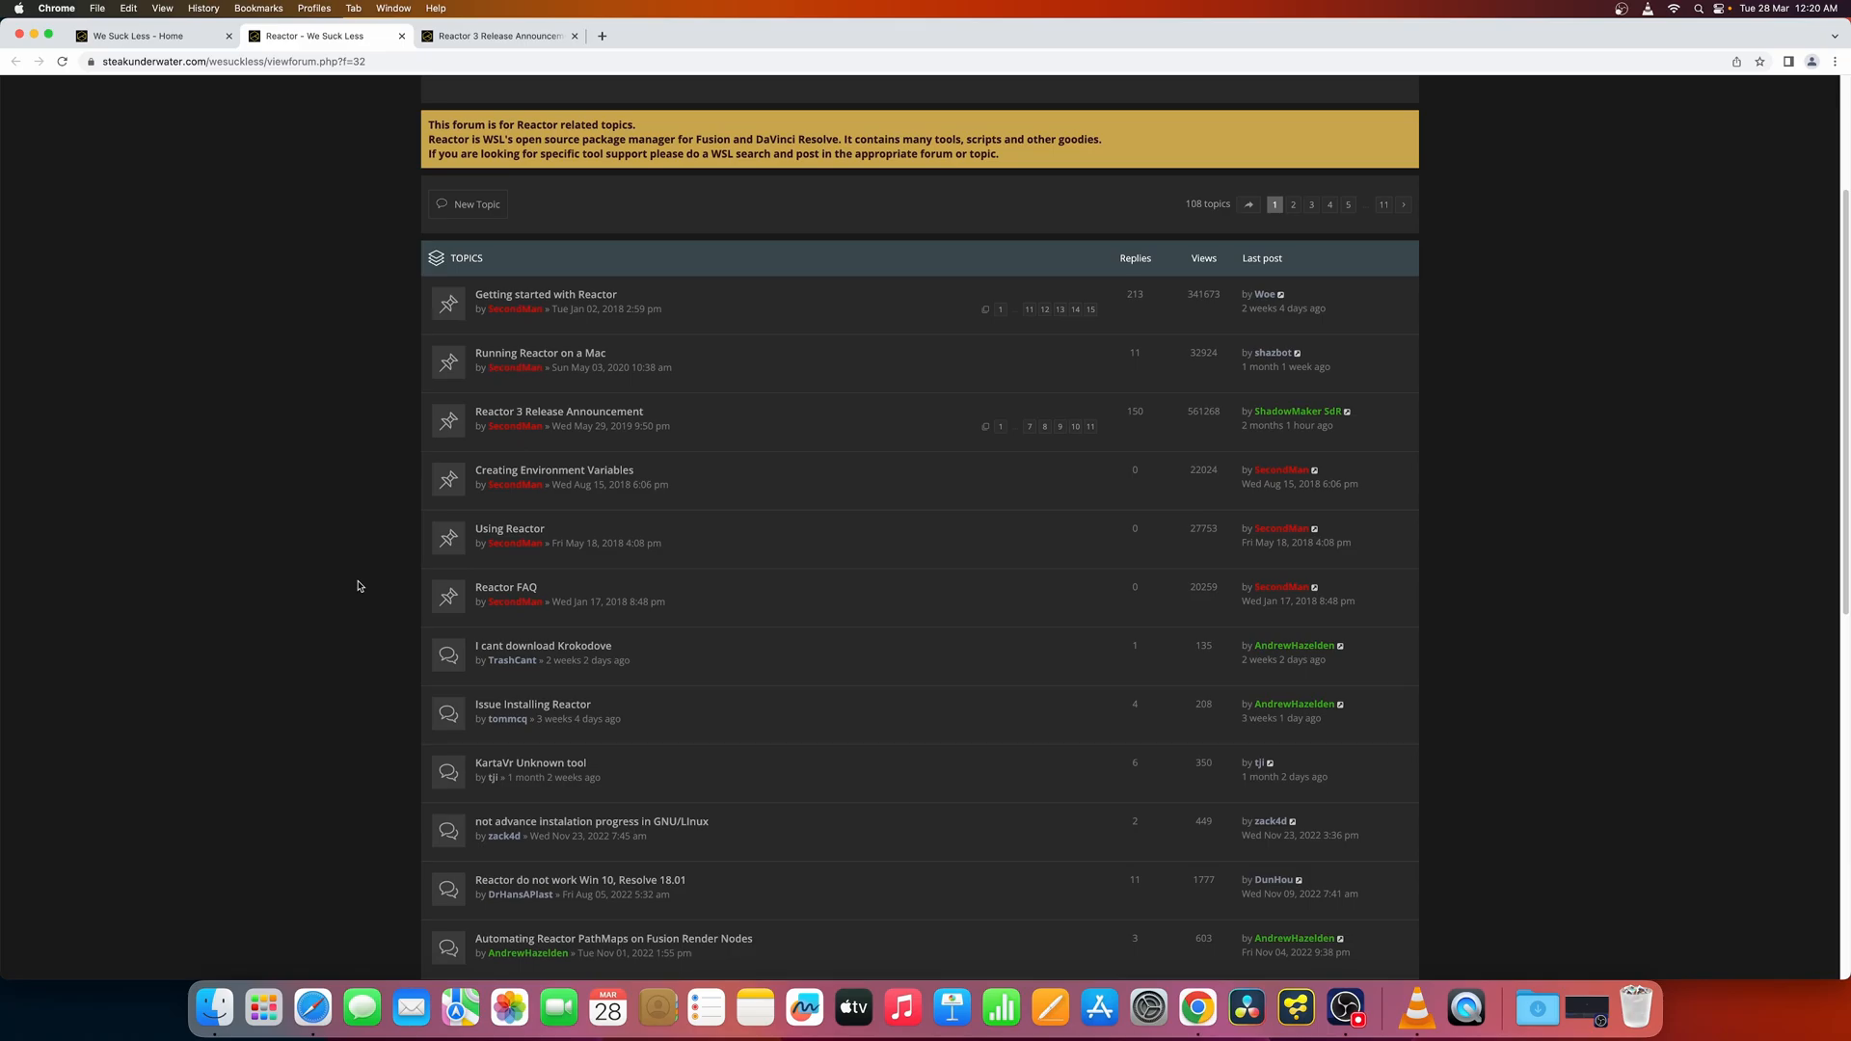
{"action": "mouse_move", "coordinate": [559, 410]}
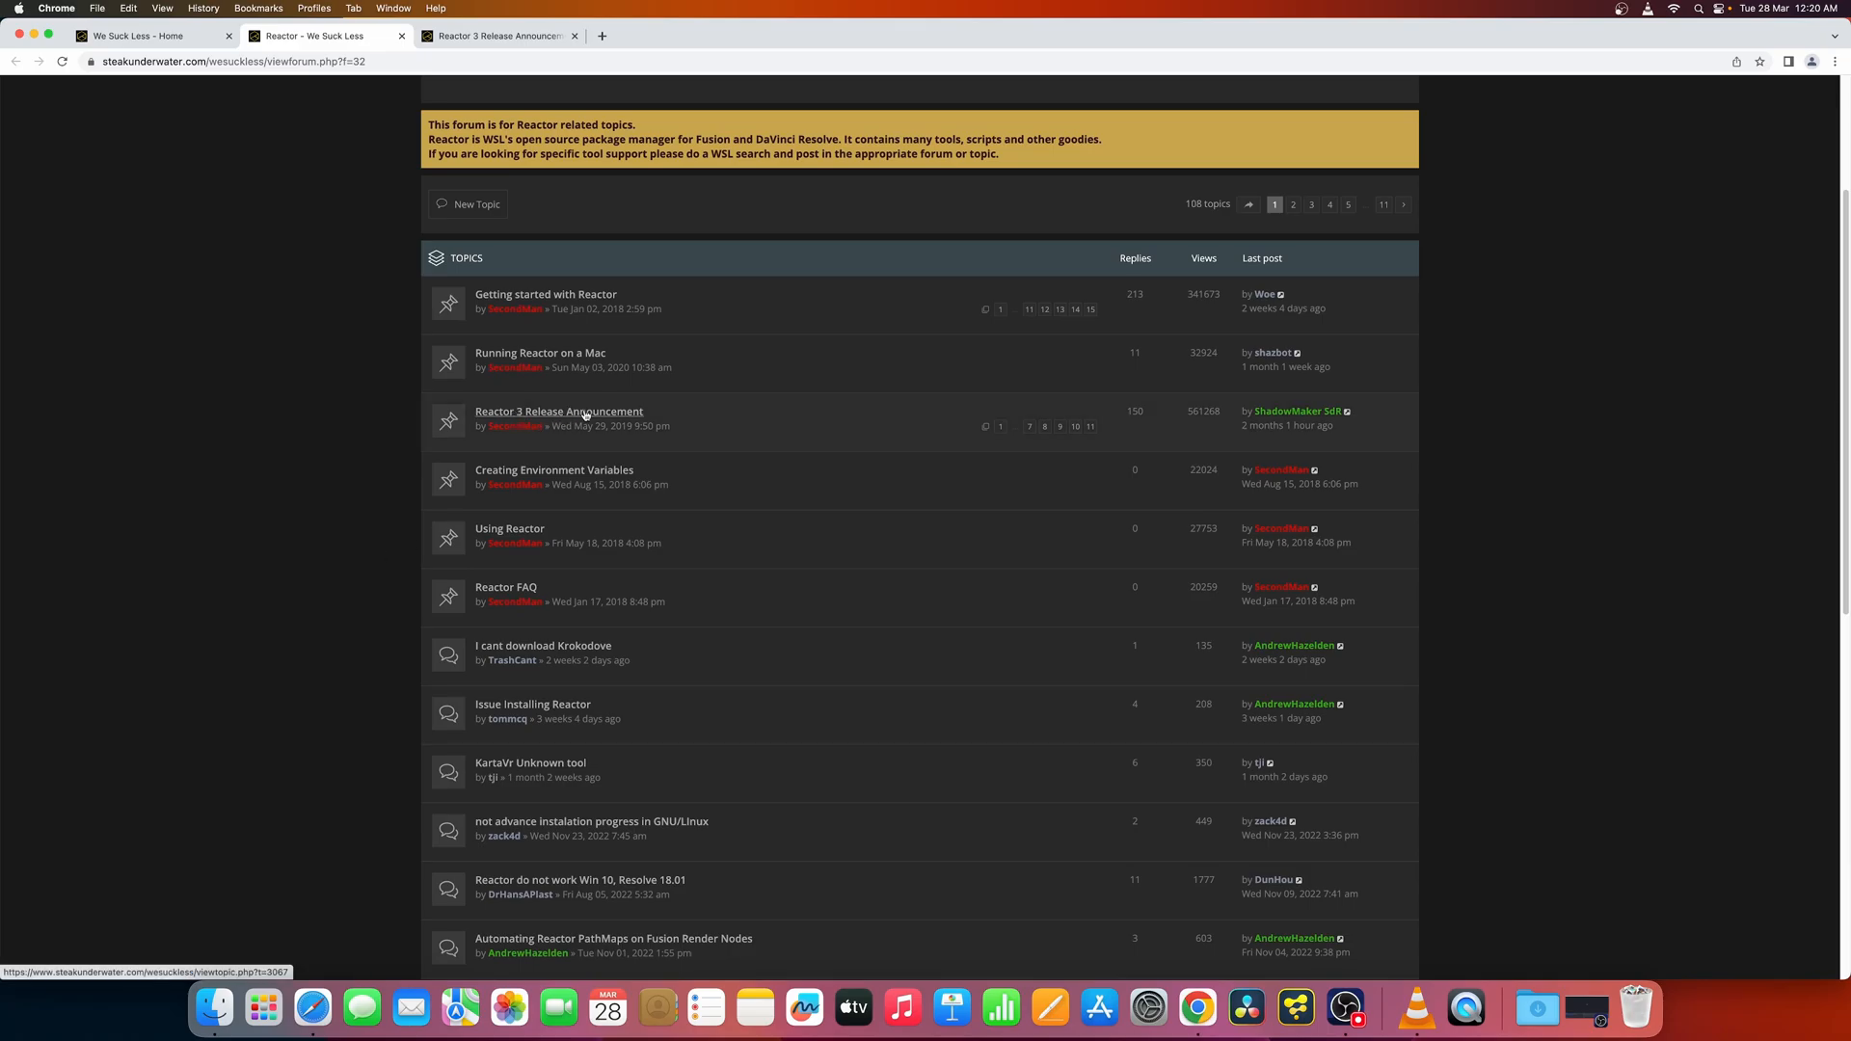
{"action": "left_click", "coordinate": [558, 411]}
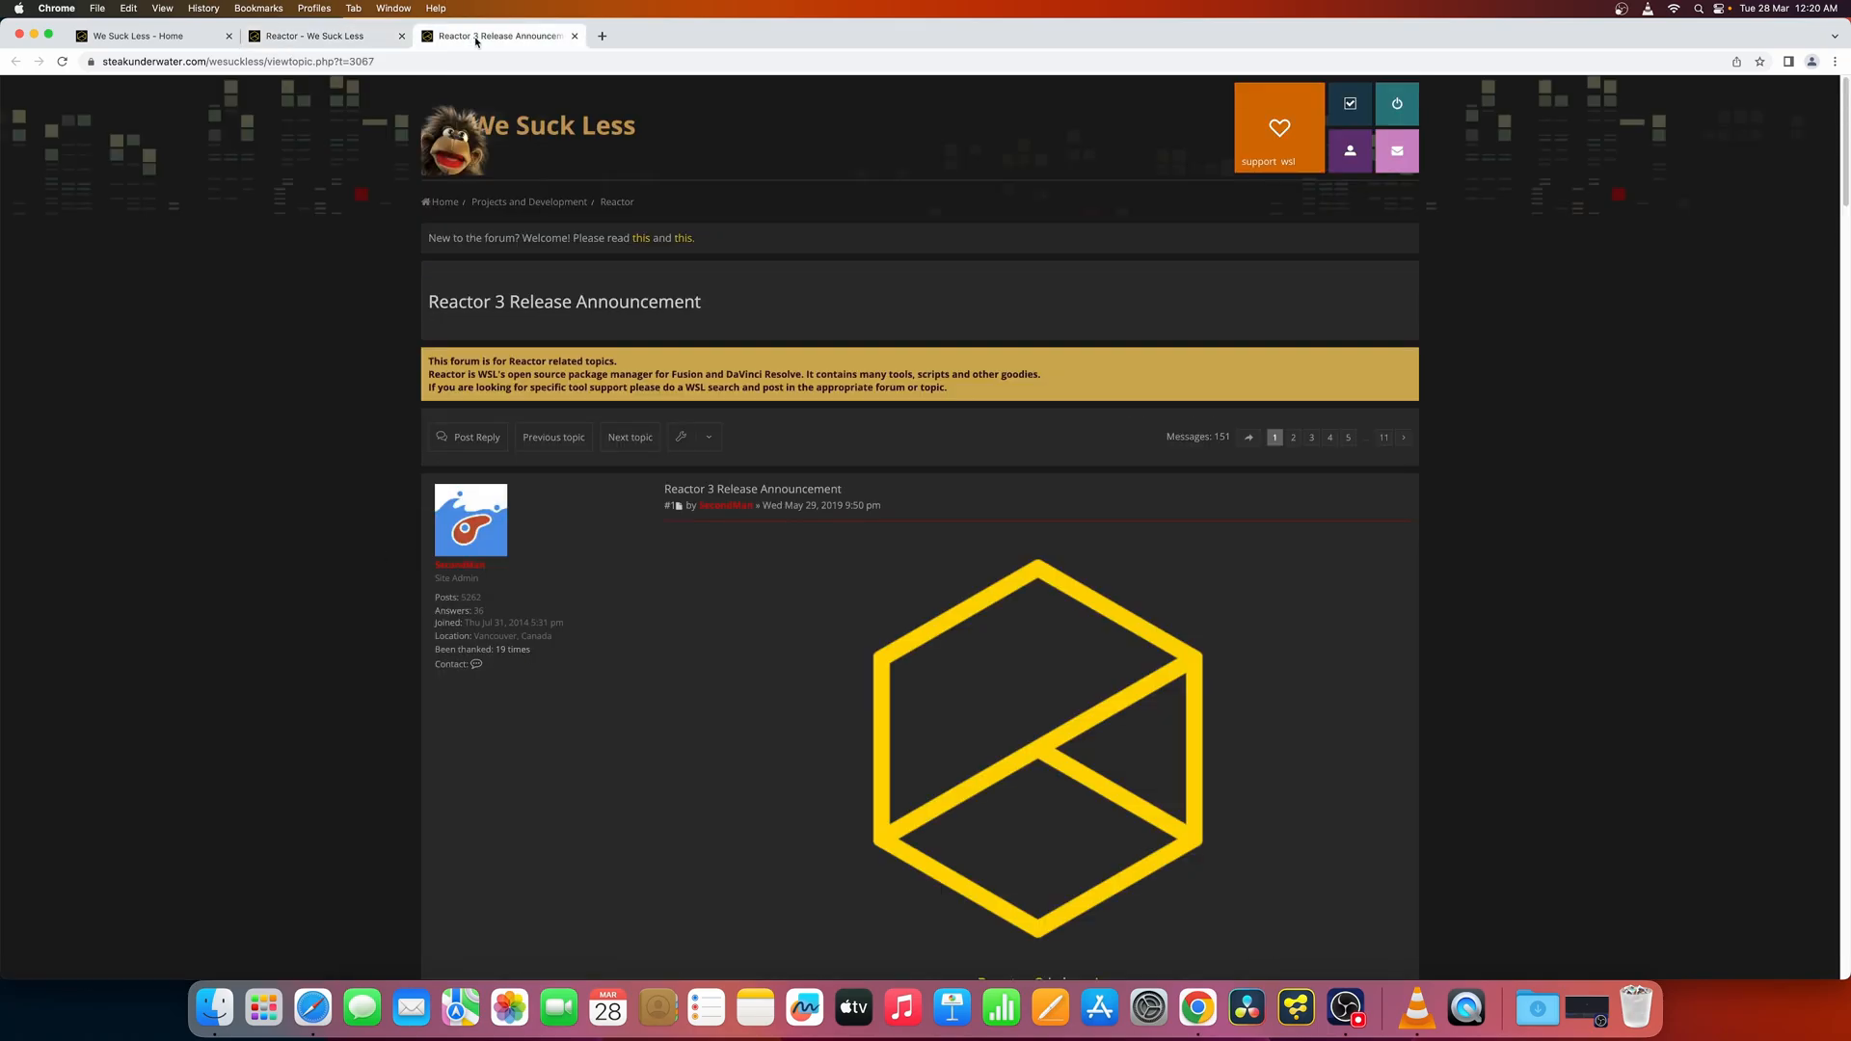
- Download Reactor-Installer.lua from the topic and open its download options menu
{"action": "scroll", "scroll_direction": "down", "scroll_amount": 3}
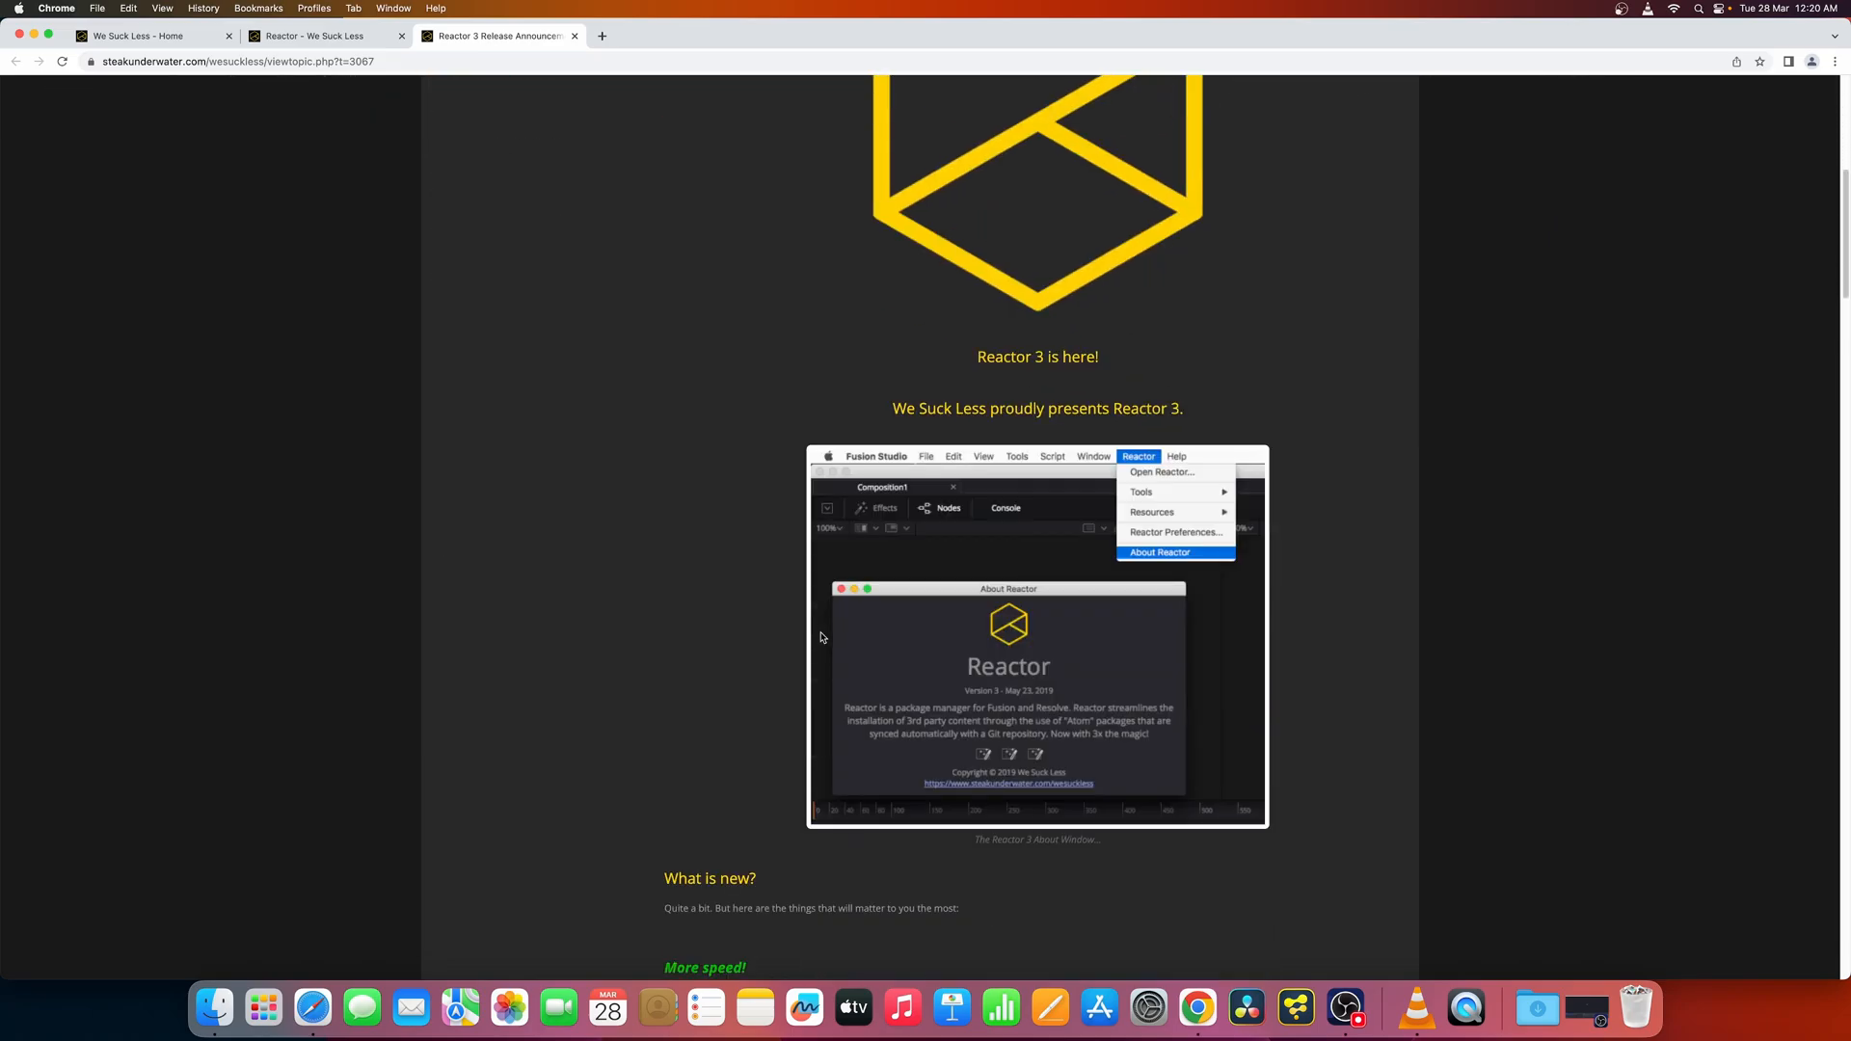
{"action": "scroll", "scroll_direction": "down", "scroll_amount": 3}
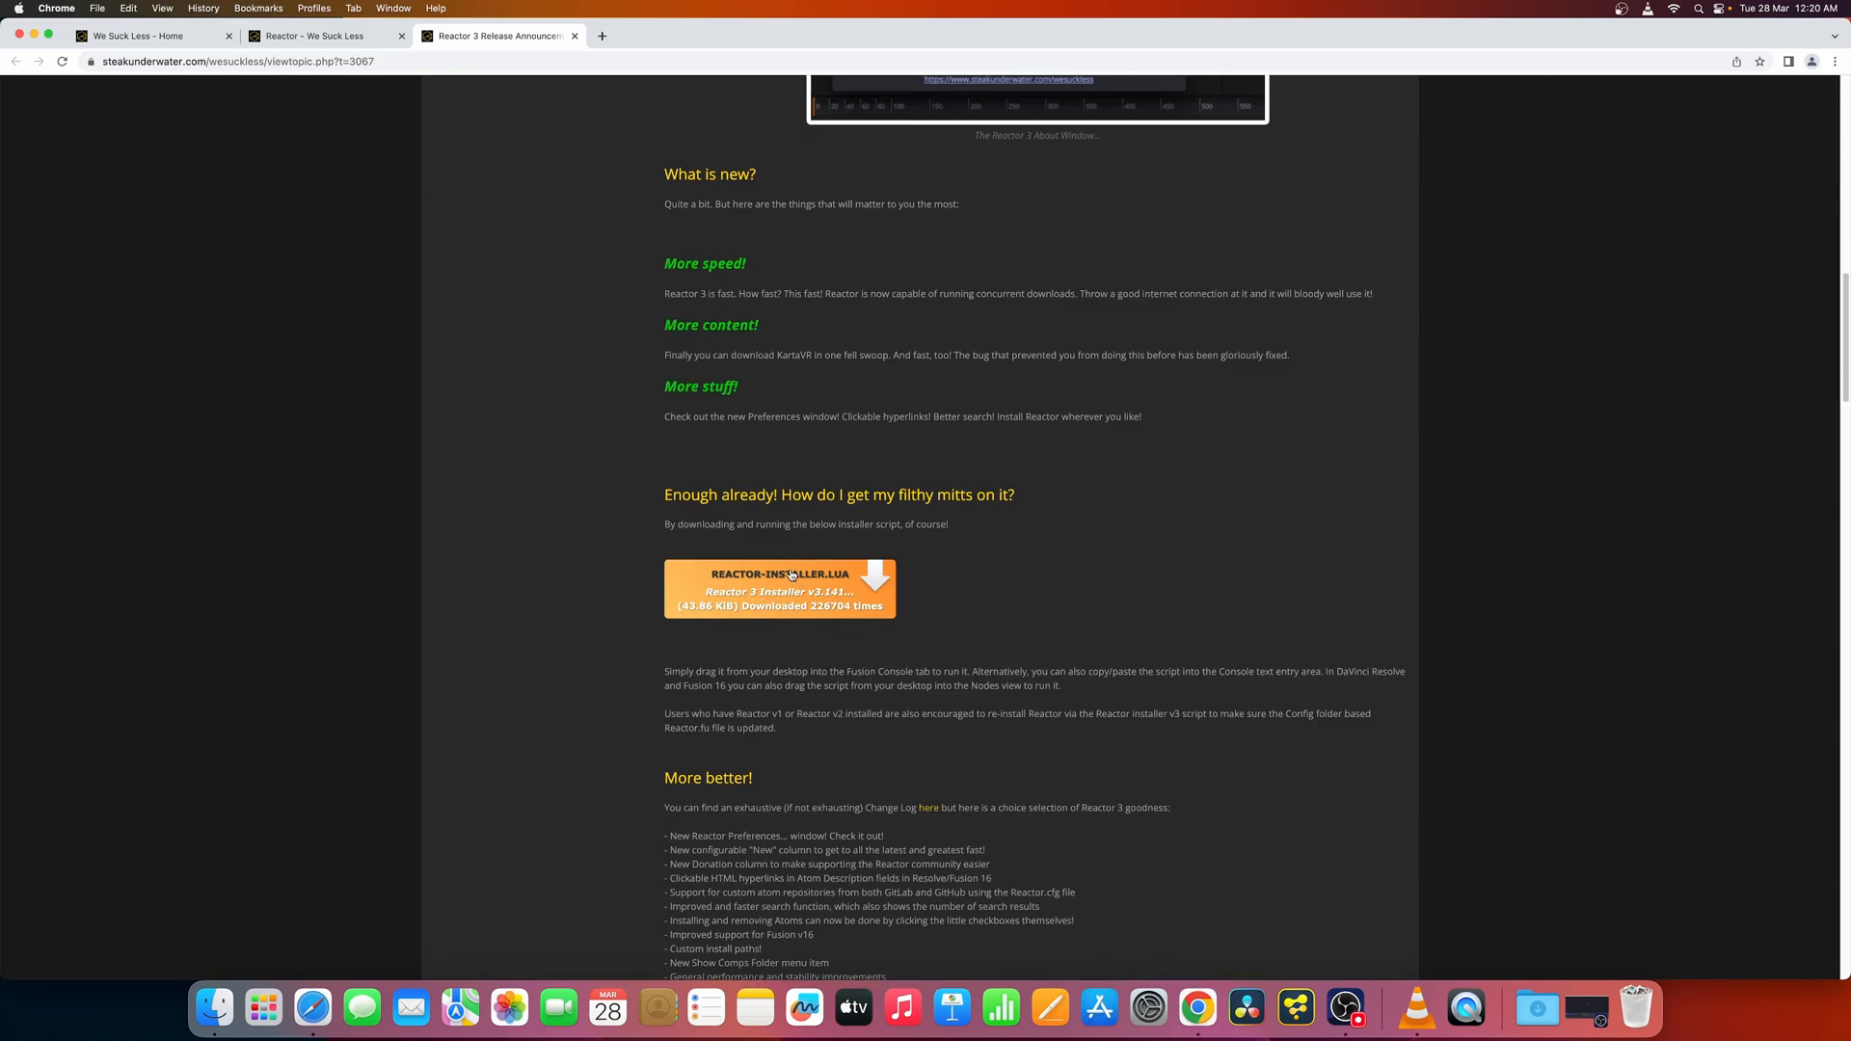
{"action": "left_click", "coordinate": [780, 588]}
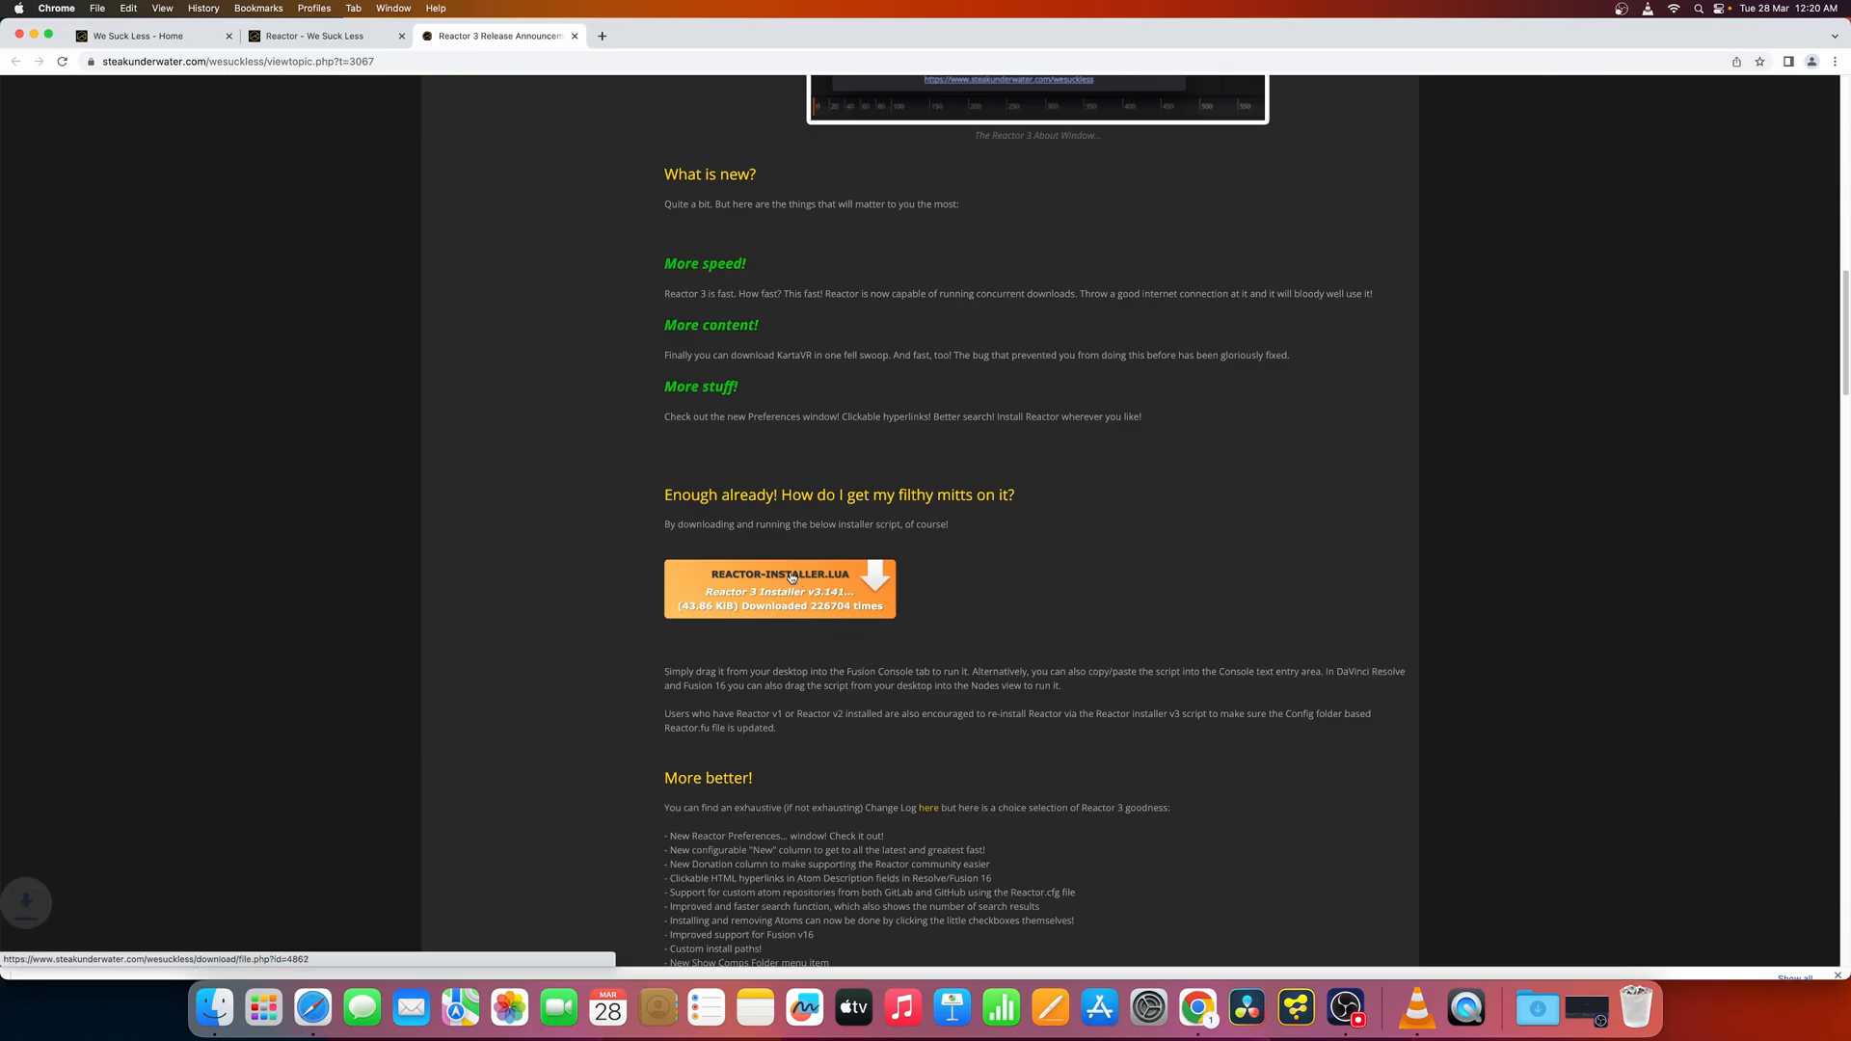
{"action": "left_click", "coordinate": [780, 589]}
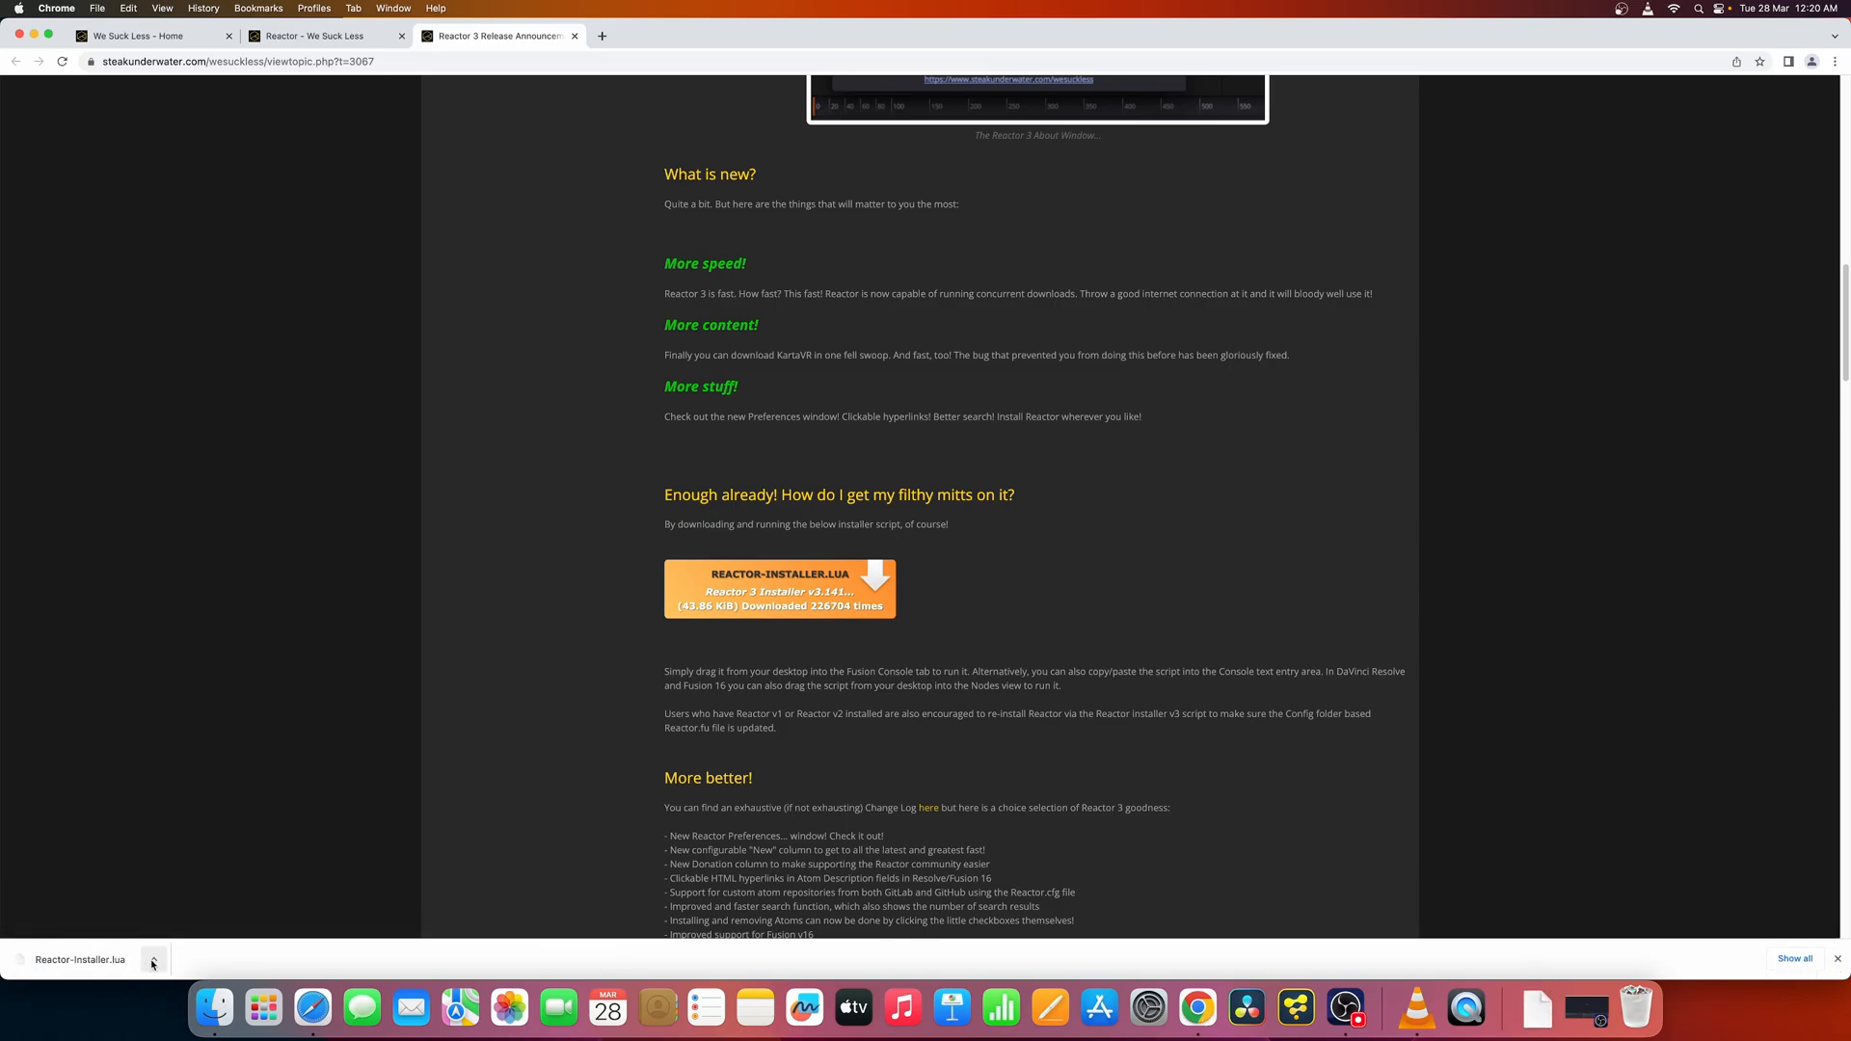
- Show the downloaded Reactor-Installer.lua in Finder's Downloads folder
{"action": "left_click", "coordinate": [153, 964]}
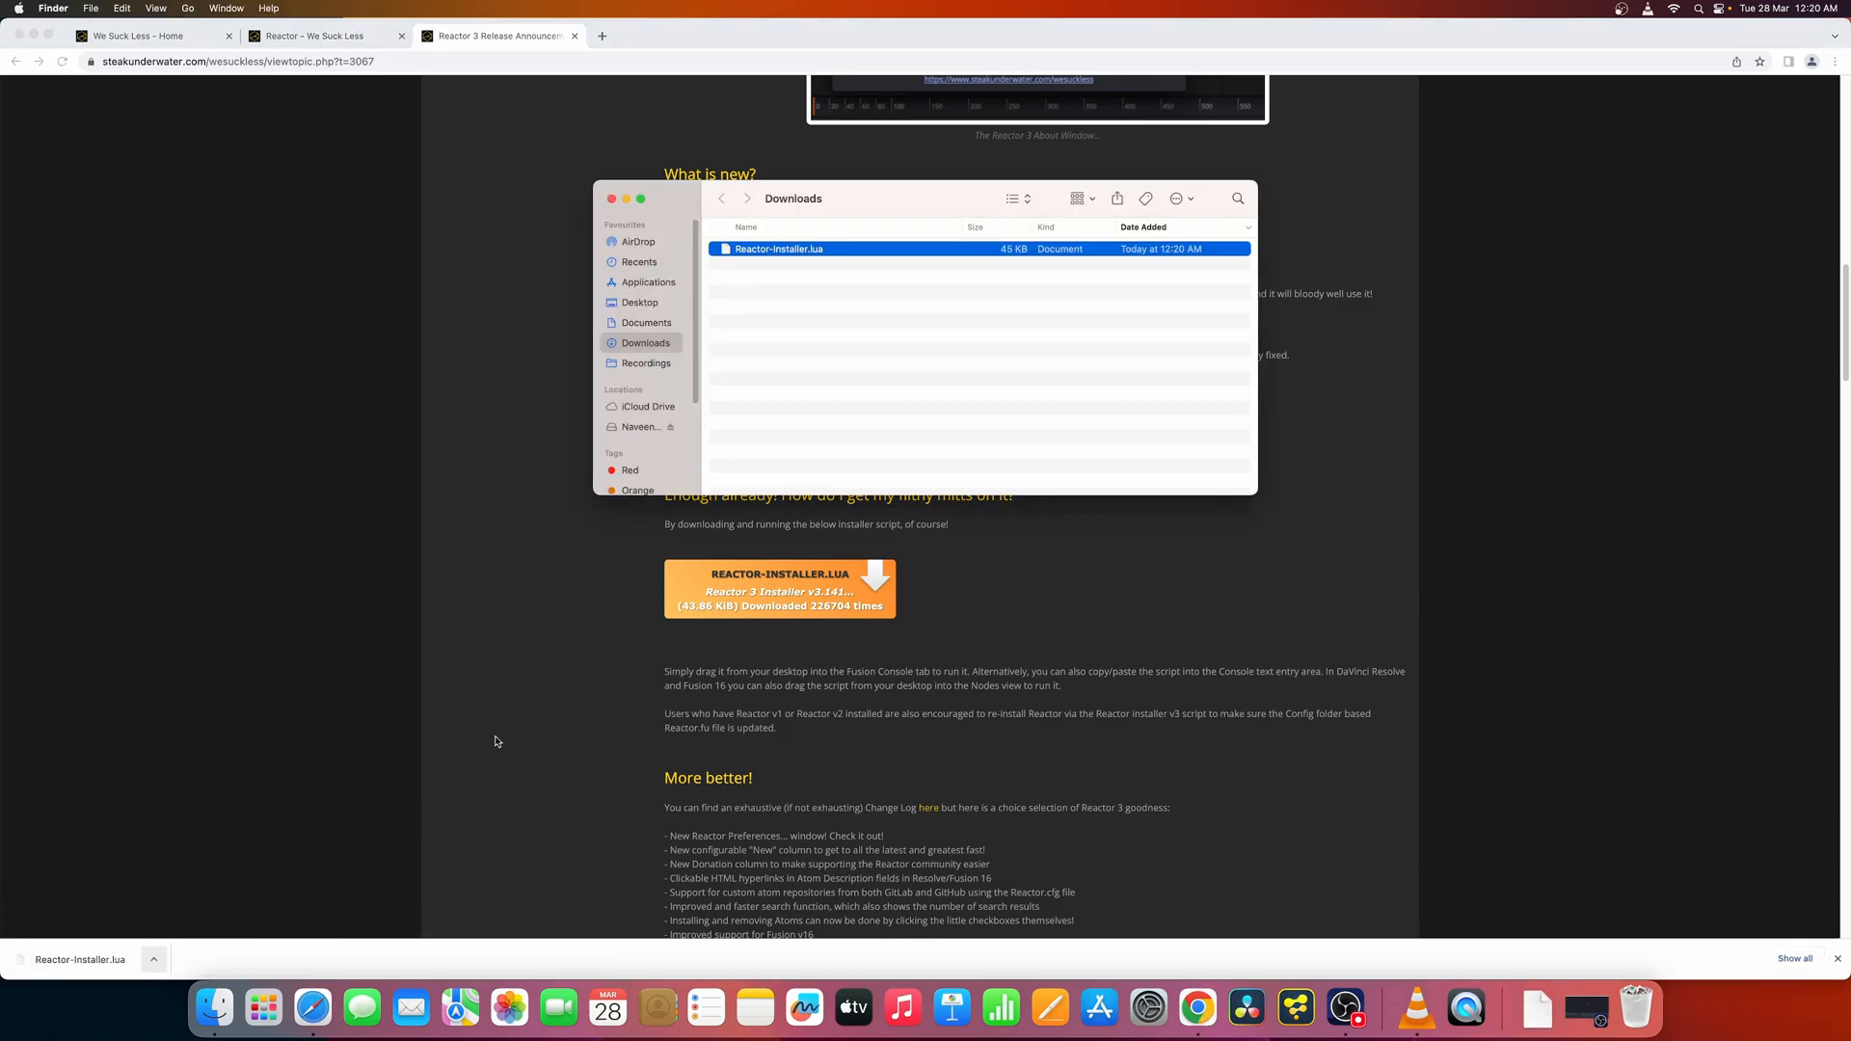
{"action": "mouse_move", "coordinate": [393, 720]}
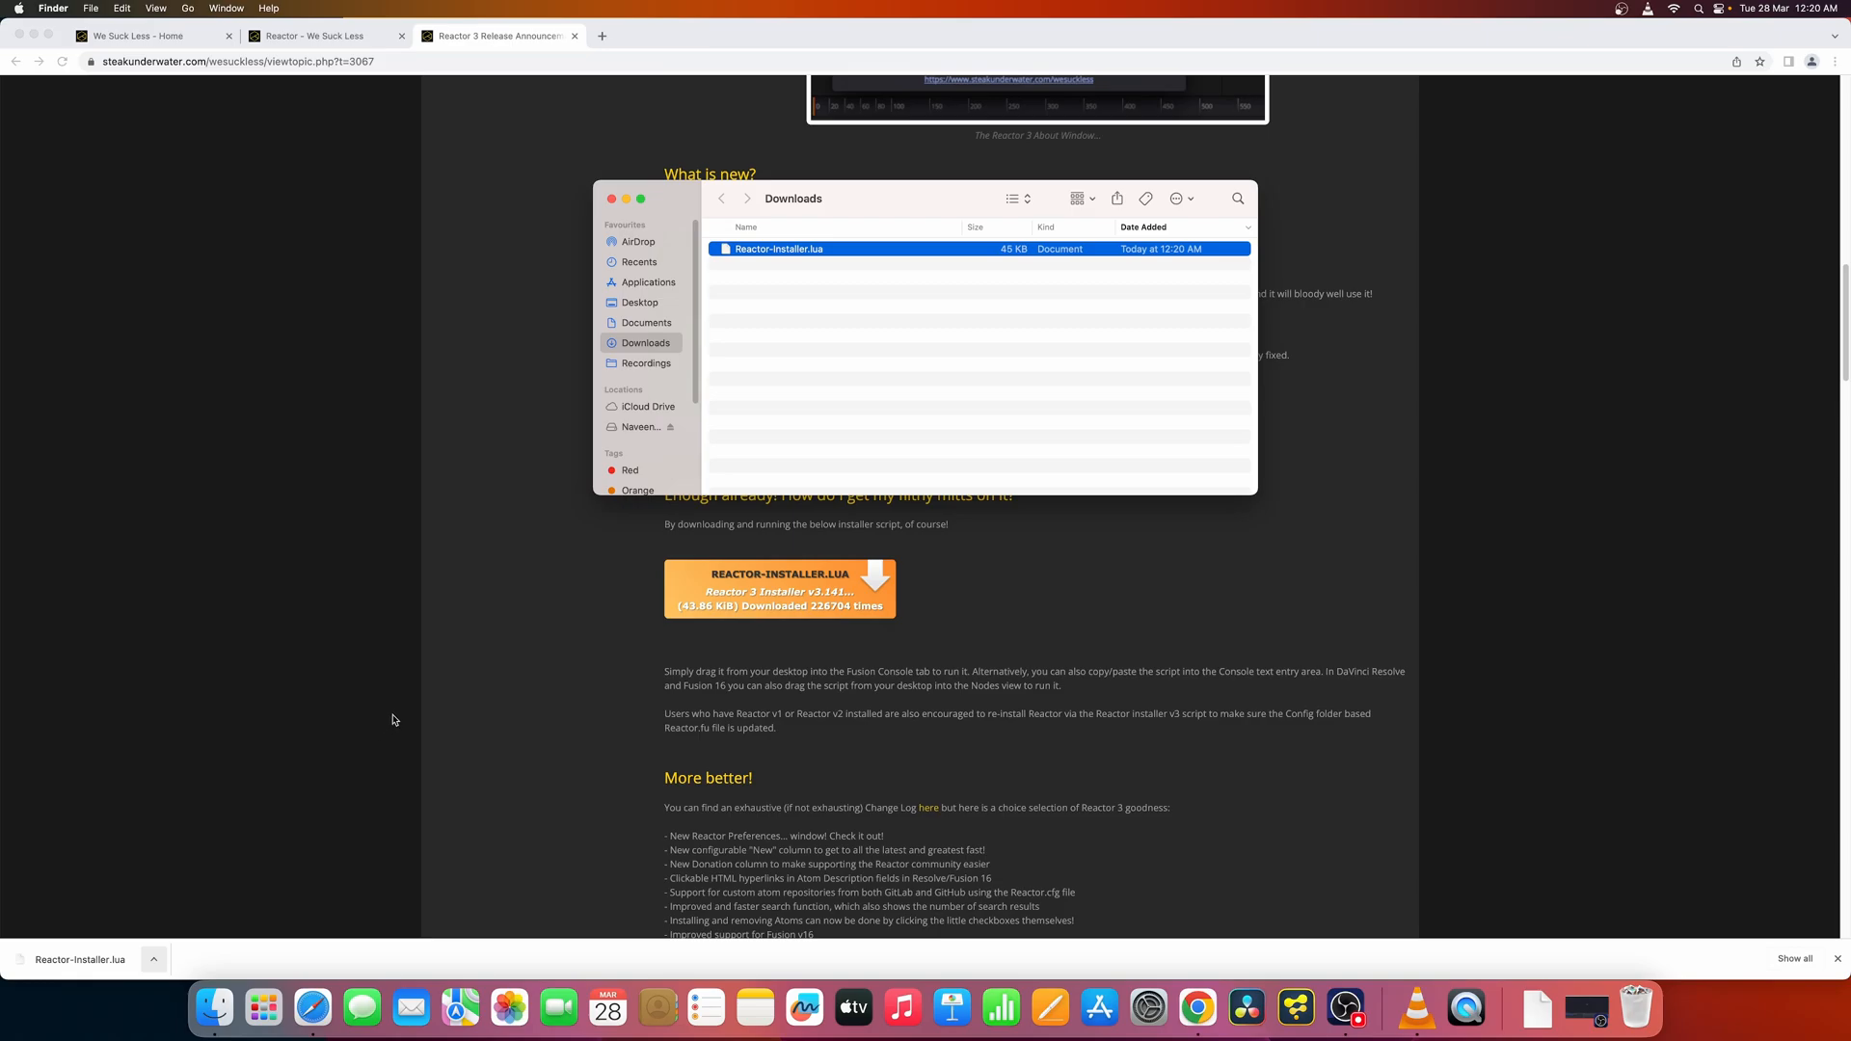
{"action": "mouse_move", "coordinate": [890, 451]}
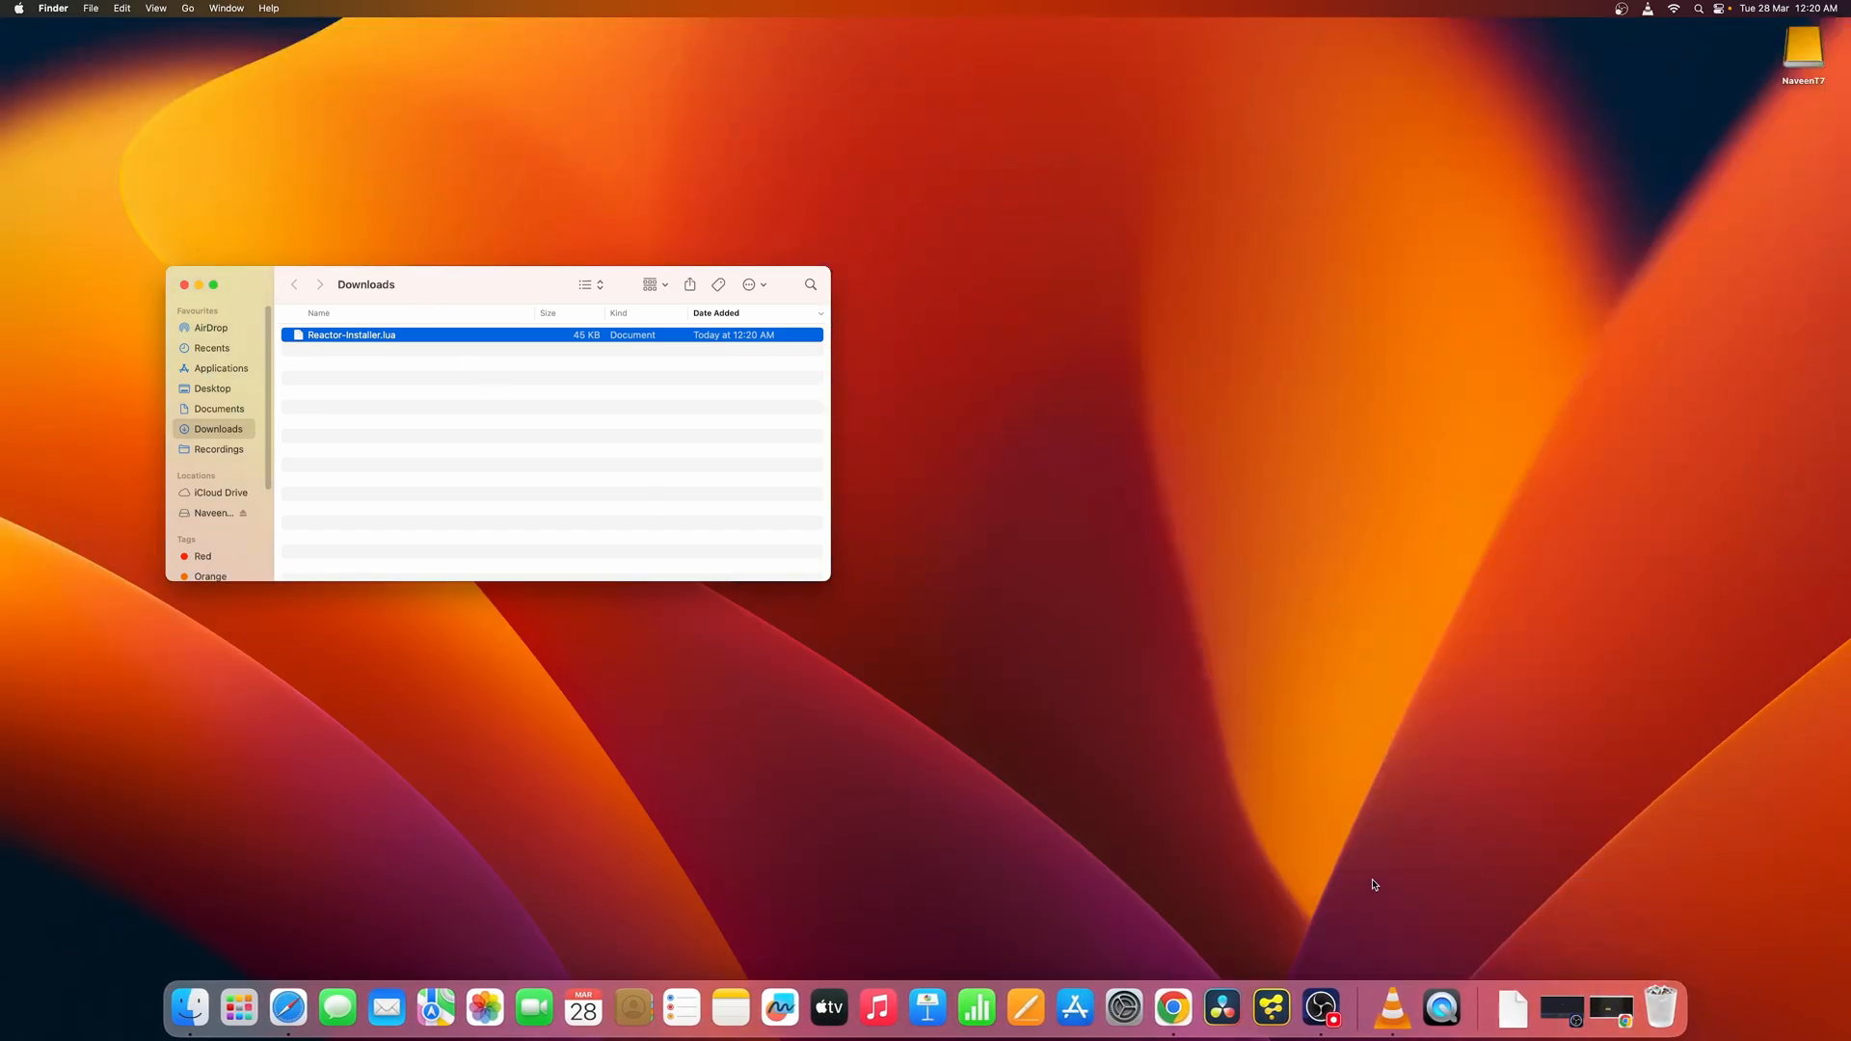
{"action": "mouse_move", "coordinate": [1221, 1006]}
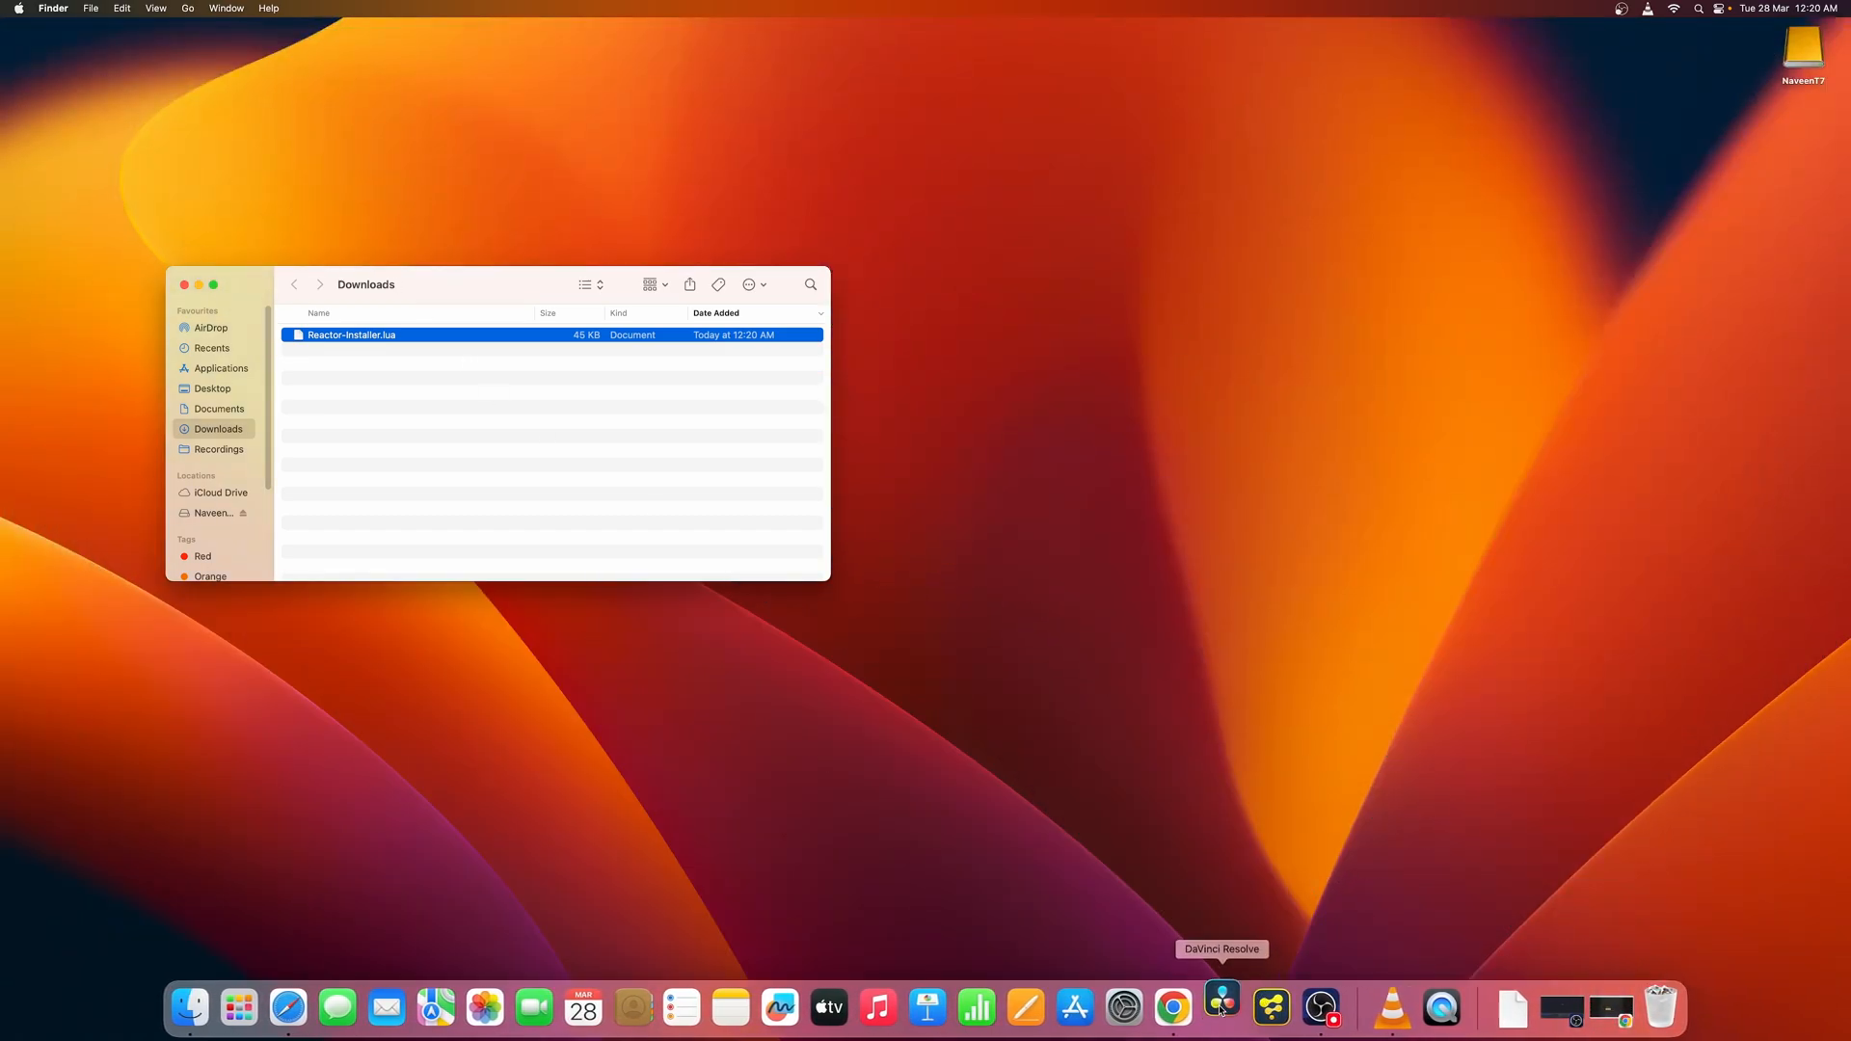
- Launch DaVinci Resolve 18 from the Dock to reach the Project Manager
{"action": "left_click", "coordinate": [1220, 1007]}
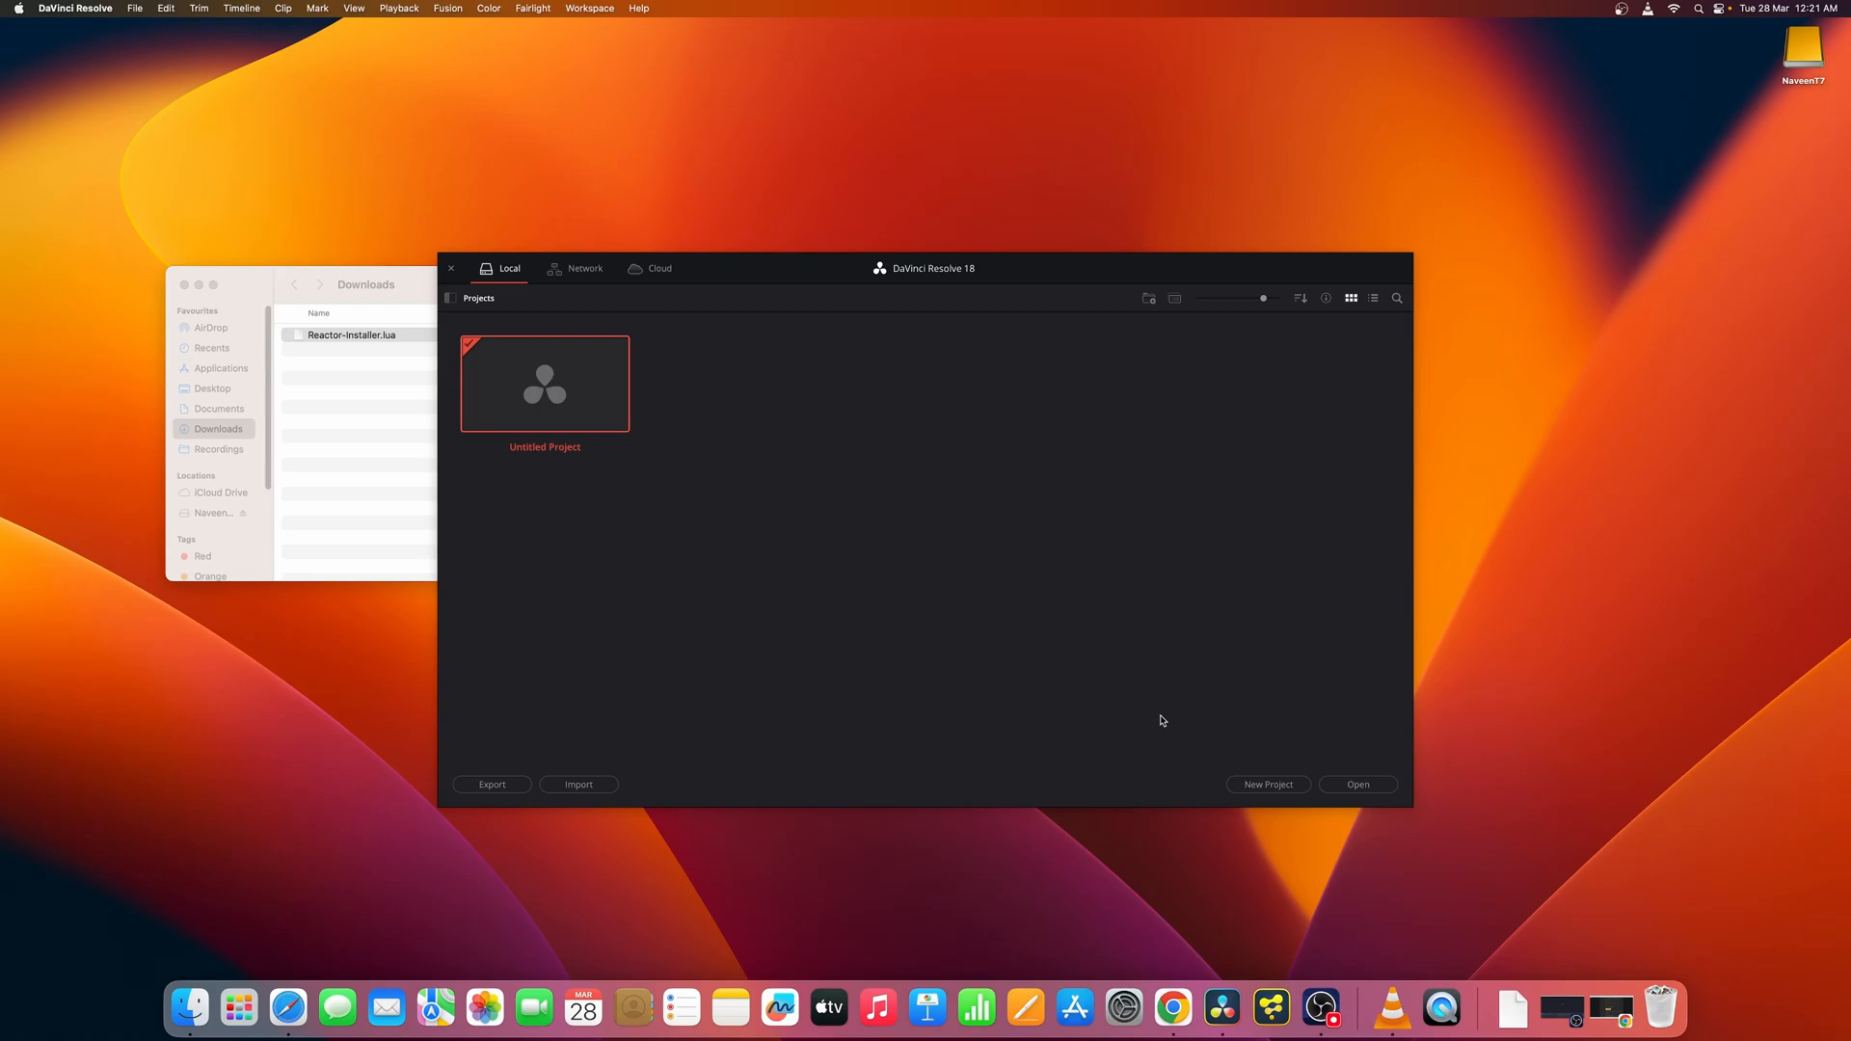
{"action": "mouse_move", "coordinate": [803, 531]}
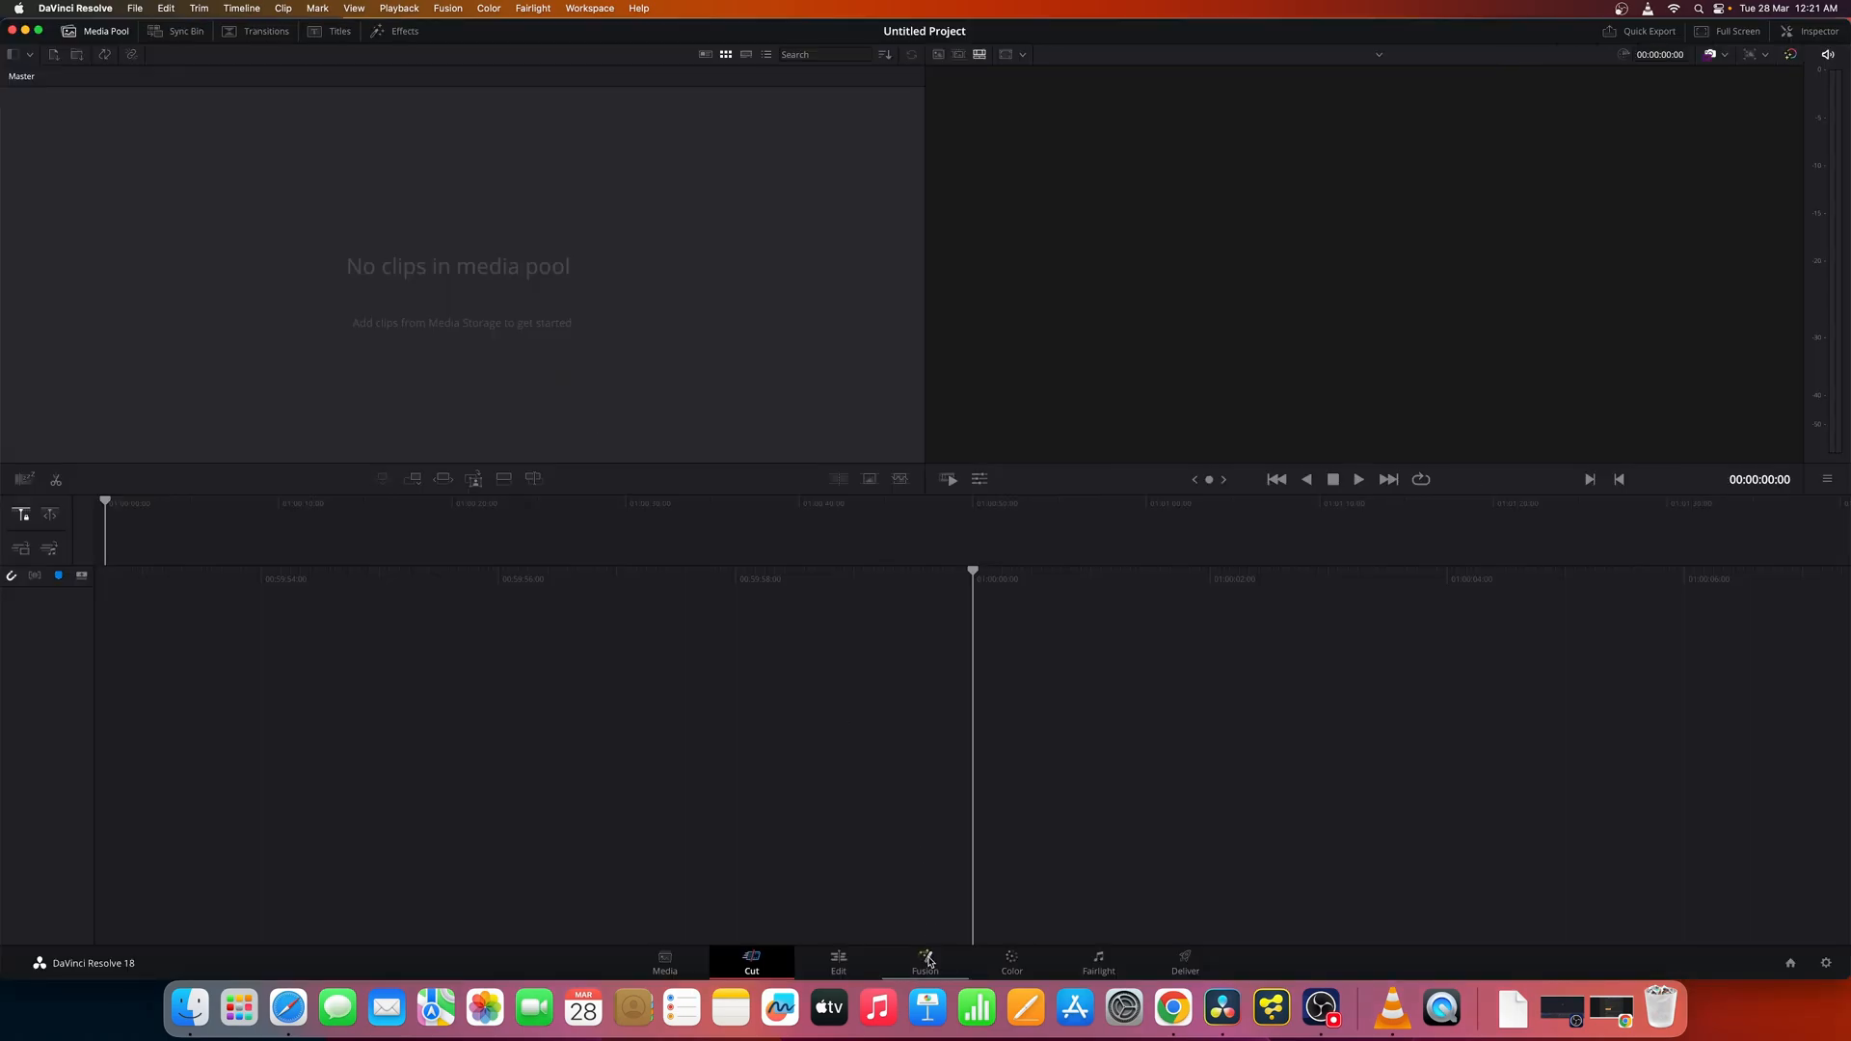
- On the Fusion page, run Reactor-Installer.lua with Install and Launch, then close both Finder windows
{"action": "left_click", "coordinate": [925, 963]}
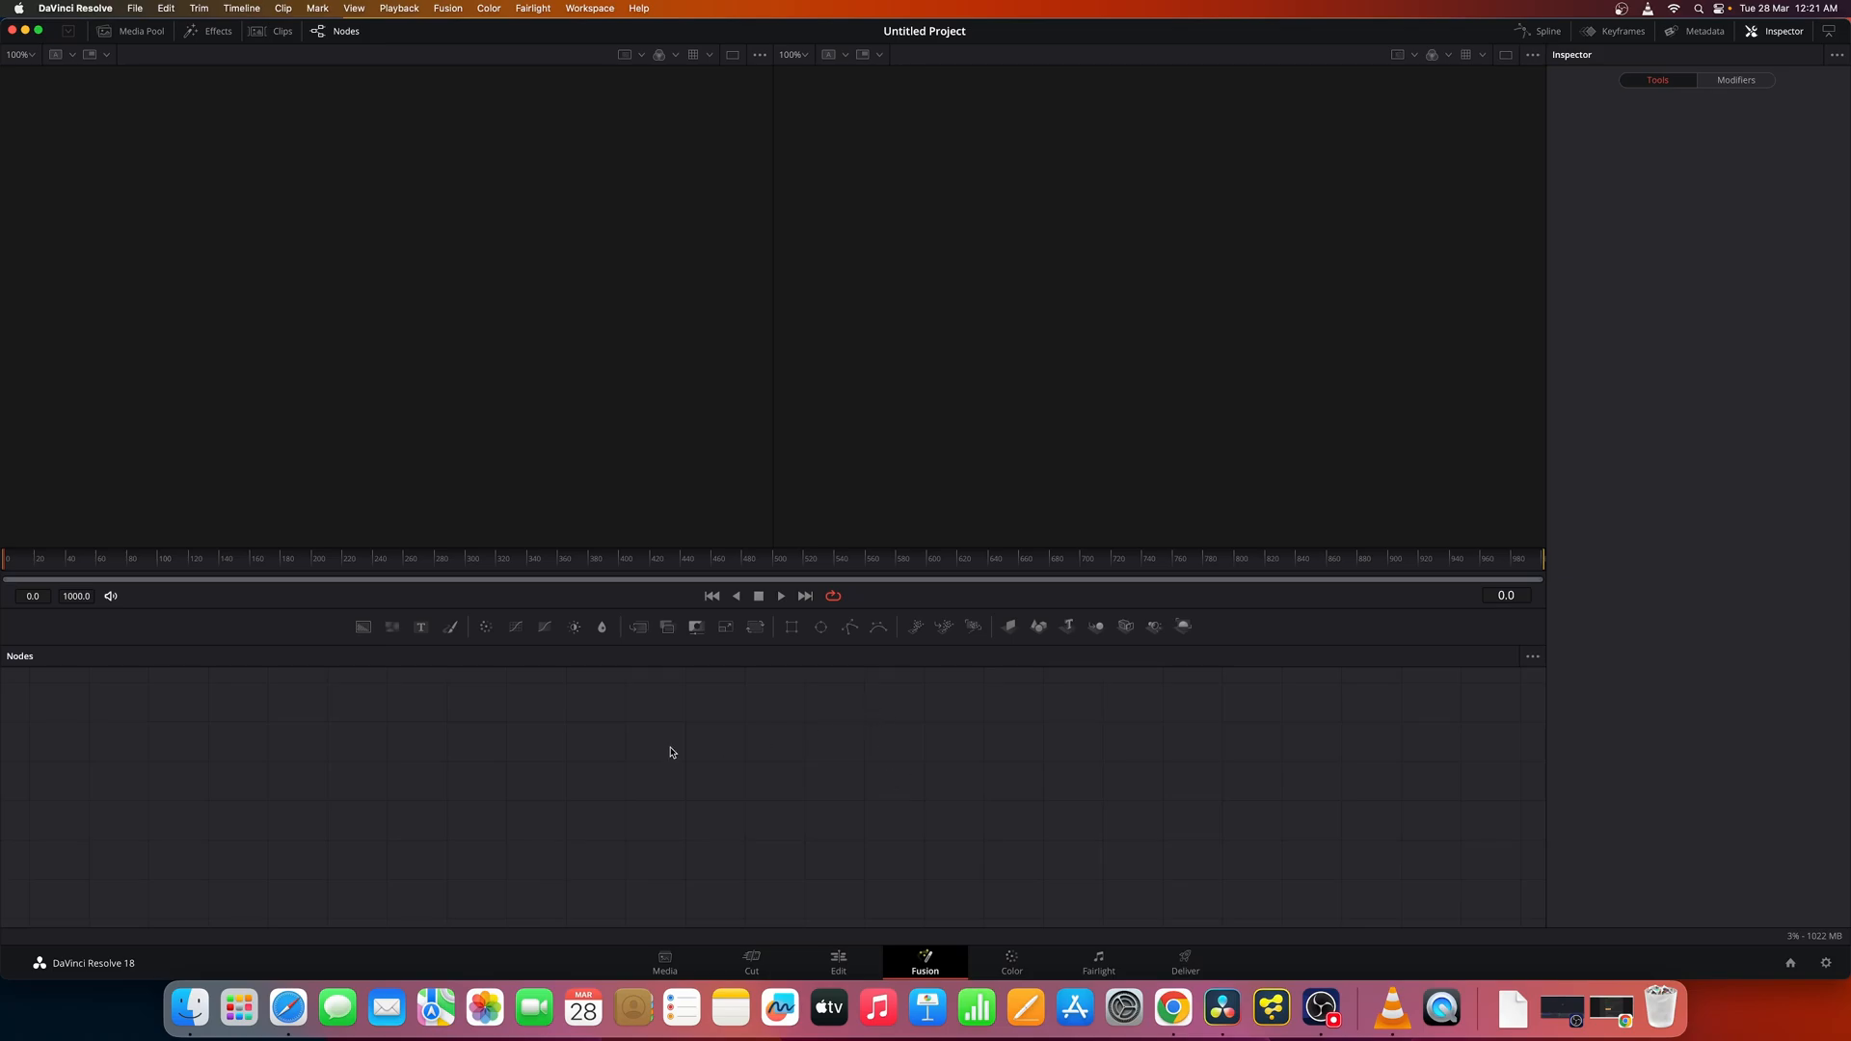
{"action": "left_click", "coordinate": [188, 1008]}
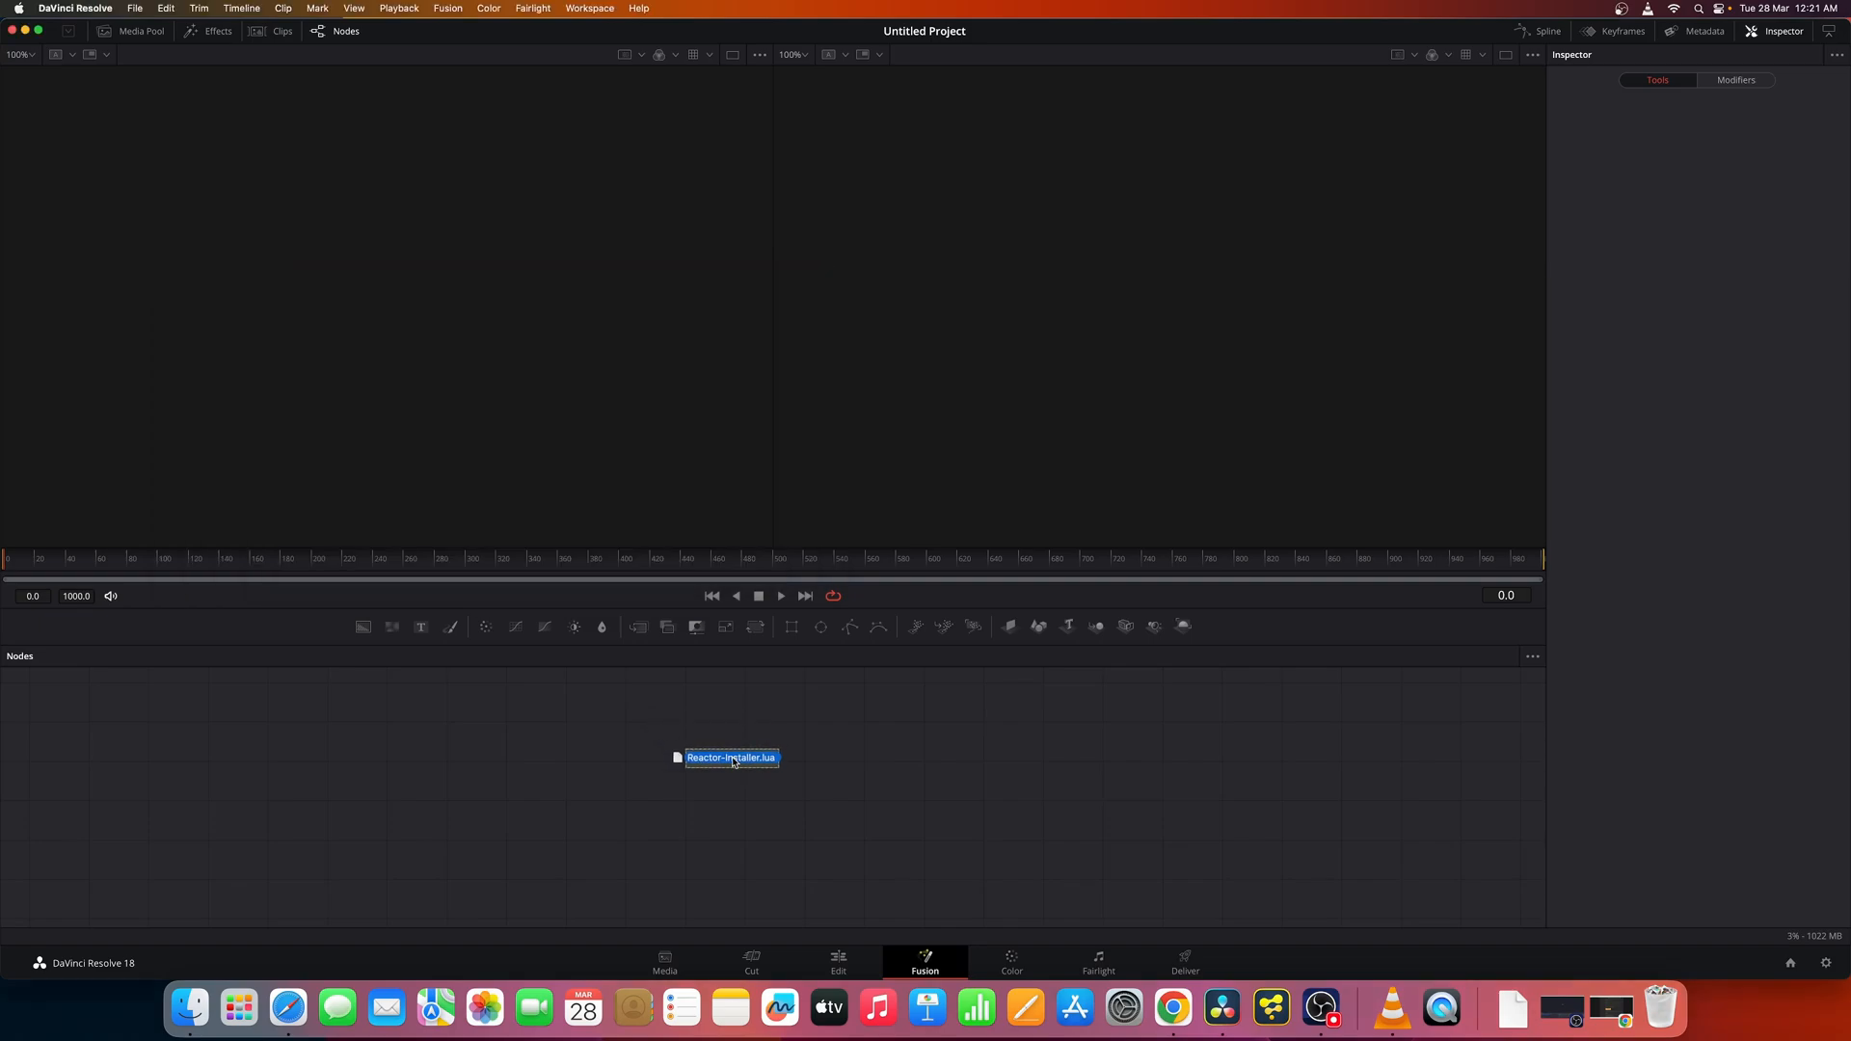
{"action": "double_click", "coordinate": [732, 757]}
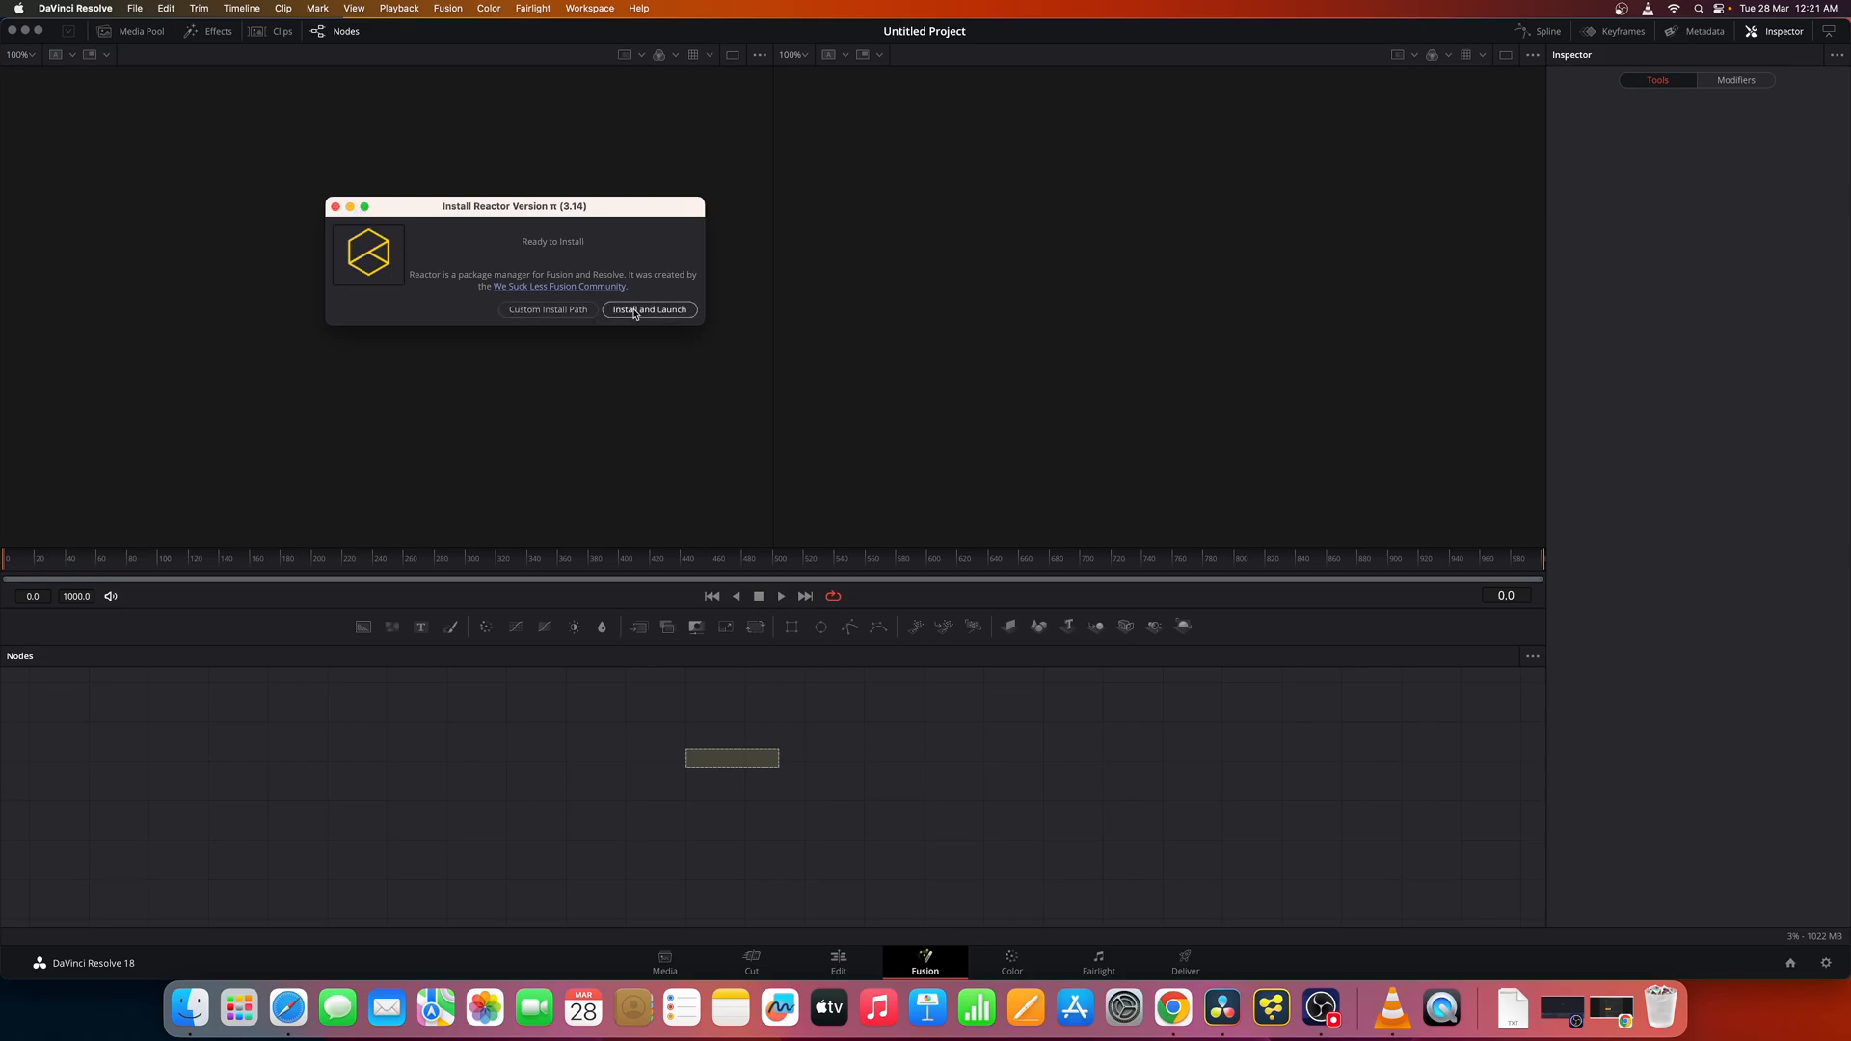
{"action": "left_click", "coordinate": [648, 309]}
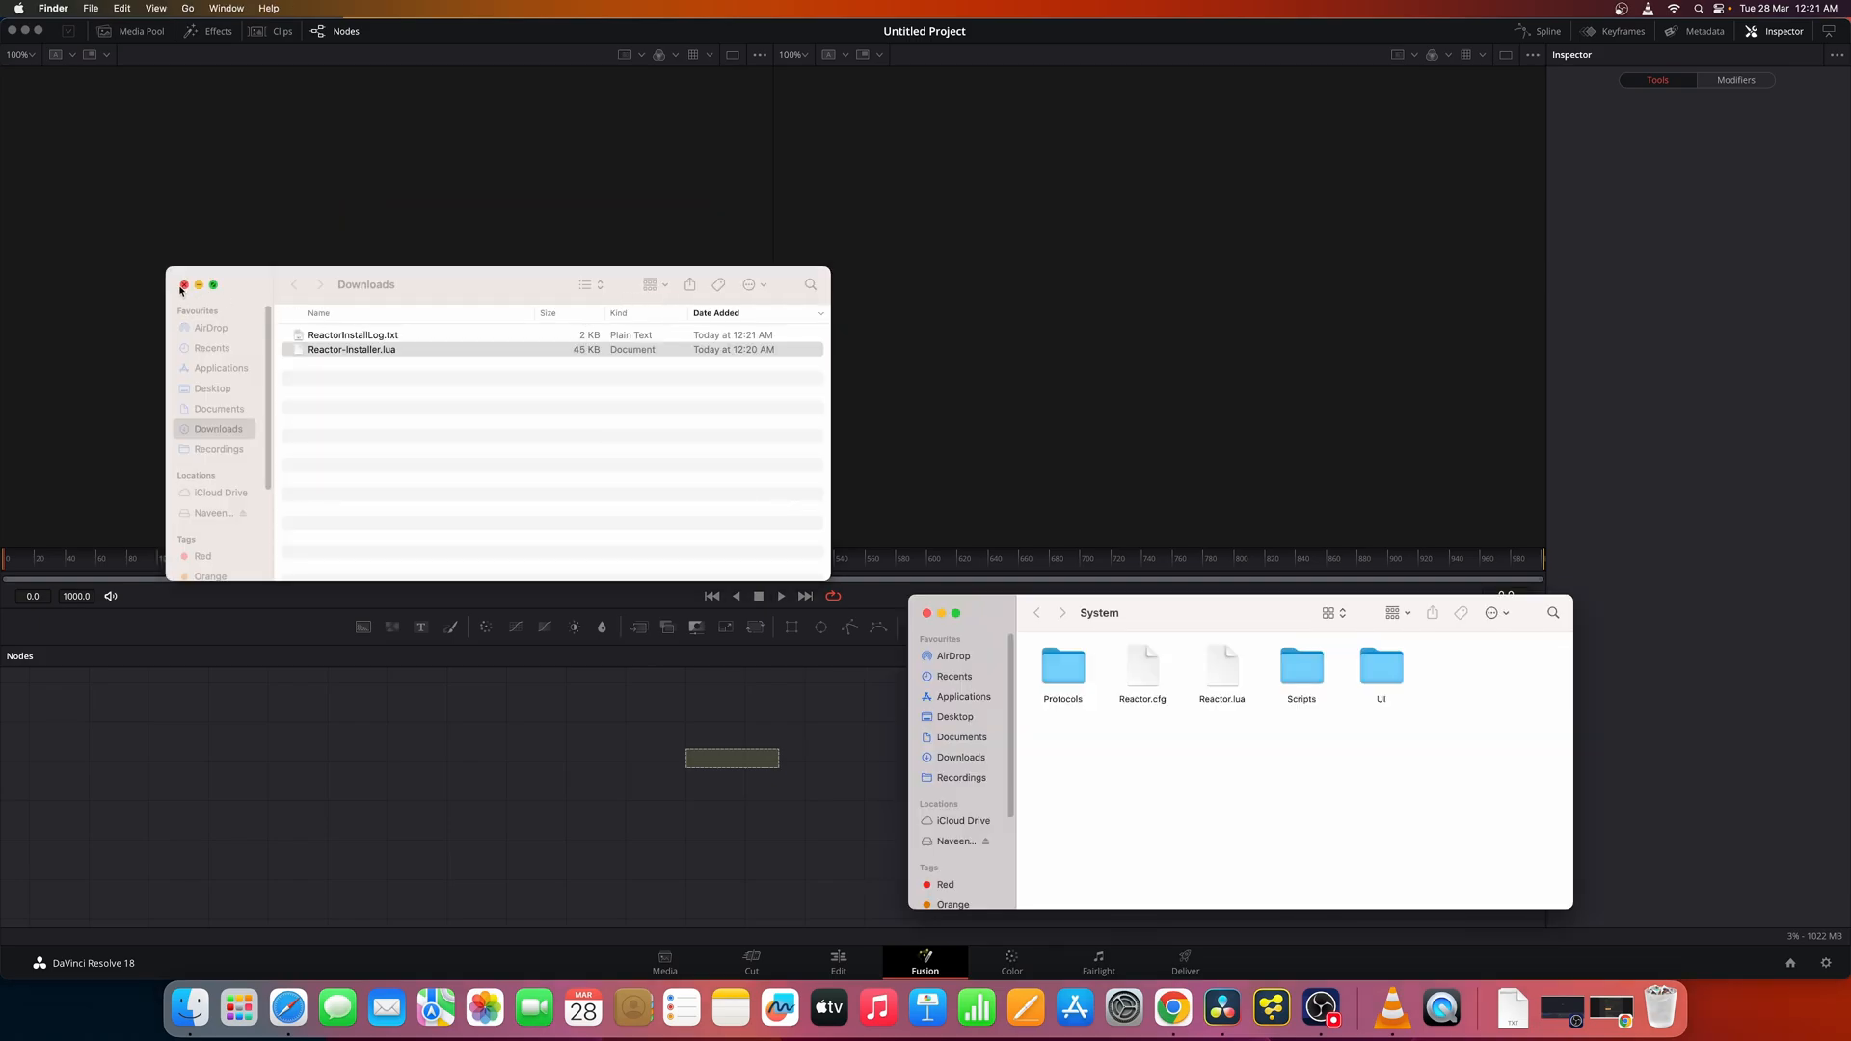
{"action": "left_click", "coordinate": [182, 286]}
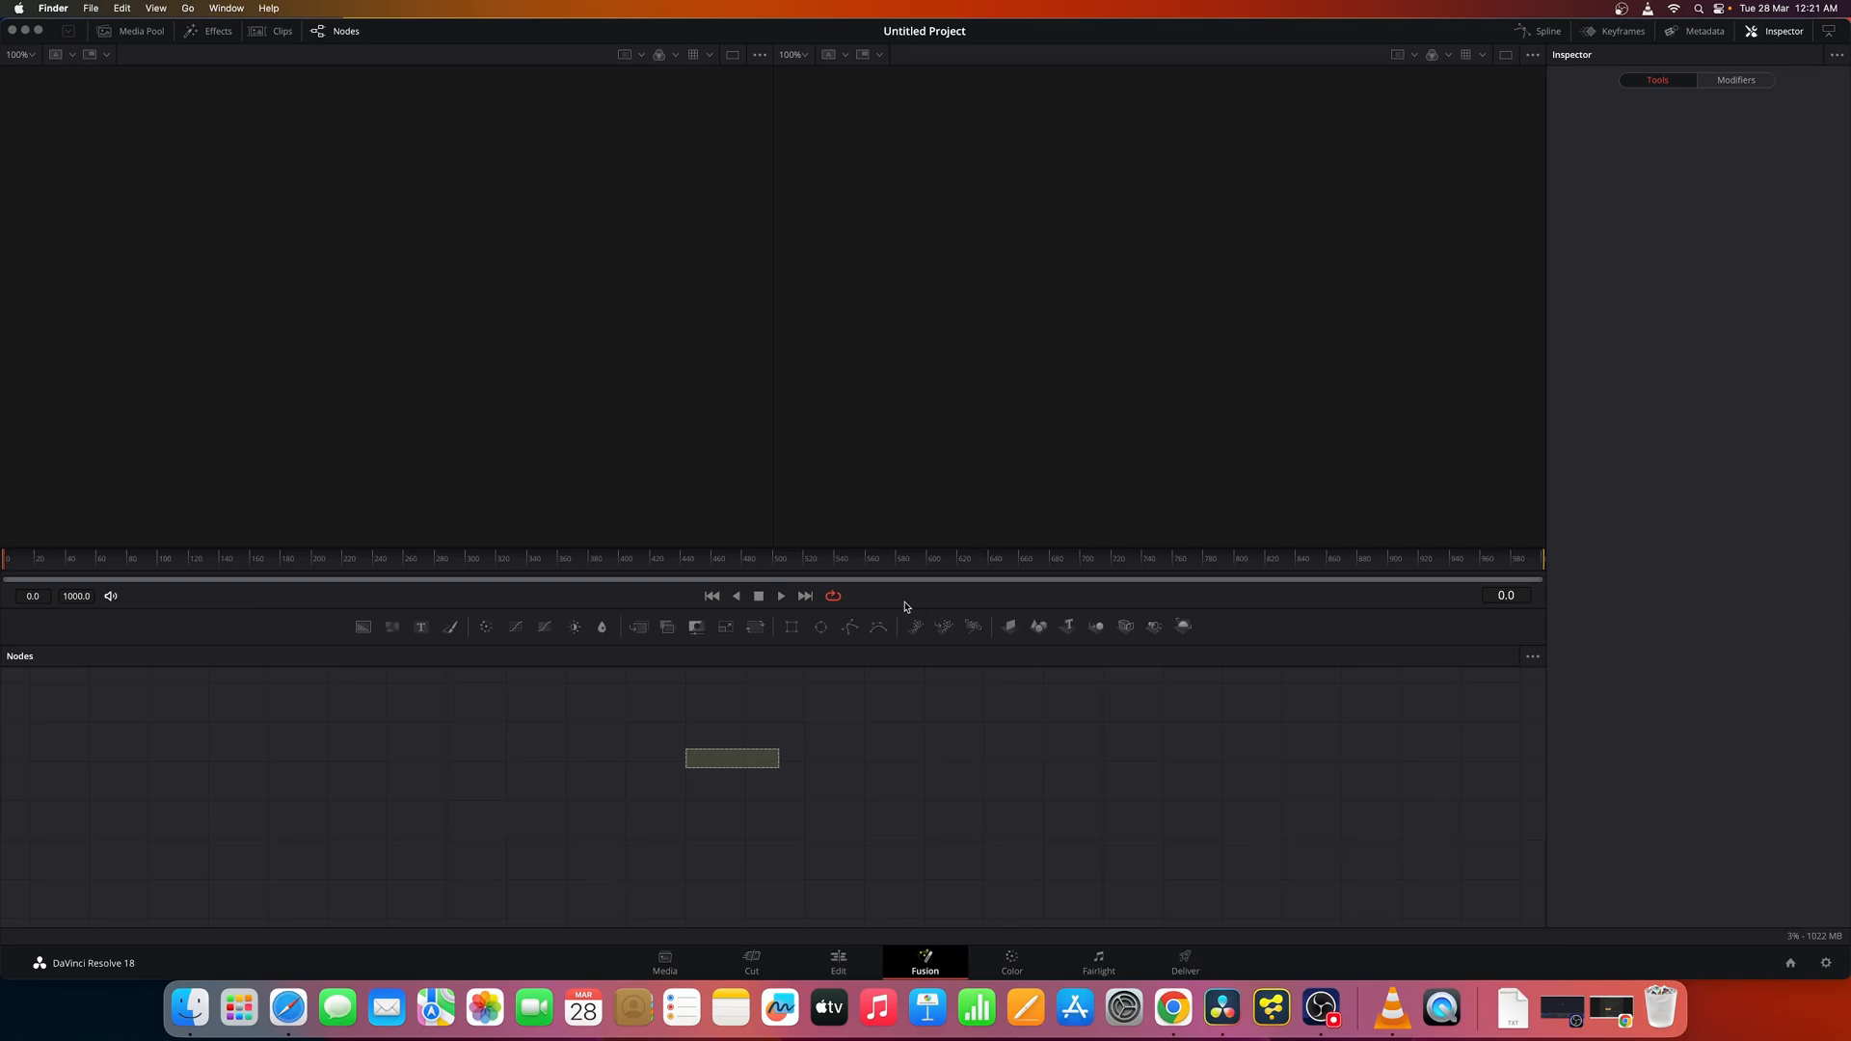
{"action": "left_click", "coordinate": [293, 291]}
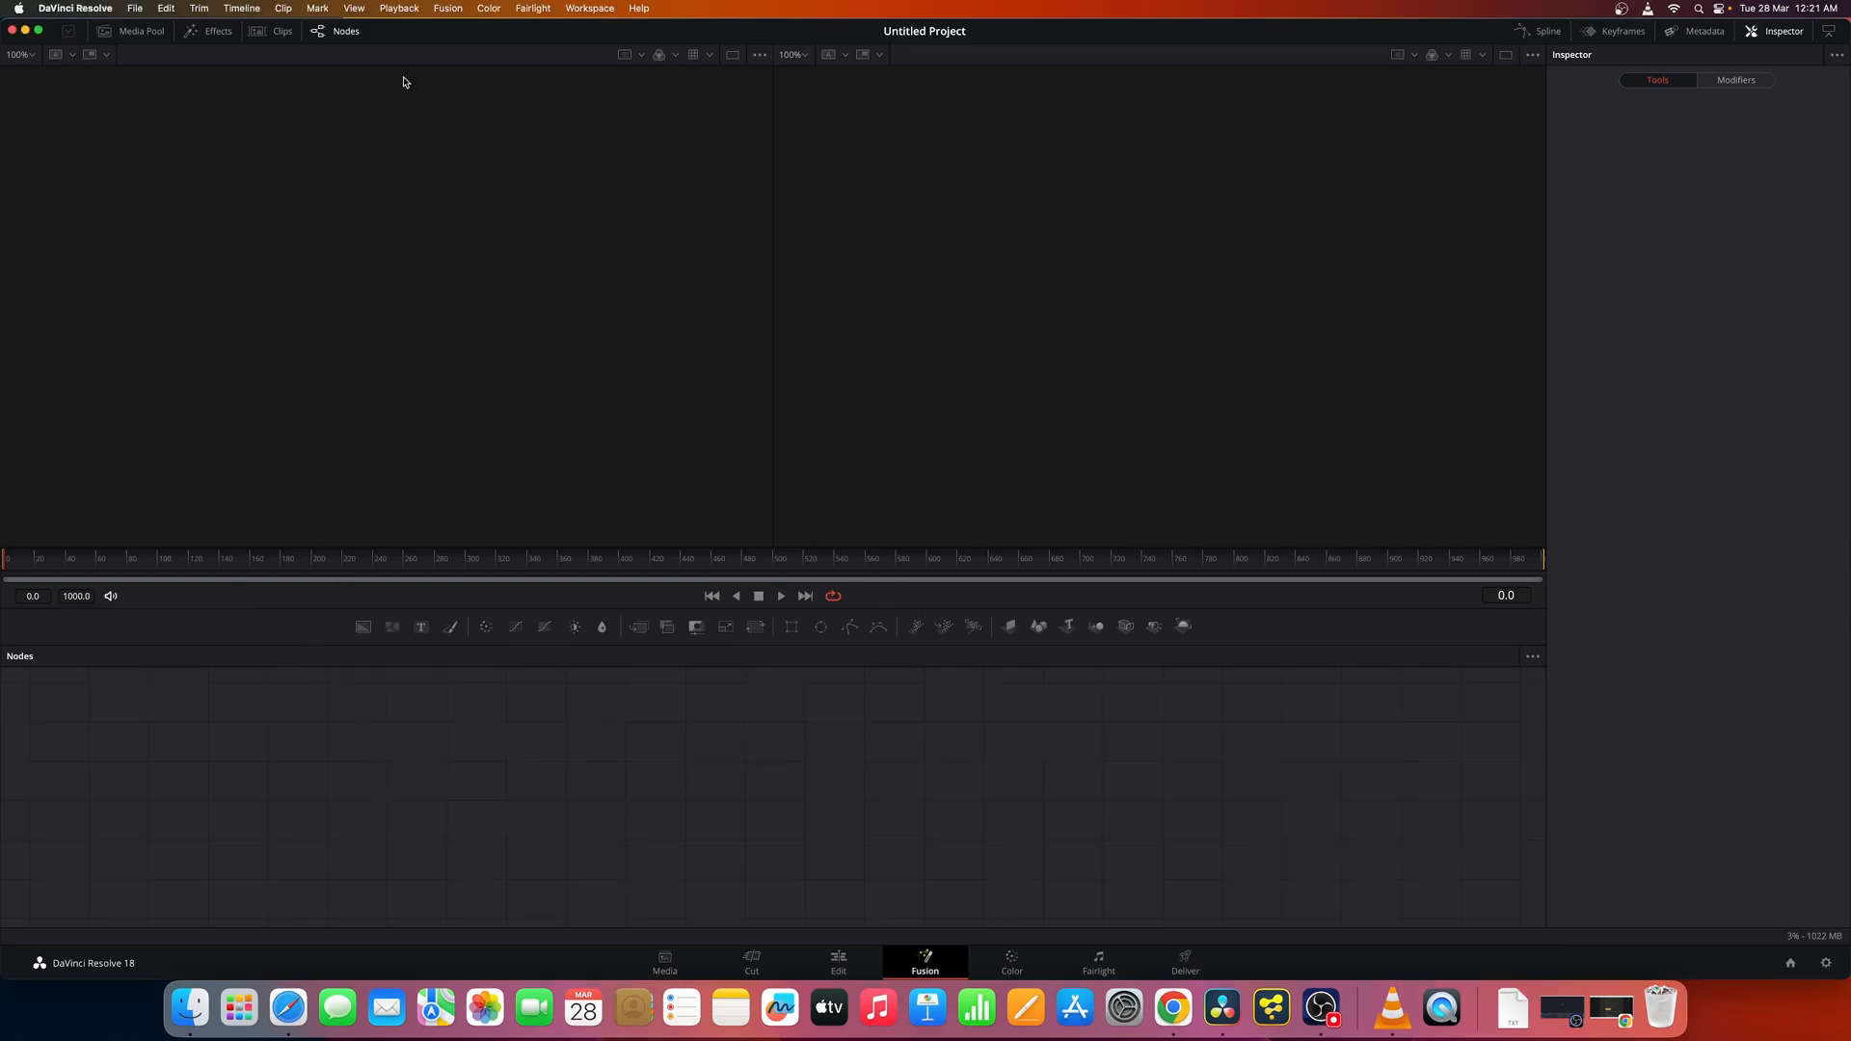
- View About Reactor under Workspace > Scripts > Reactor, then open the Reactor package manager
{"action": "left_click", "coordinate": [588, 8]}
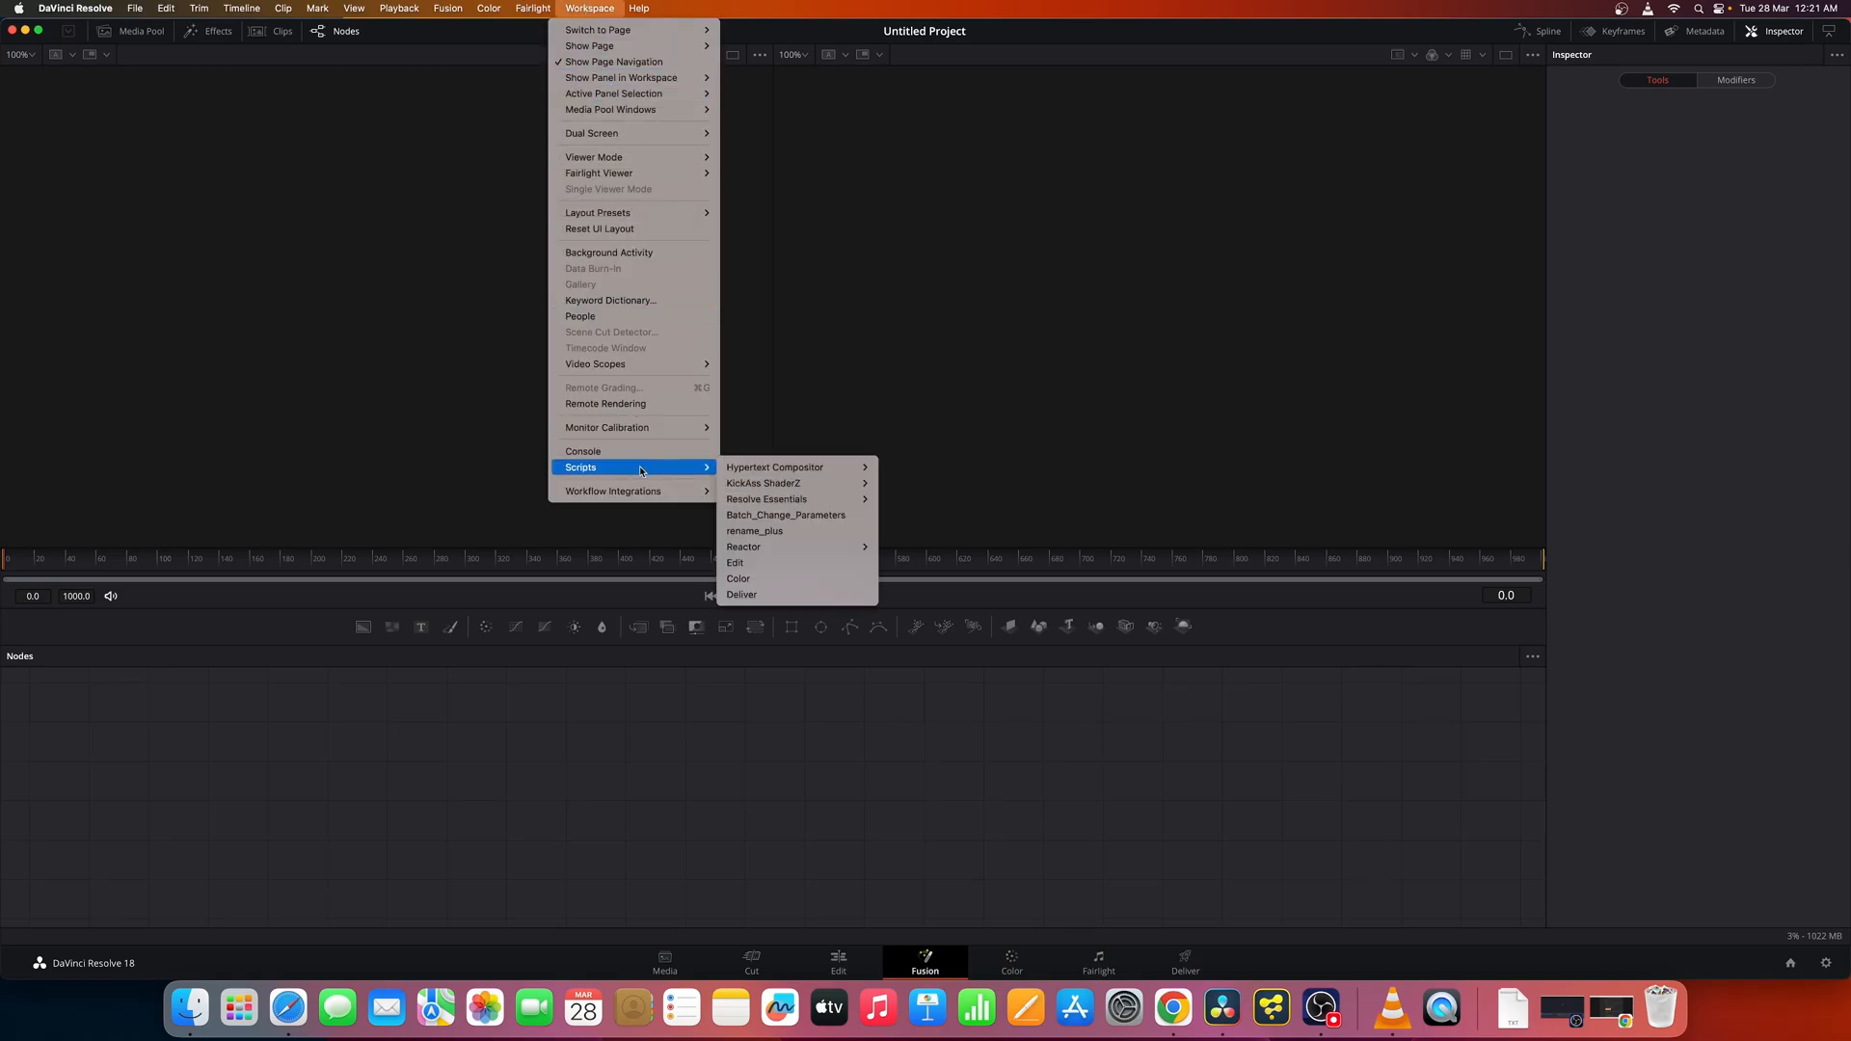
{"action": "mouse_move", "coordinate": [797, 547]}
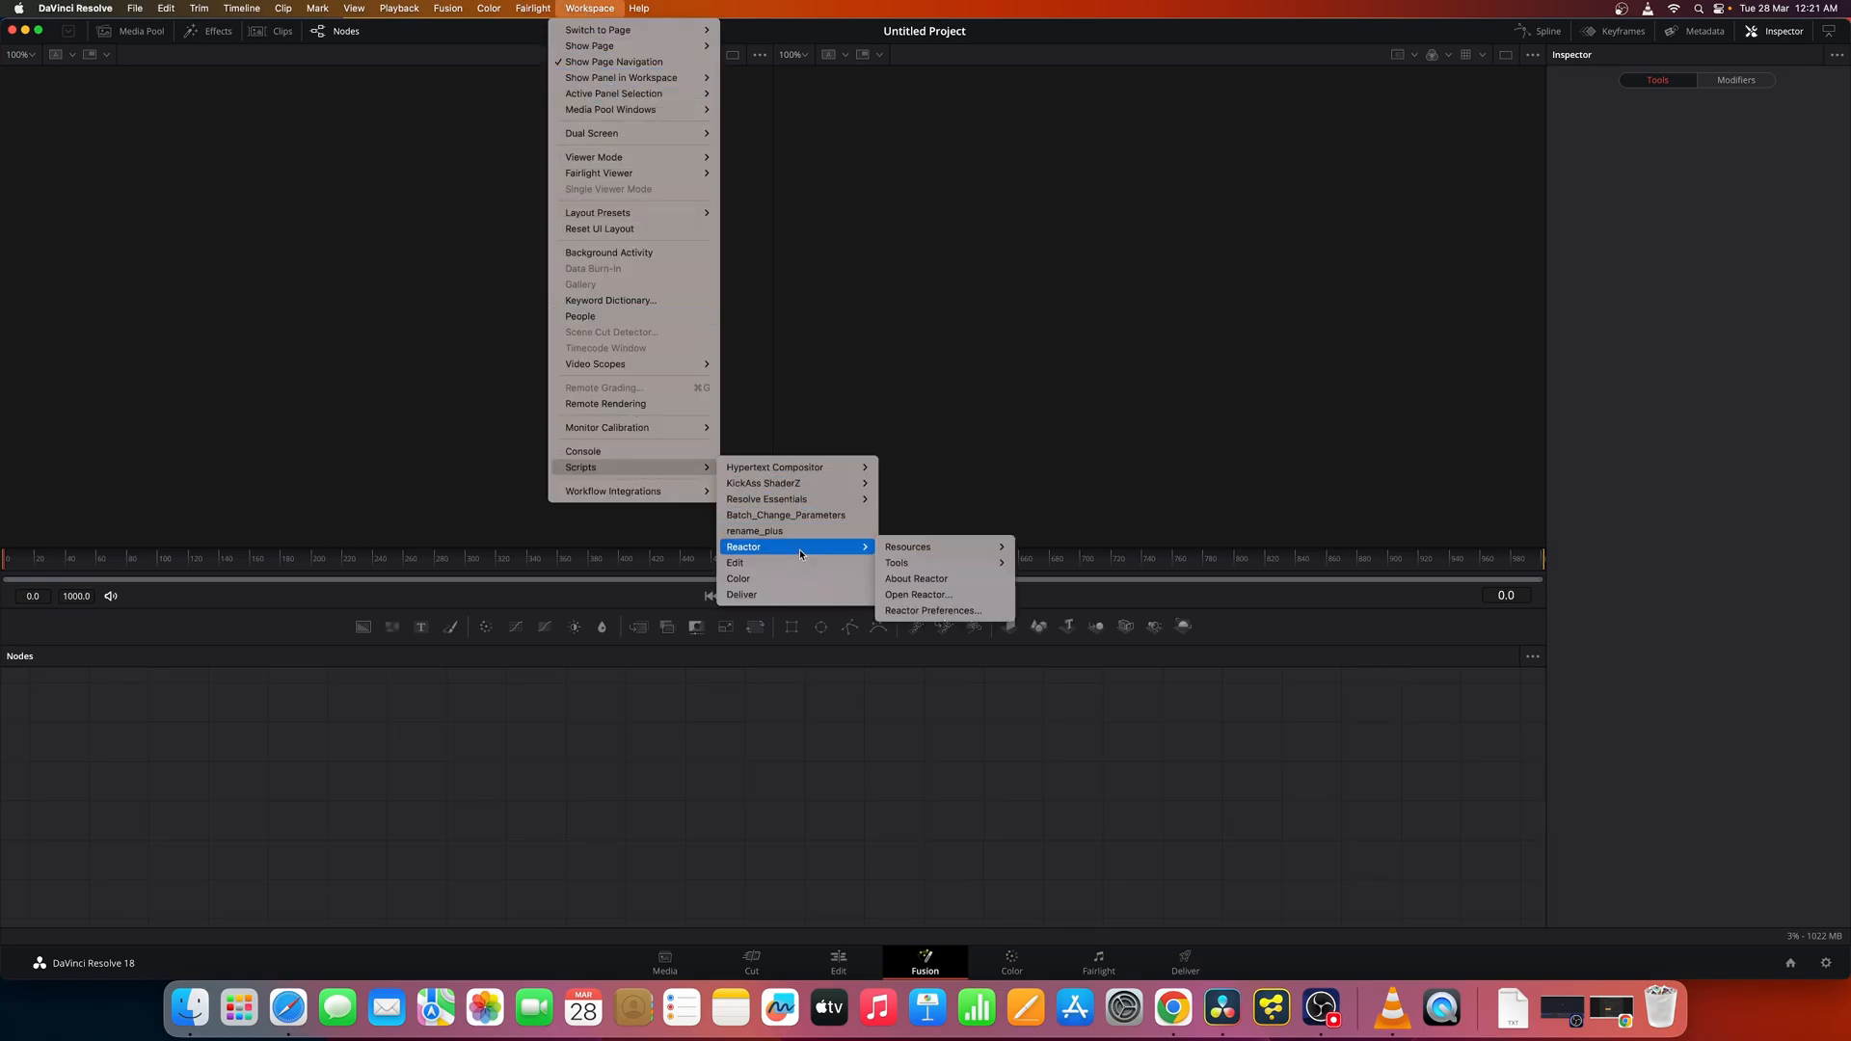
{"action": "left_click", "coordinate": [915, 578]}
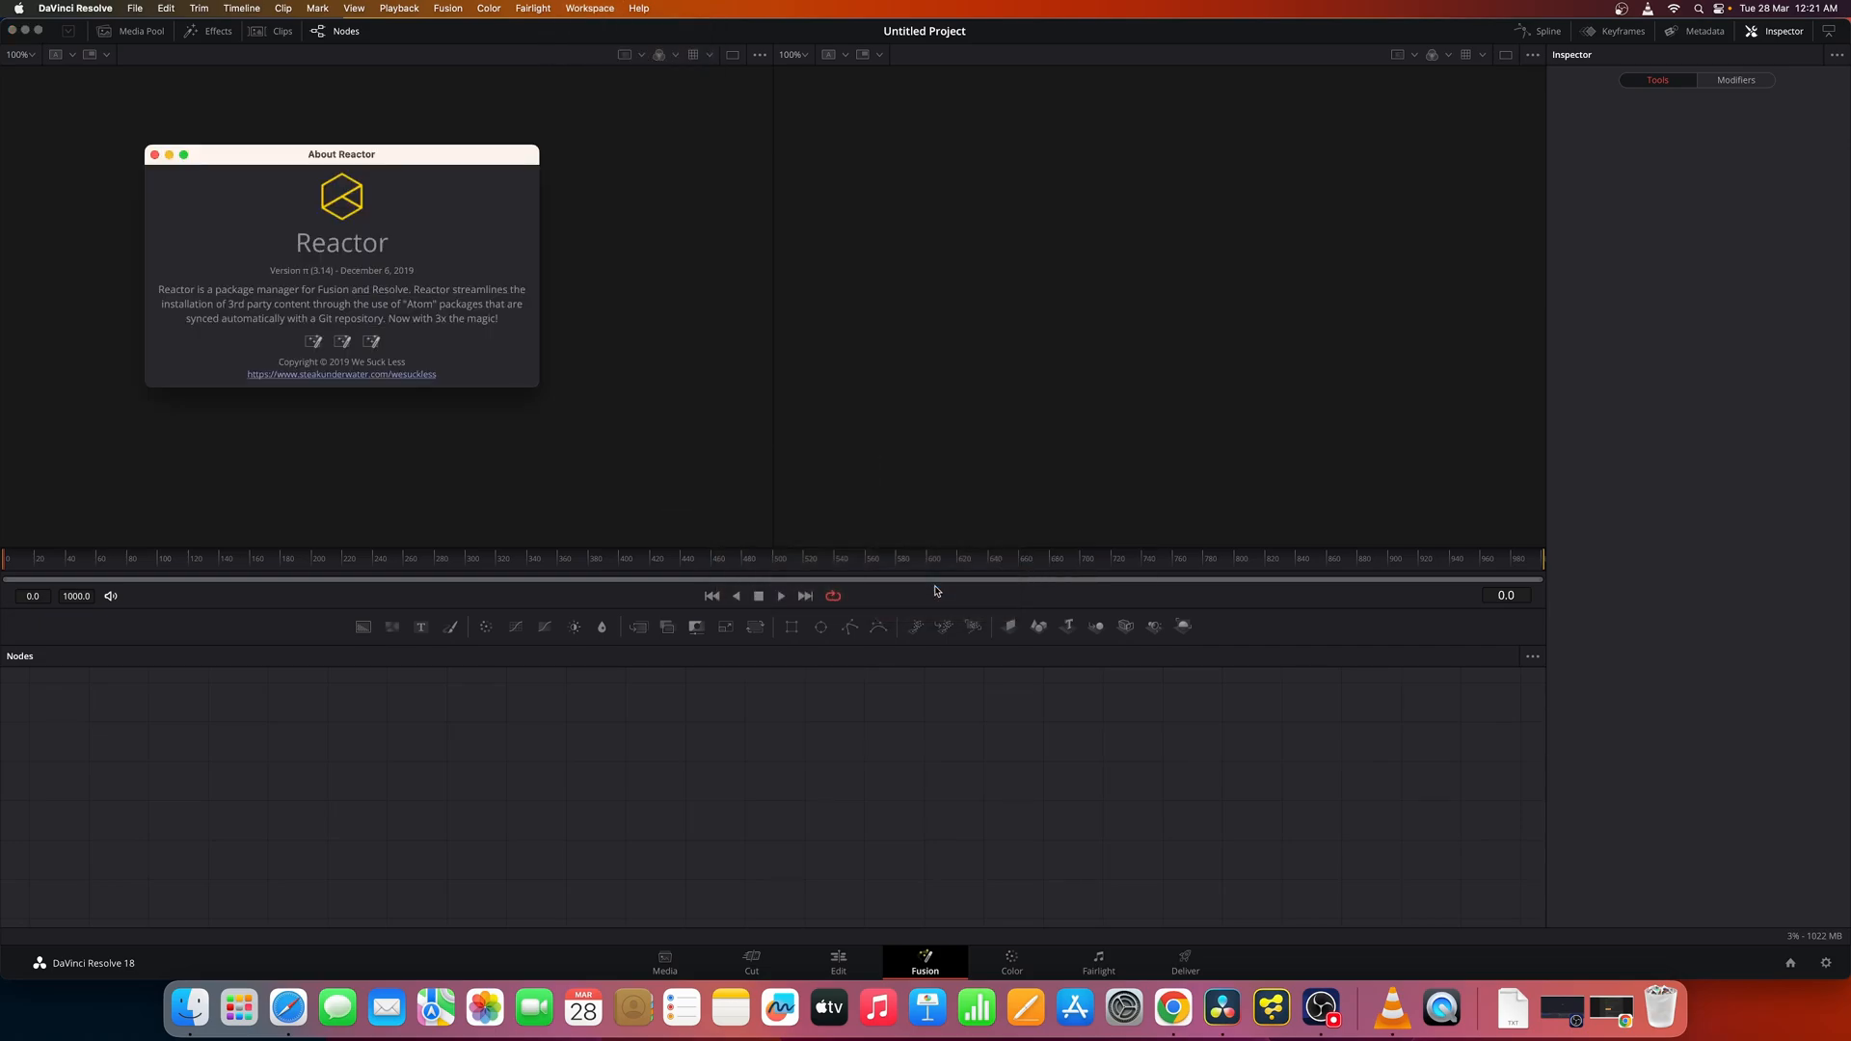
{"action": "mouse_move", "coordinate": [154, 154]}
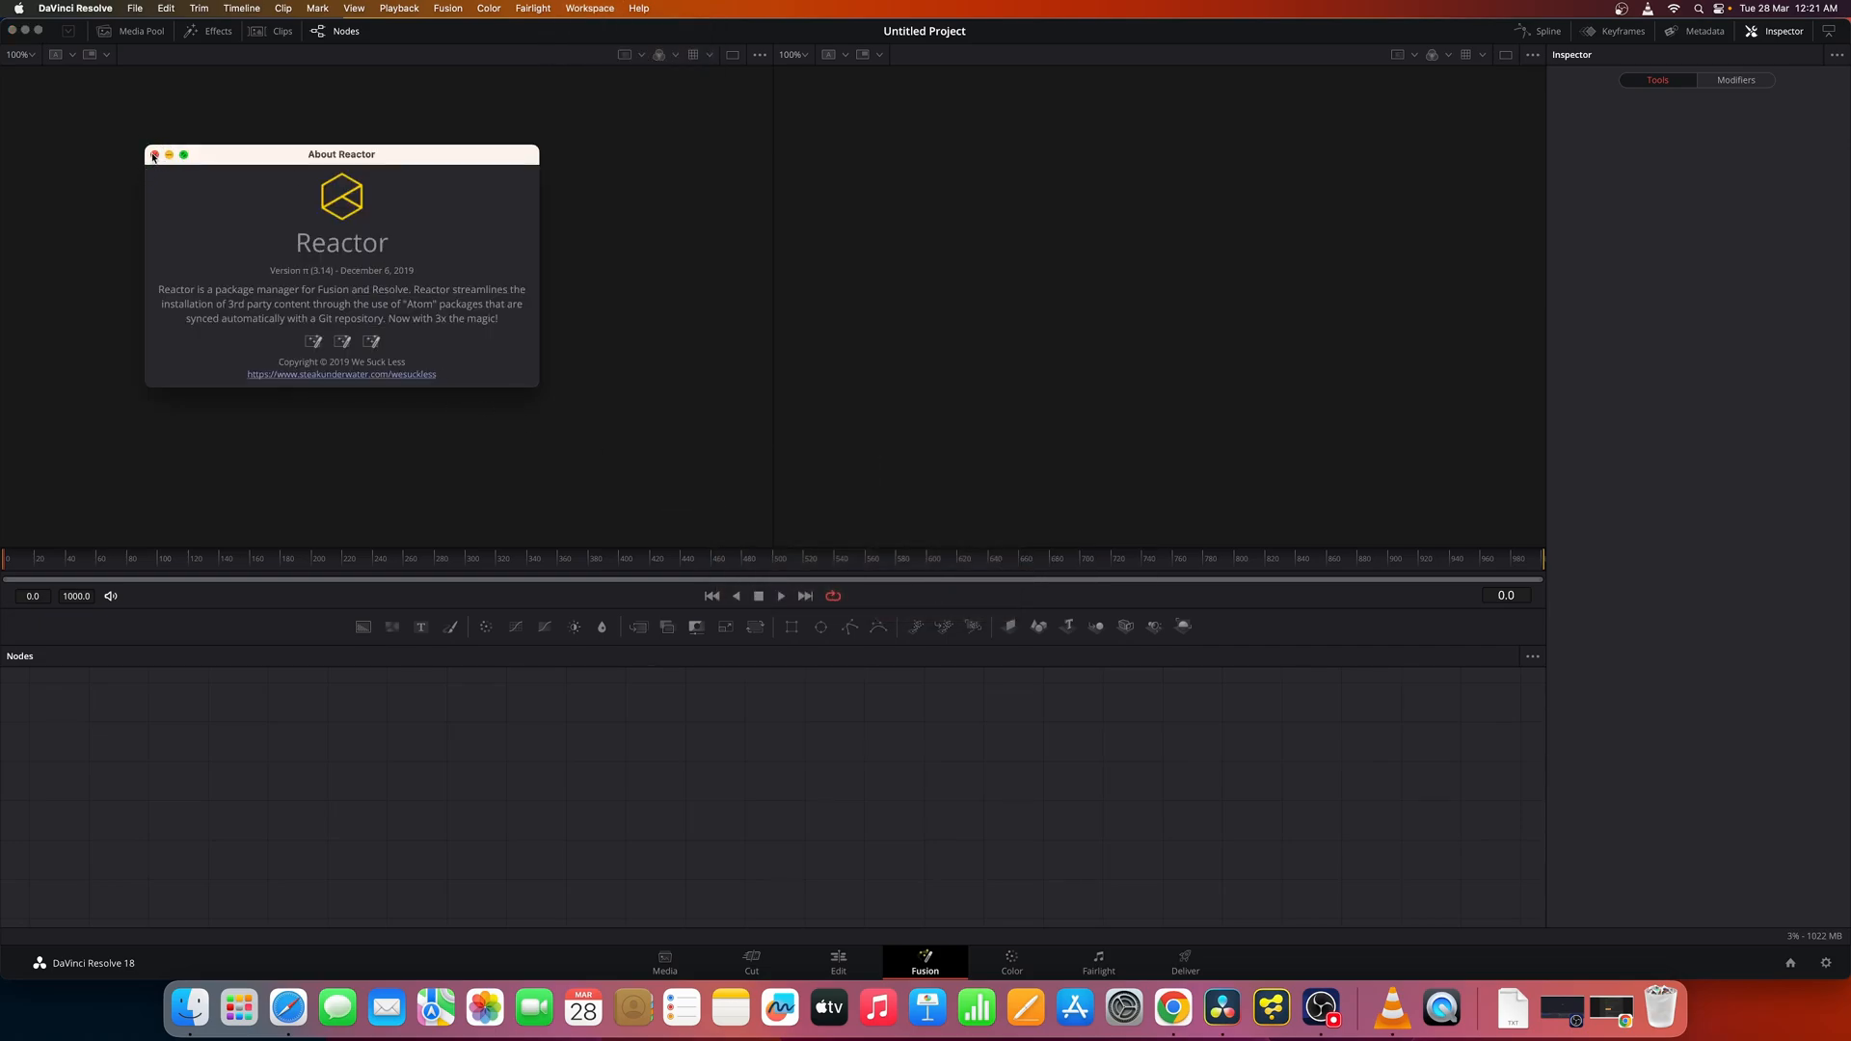
{"action": "left_click", "coordinate": [588, 9]}
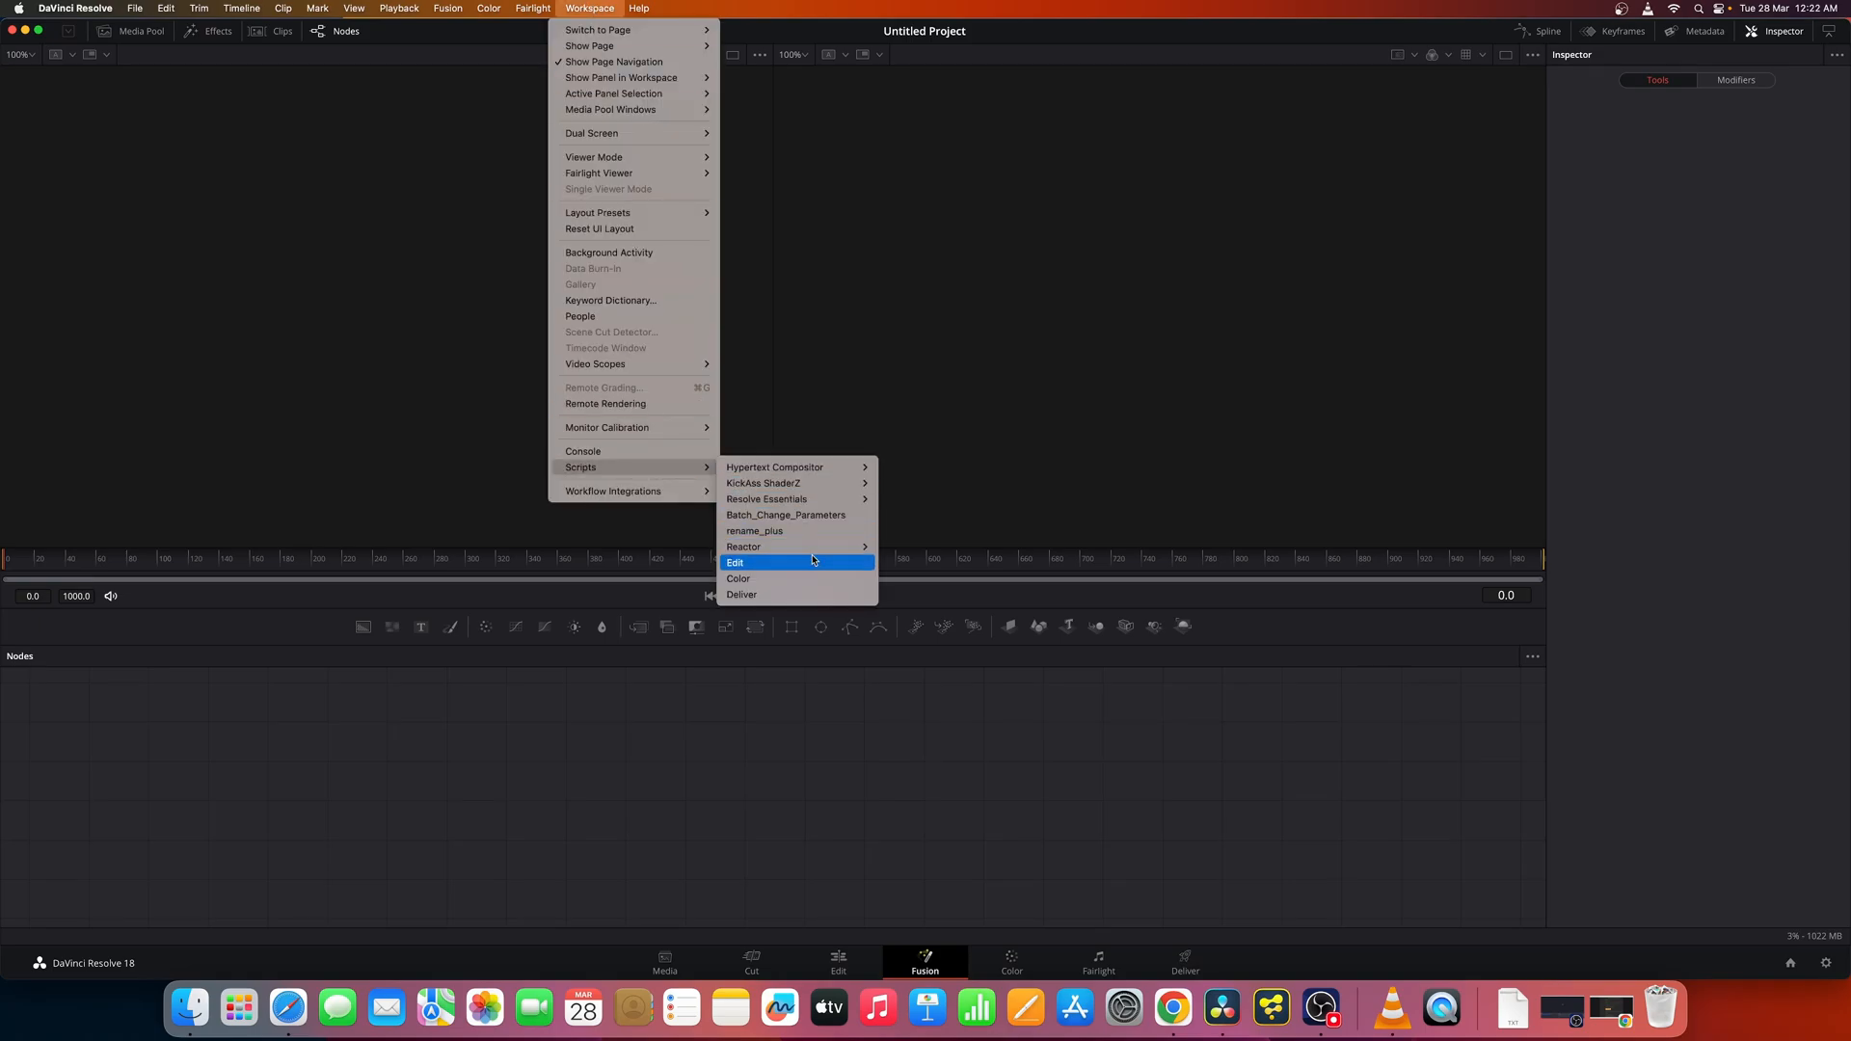
{"action": "mouse_move", "coordinate": [743, 547]}
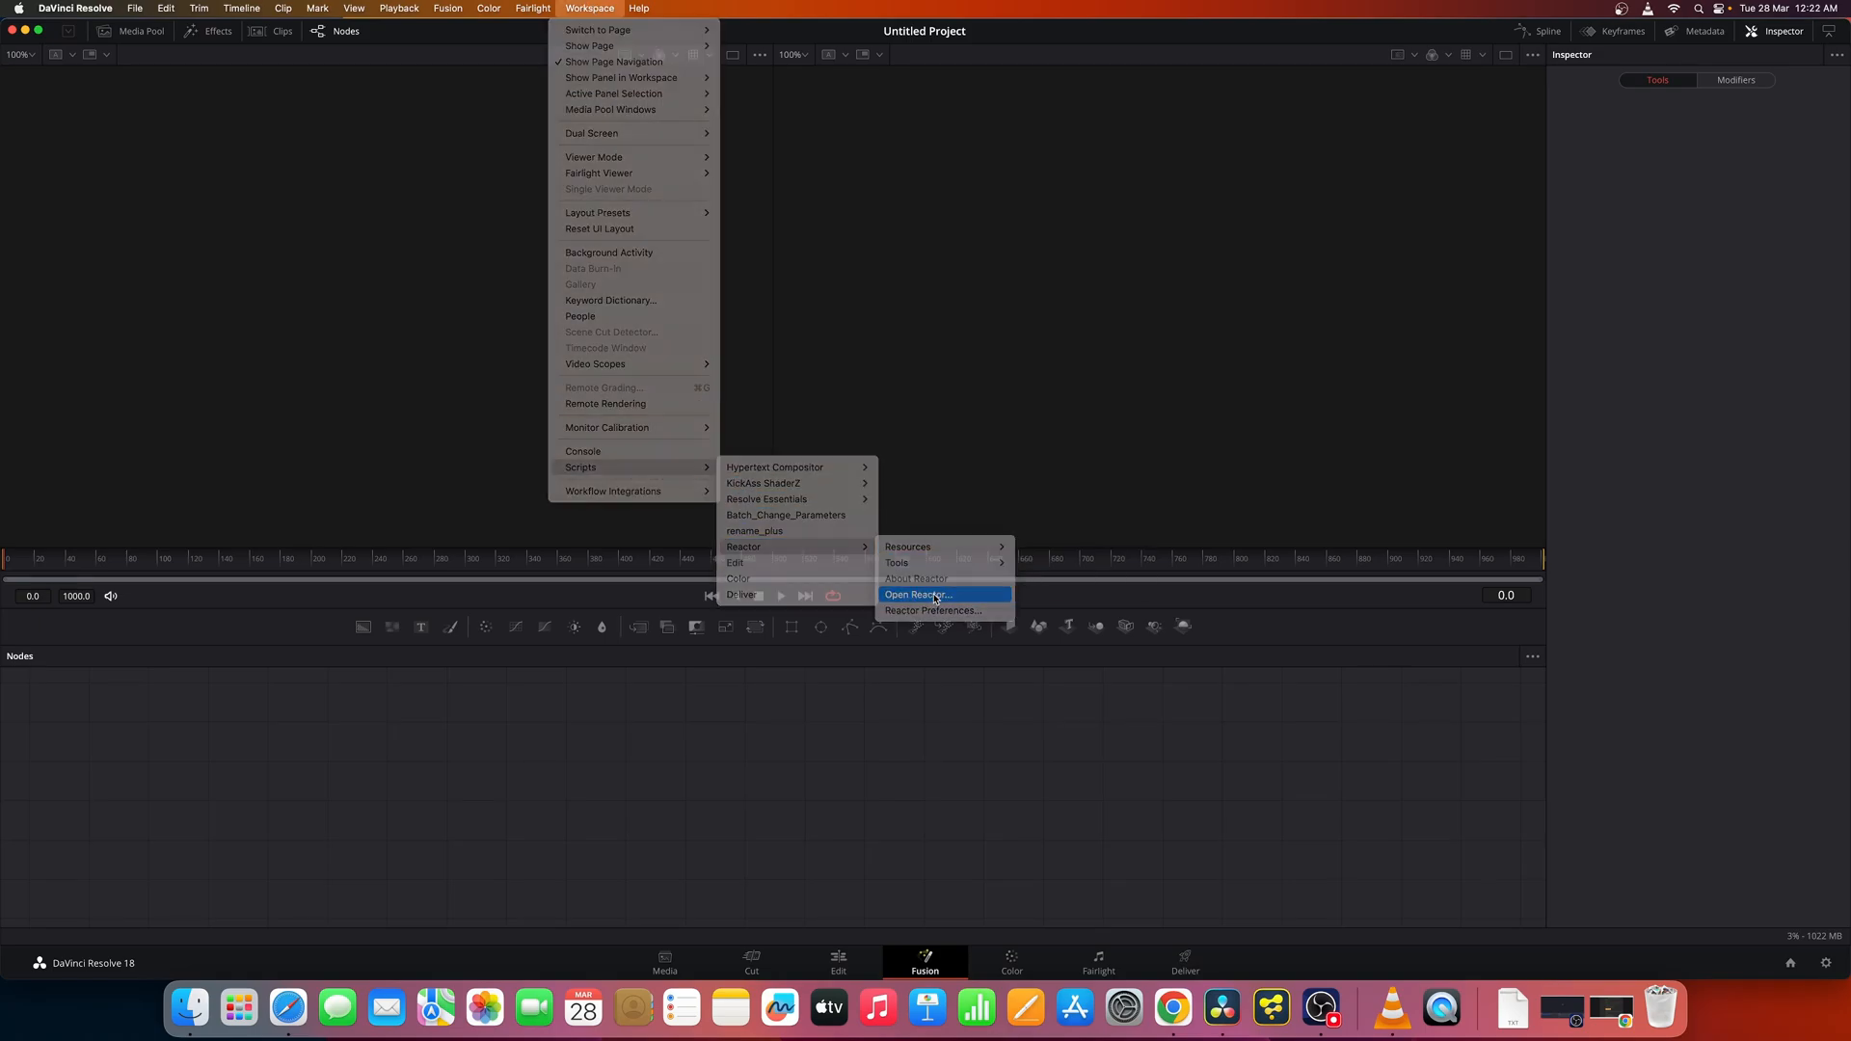
{"action": "left_click", "coordinate": [918, 594]}
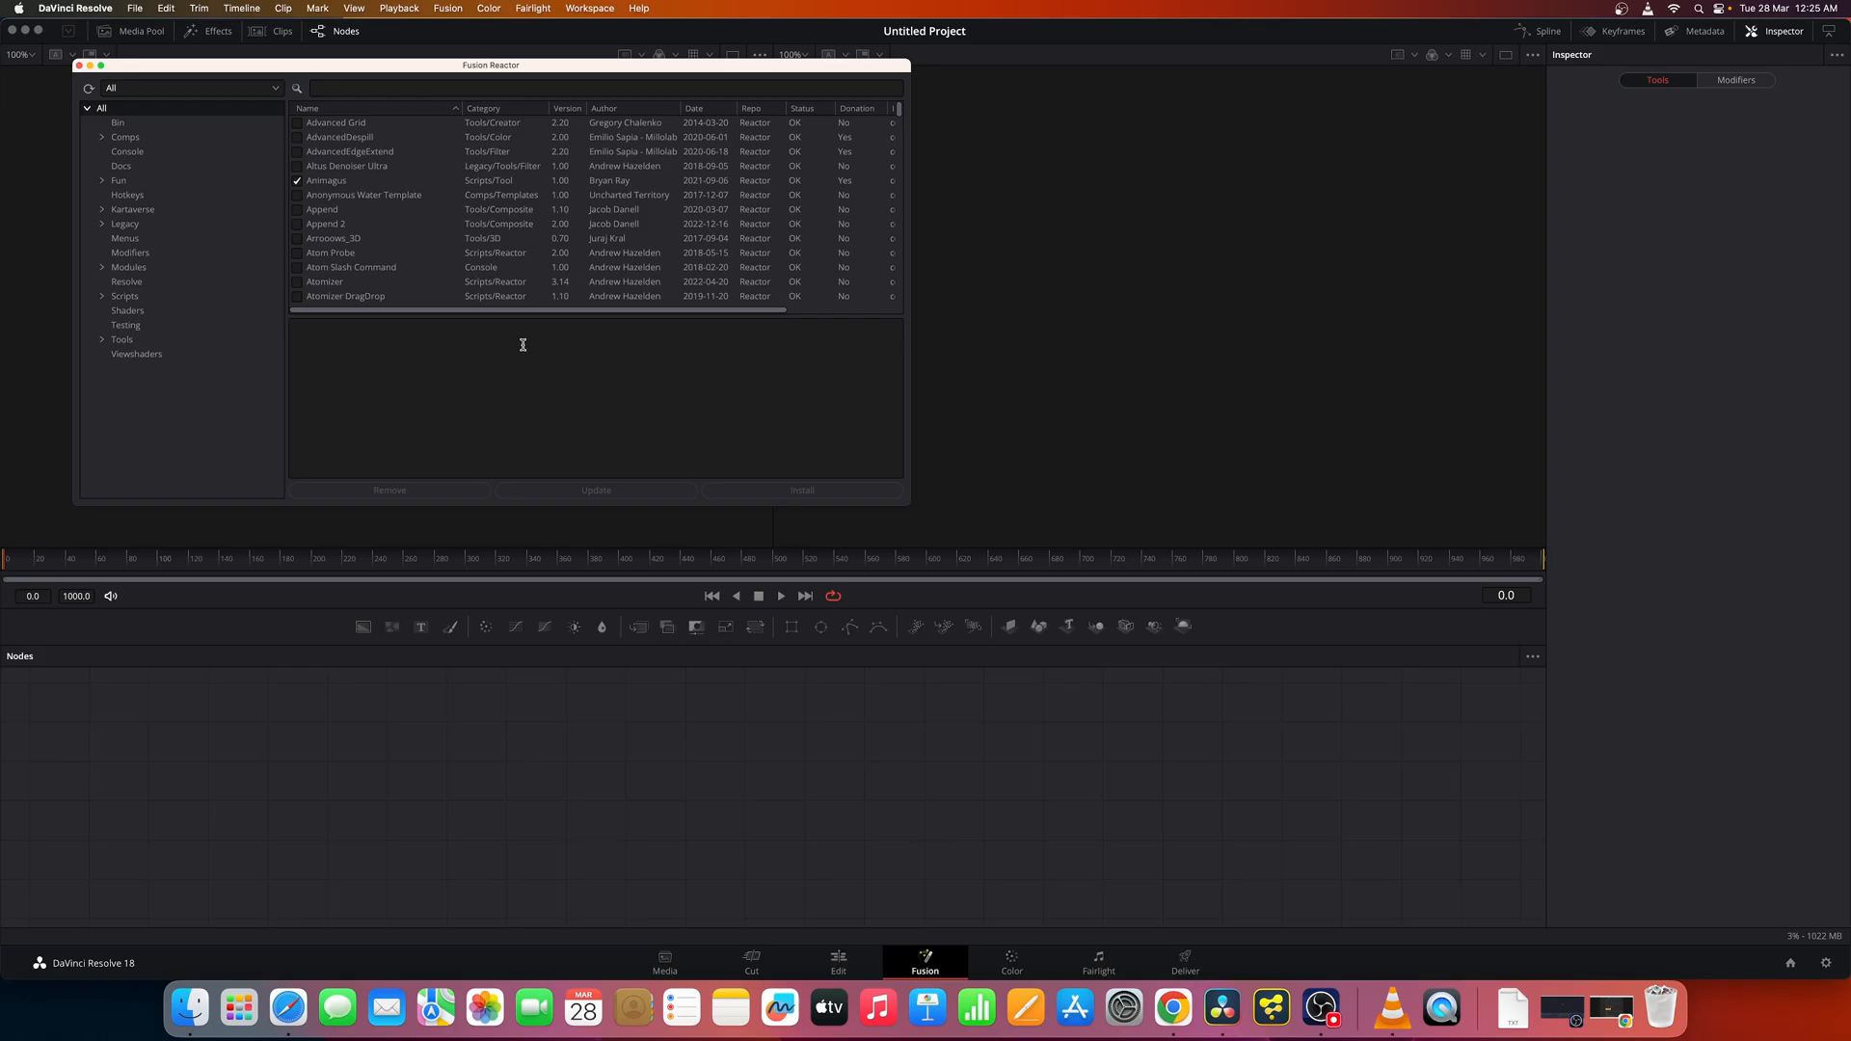
{"action": "mouse_move", "coordinate": [490, 83]}
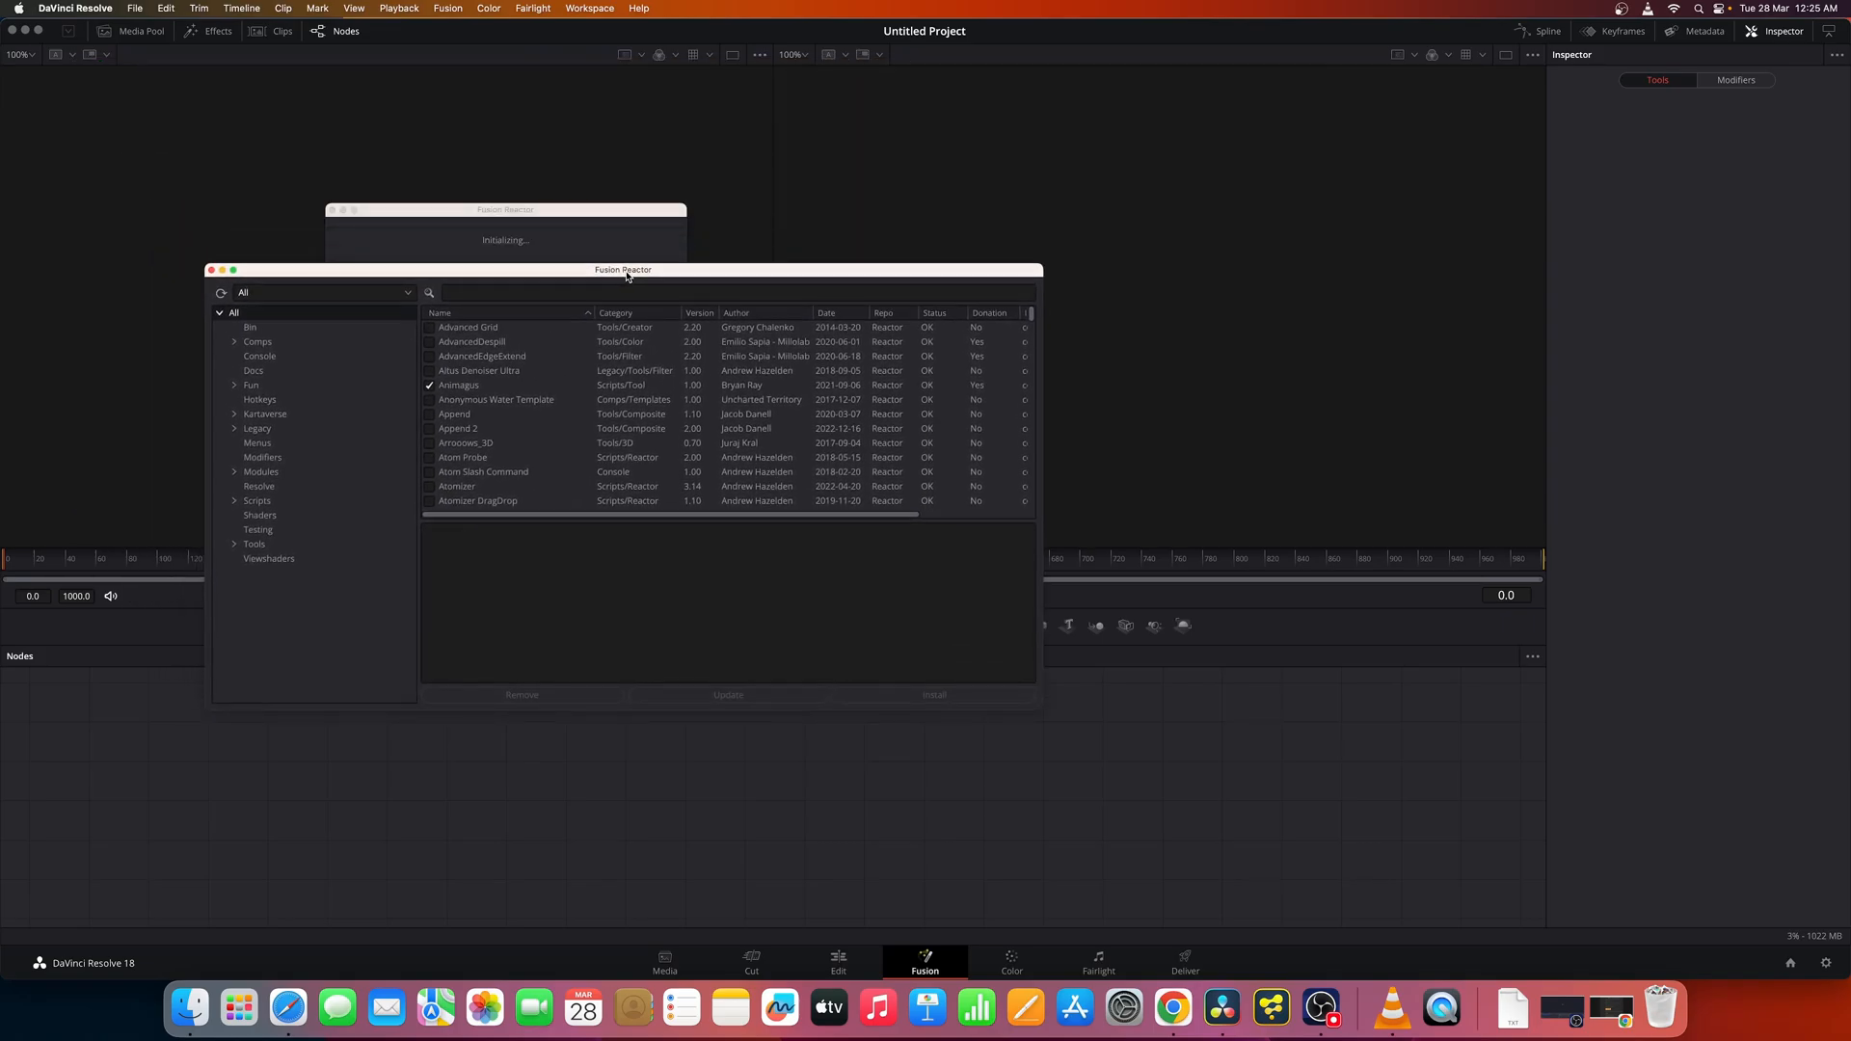
{"action": "left_click_drag", "start_coordinate": [623, 269], "coordinate": [605, 107]}
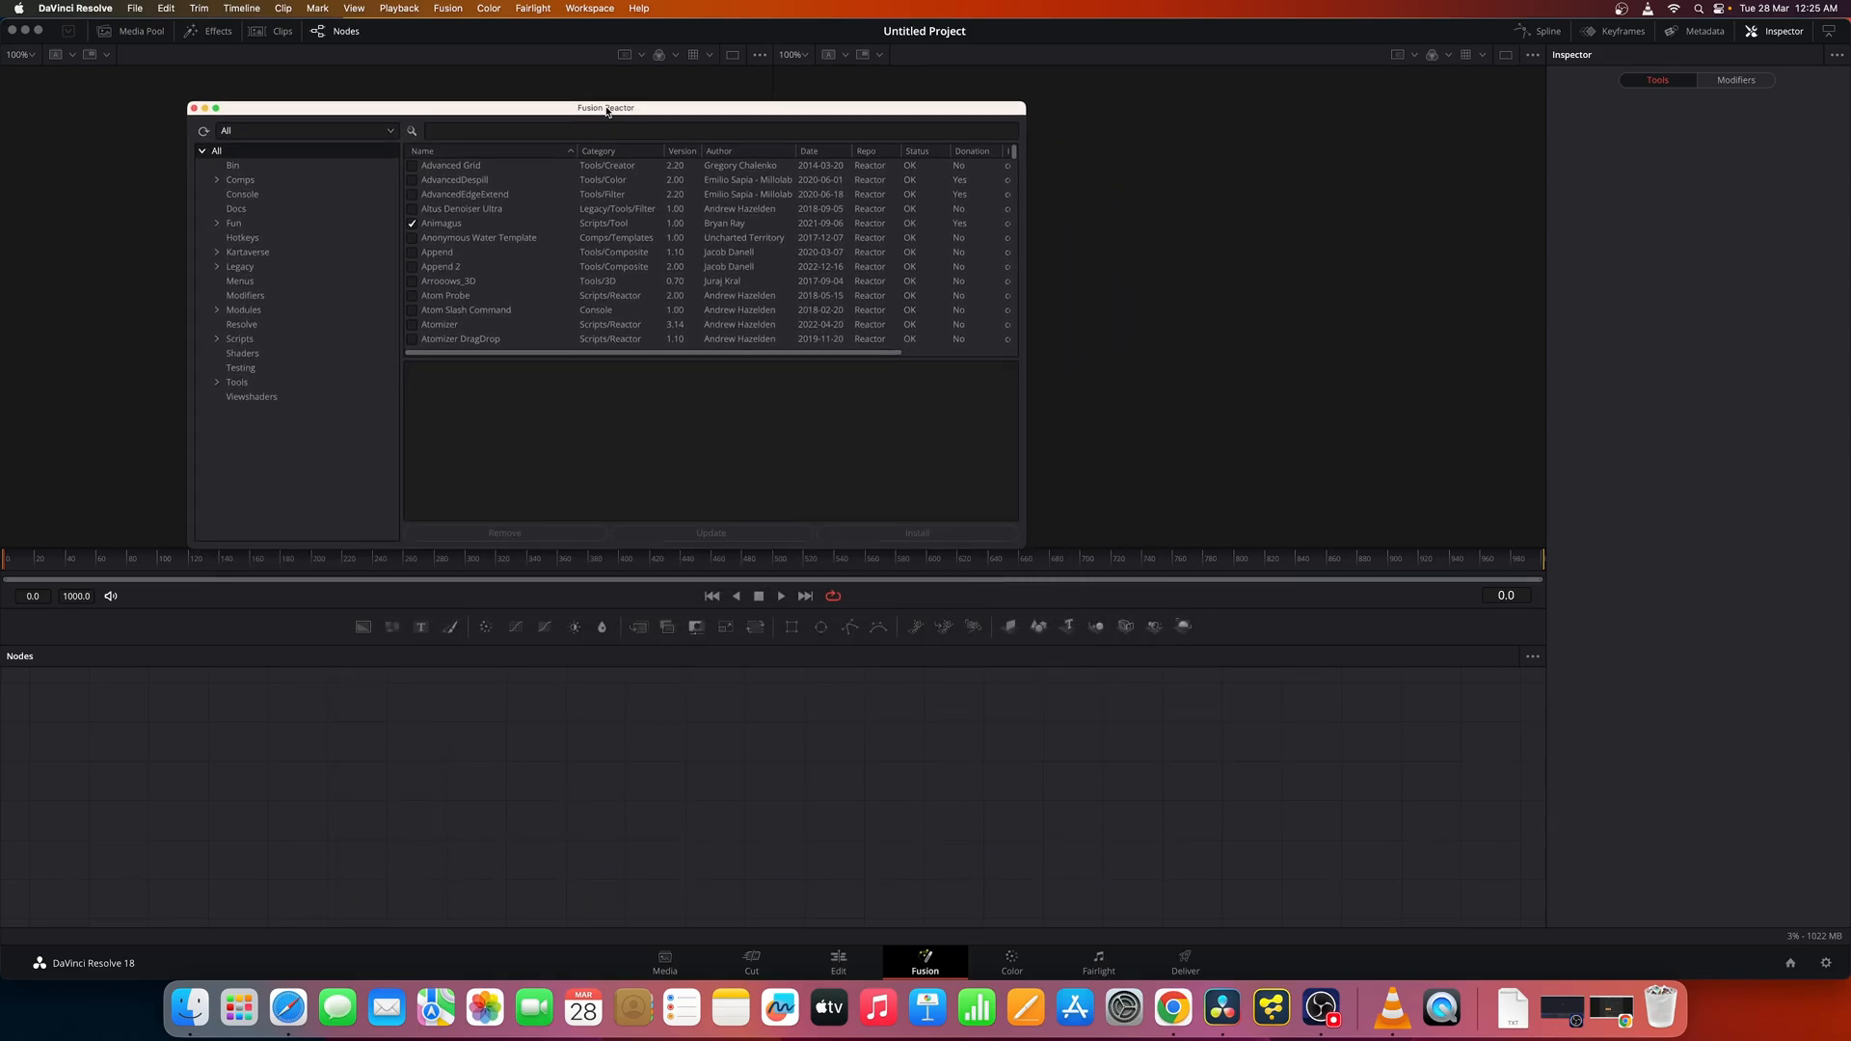
{"action": "left_click_drag", "start_coordinate": [606, 107], "coordinate": [750, 186]}
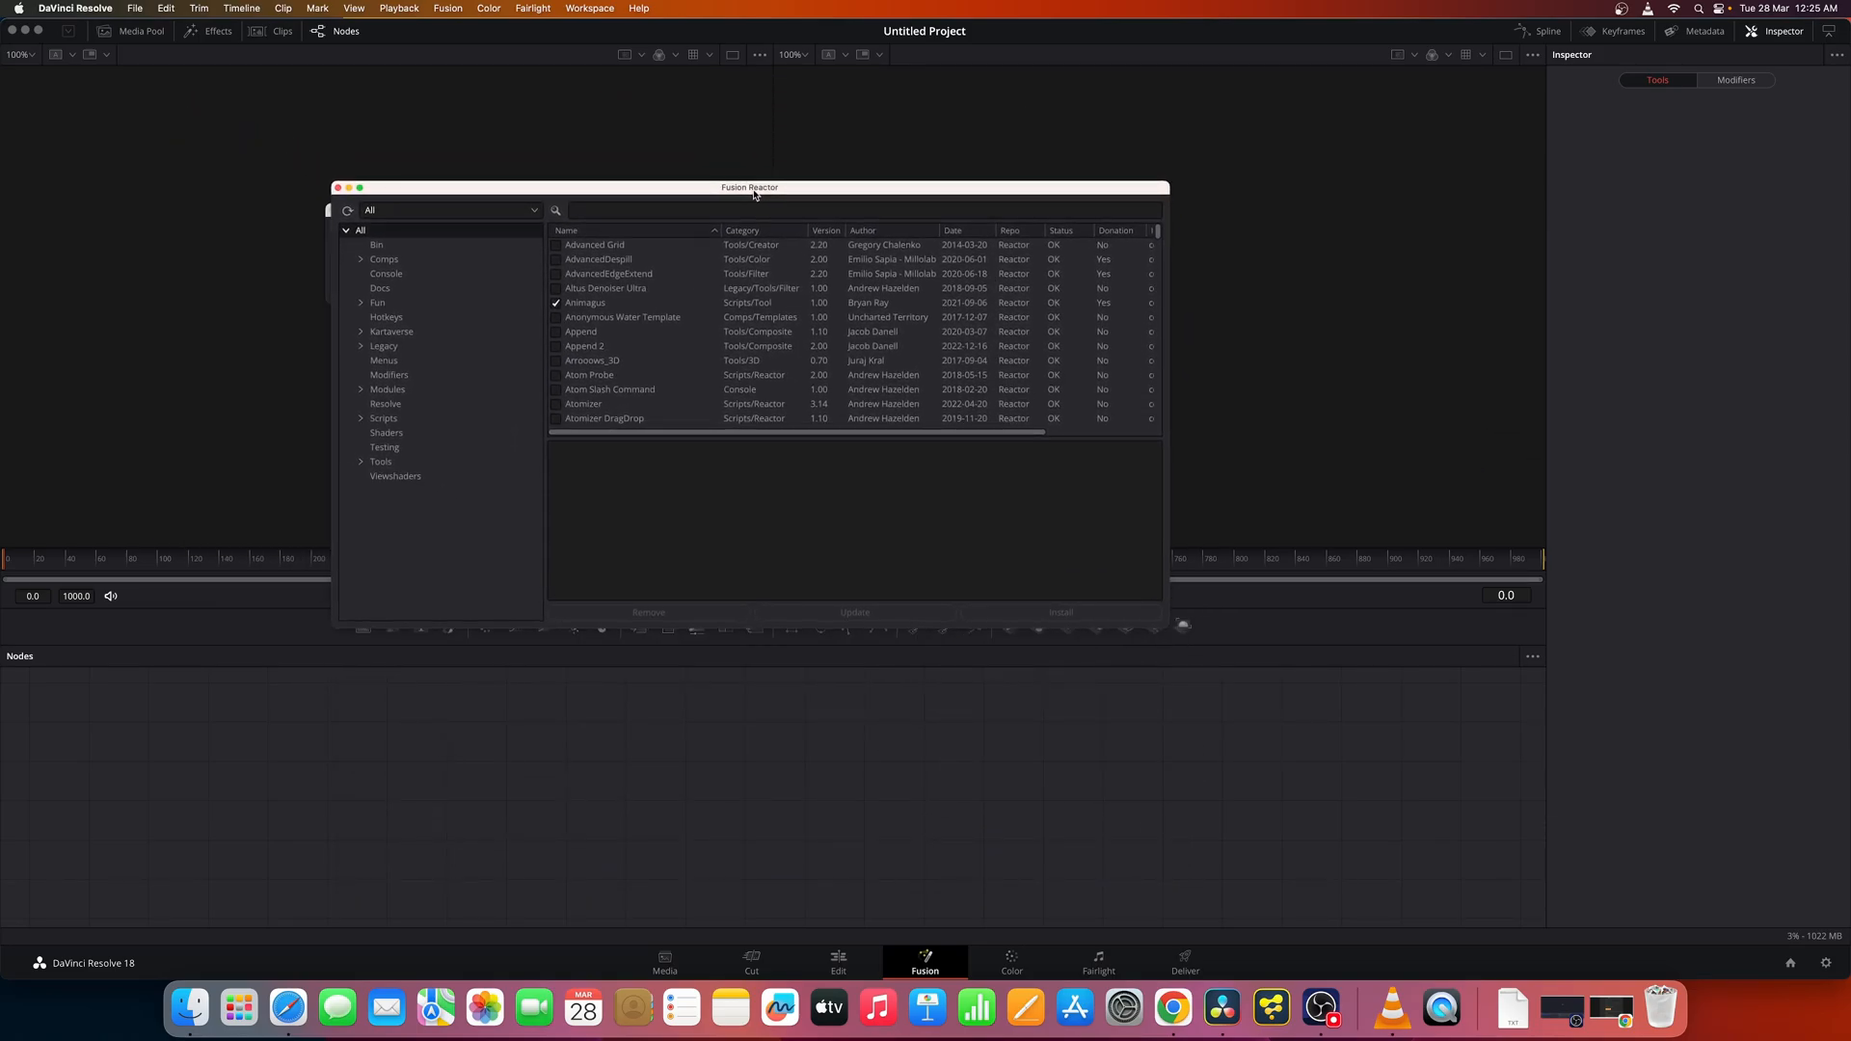
{"action": "left_click_drag", "start_coordinate": [750, 186], "coordinate": [489, 65]}
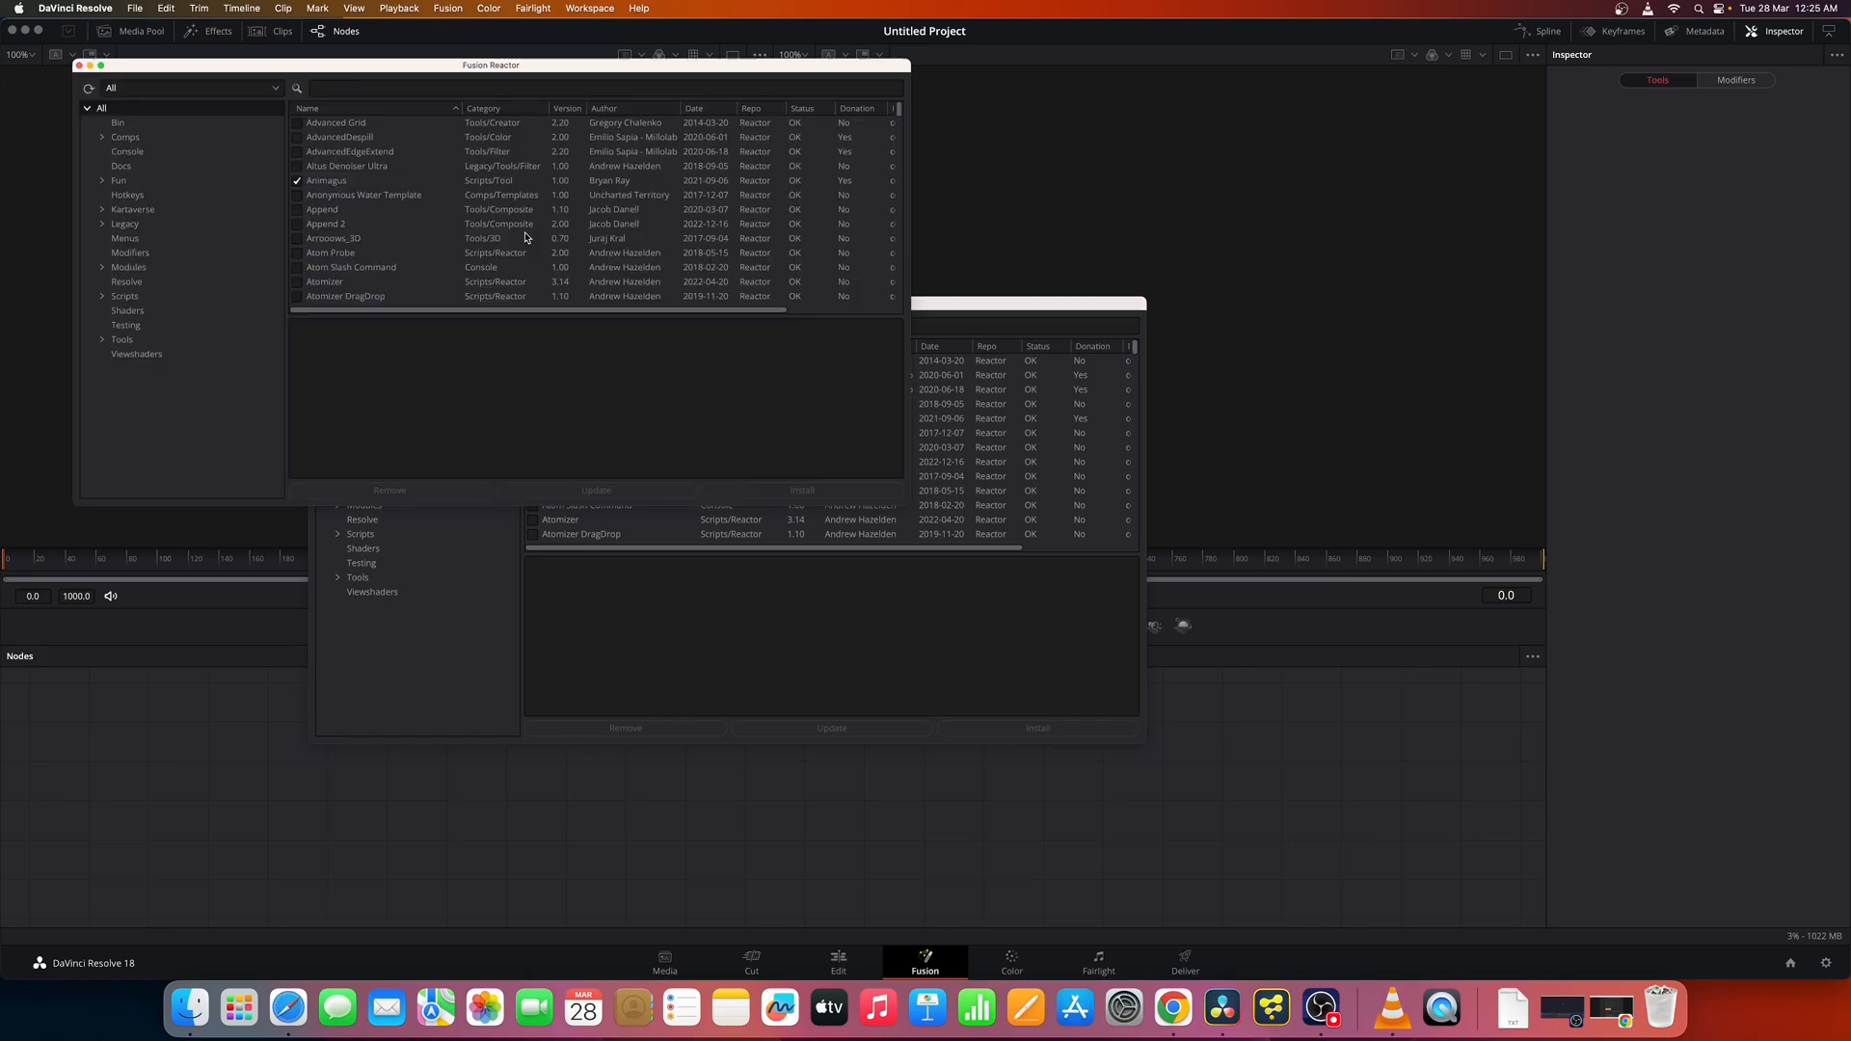
{"action": "mouse_move", "coordinate": [79, 68]}
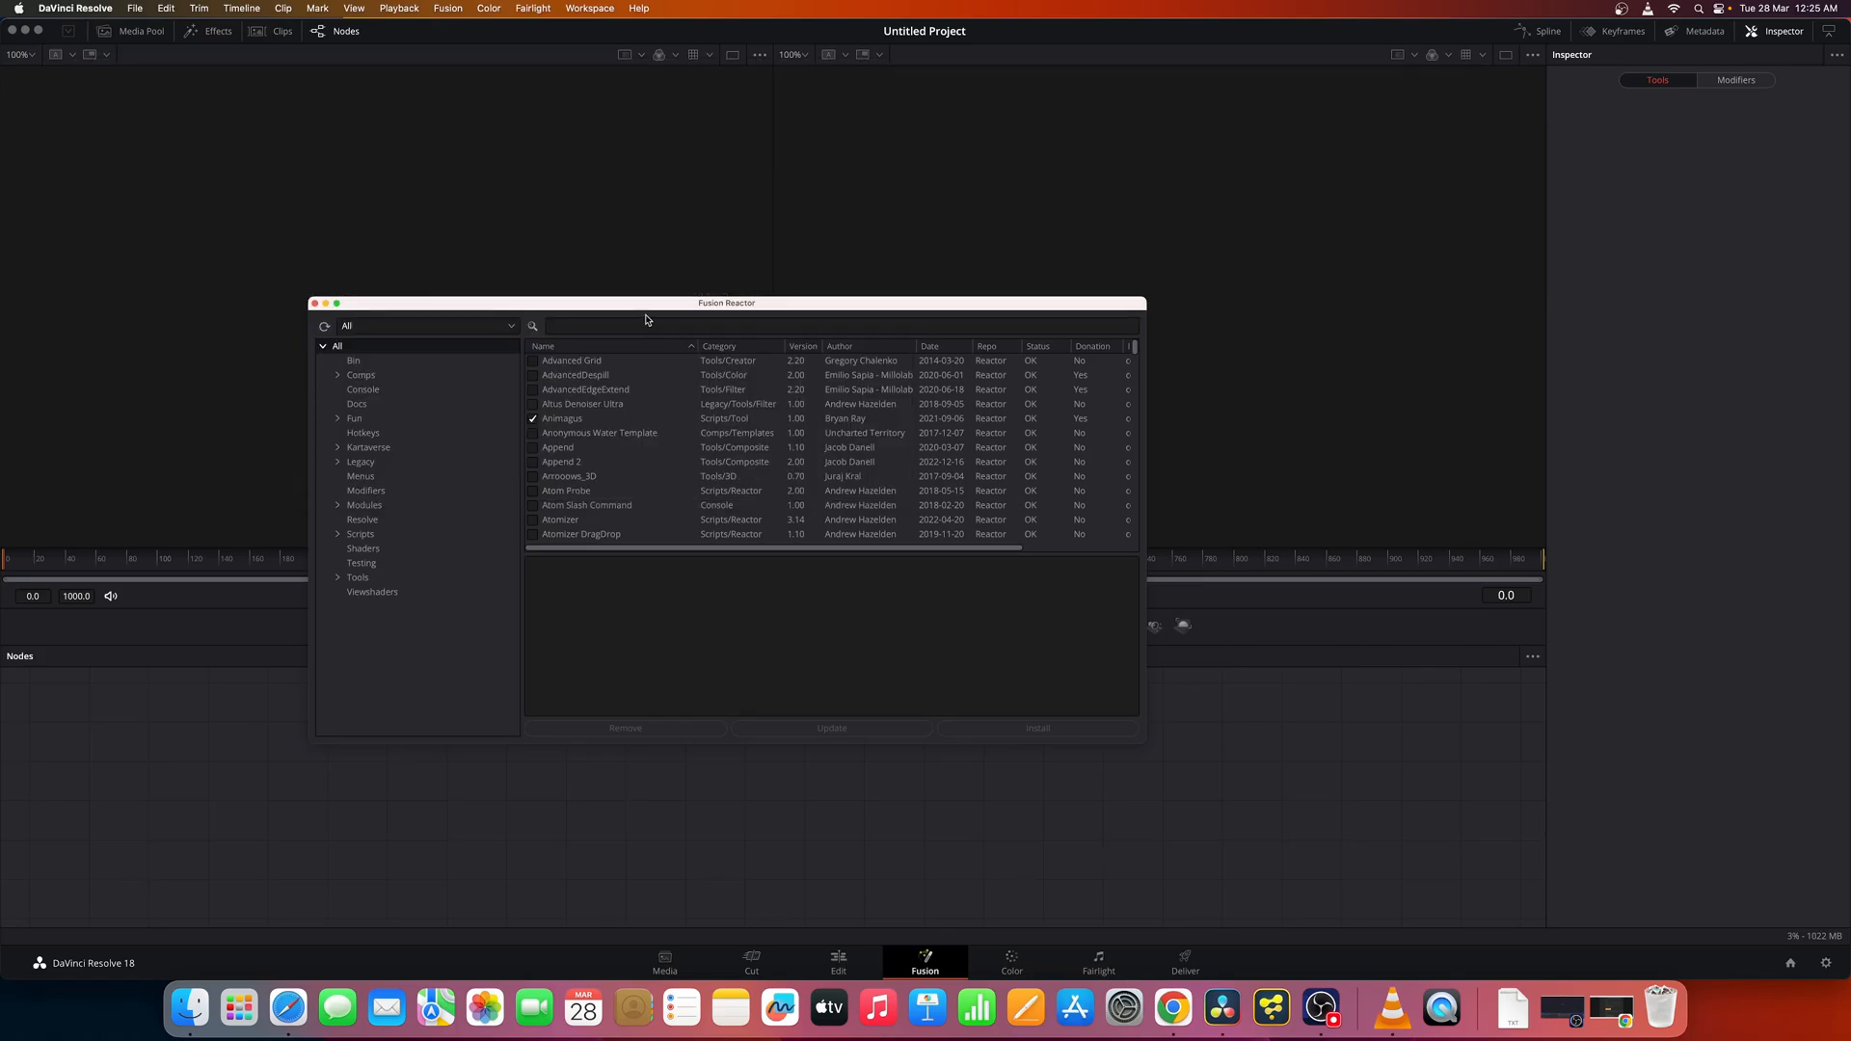
{"action": "mouse_move", "coordinate": [574, 506]}
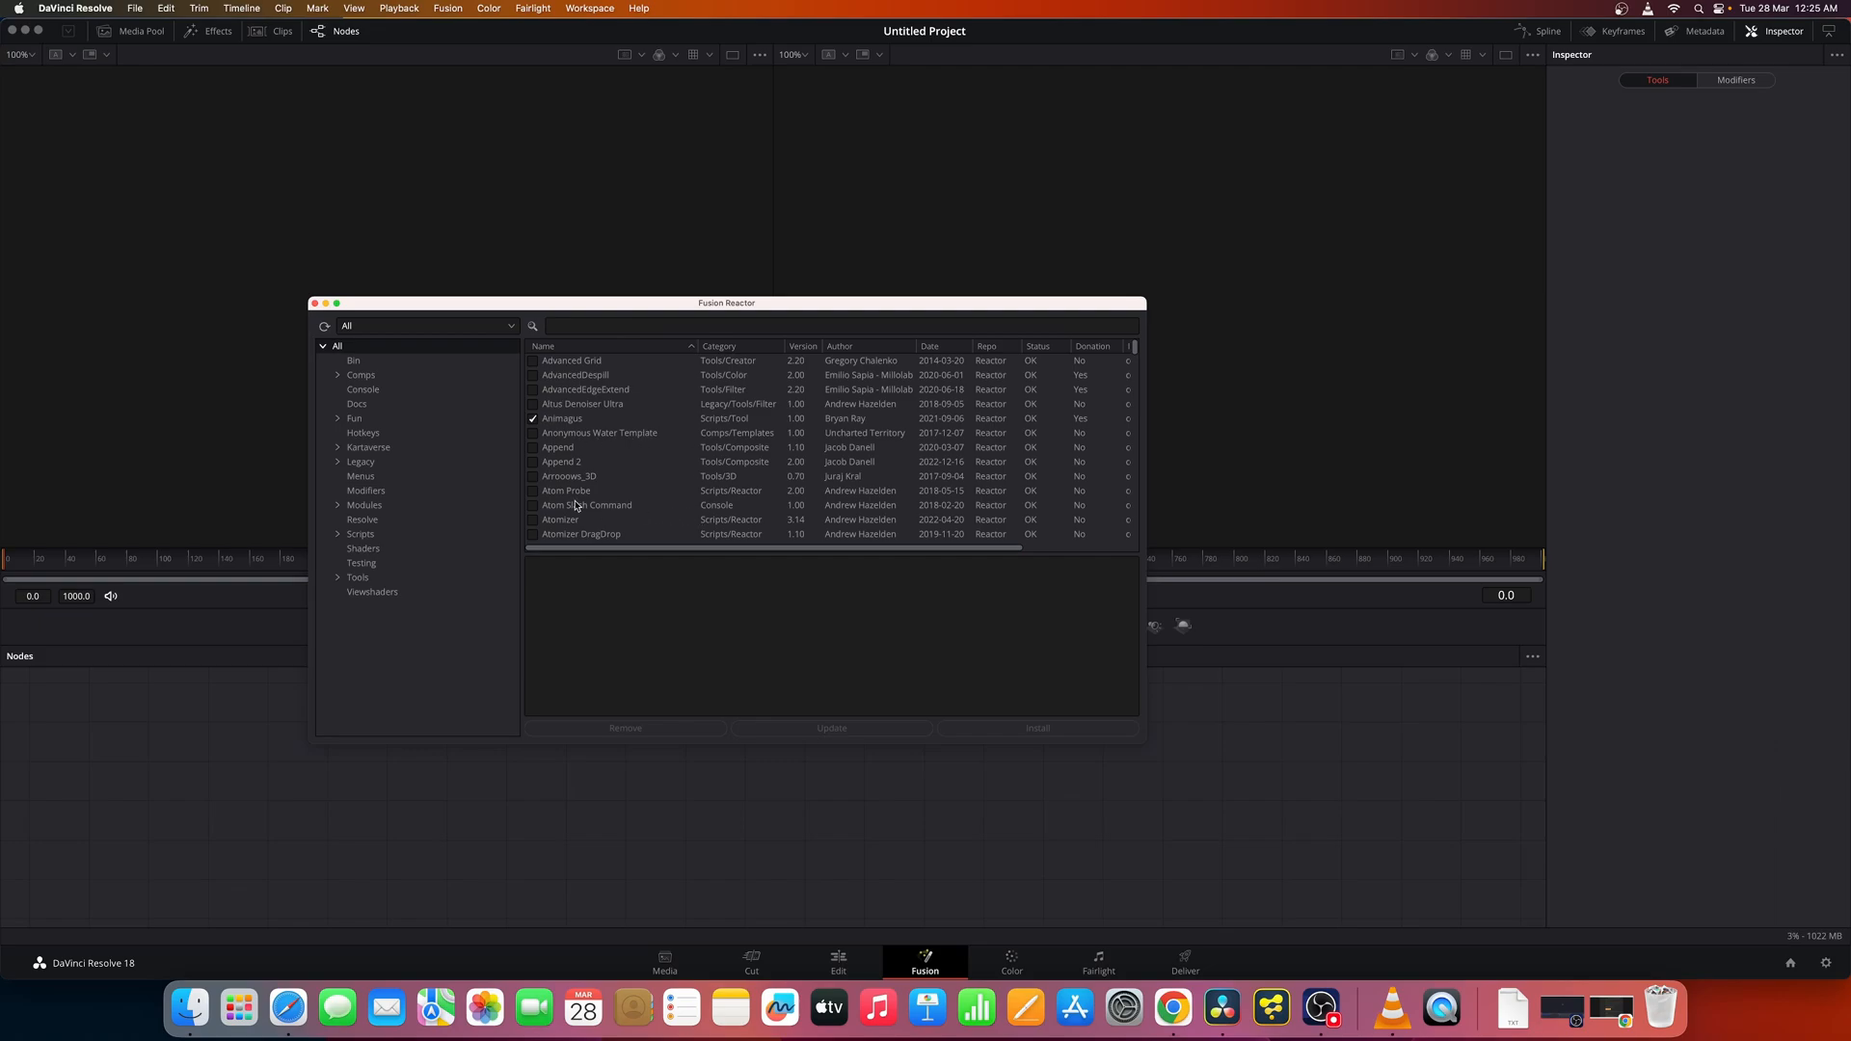
{"action": "mouse_move", "coordinate": [540, 437]}
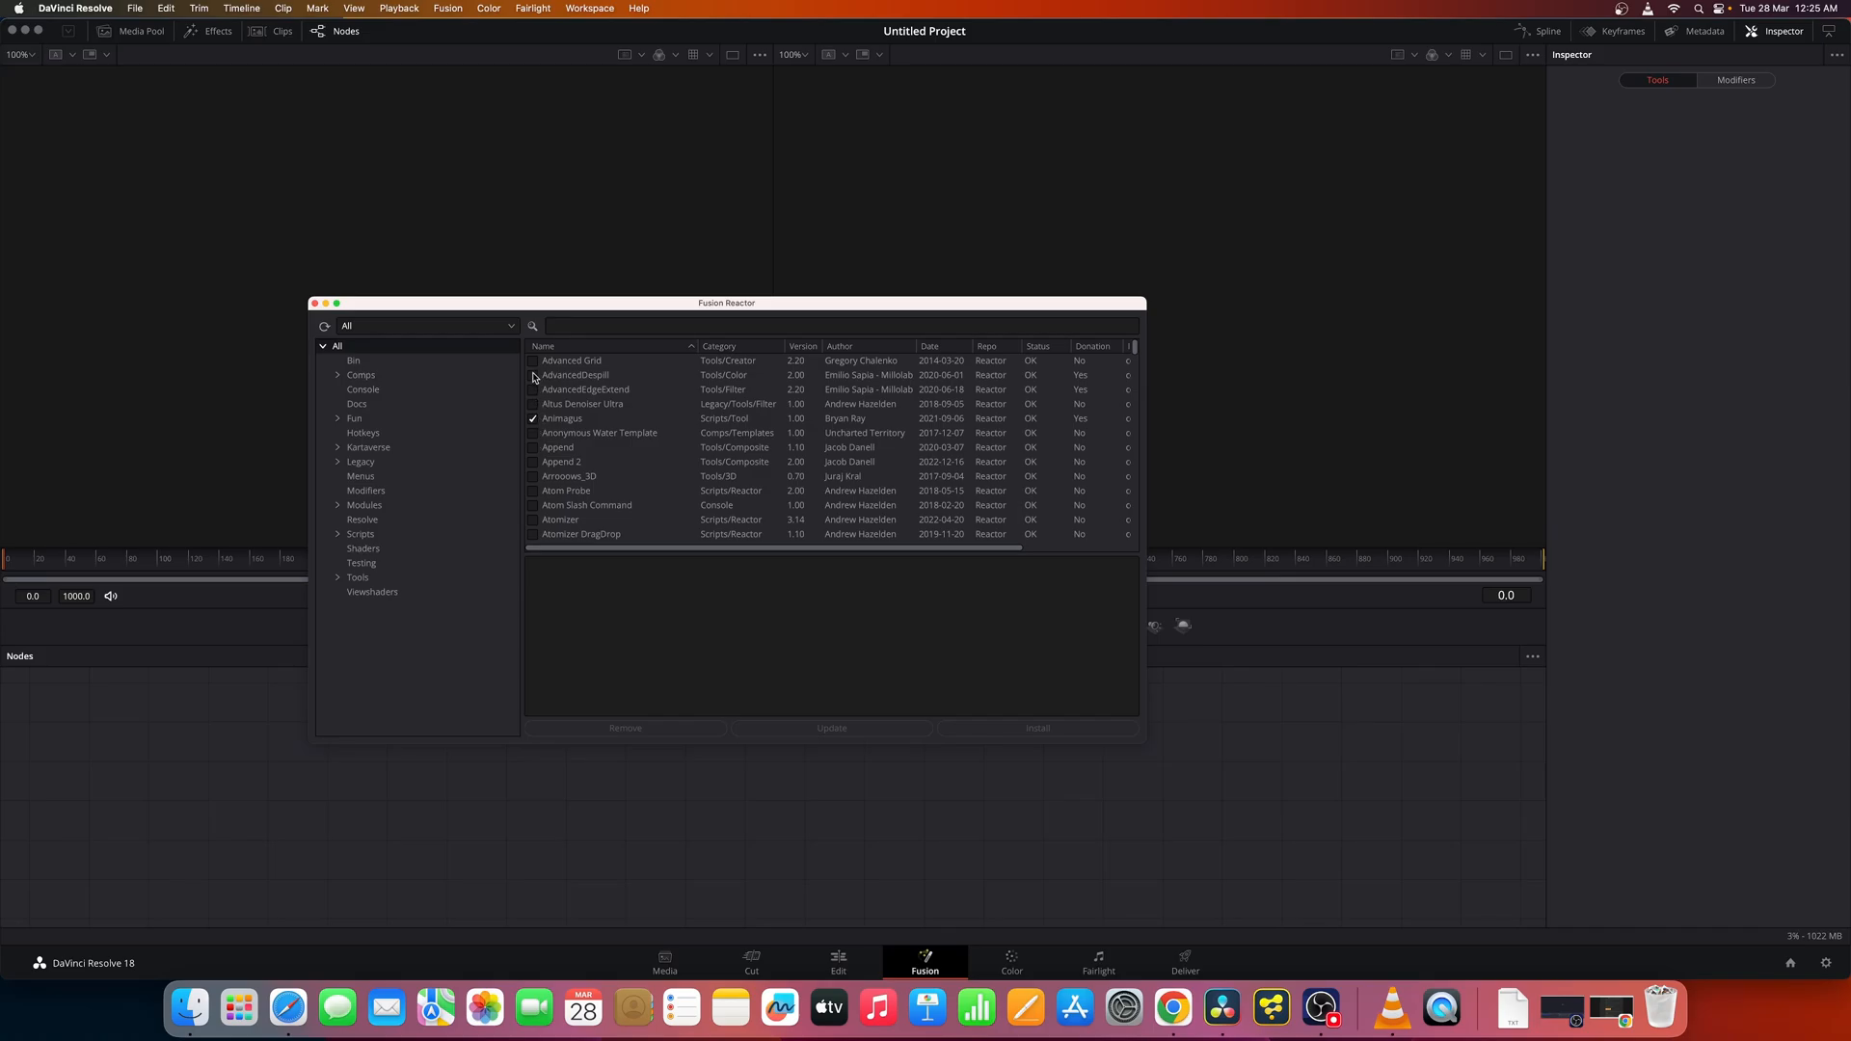
- Tick AdvancedDespill and decline the donation prompt with 'Not right now'
{"action": "left_click", "coordinate": [532, 375]}
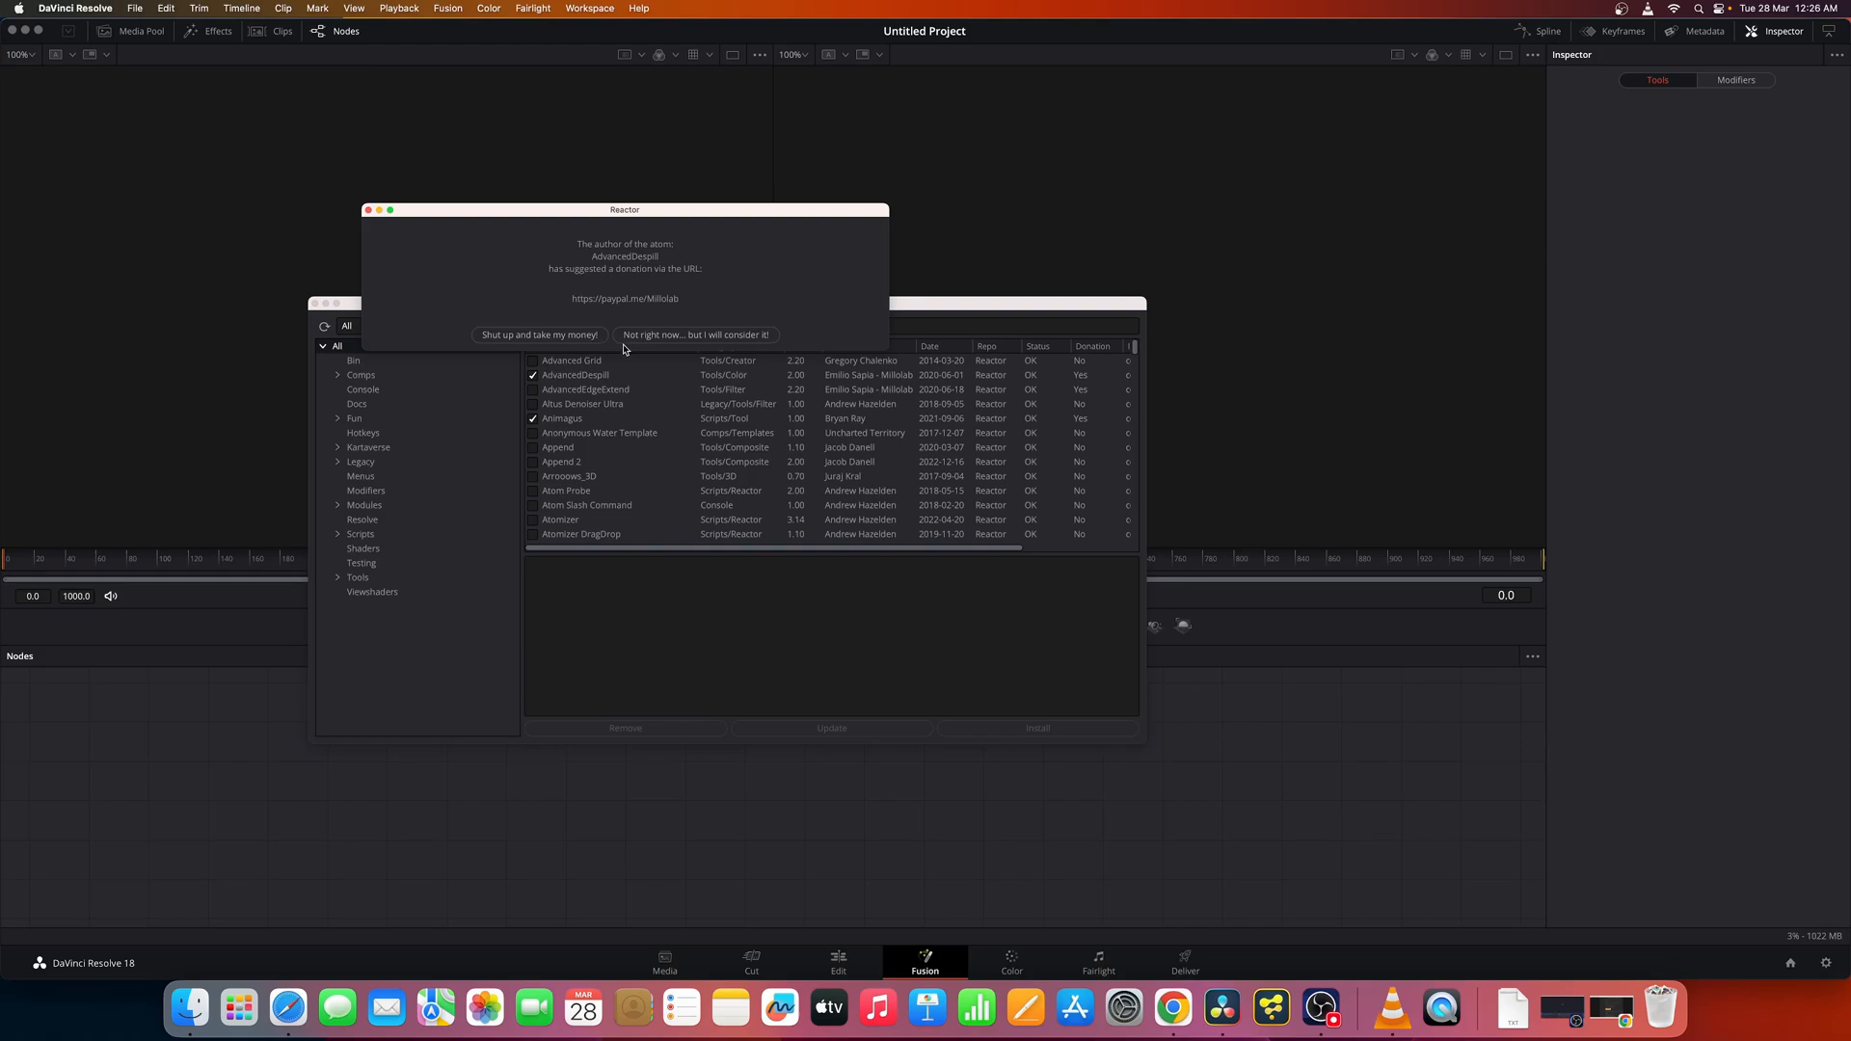
{"action": "mouse_move", "coordinate": [614, 346]}
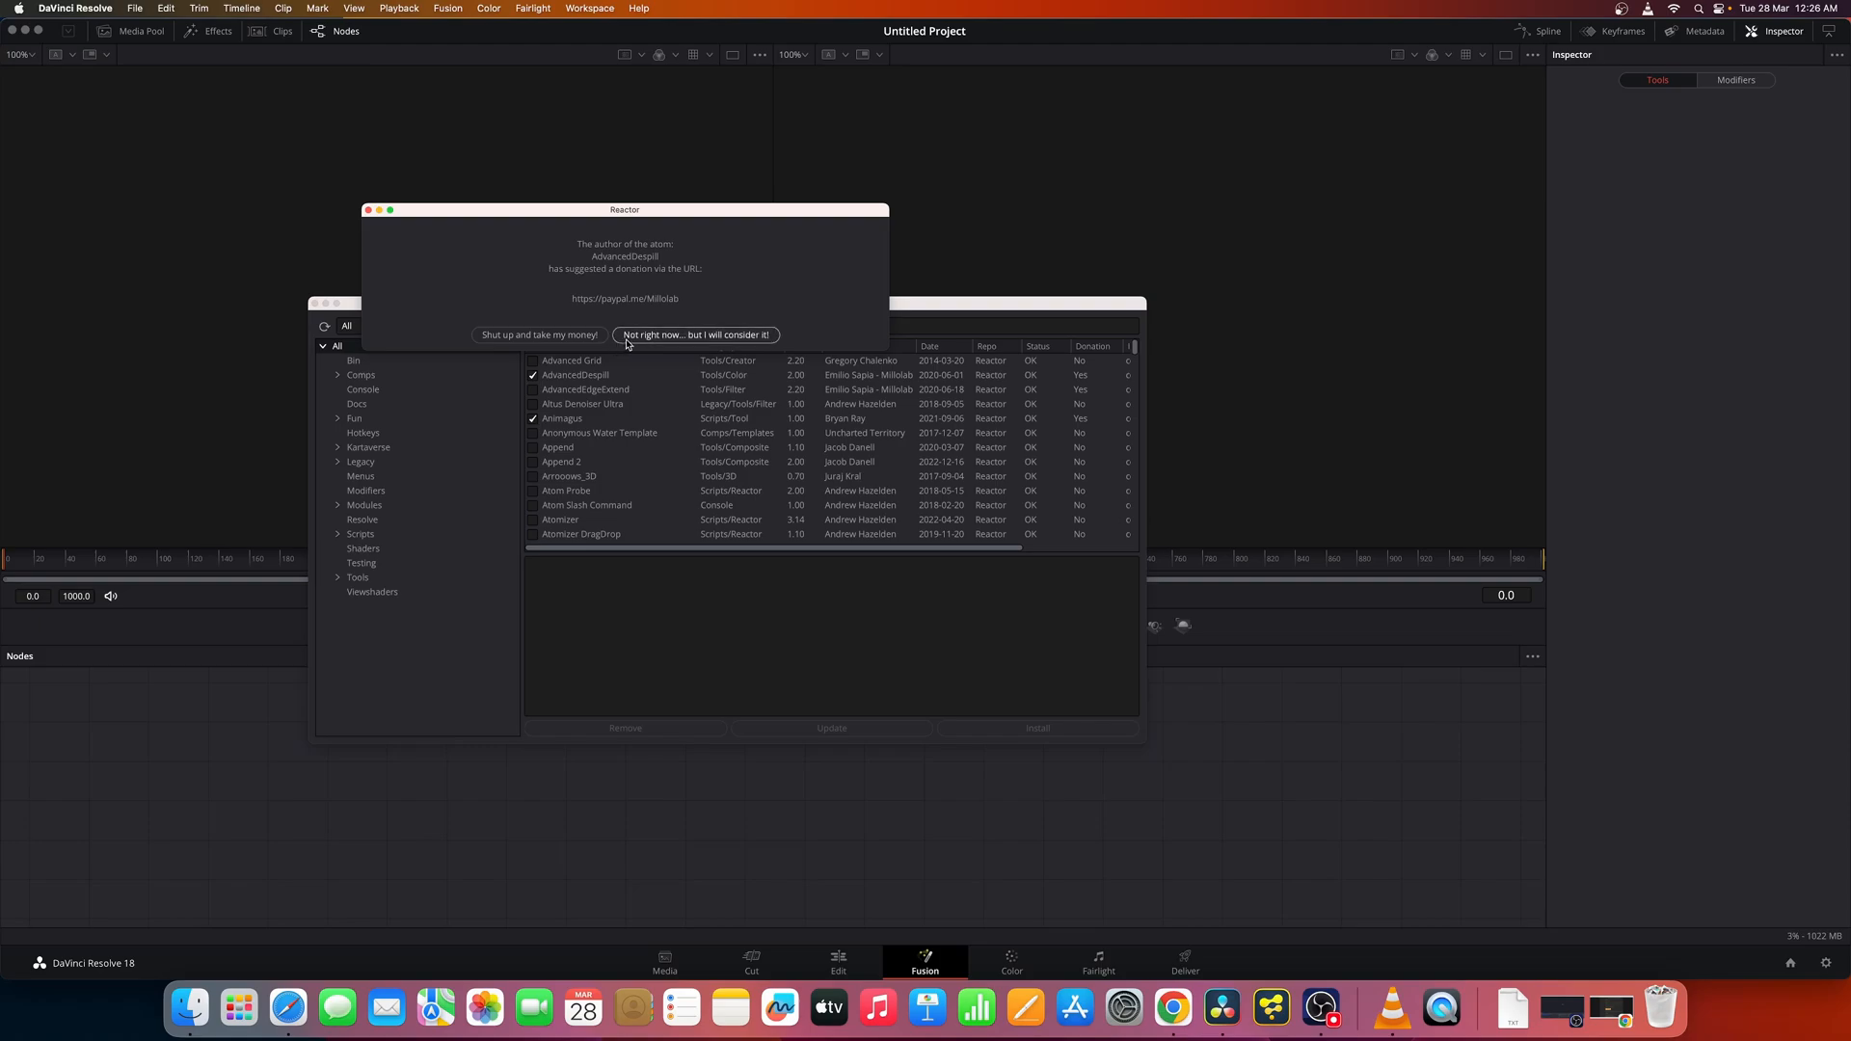
{"action": "left_click", "coordinate": [695, 335]}
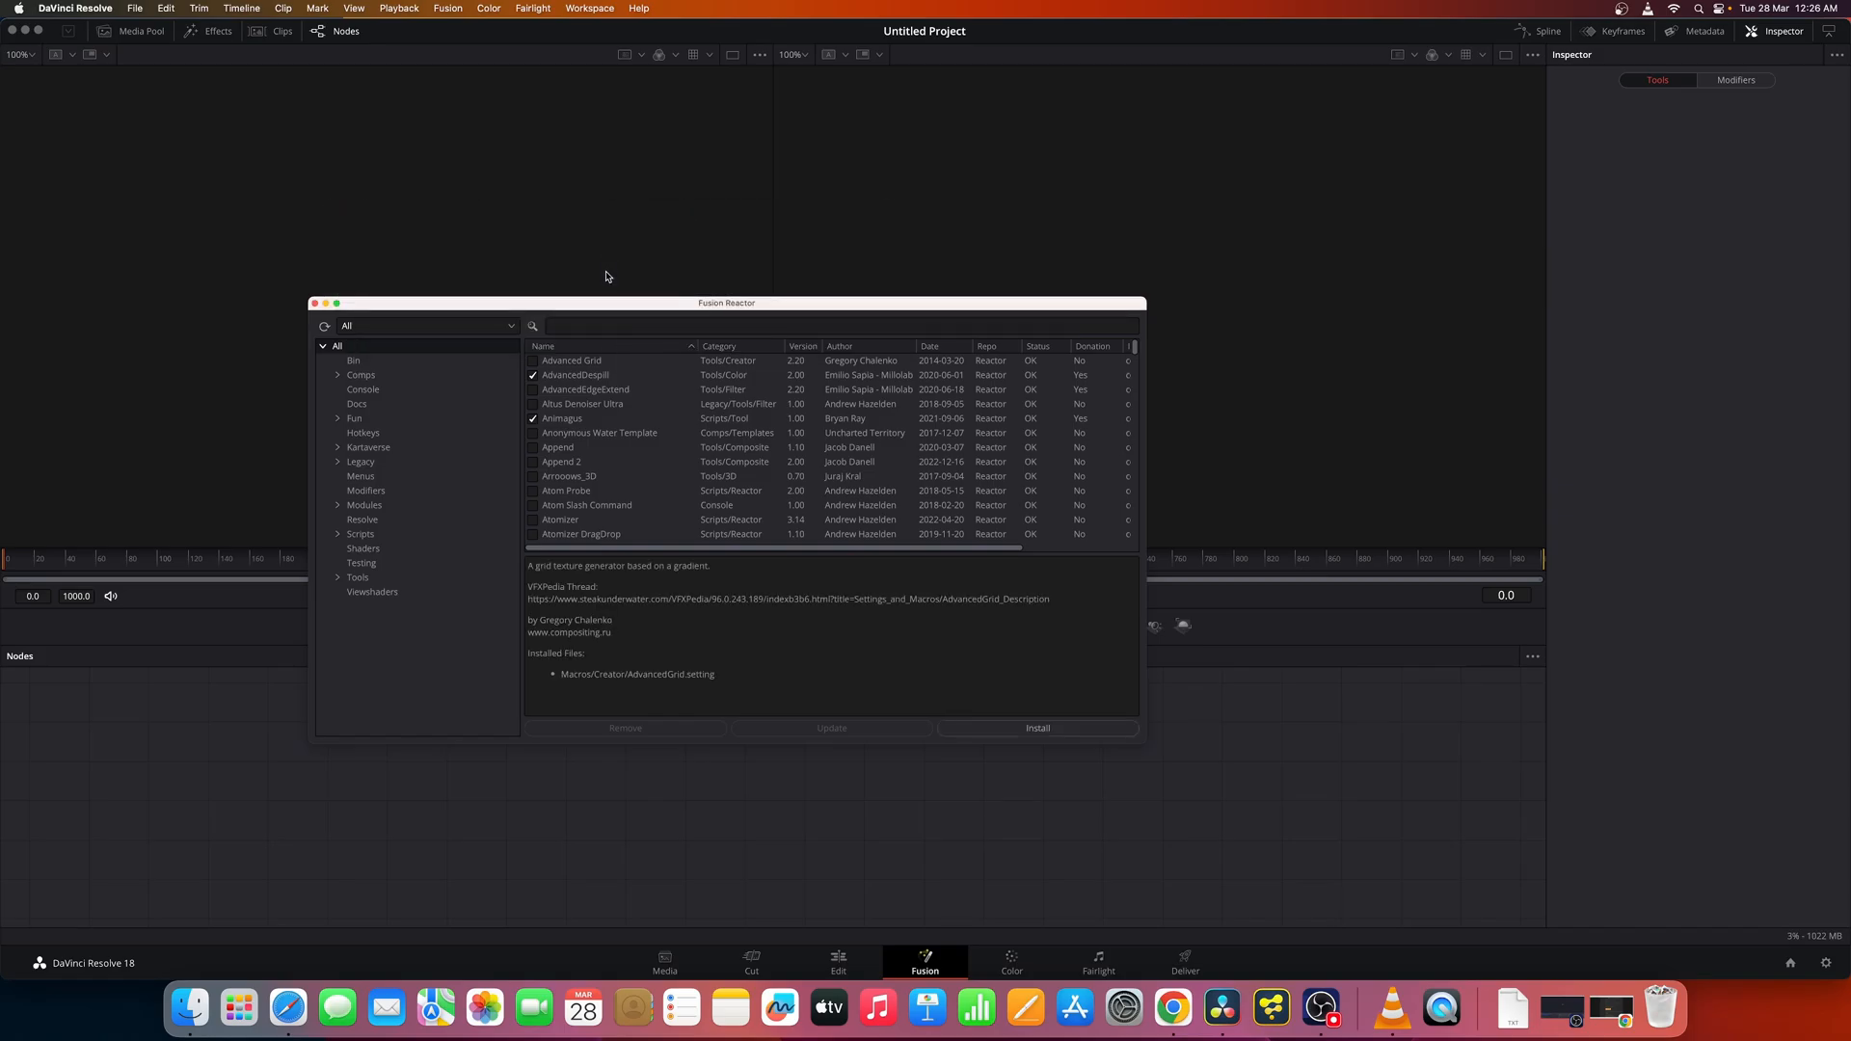
{"action": "mouse_move", "coordinate": [362, 355]}
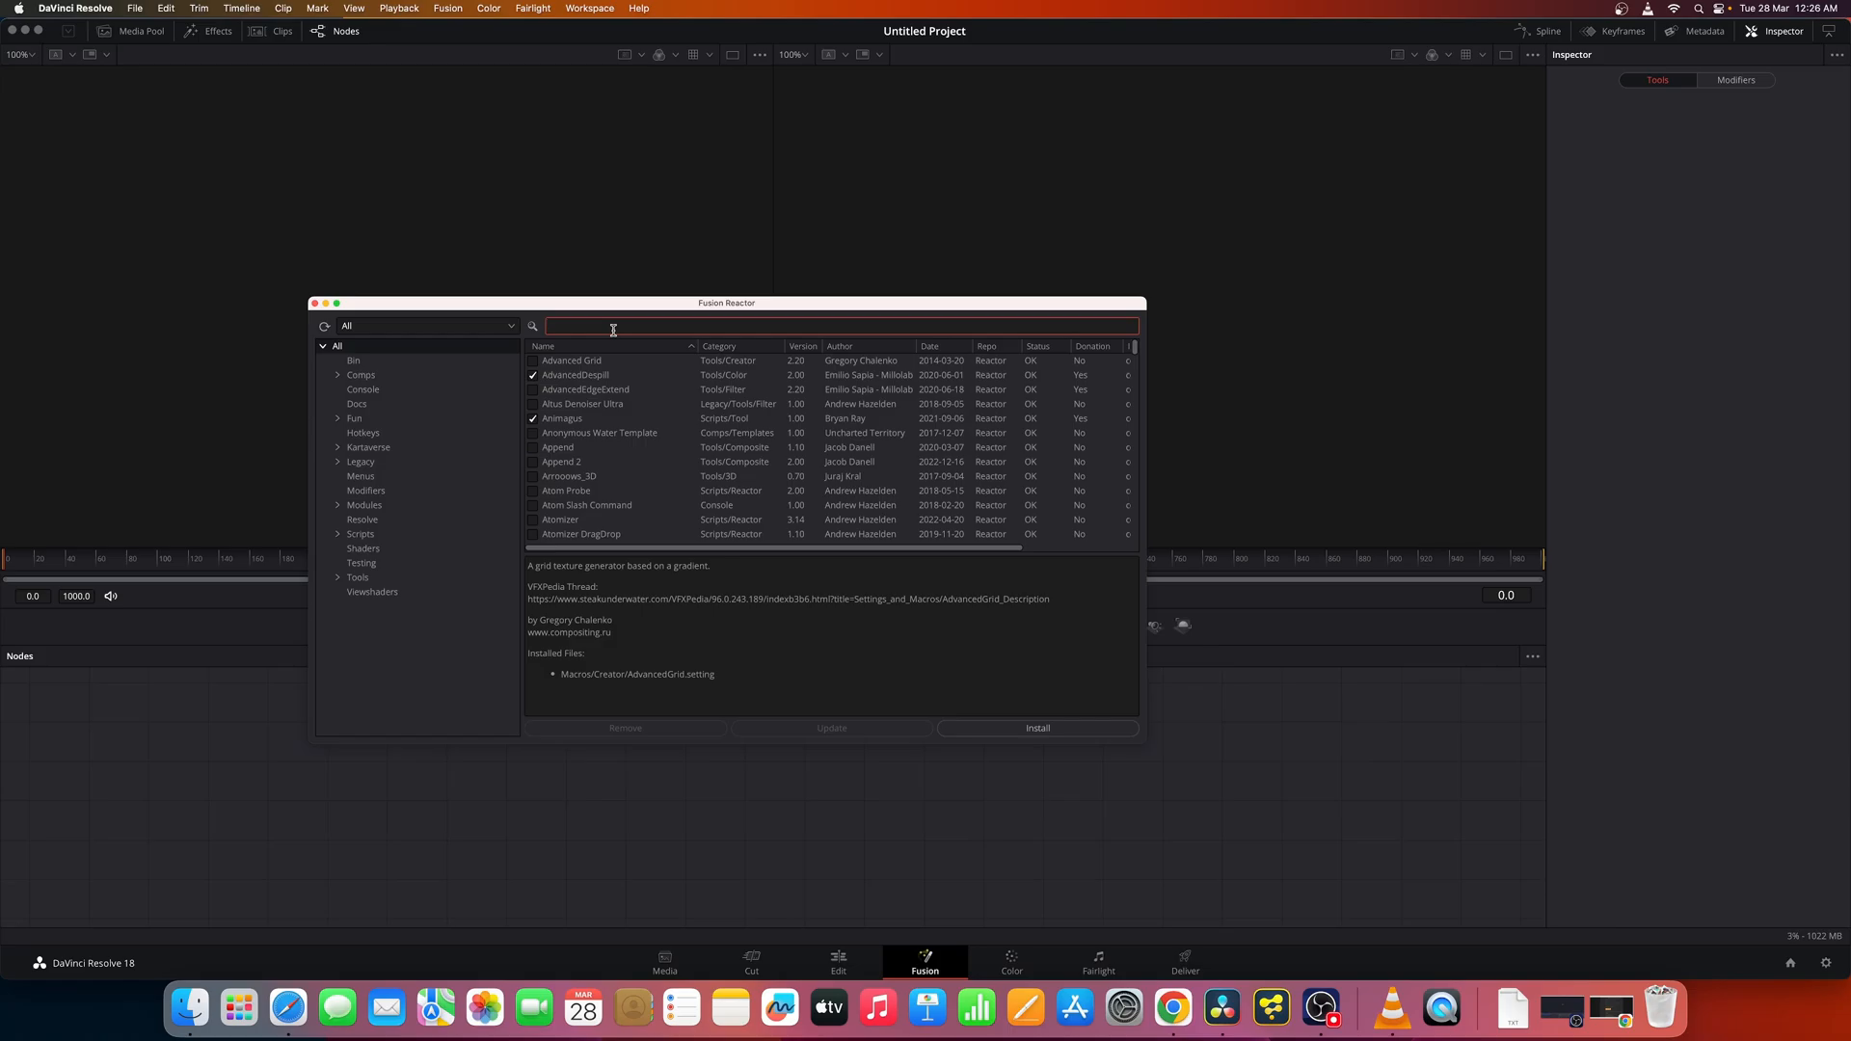
- Search 'krok', review Krokodove packages, tick Krokodove for Studio 17, and select Resolve Essentials
{"action": "type", "text": "krok"}
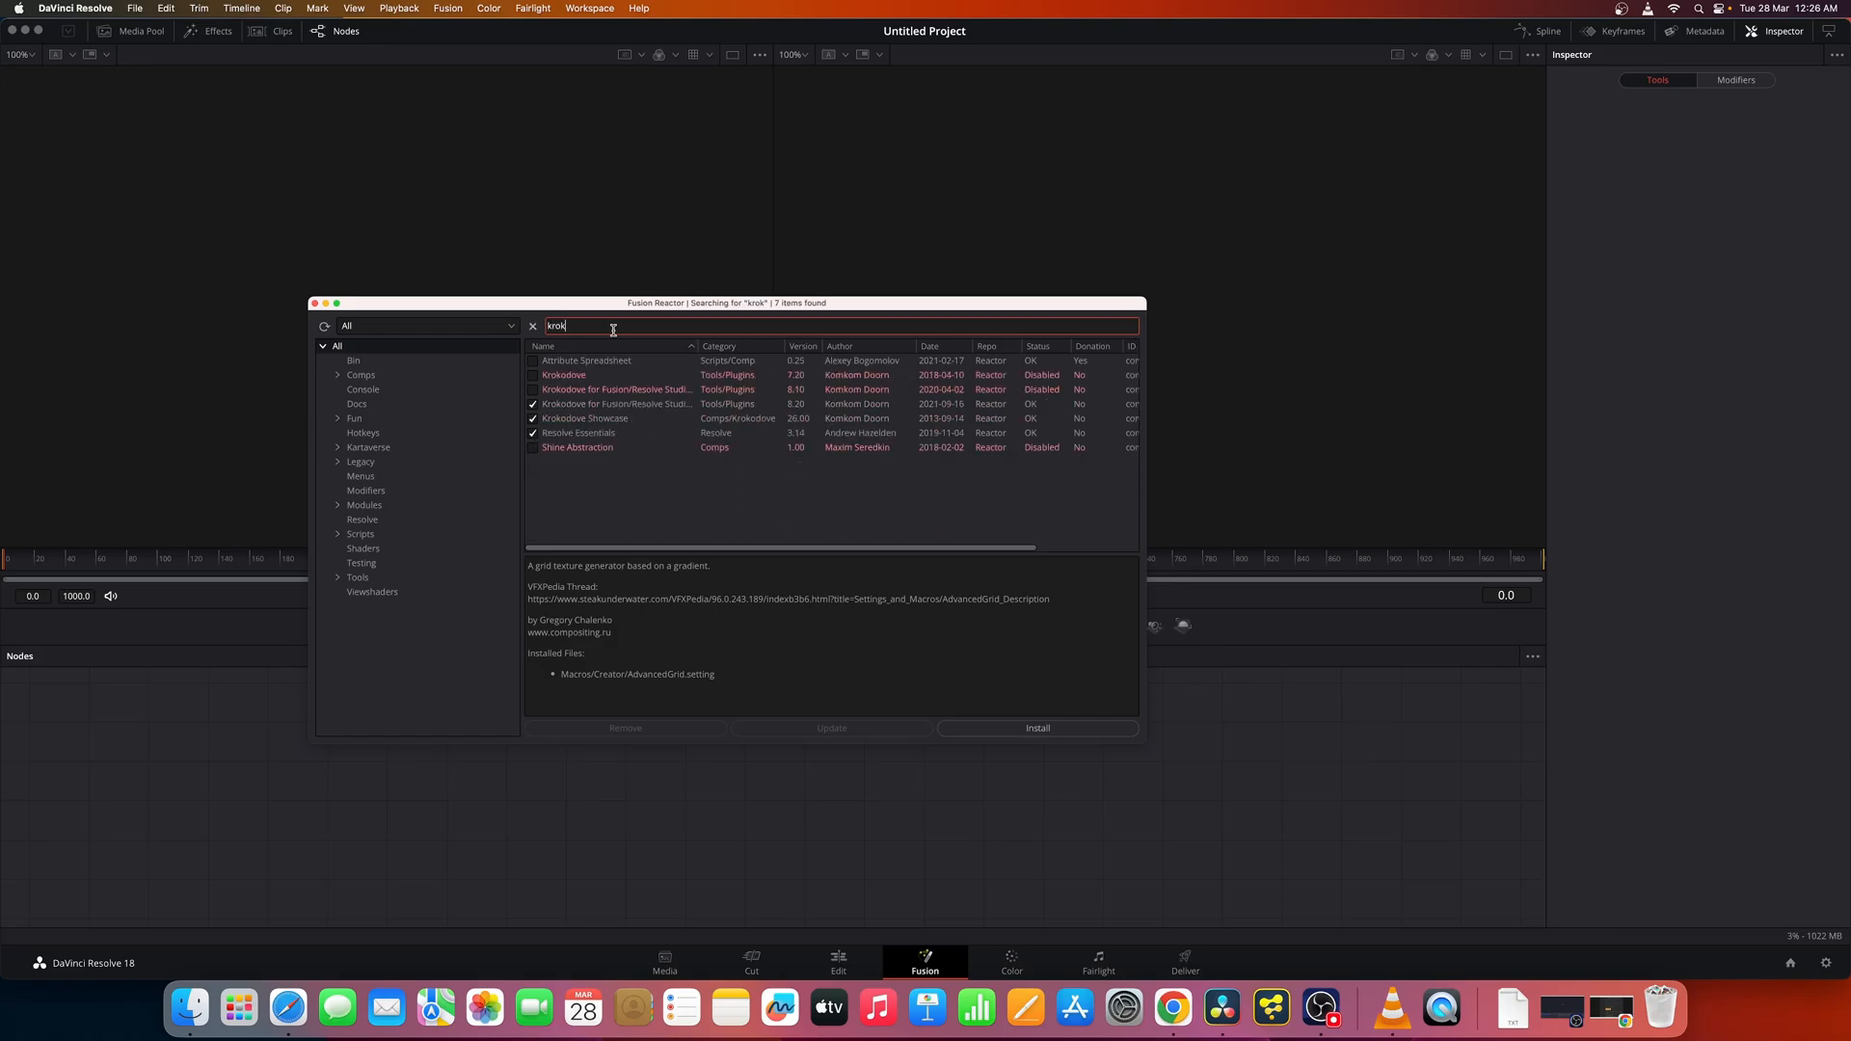
{"action": "left_click", "coordinate": [564, 374]}
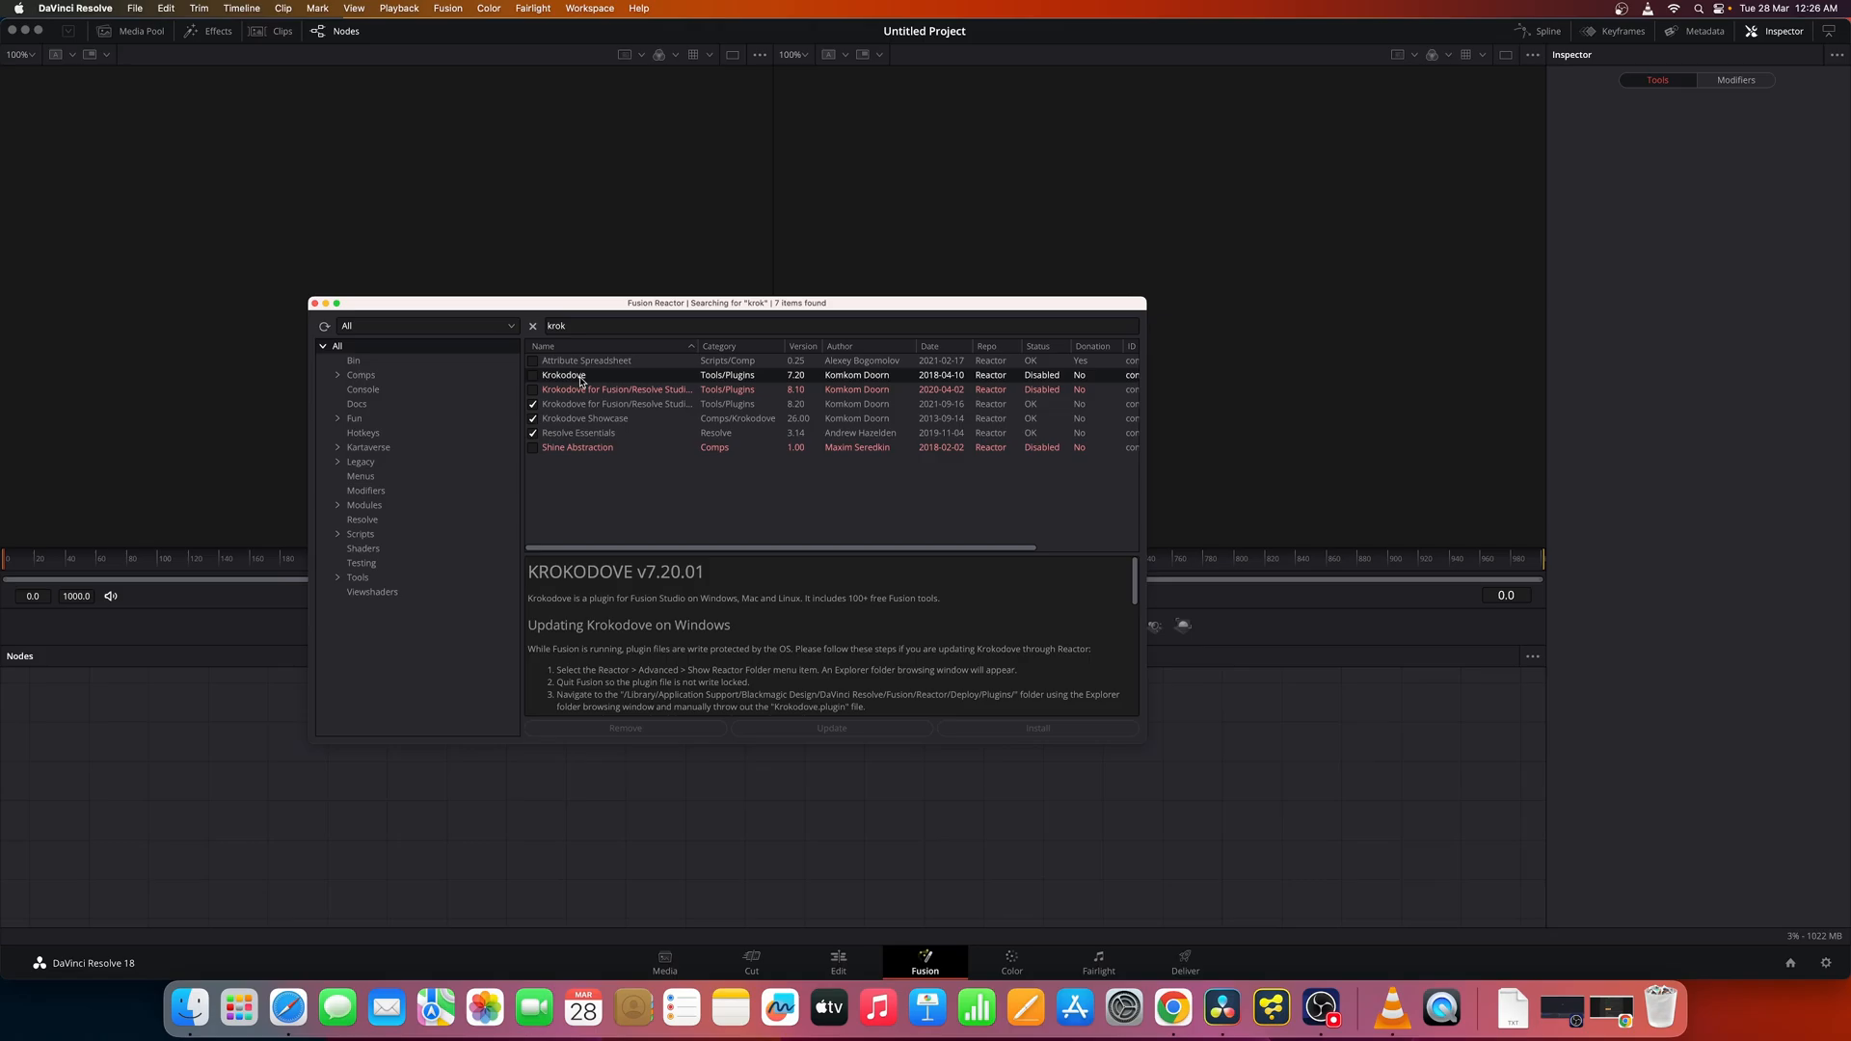
{"action": "mouse_move", "coordinate": [625, 467]}
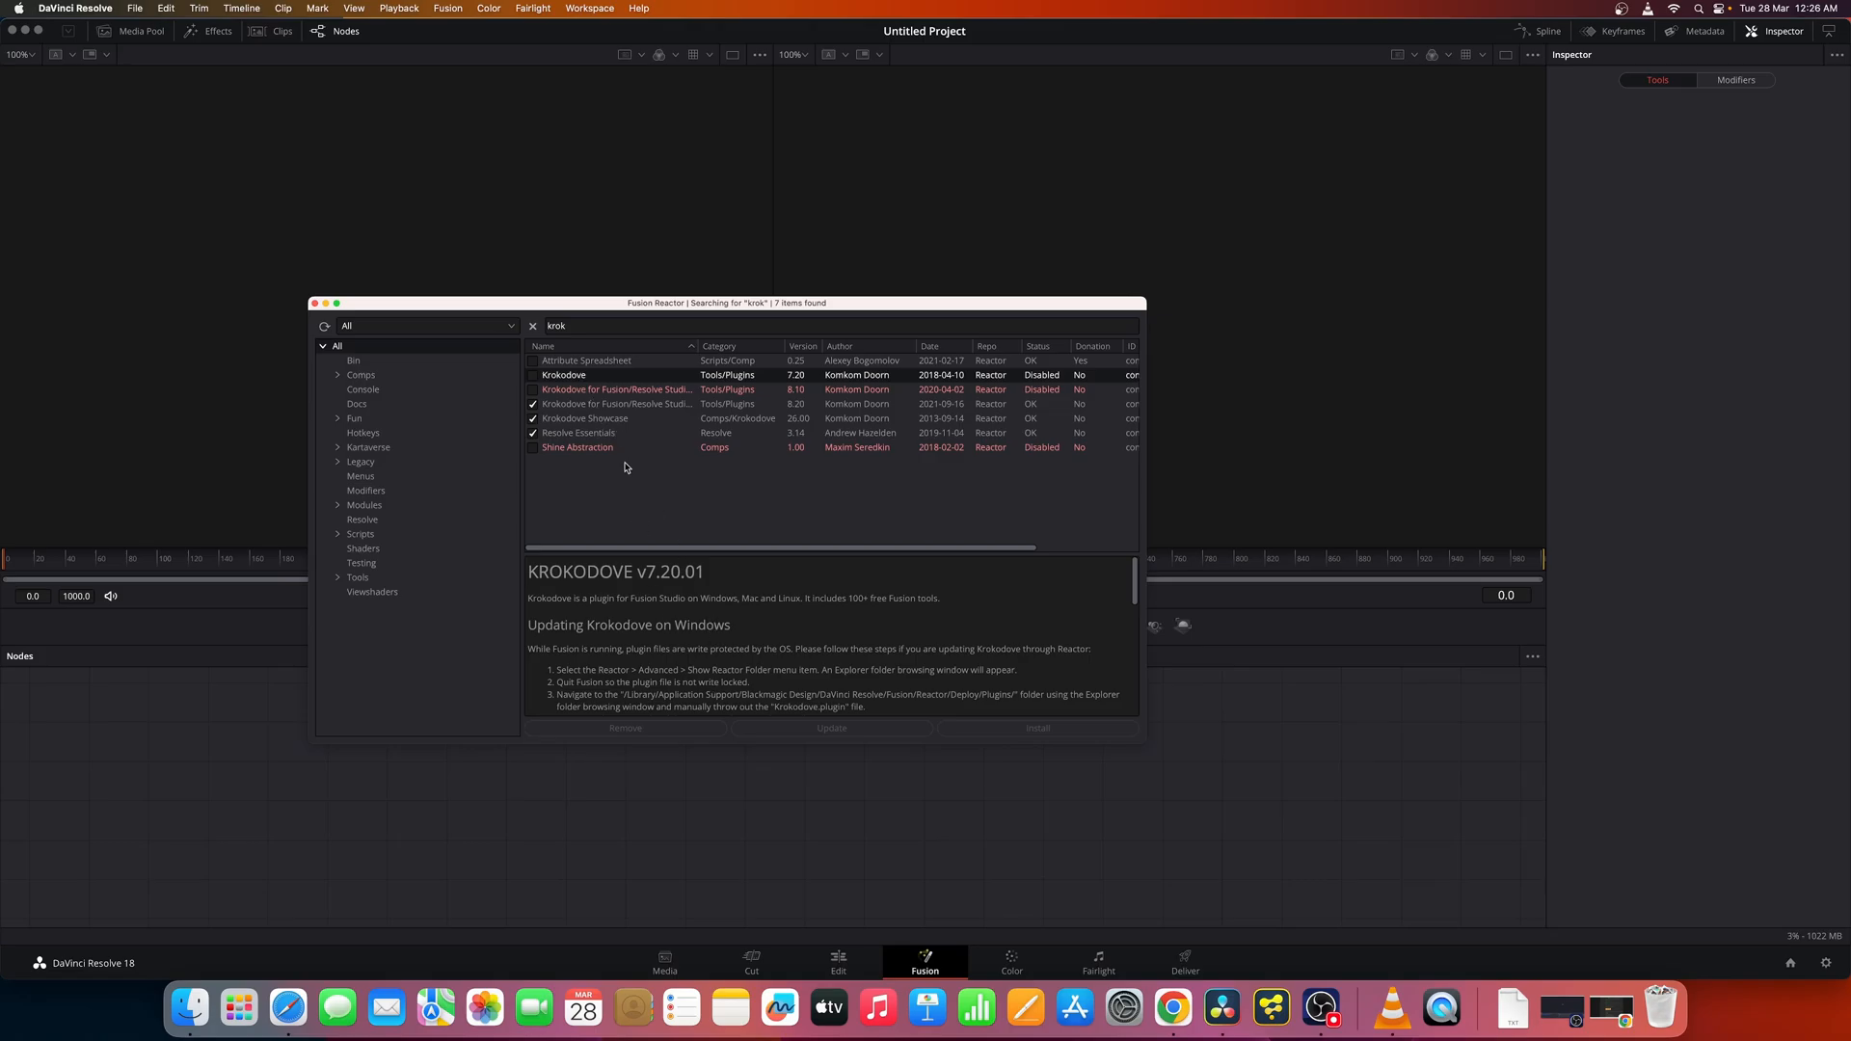
{"action": "mouse_move", "coordinate": [801, 406]}
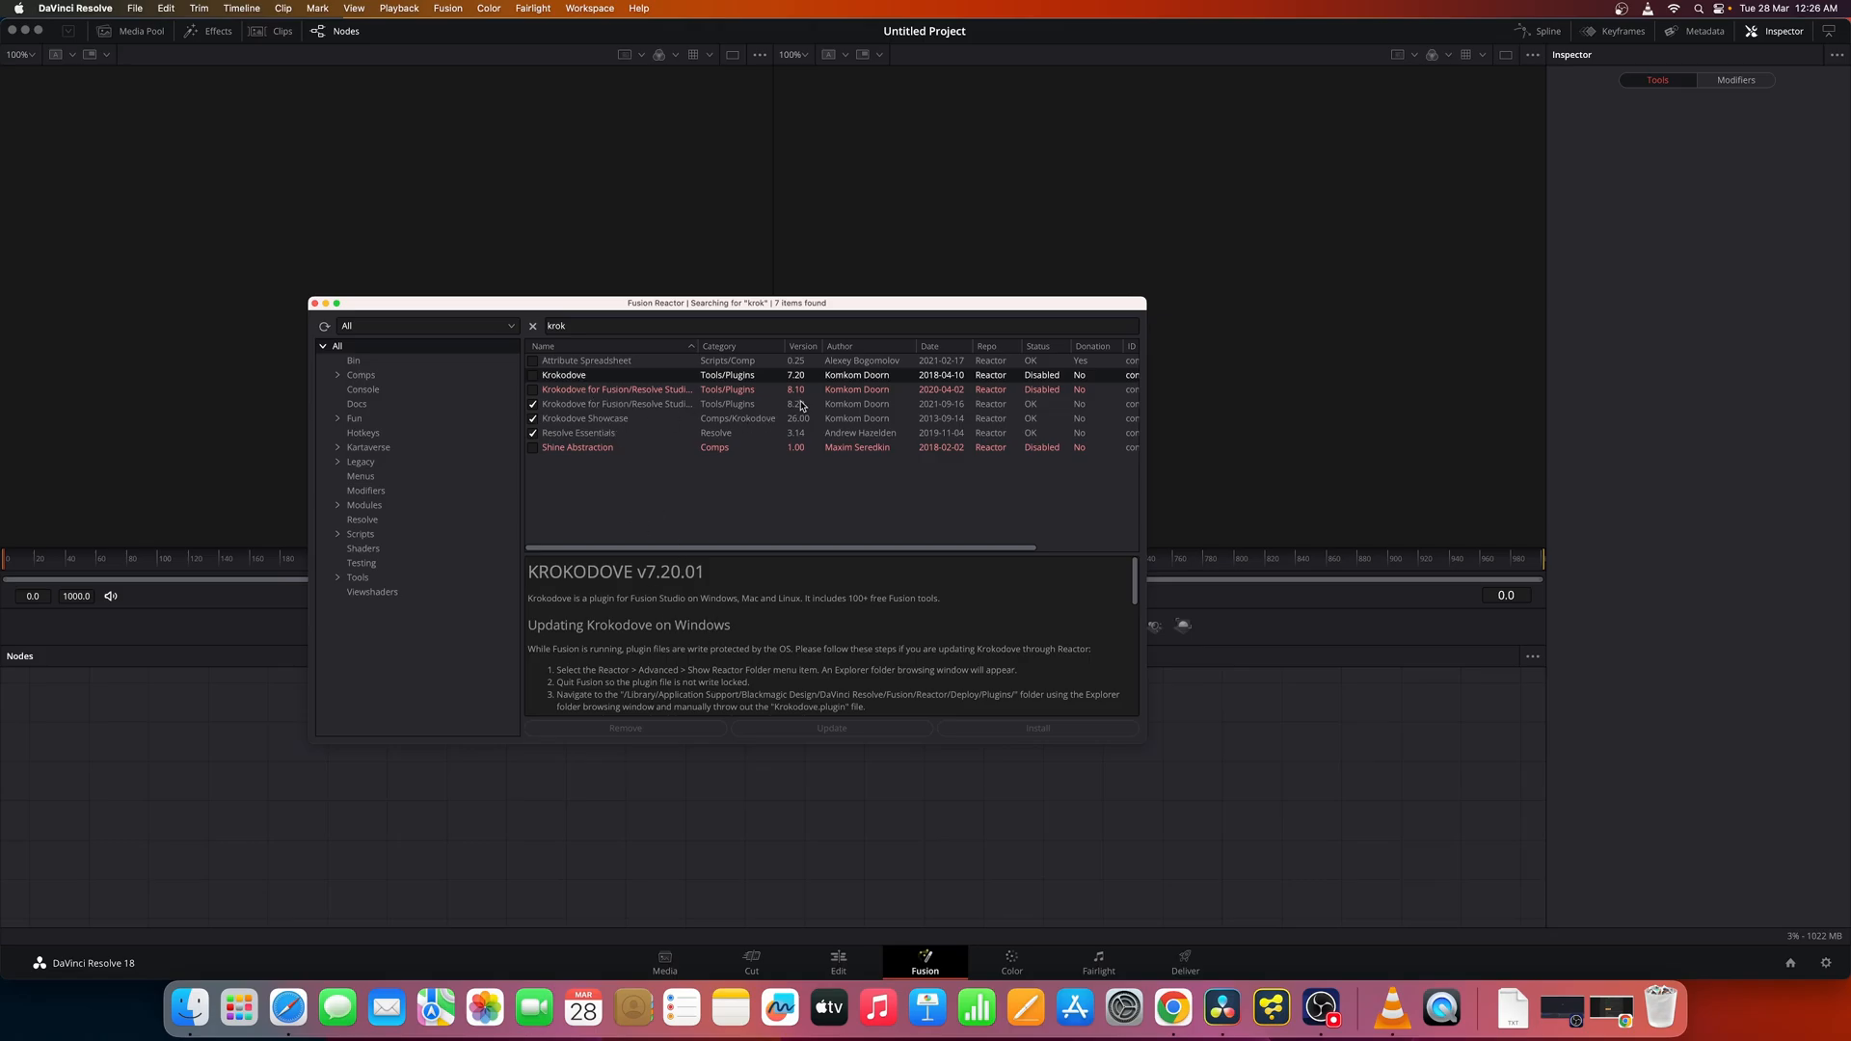
{"action": "left_click", "coordinate": [615, 404]}
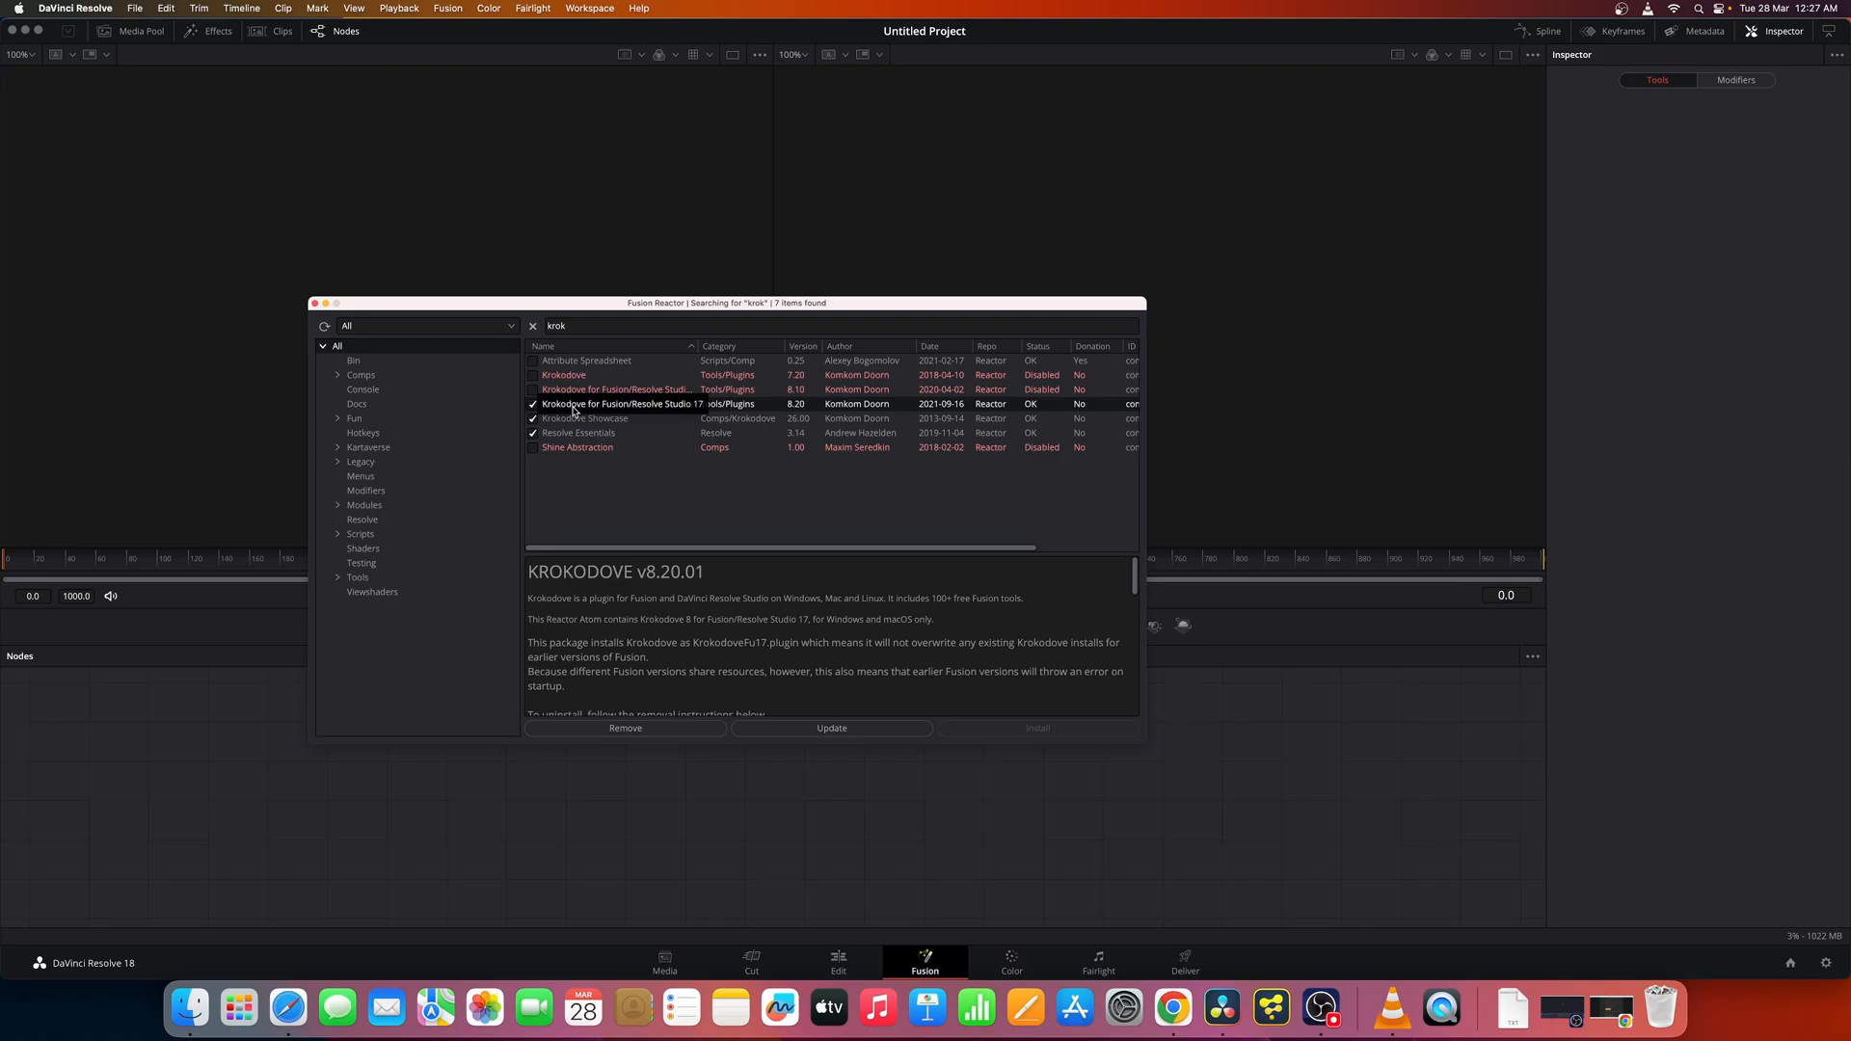
{"action": "left_click_drag", "start_coordinate": [726, 301], "coordinate": [578, 219]}
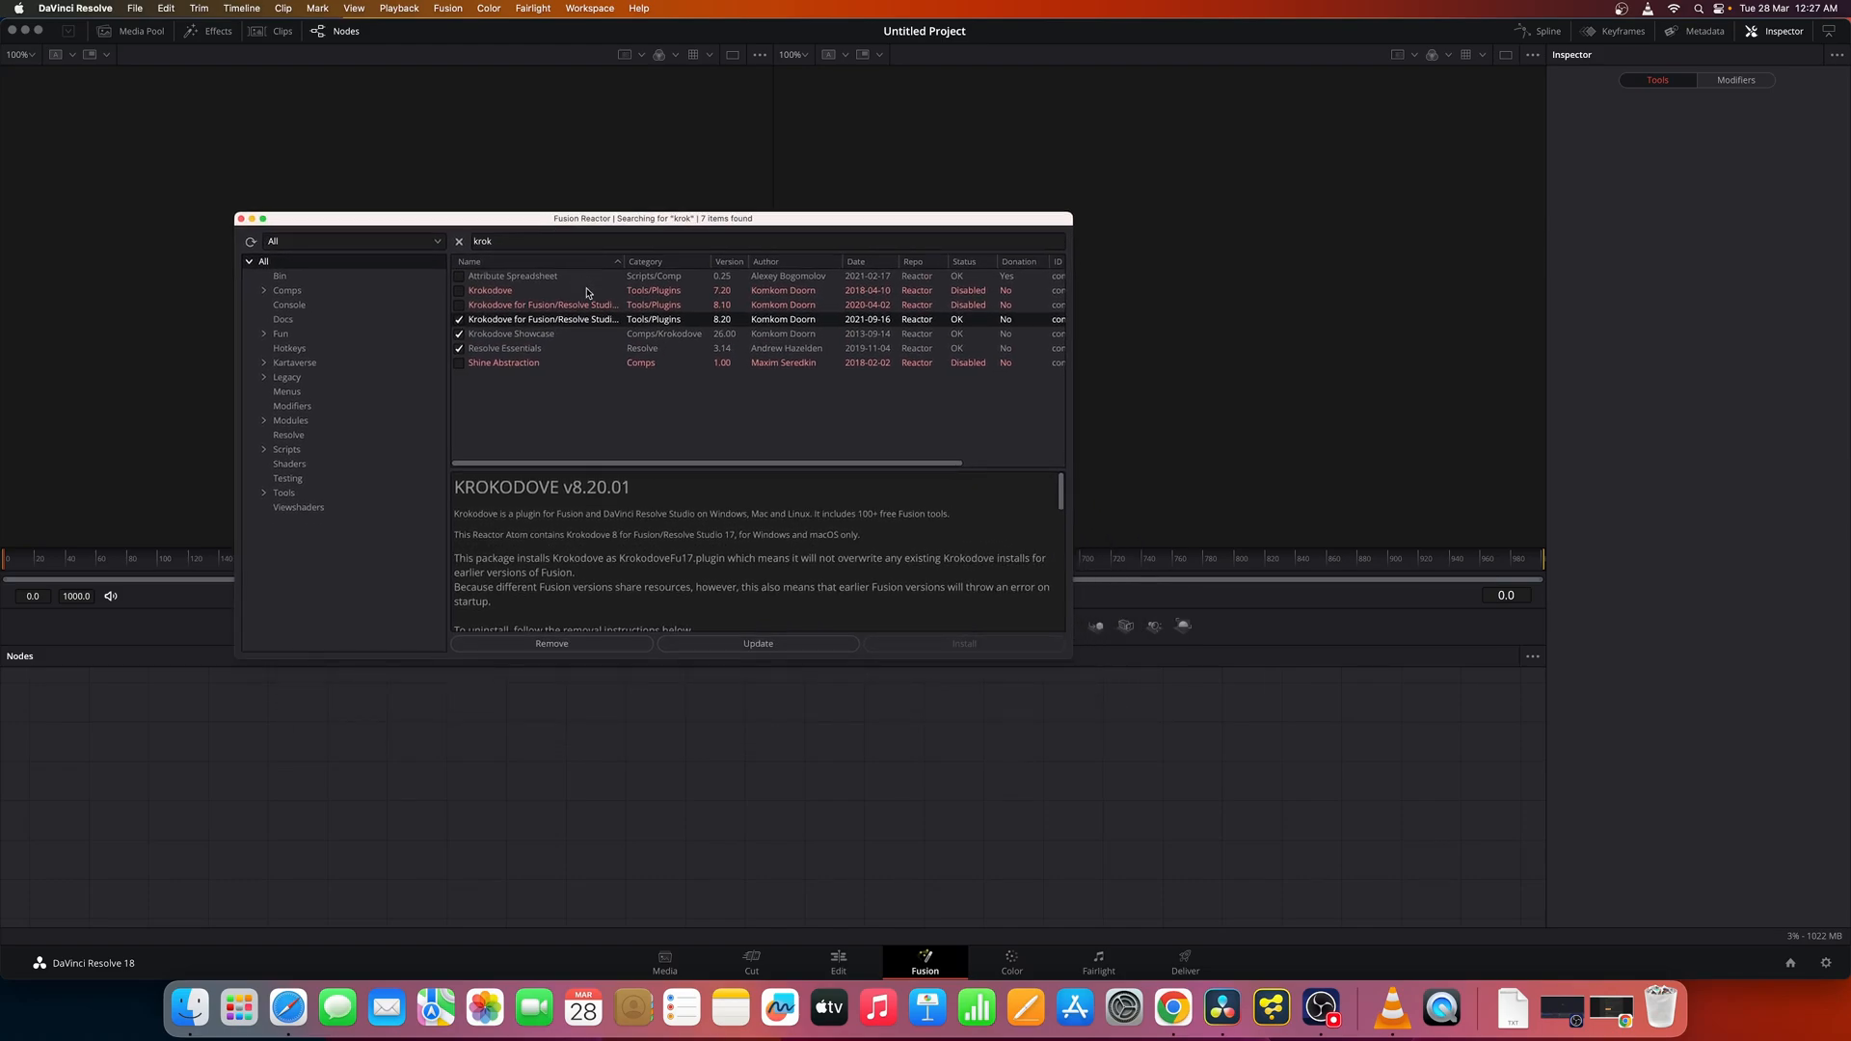
{"action": "mouse_move", "coordinate": [705, 720]}
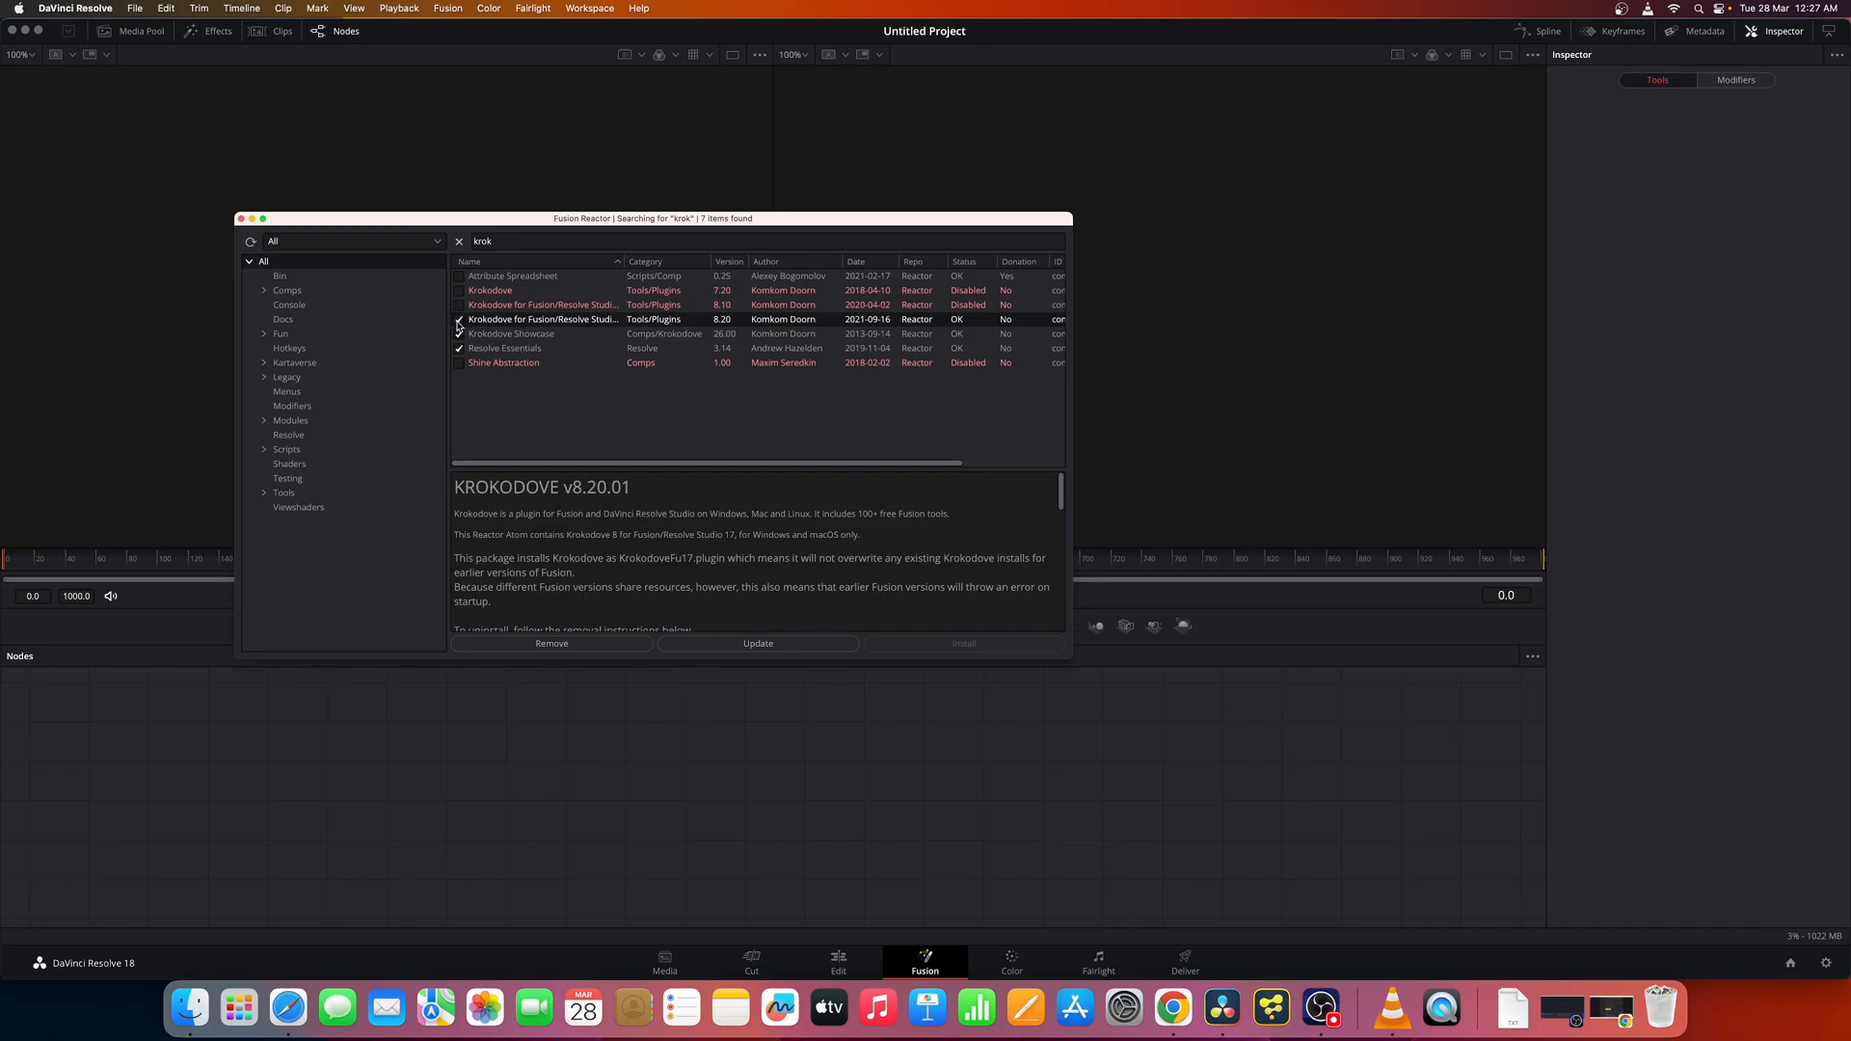
{"action": "left_click", "coordinate": [459, 319]}
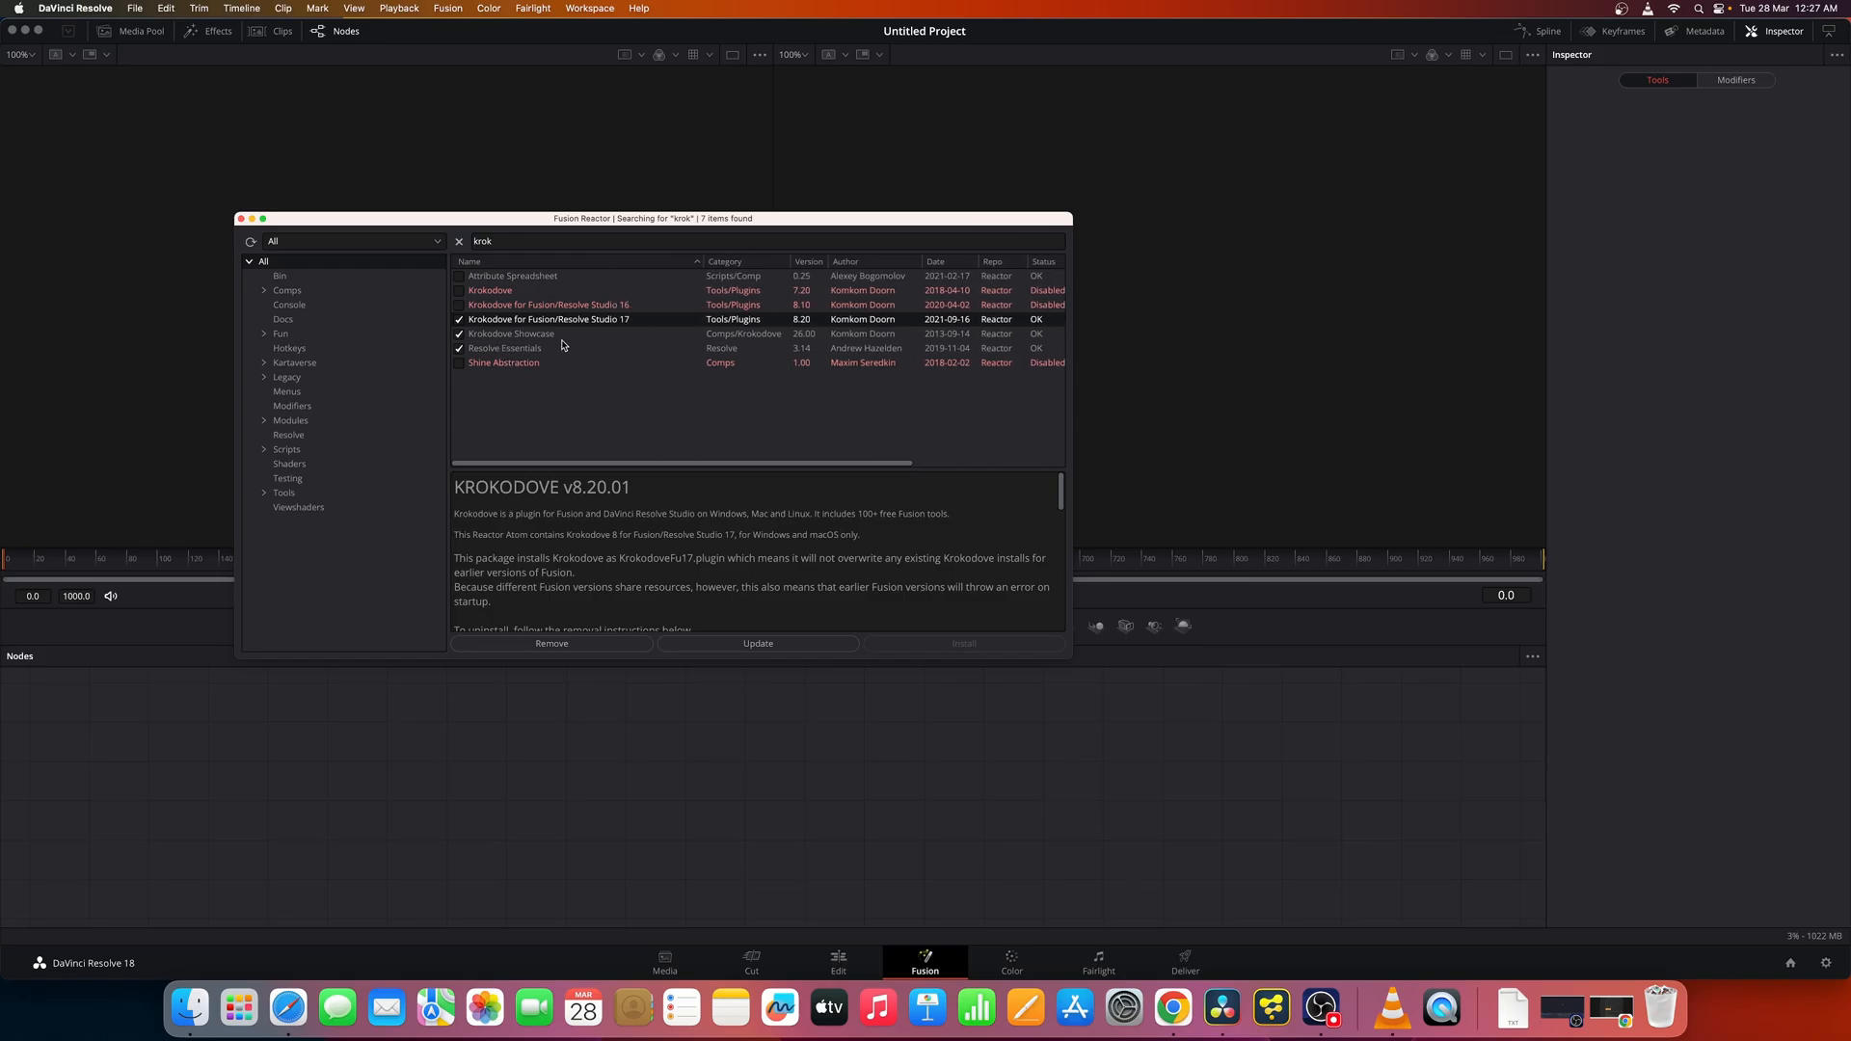
{"action": "left_click", "coordinate": [504, 347]}
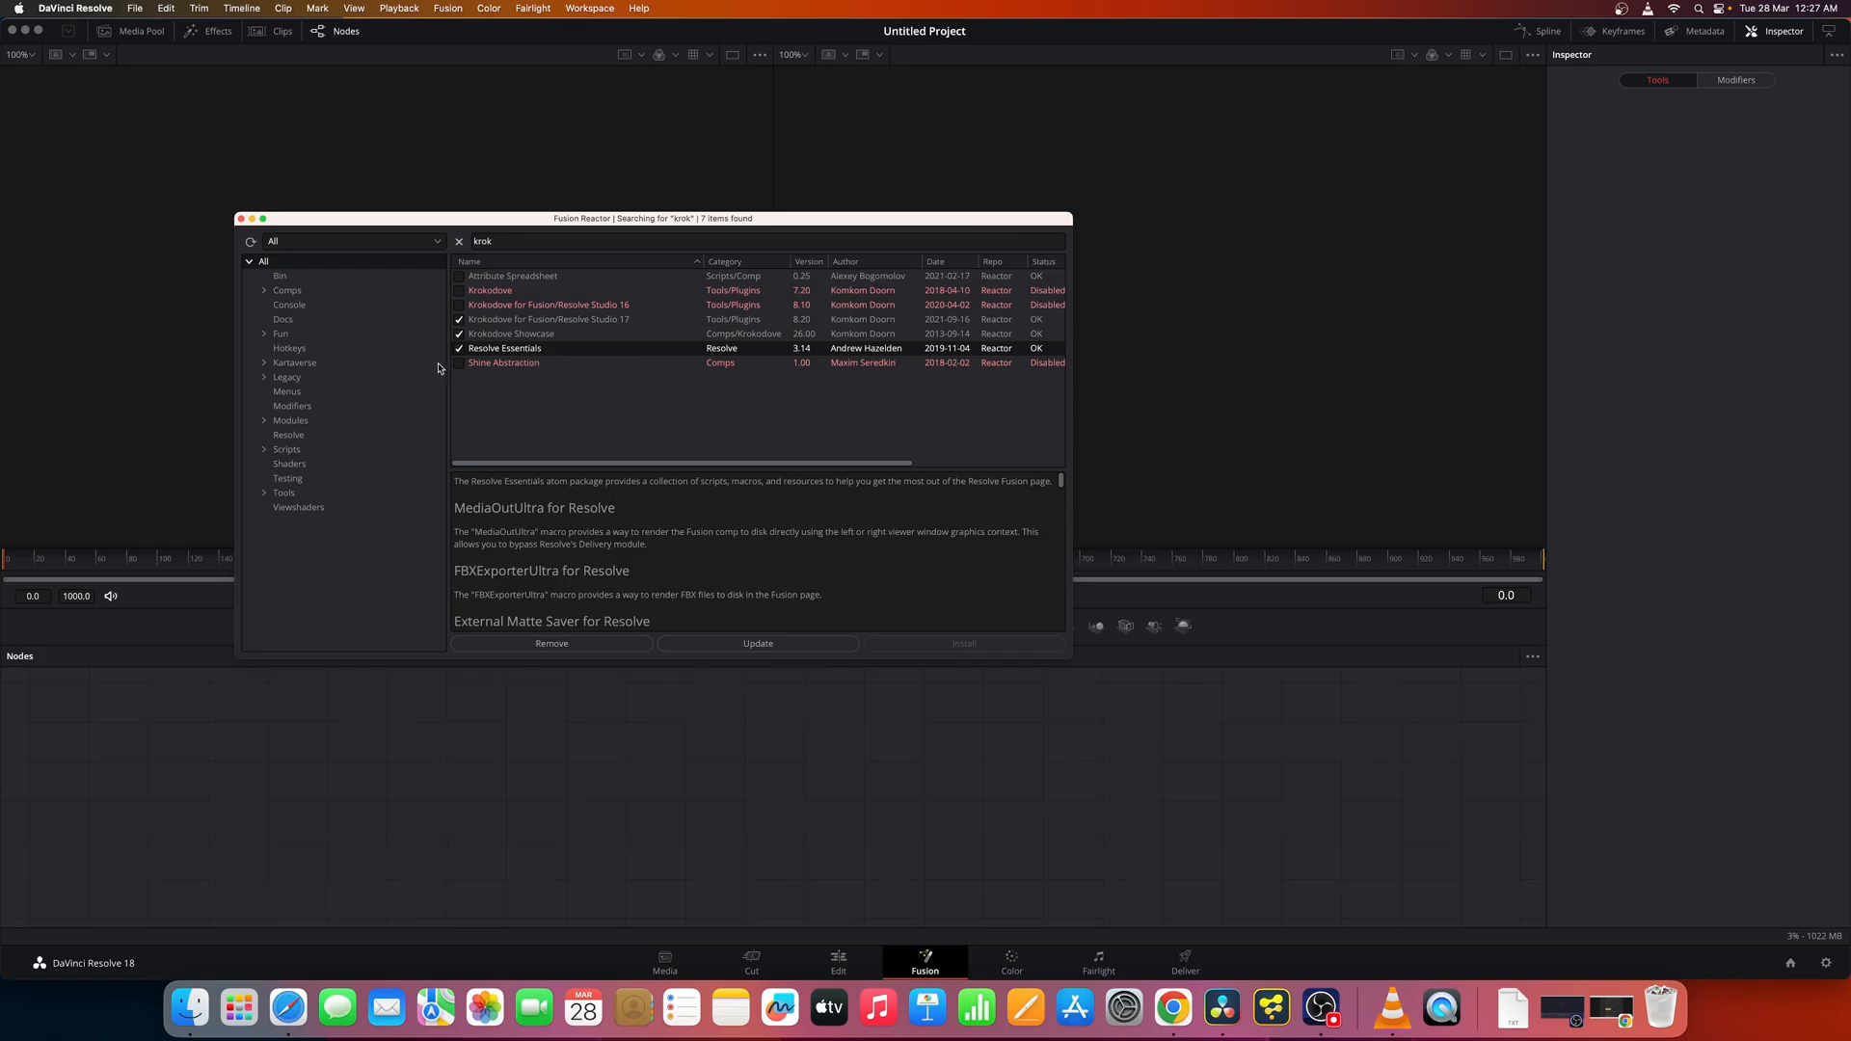
{"action": "mouse_move", "coordinate": [319, 464]}
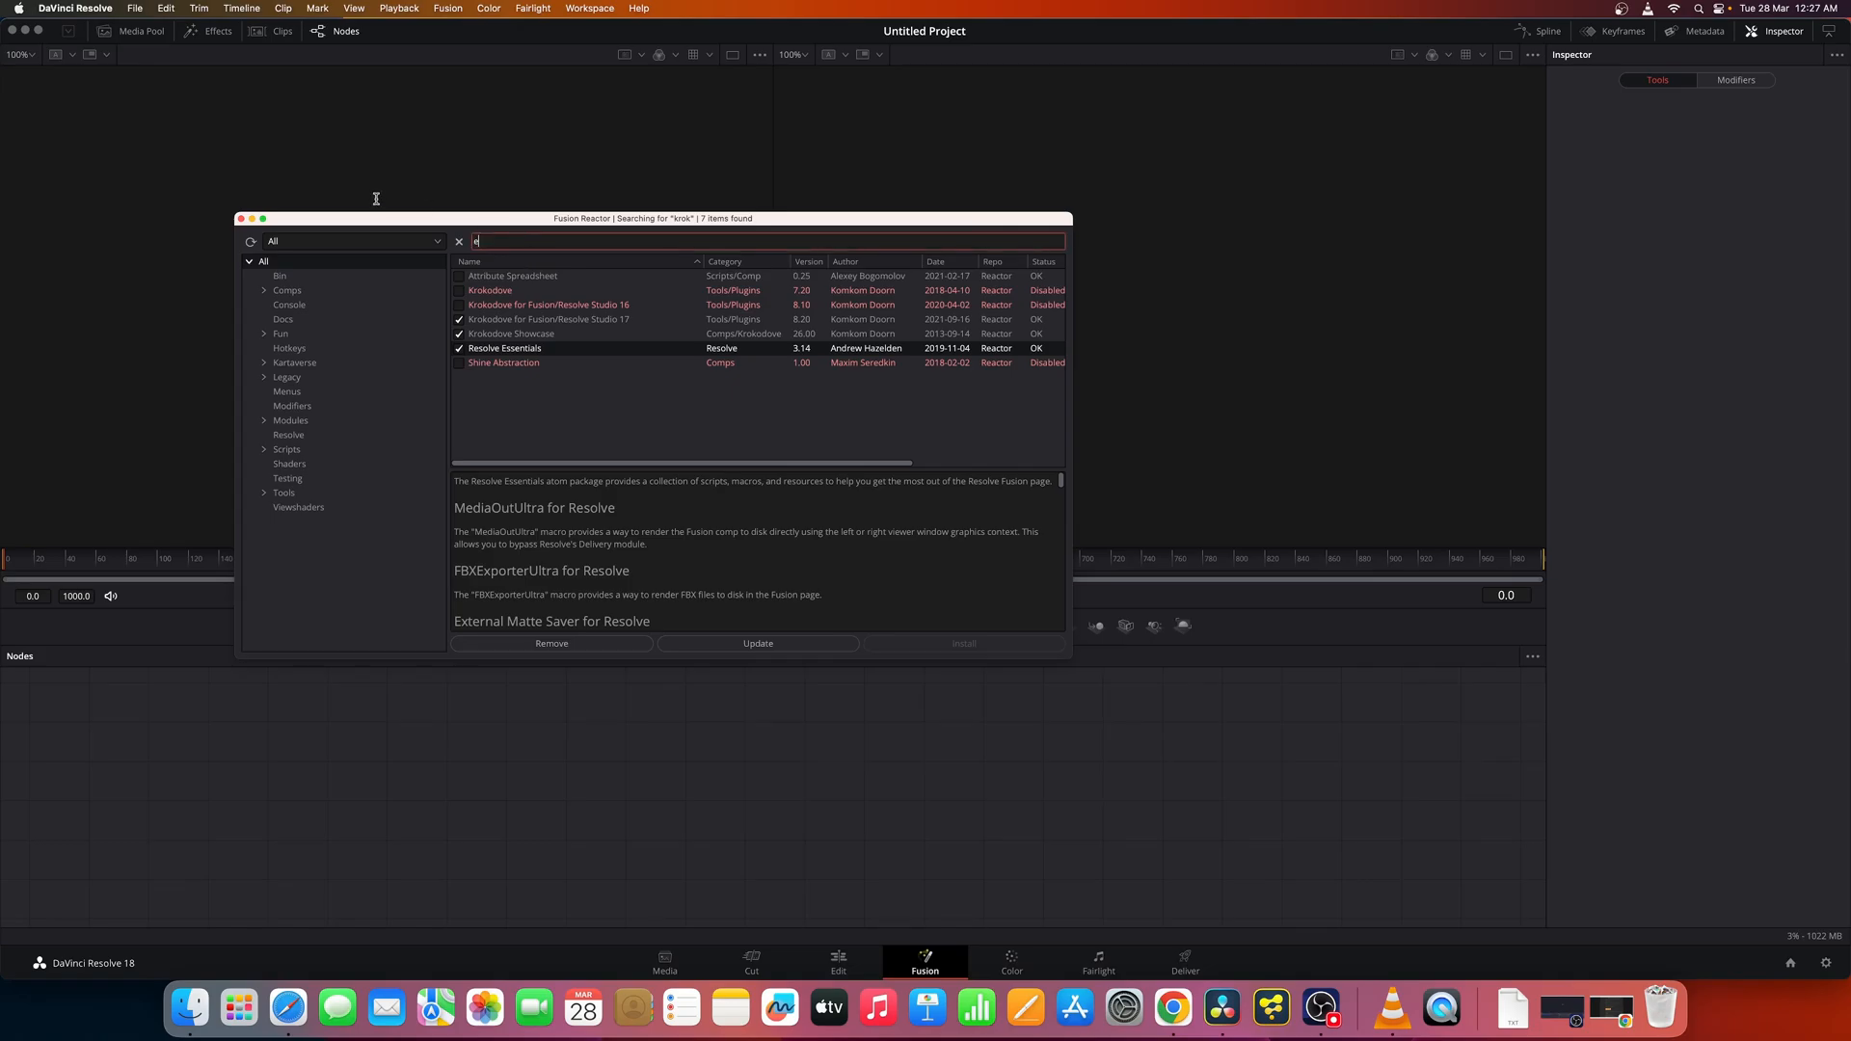
- Search Reactor for ExponentialGlow, XfChroma and Suck Less Audio, viewing their package details
{"action": "type", "text": "expome"}
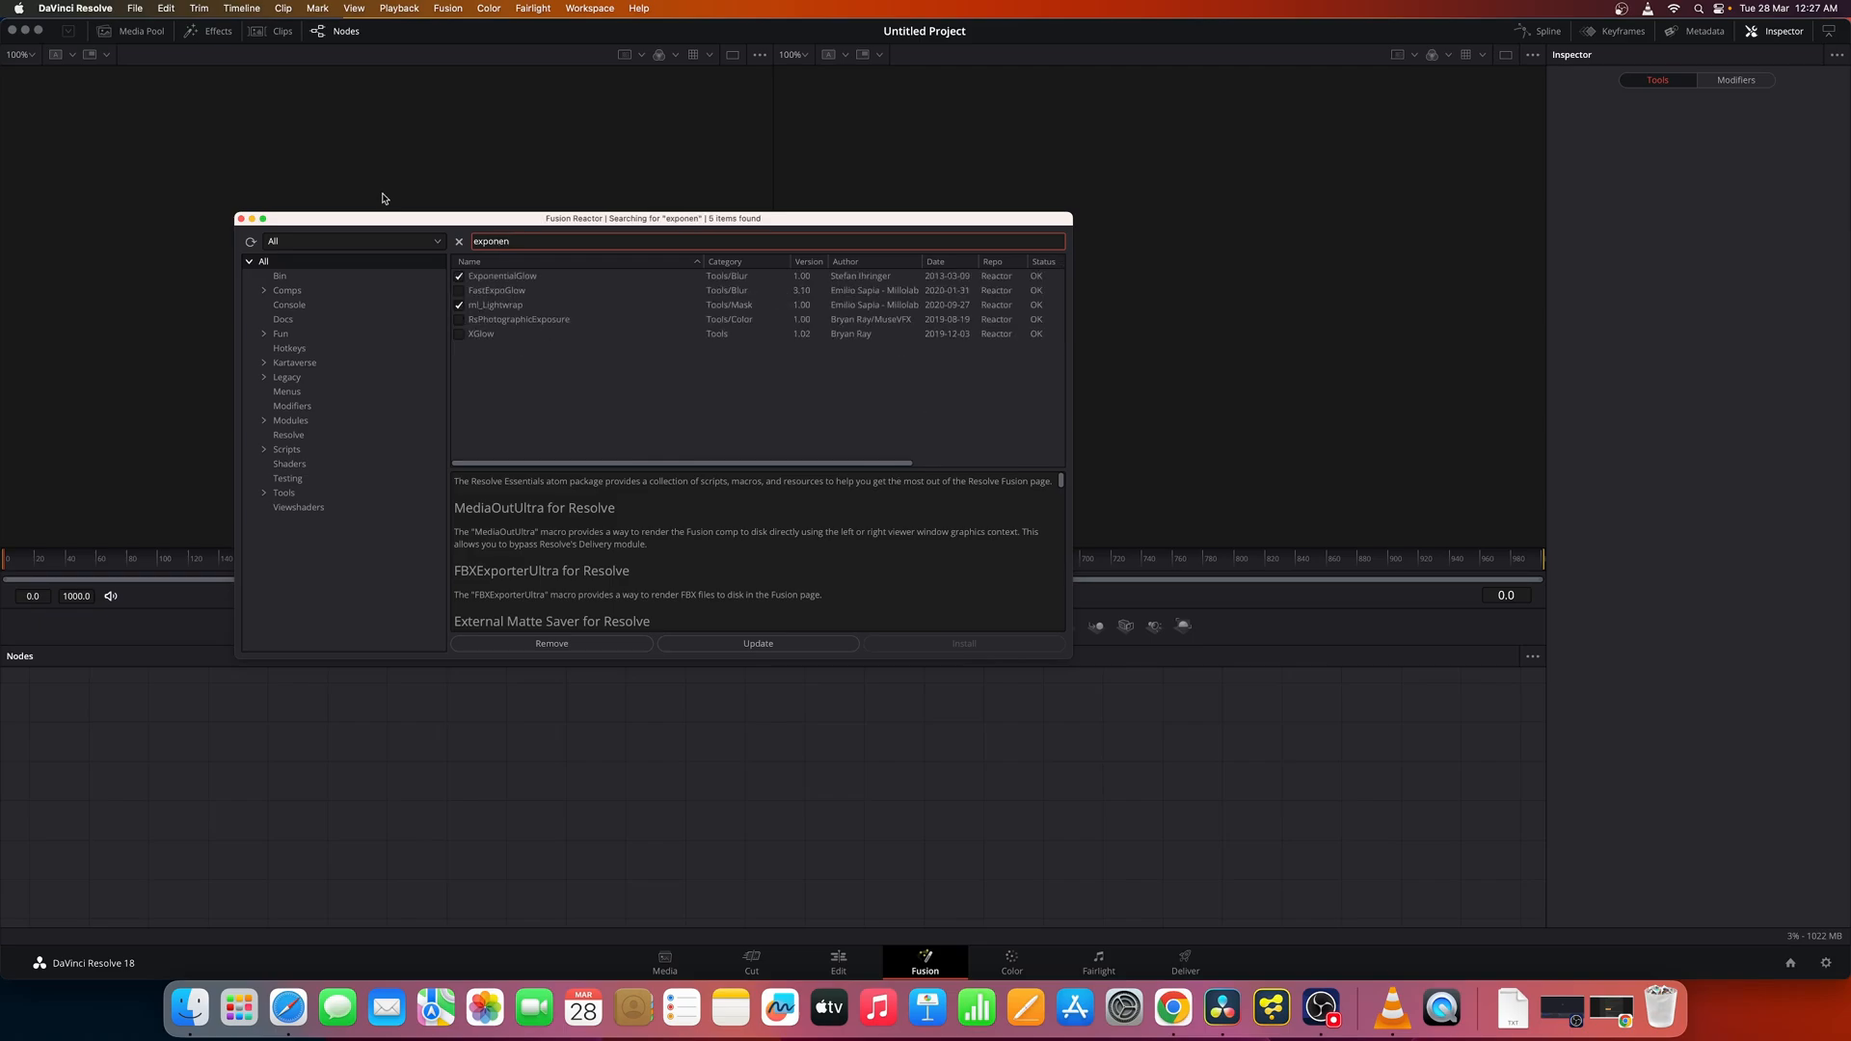
{"action": "left_click", "coordinate": [503, 275]}
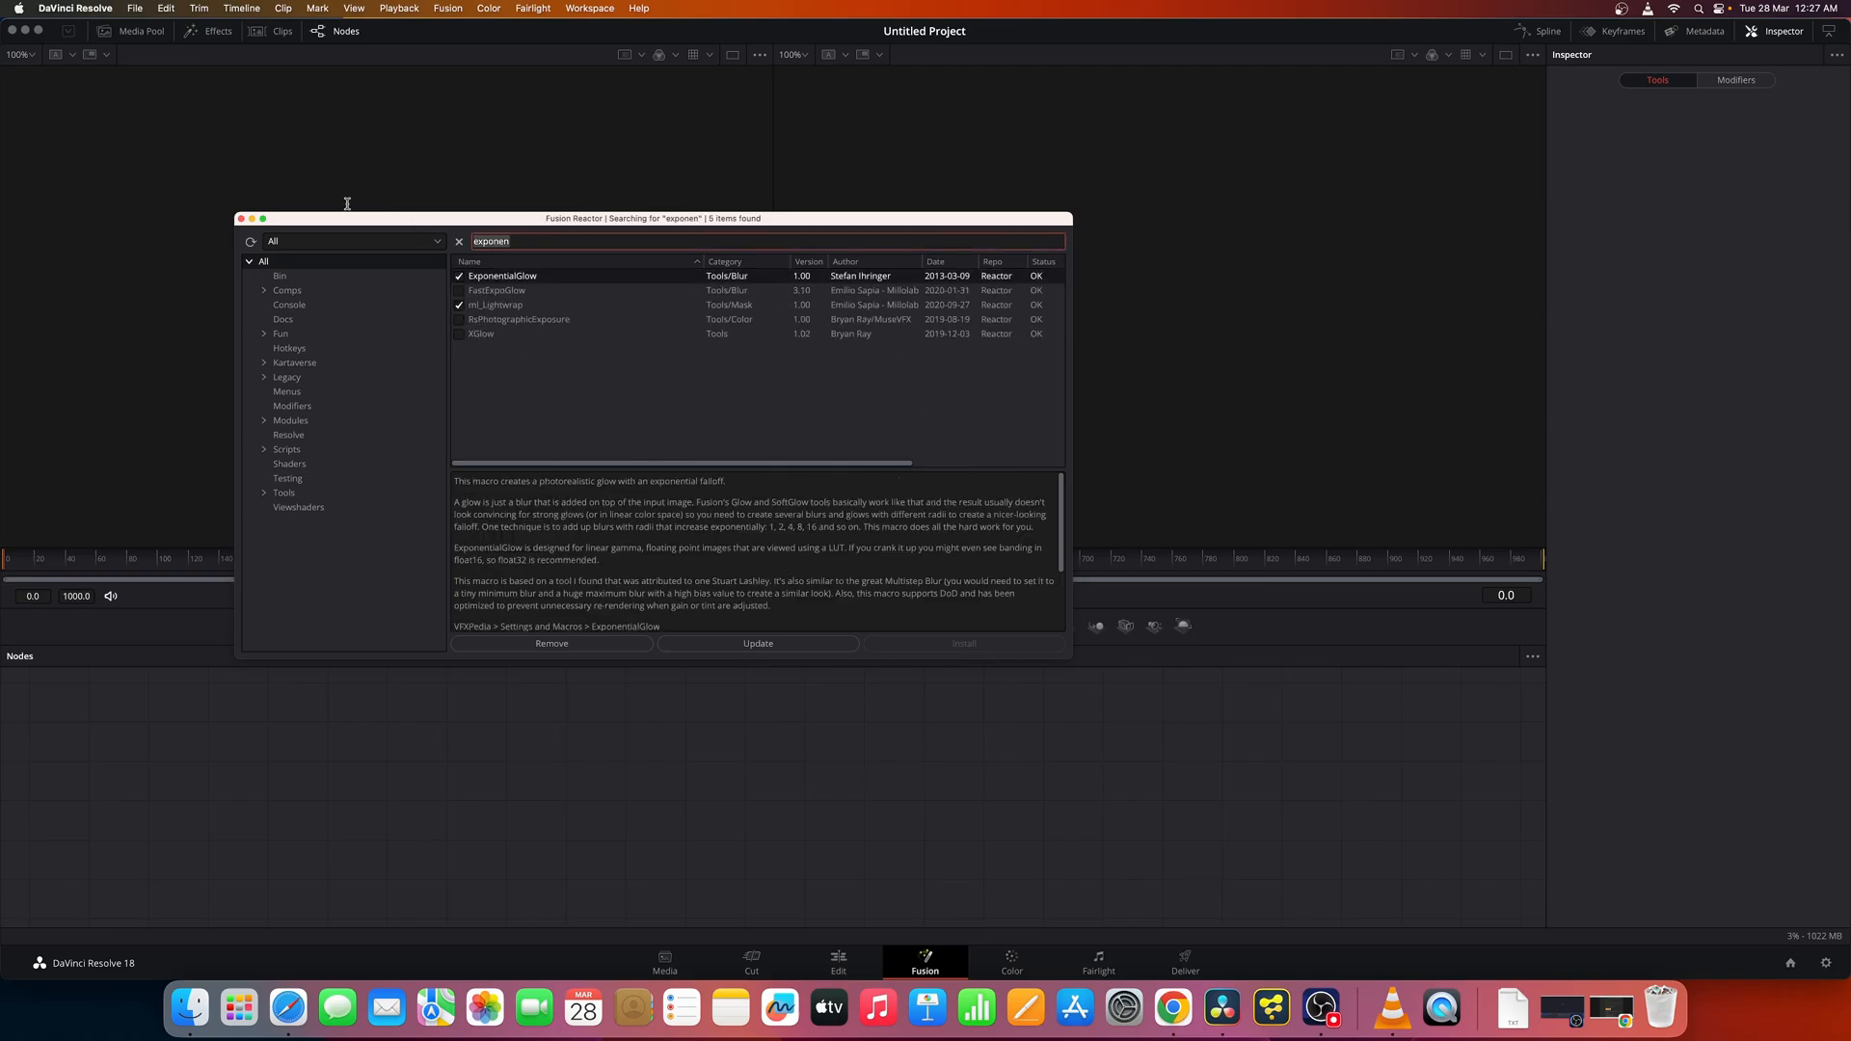
{"action": "type", "text": "xfchroma"}
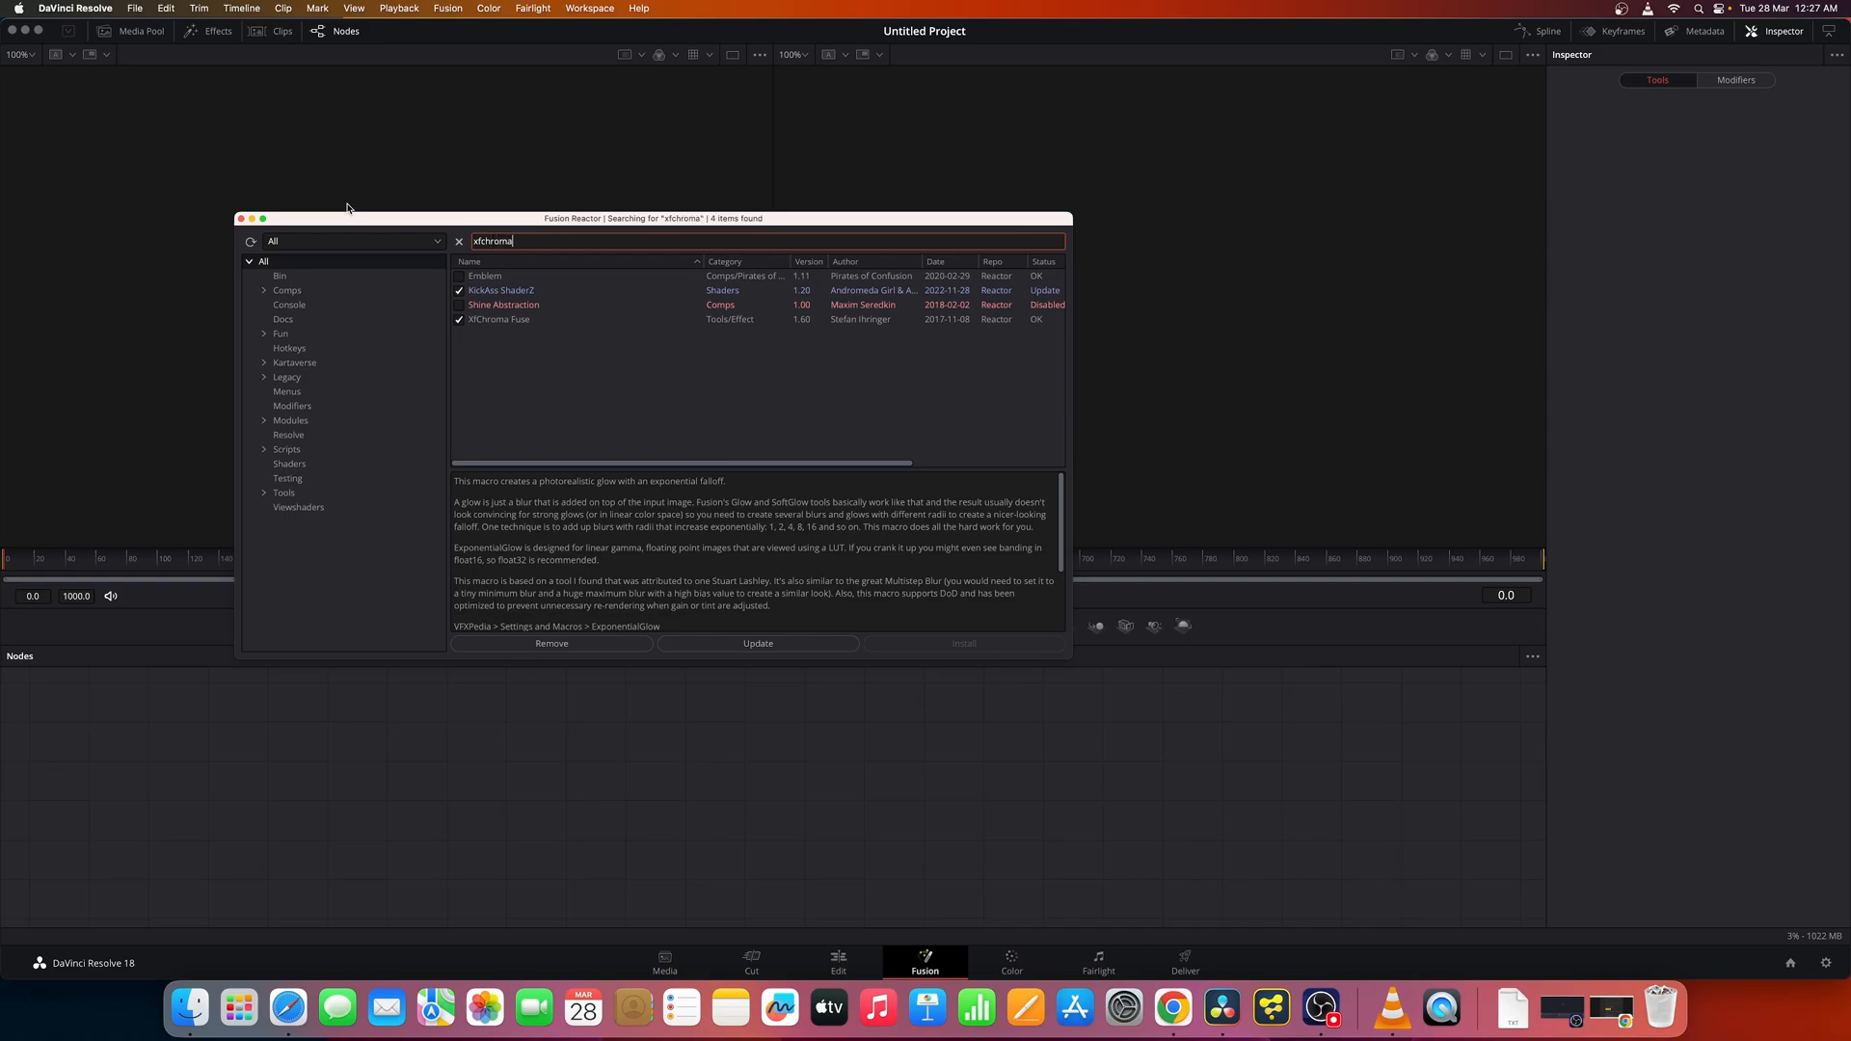
{"action": "mouse_move", "coordinate": [368, 231]}
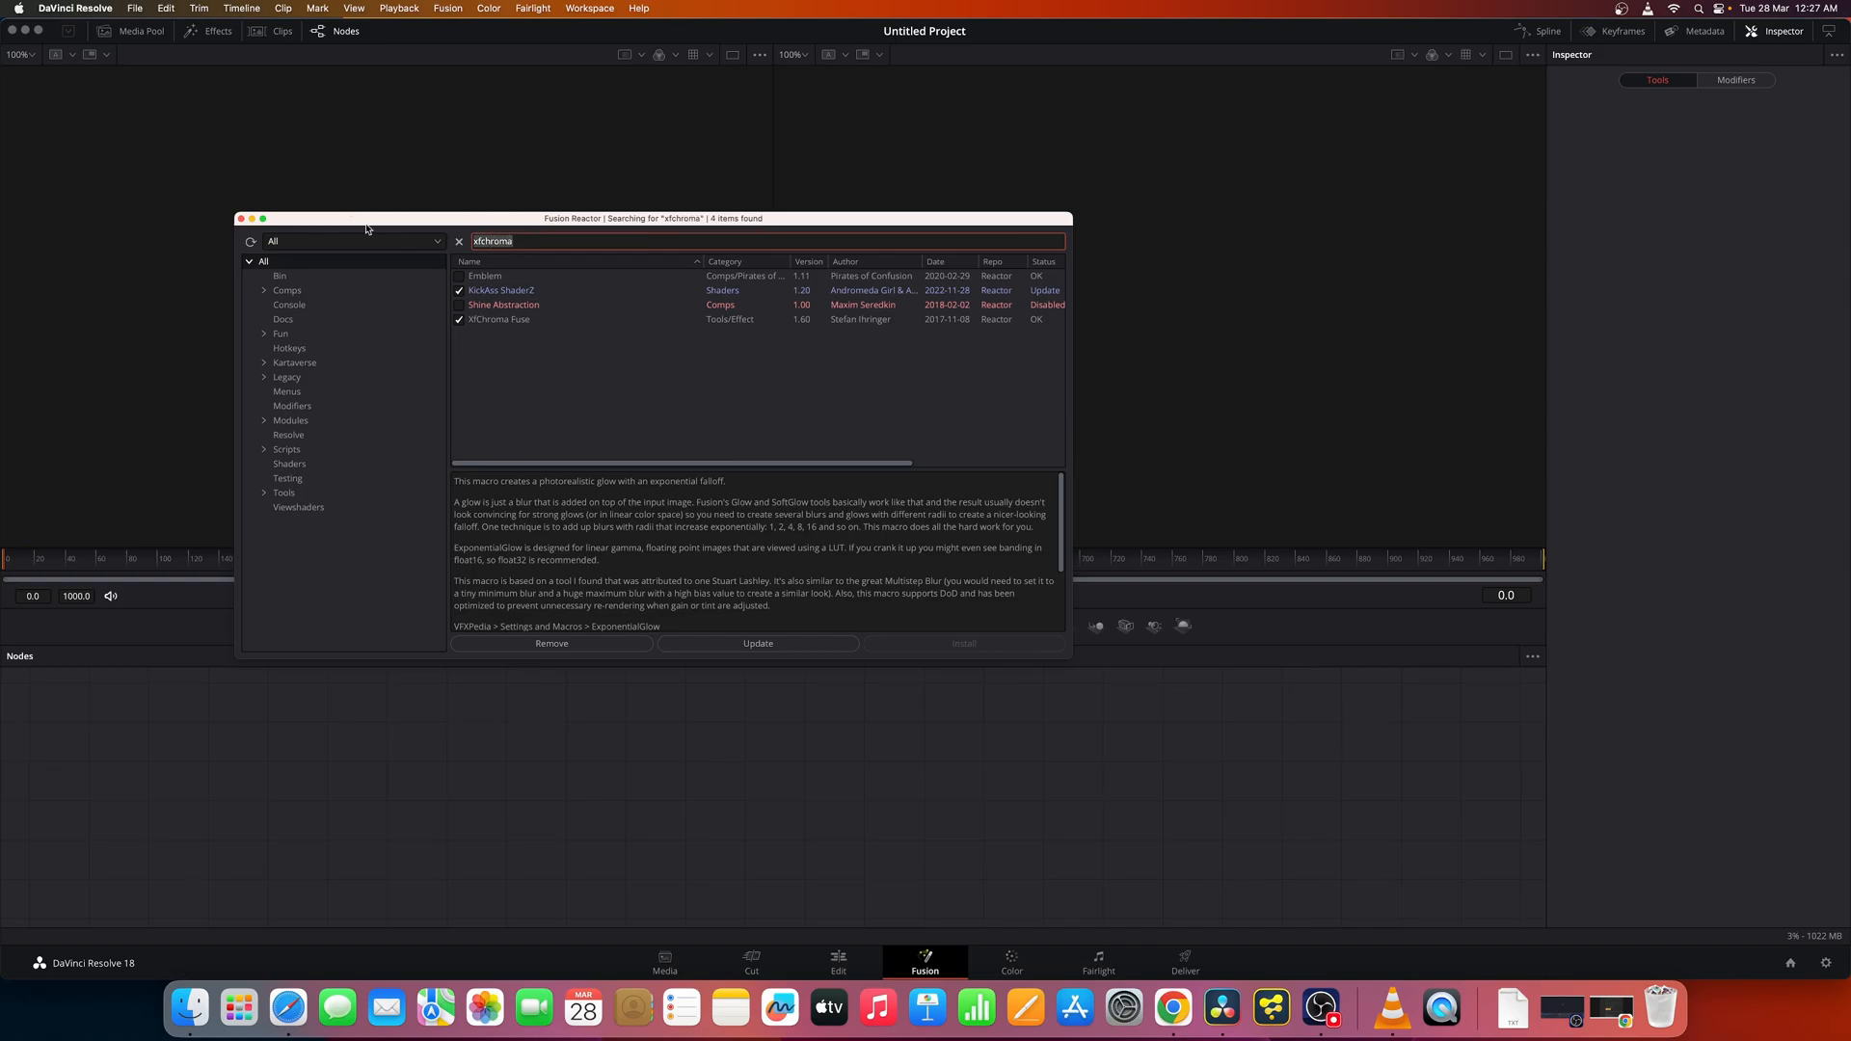
{"action": "type", "text": "suck less au"}
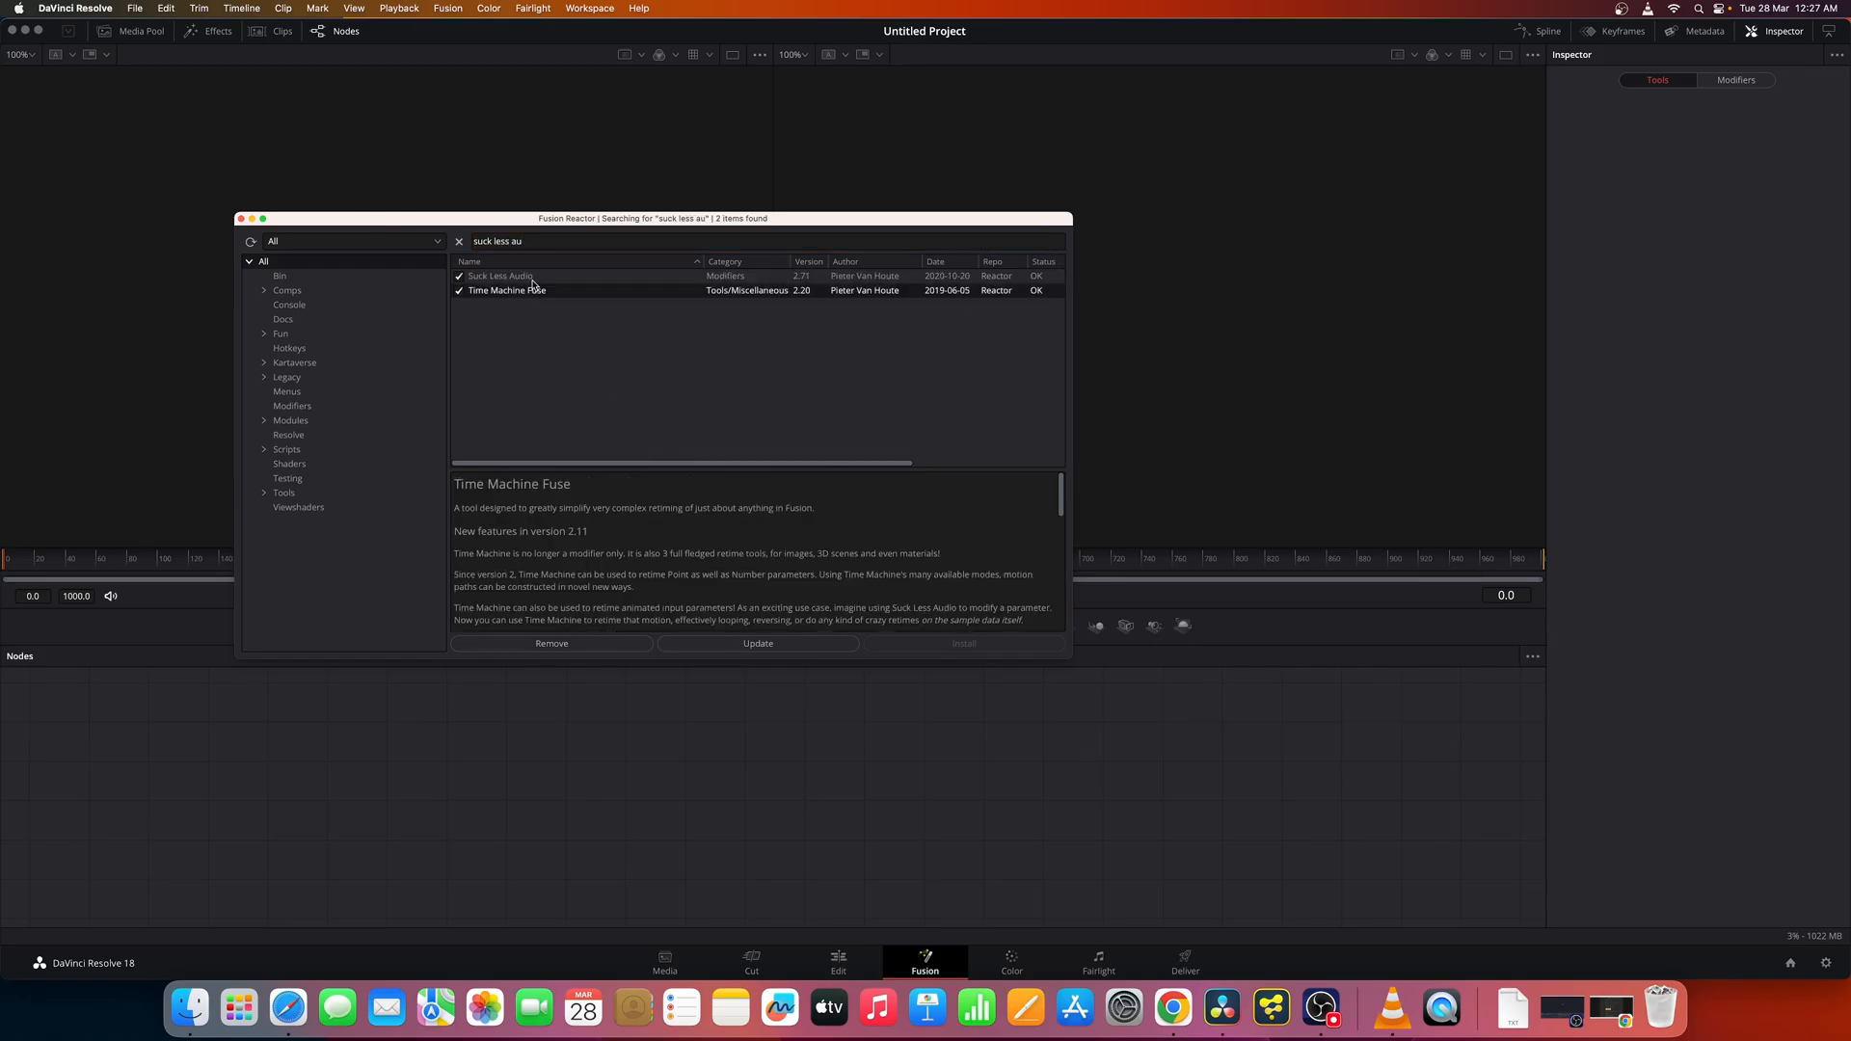
{"action": "left_click", "coordinate": [500, 275]}
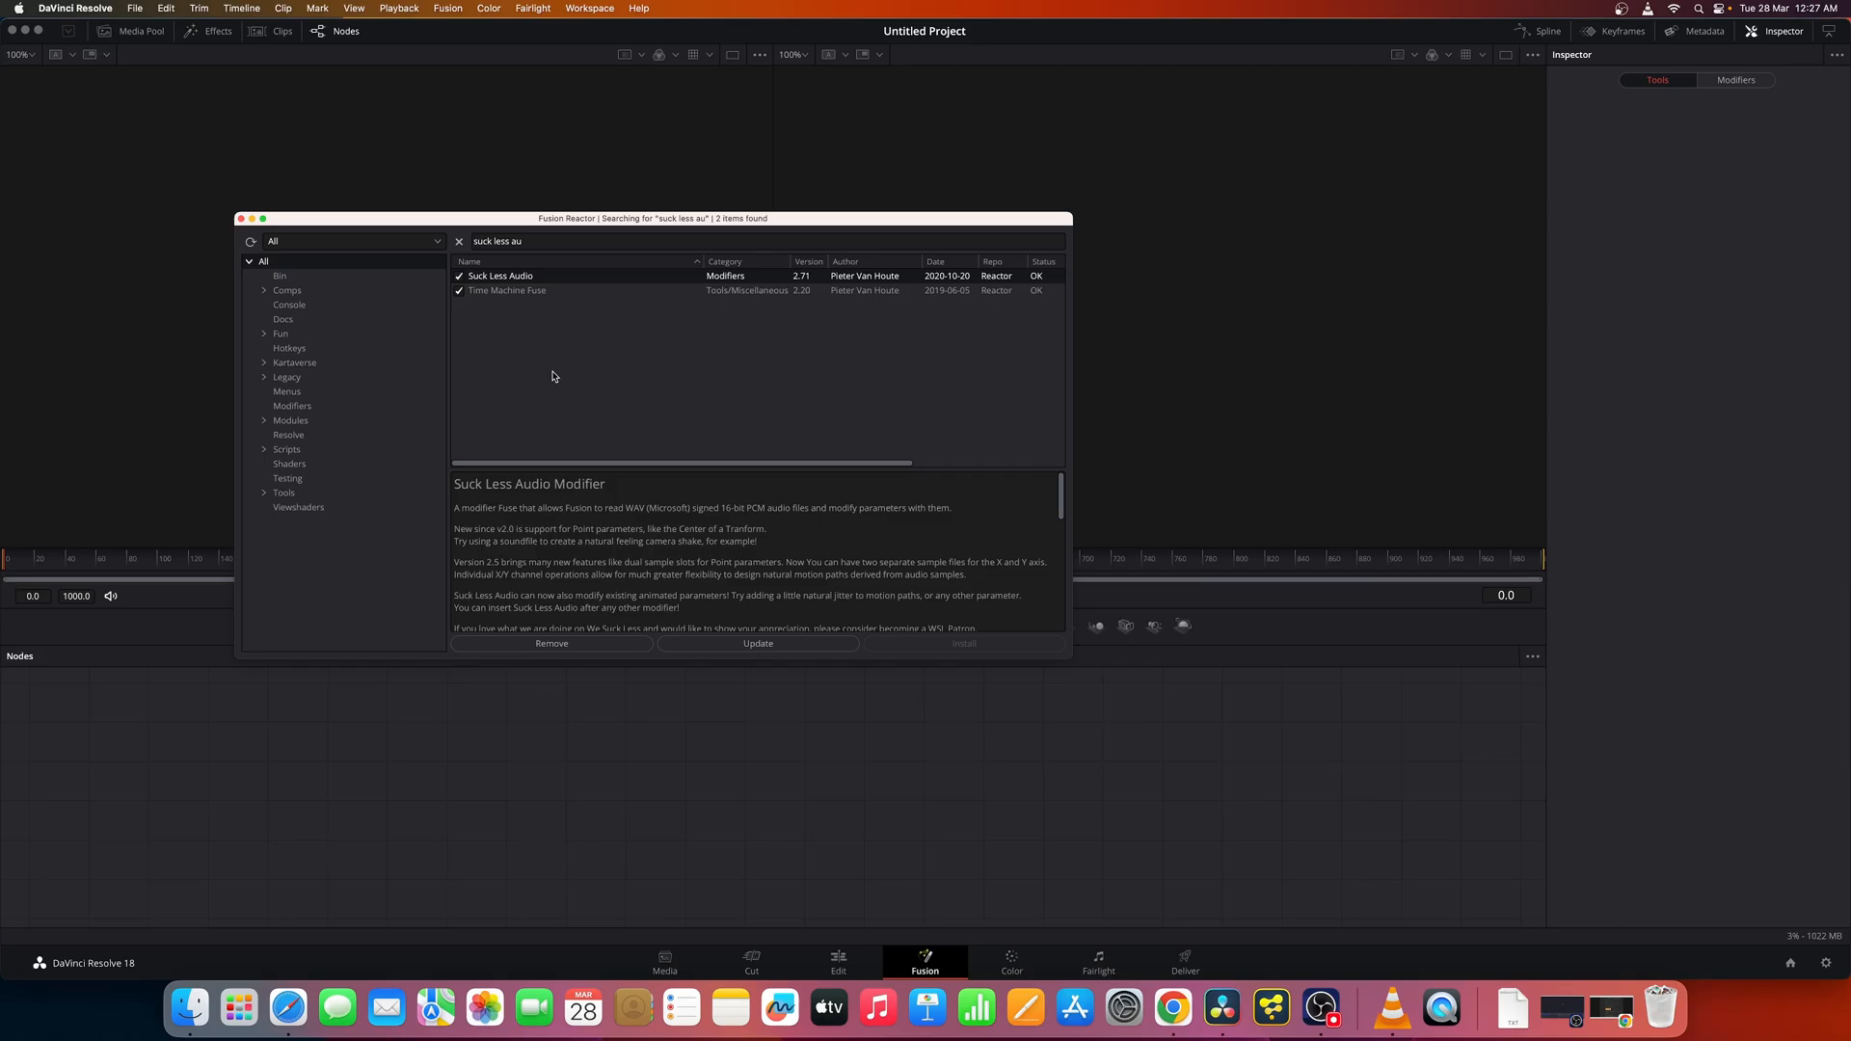
{"action": "mouse_move", "coordinate": [249, 234]}
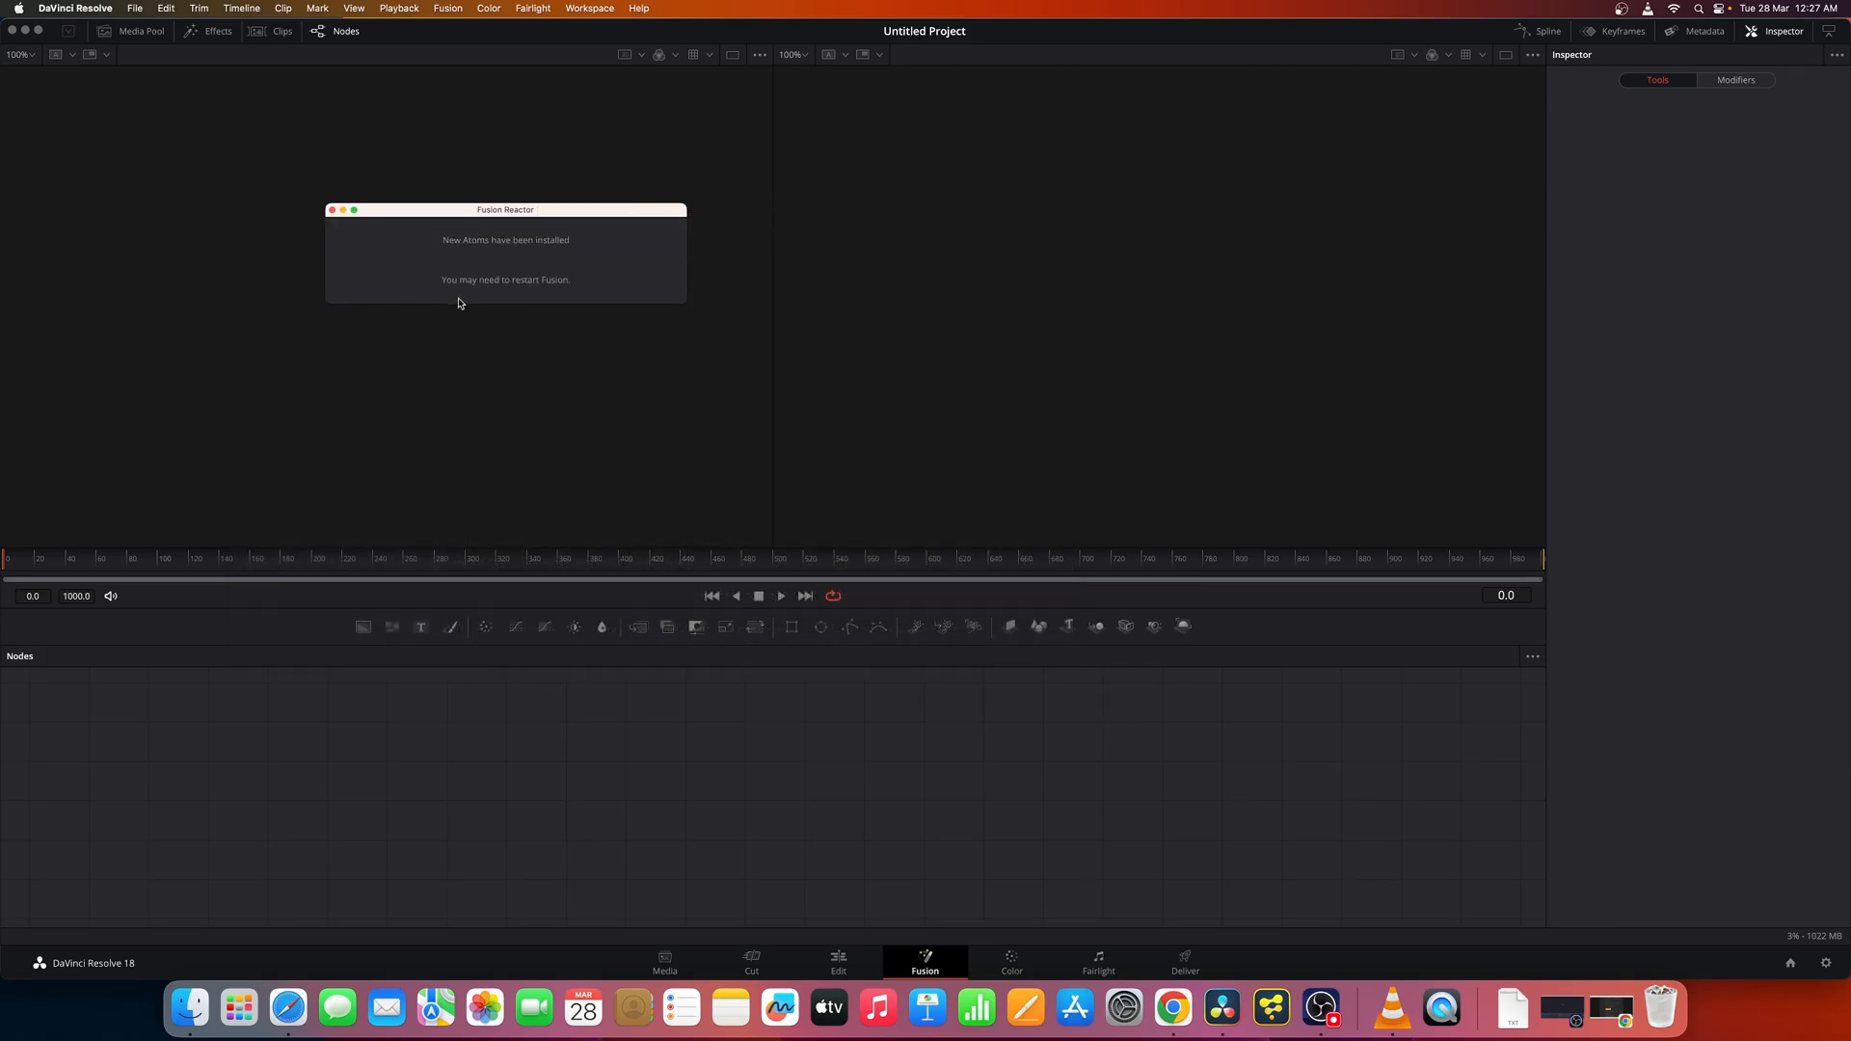
- Quit and relaunch DaVinci Resolve, open Untitled Project, and go to the Fusion page
{"action": "left_click", "coordinate": [331, 211]}
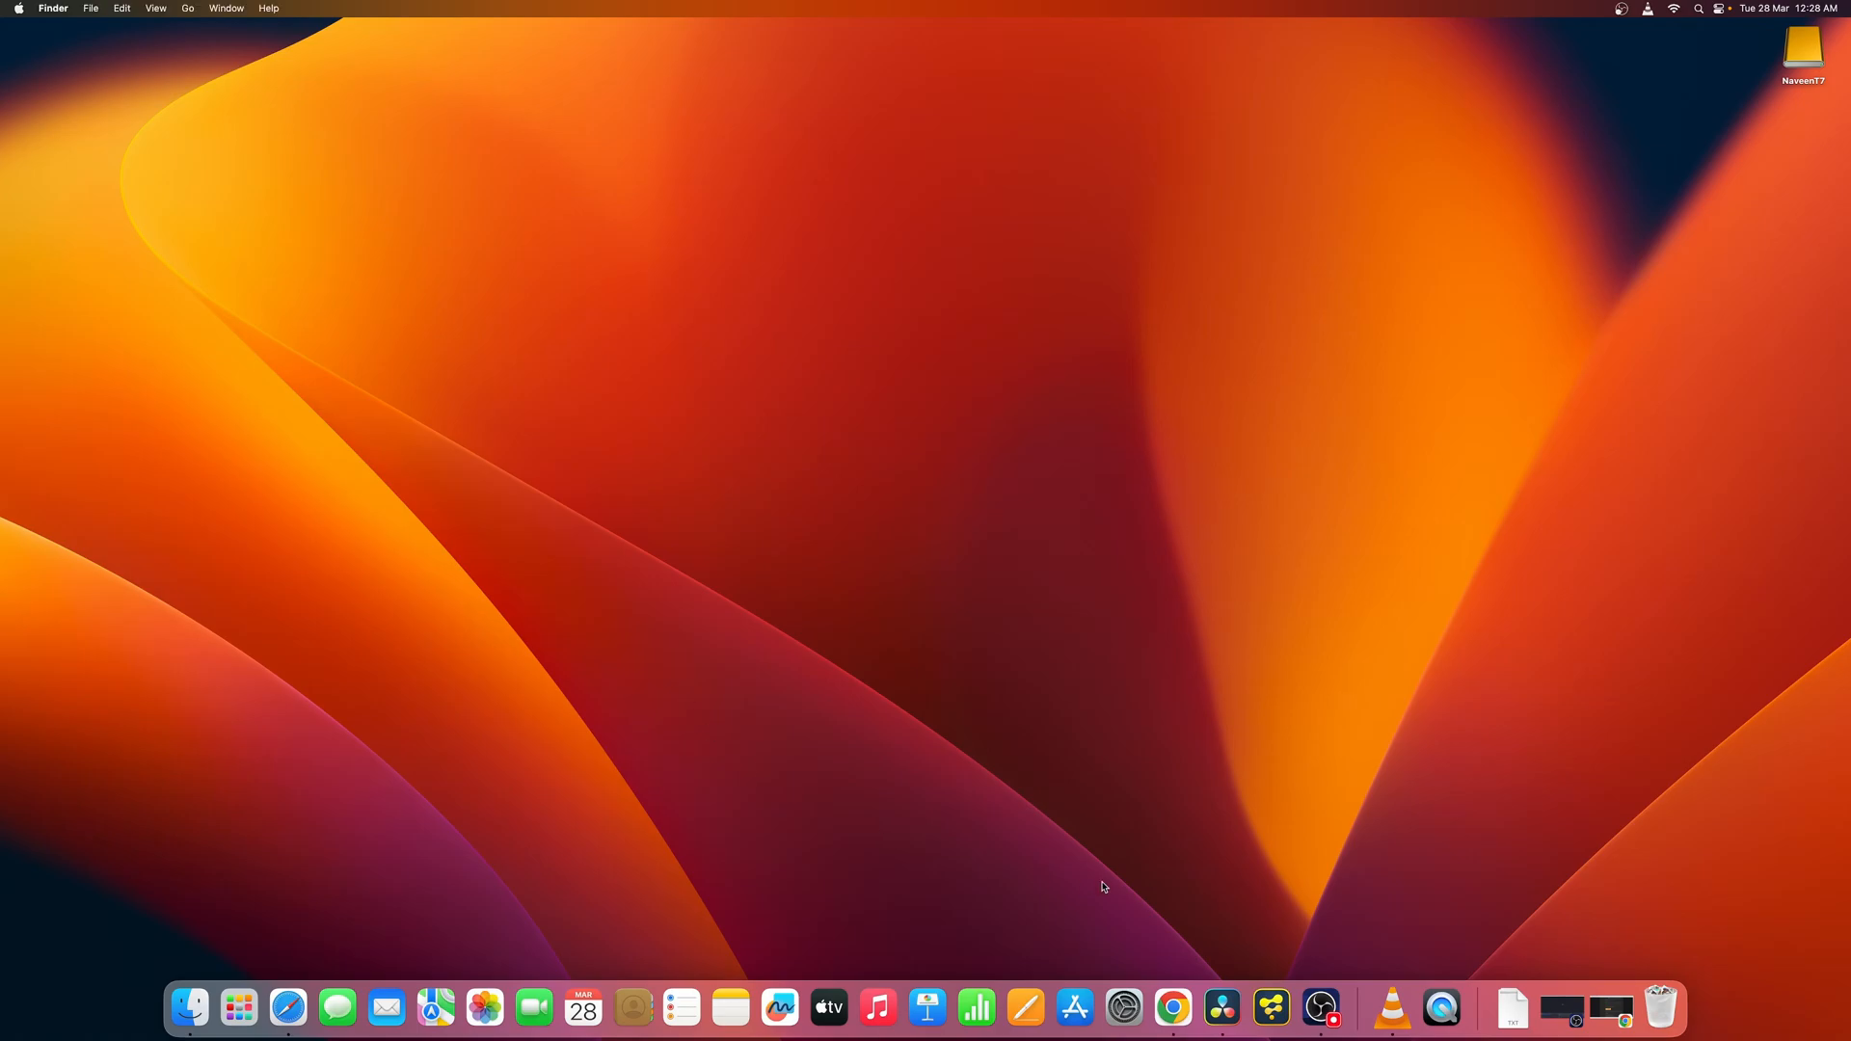
{"action": "mouse_move", "coordinate": [1221, 1008]}
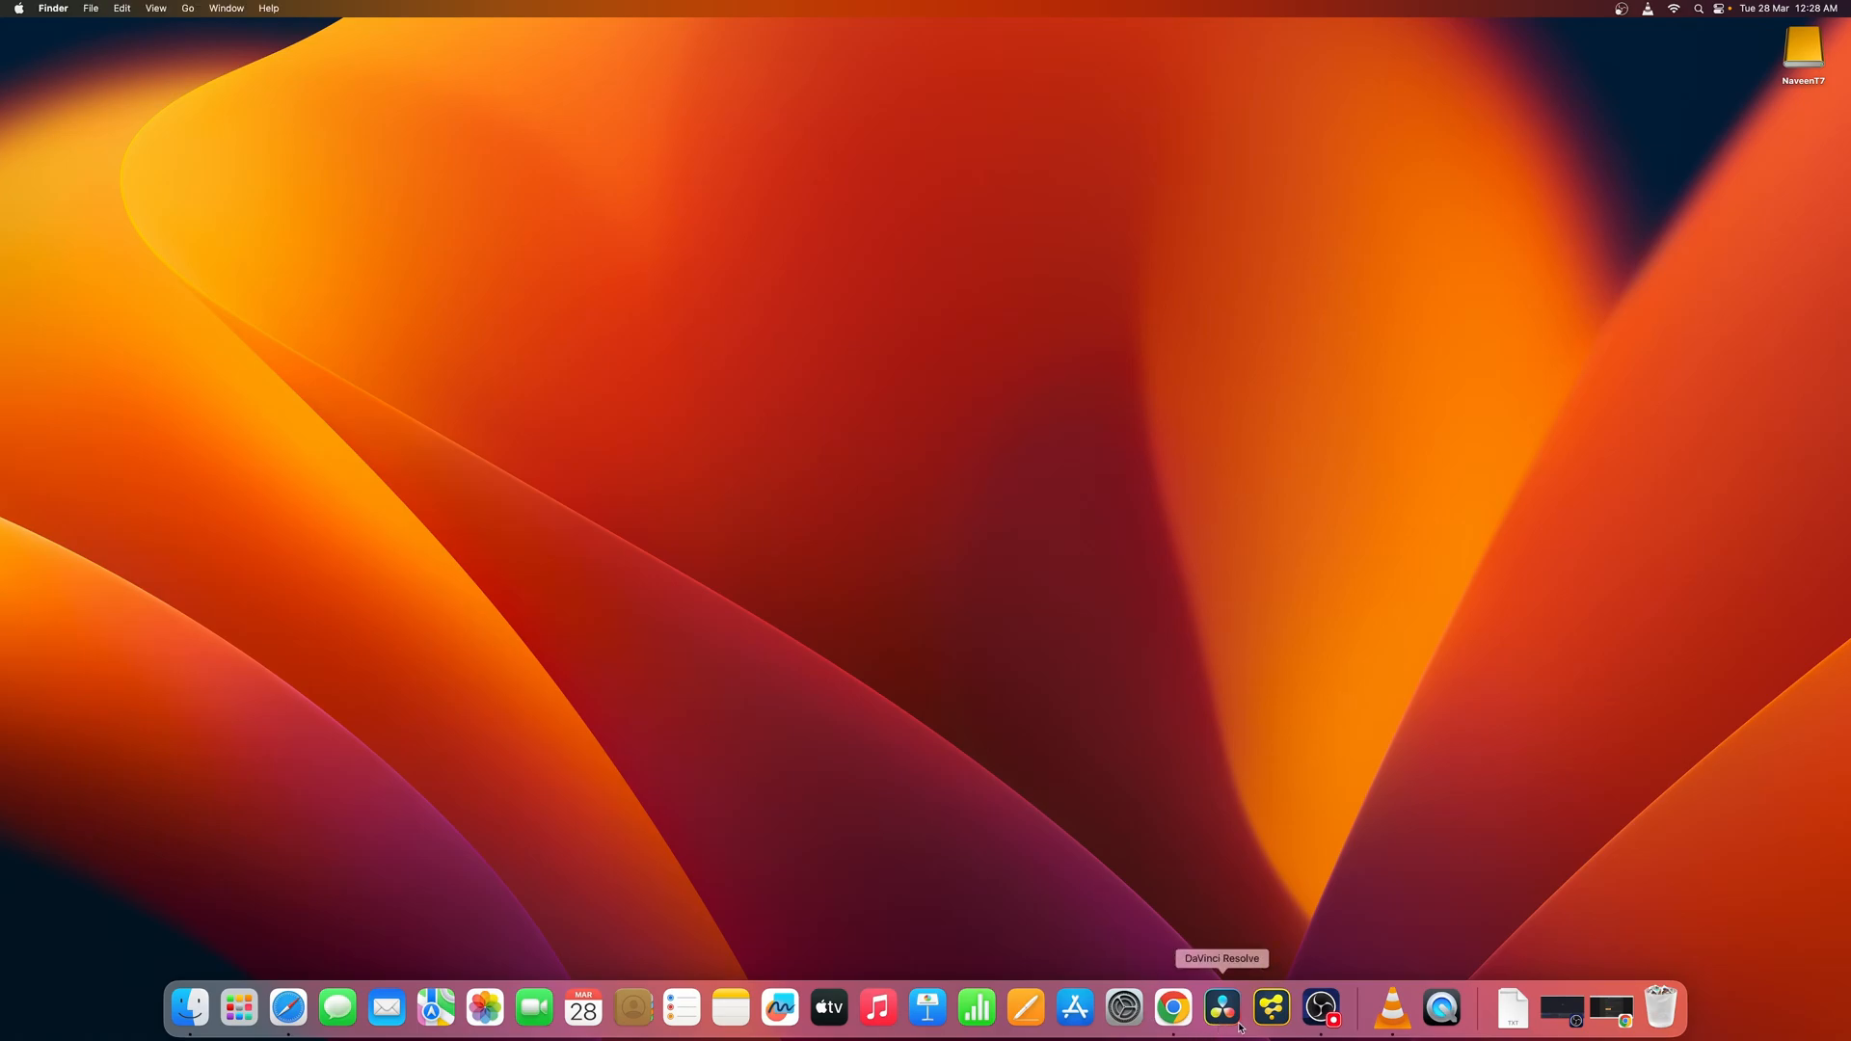
{"action": "left_click", "coordinate": [1220, 1006]}
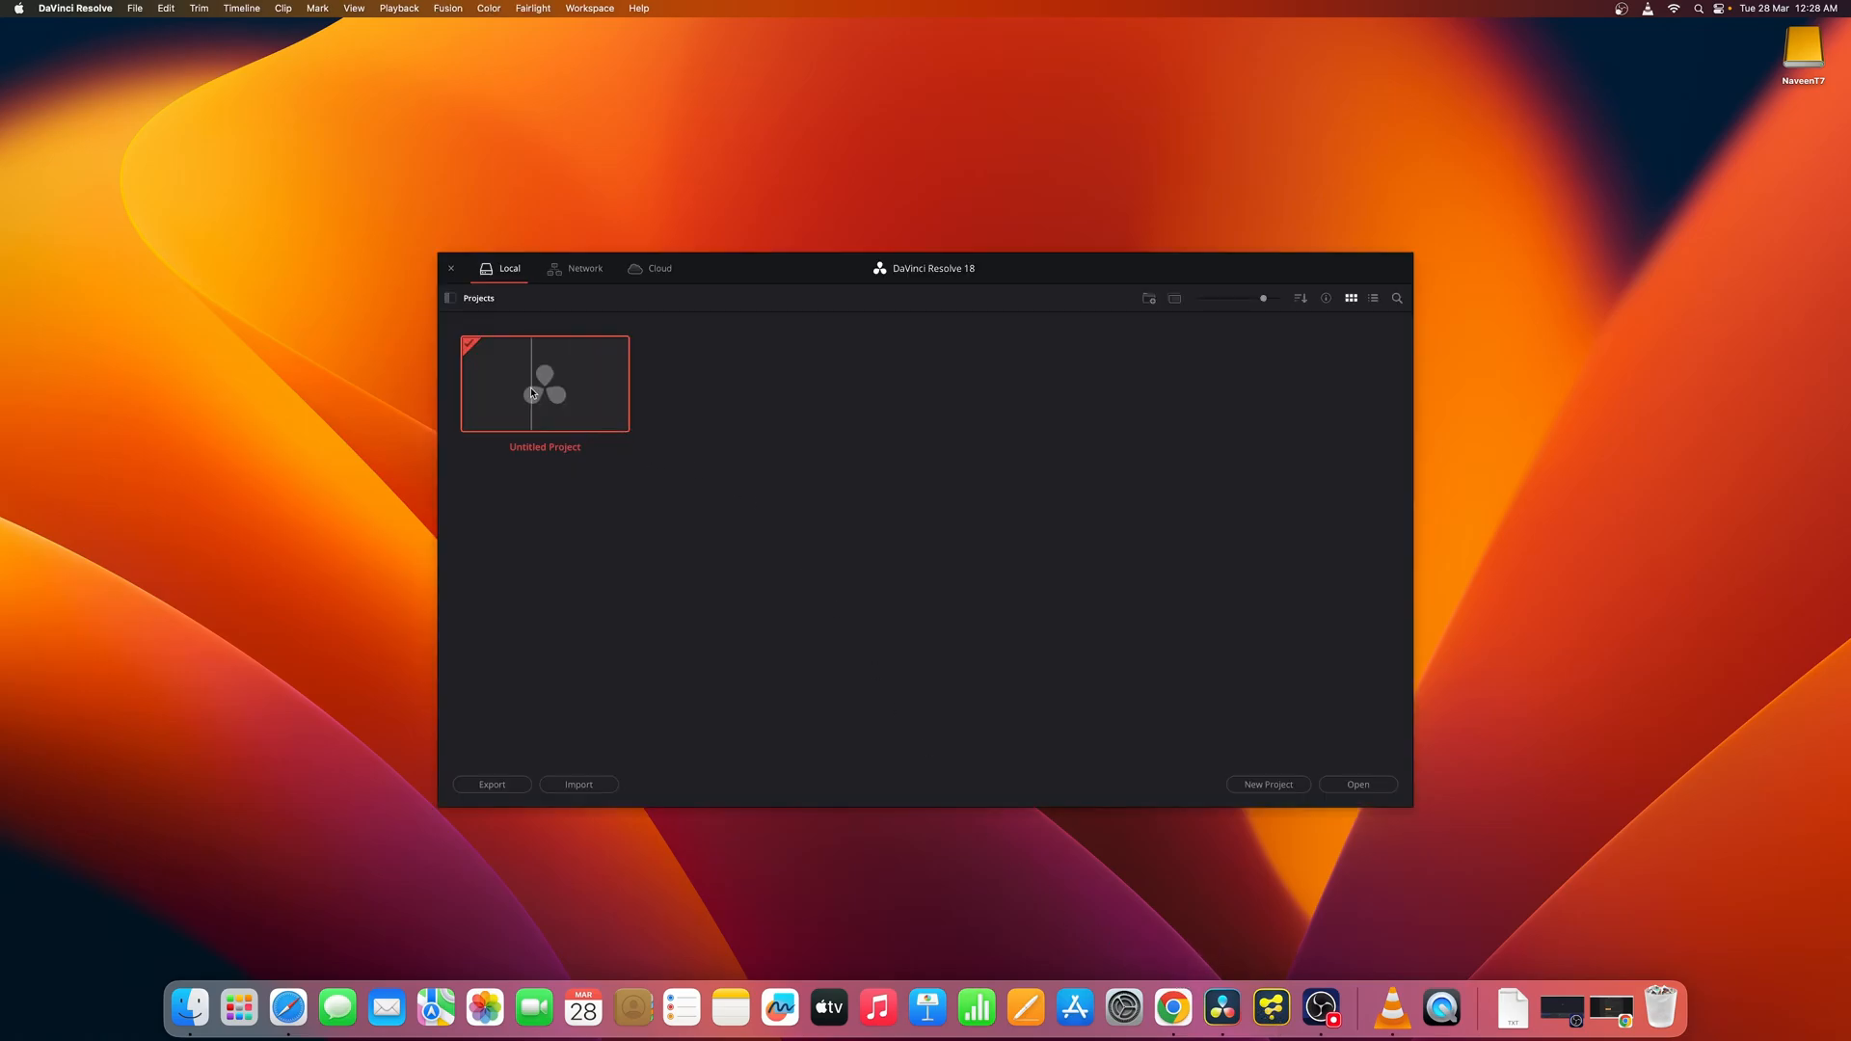
{"action": "double_click", "coordinate": [543, 383]}
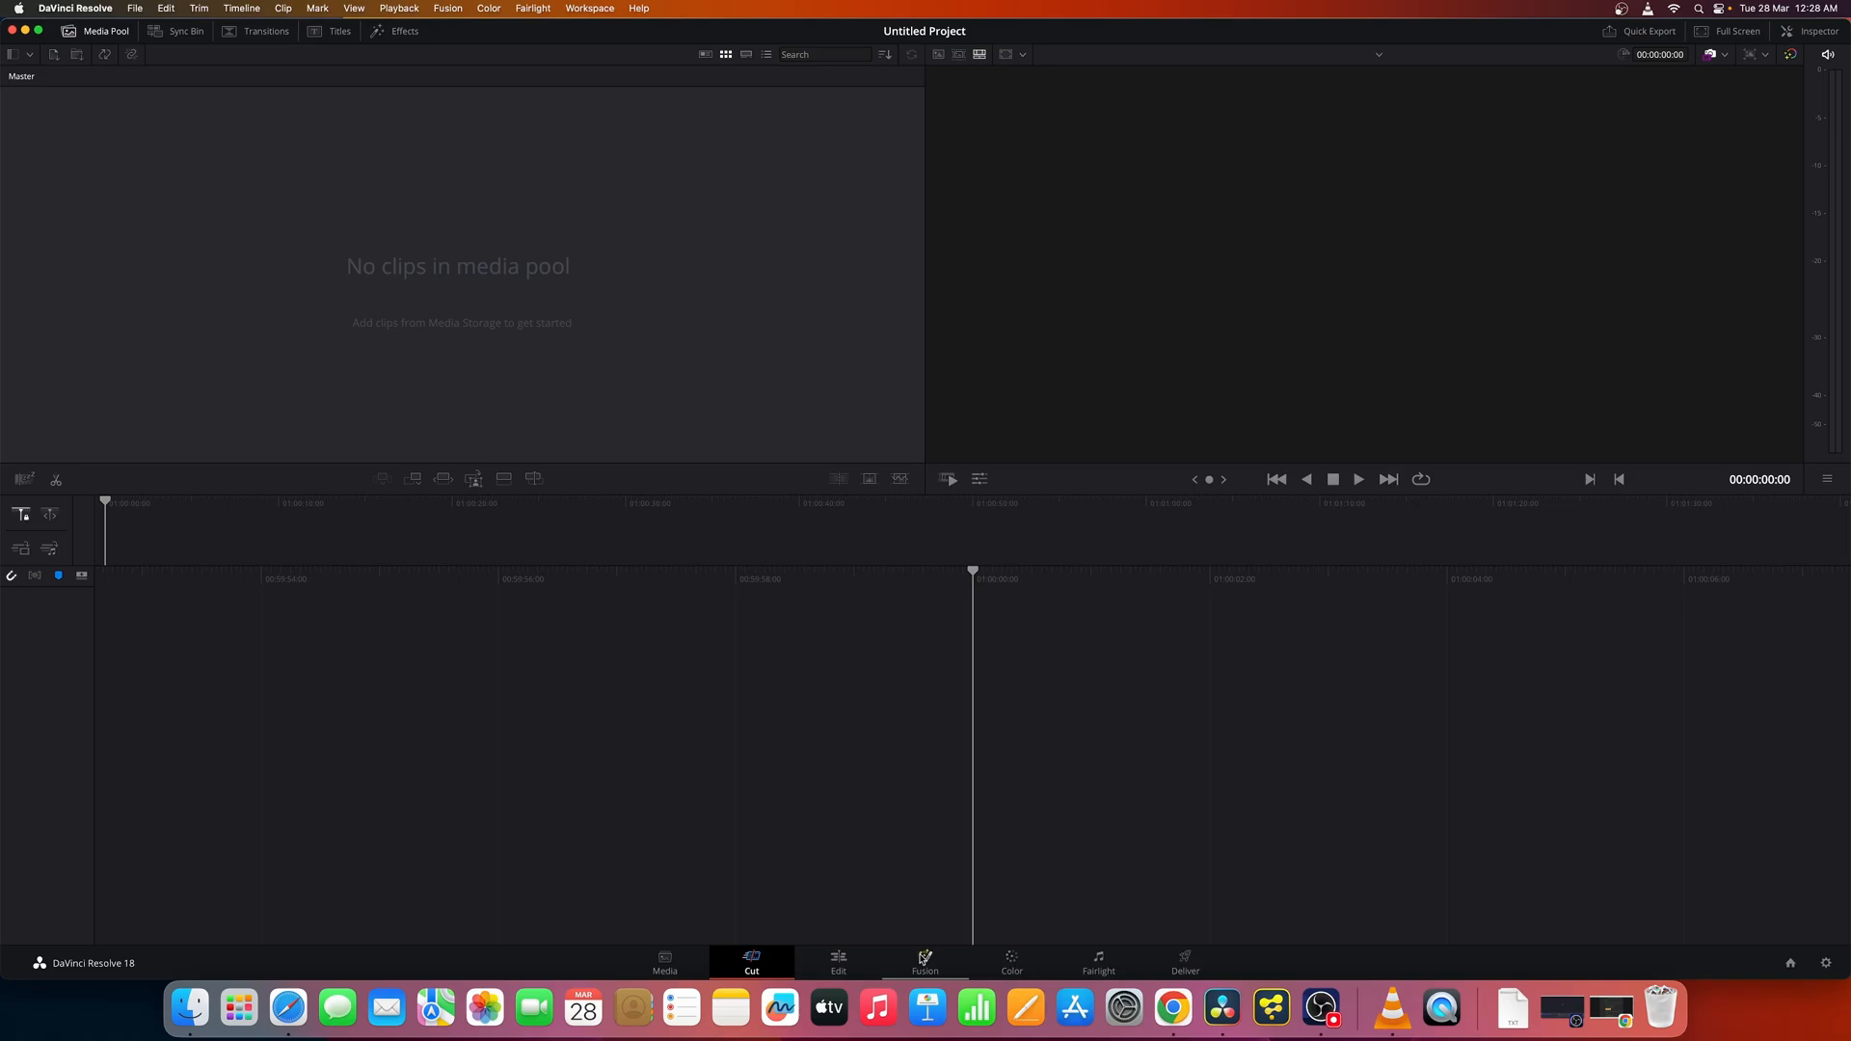
{"action": "left_click", "coordinate": [925, 961]}
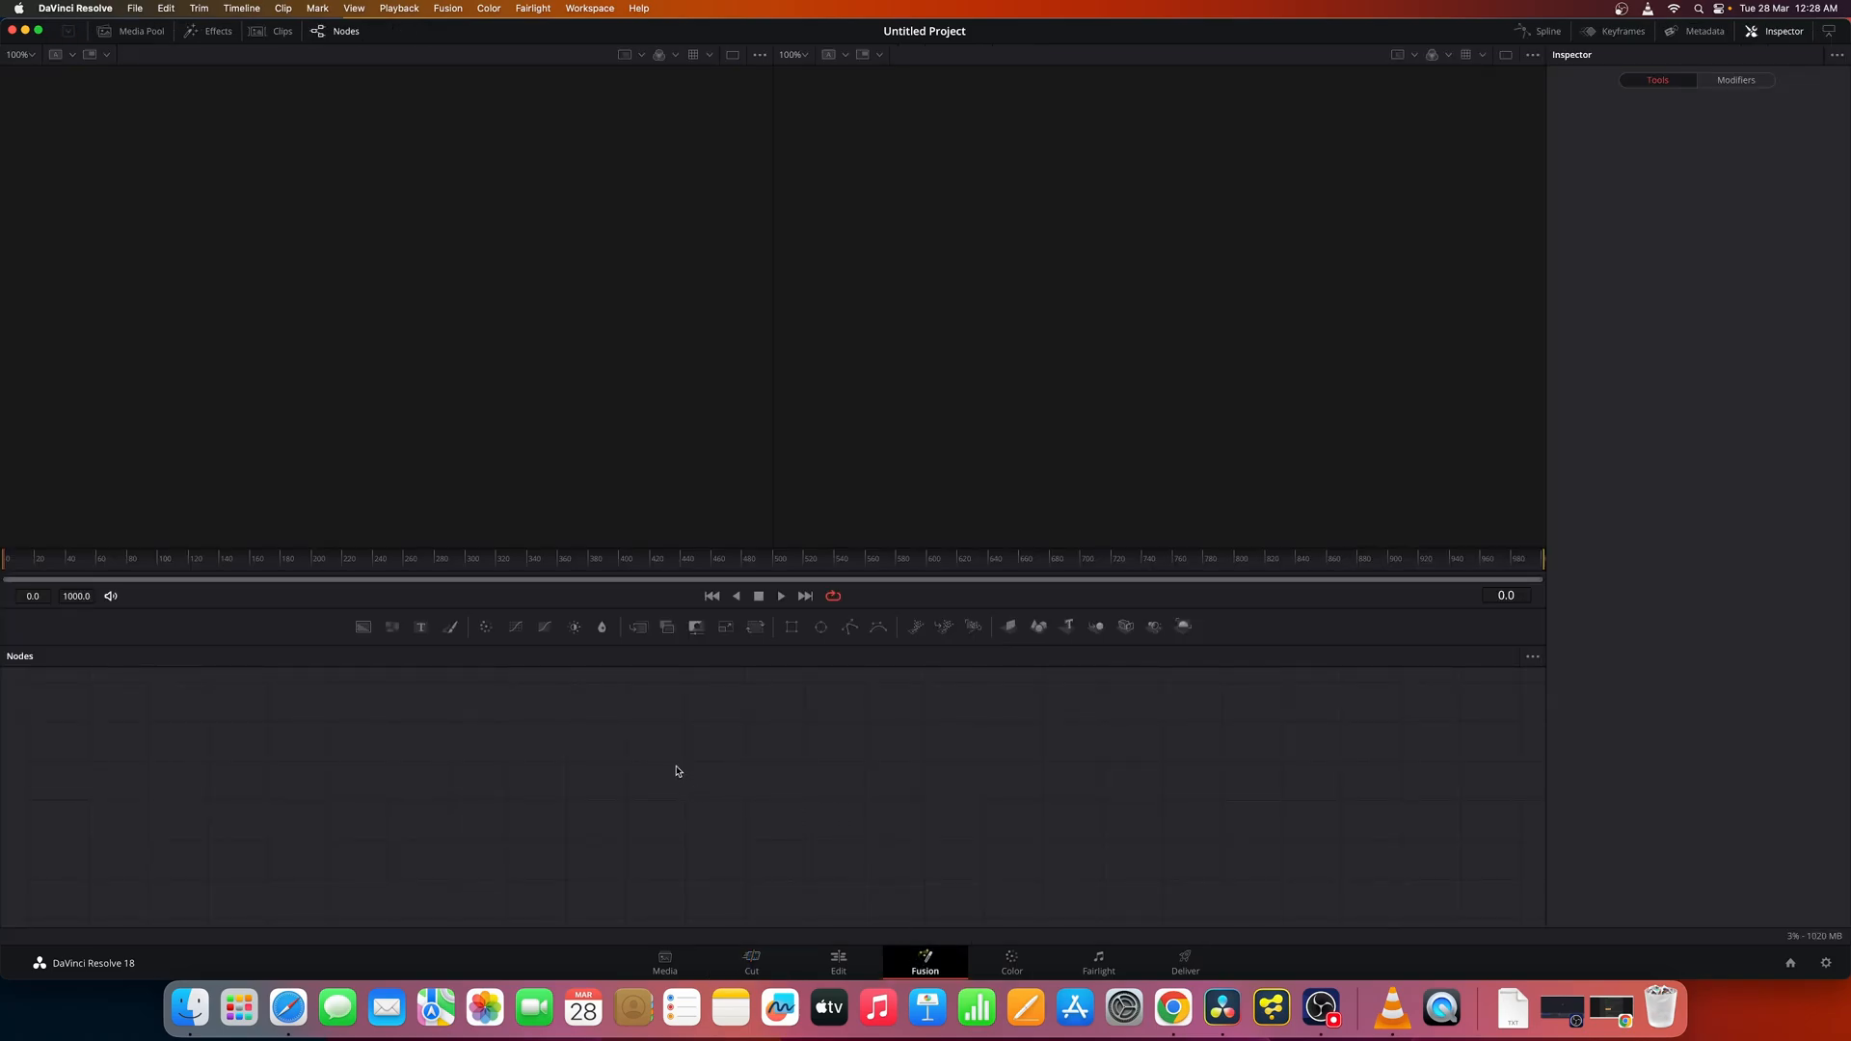
- Open the Nodes panel context menu to reach the Add Tool list with Krokodove
{"action": "right_click", "coordinate": [676, 772]}
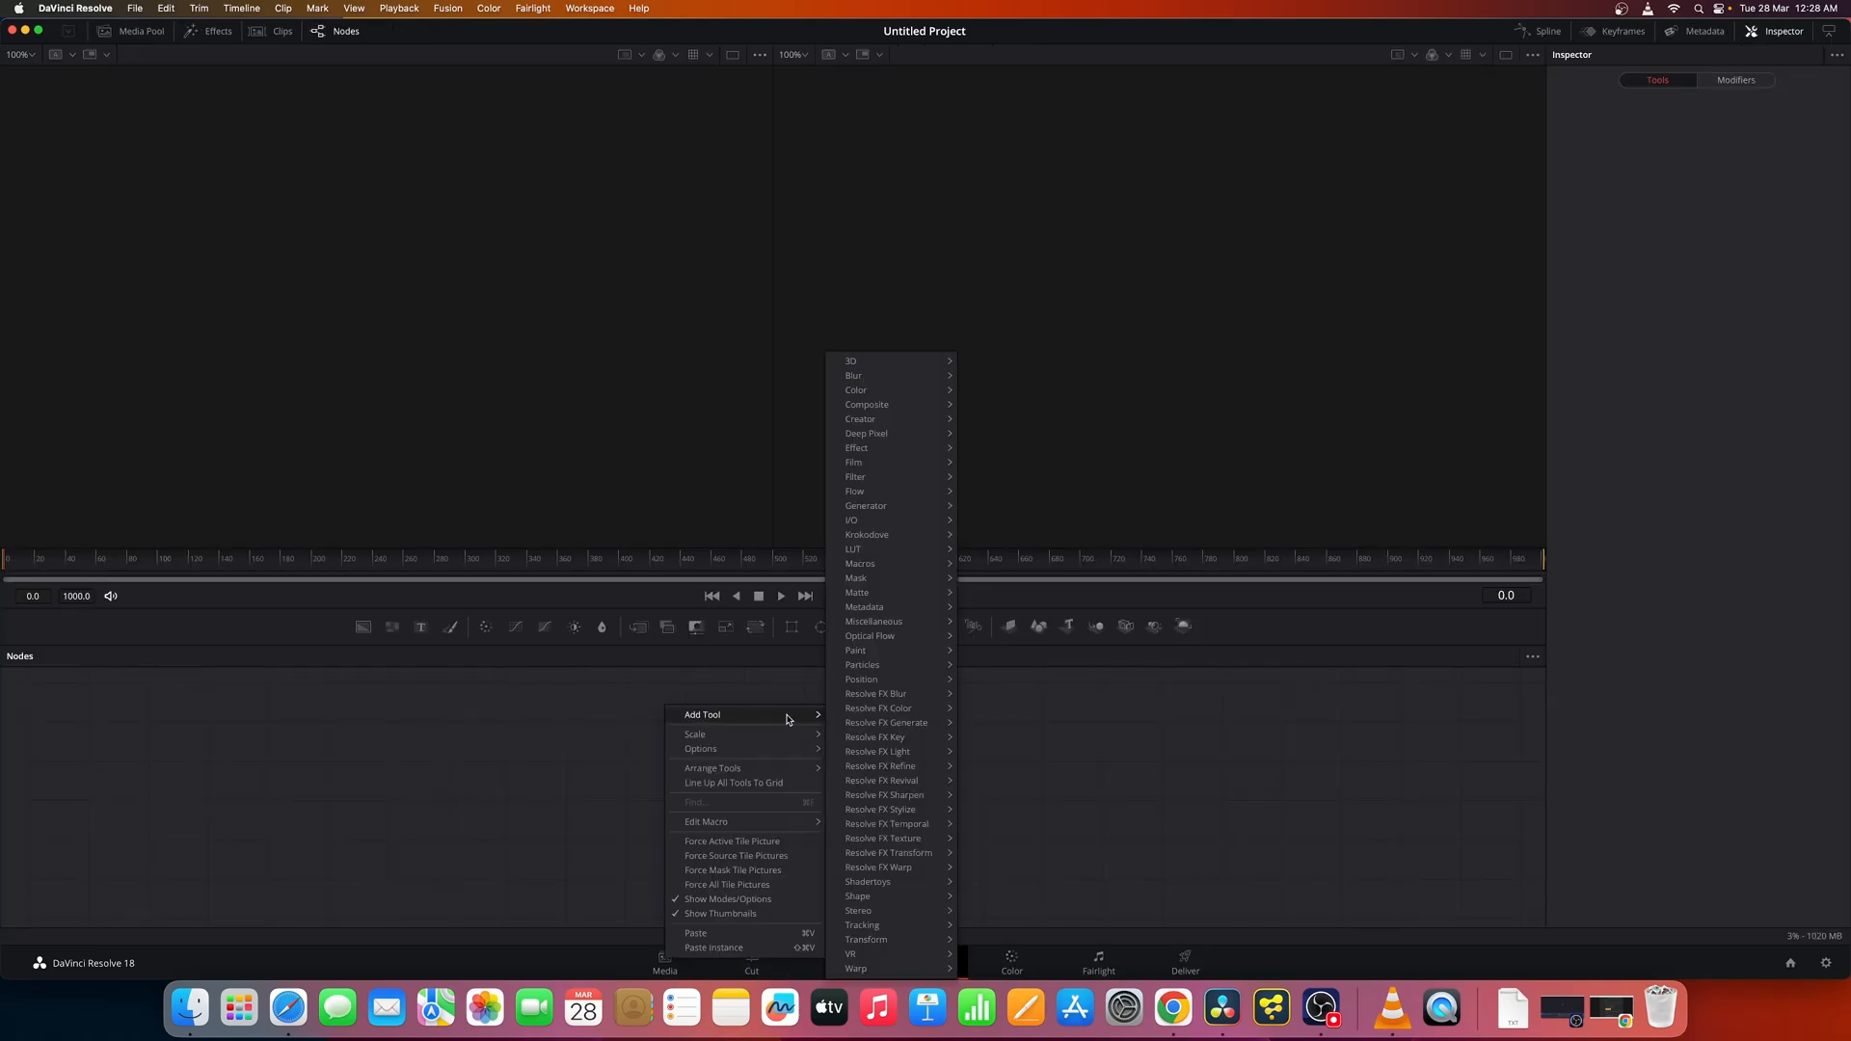
{"action": "mouse_move", "coordinate": [891, 563]}
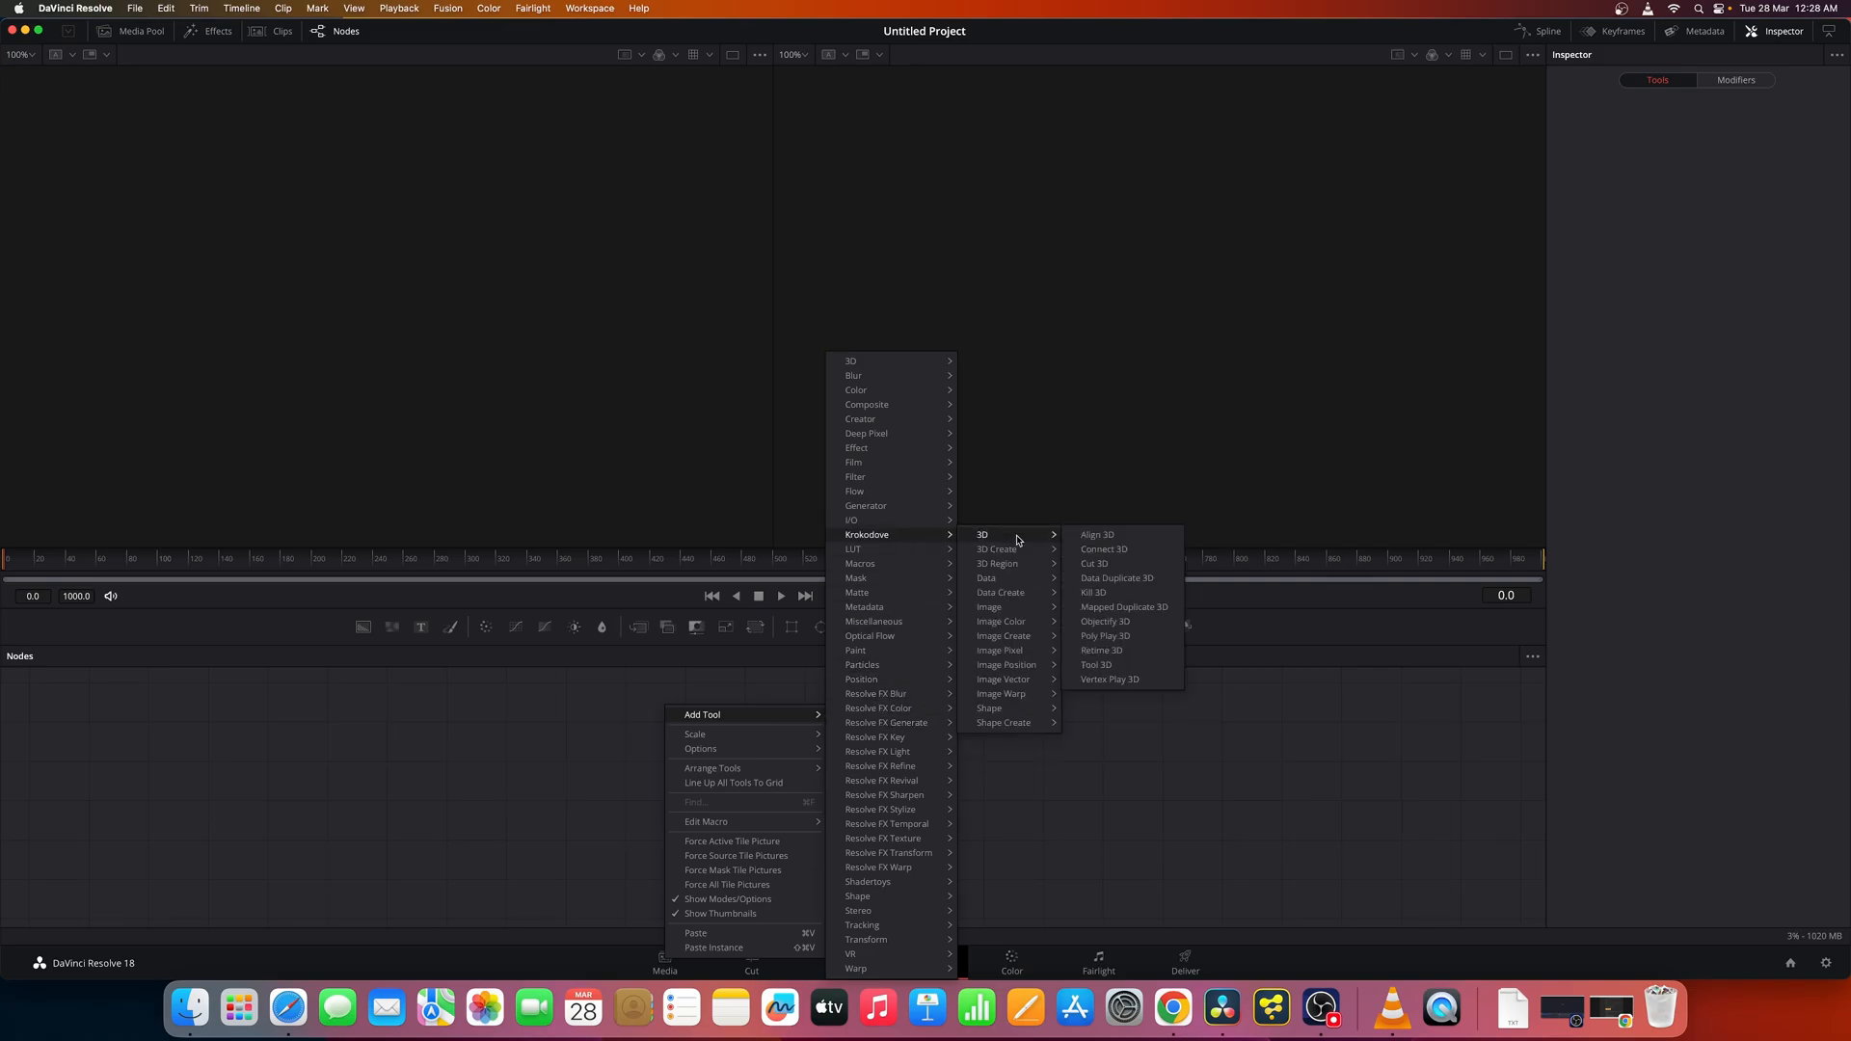
{"action": "mouse_move", "coordinate": [999, 593]}
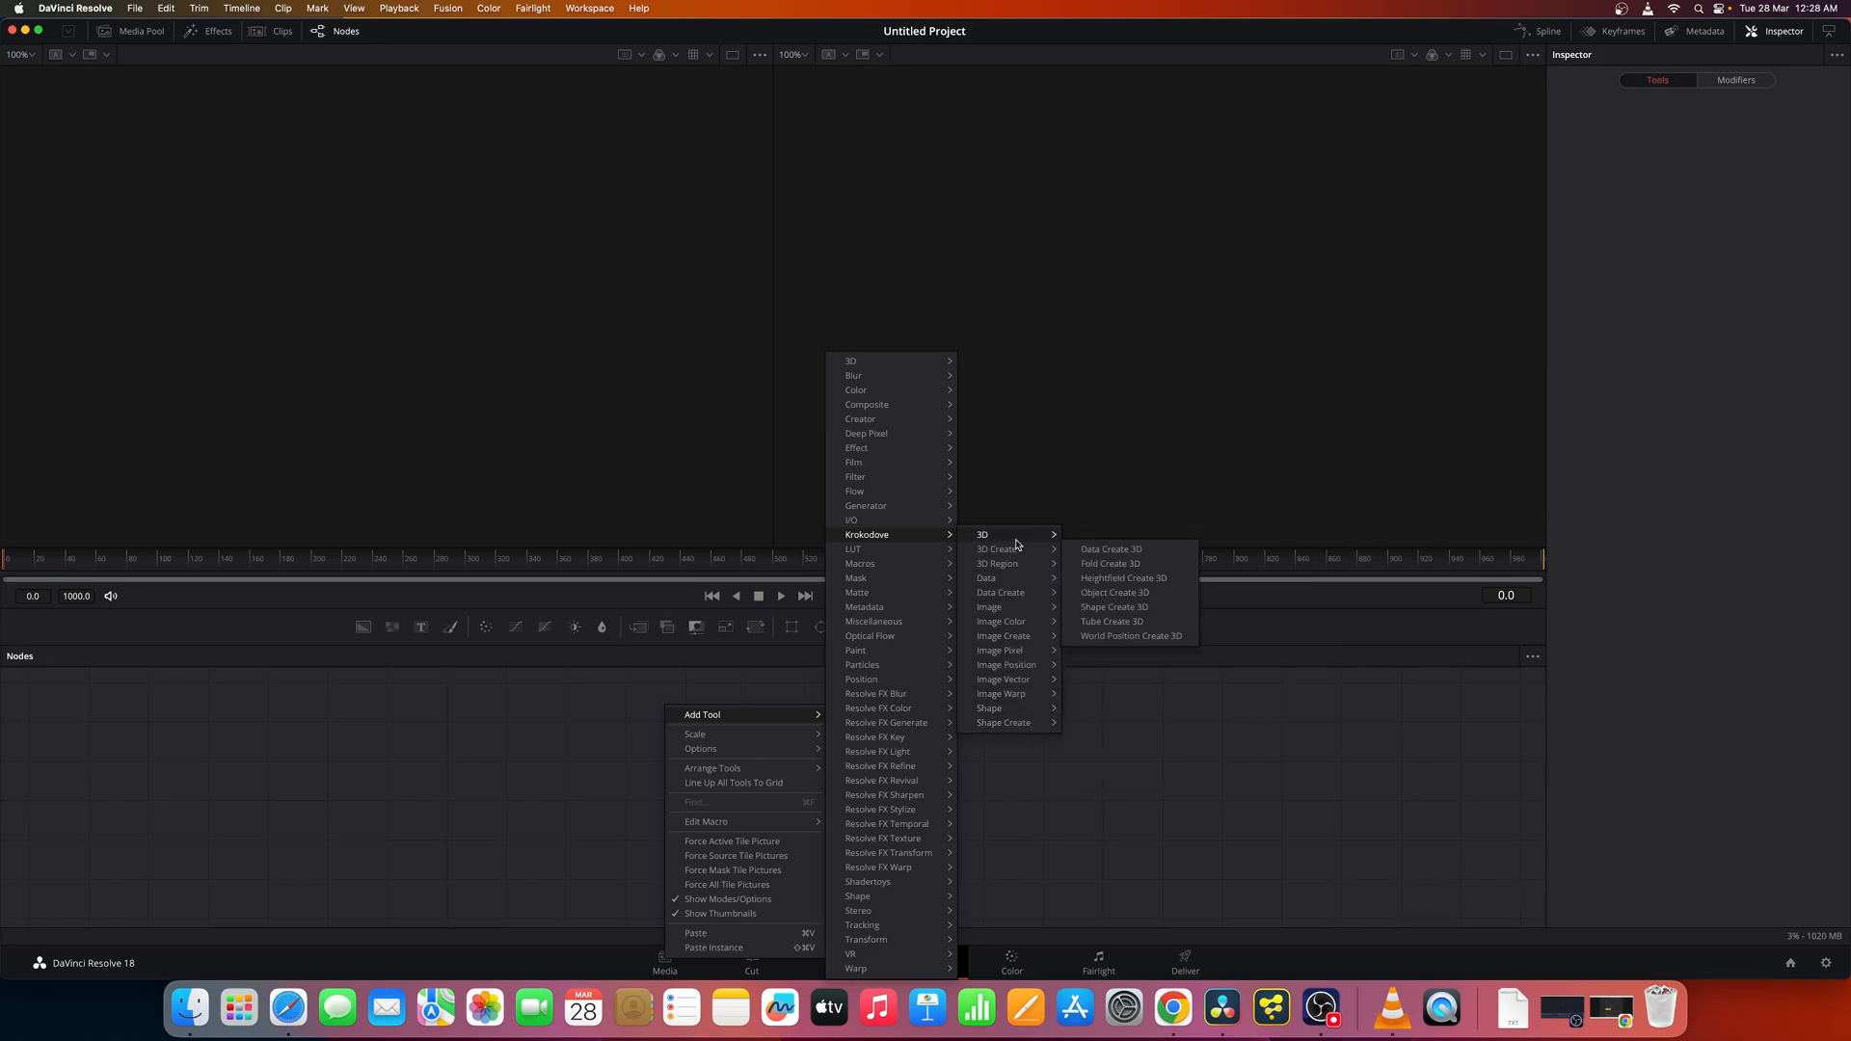
{"action": "mouse_move", "coordinate": [987, 579]}
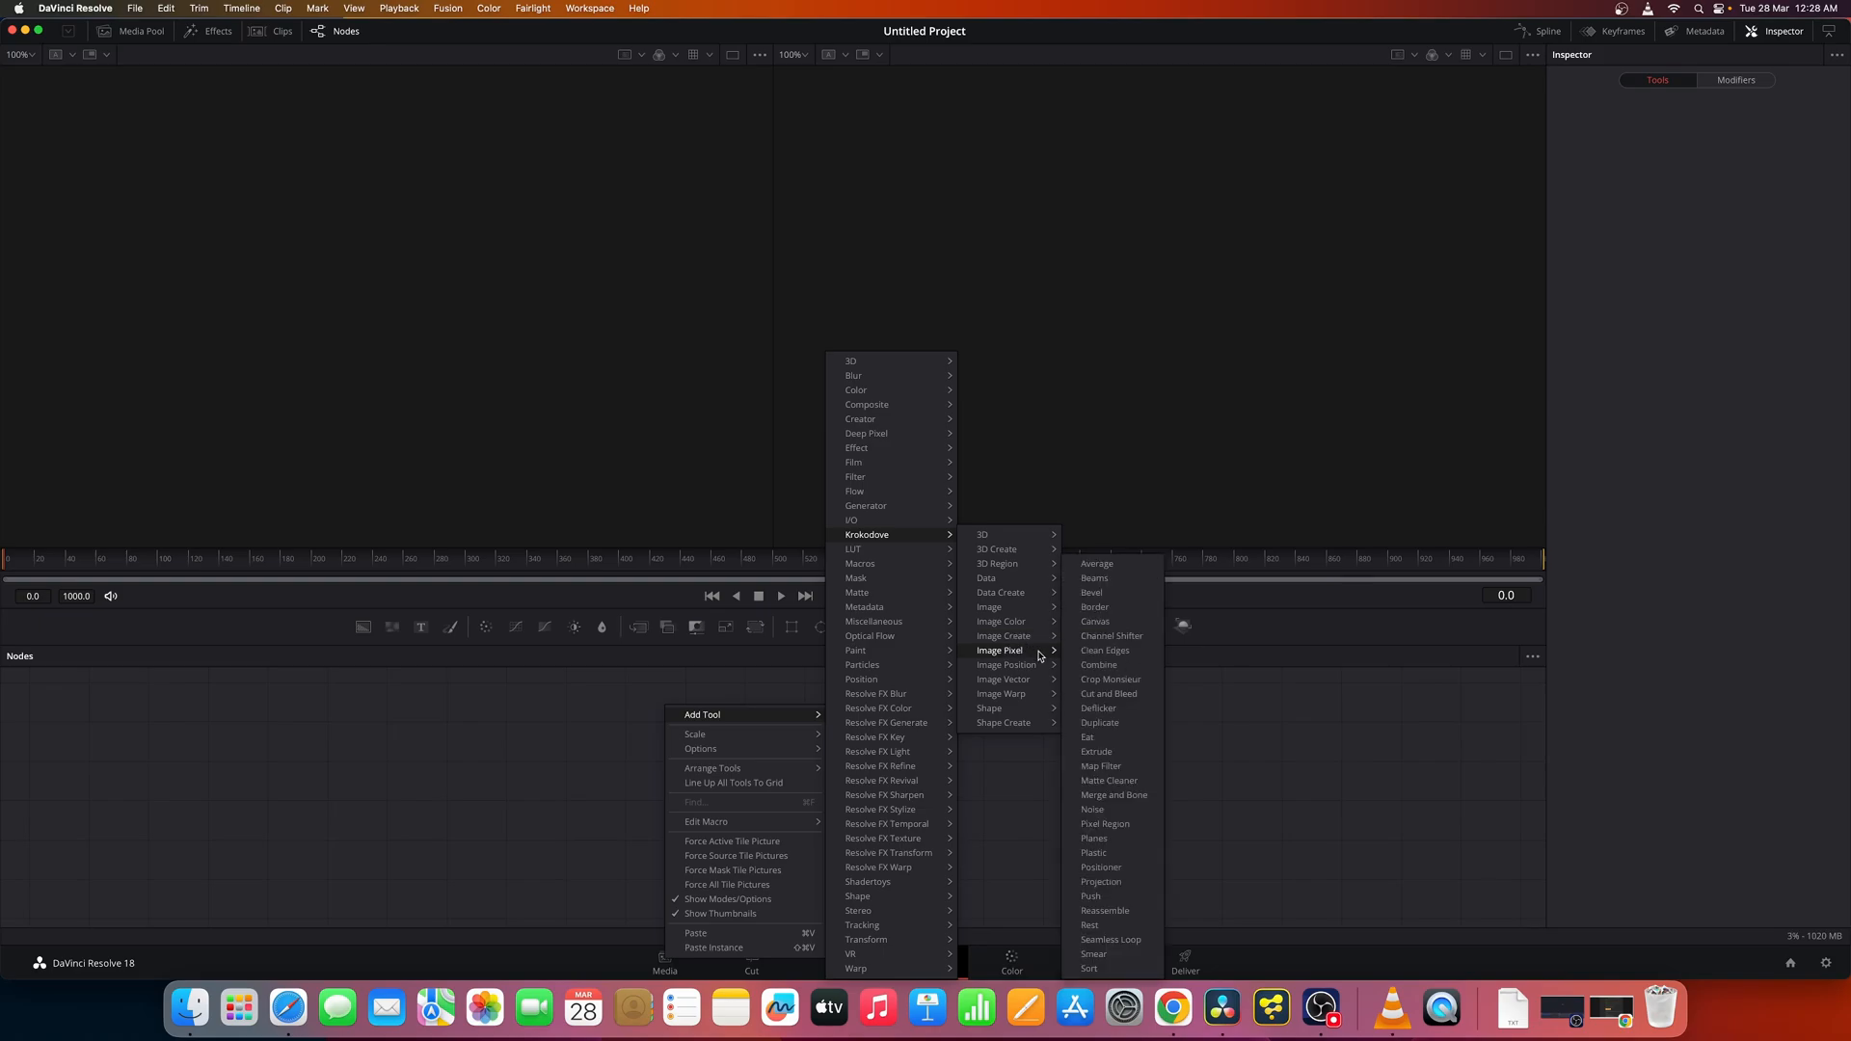
{"action": "mouse_move", "coordinate": [1238, 711]}
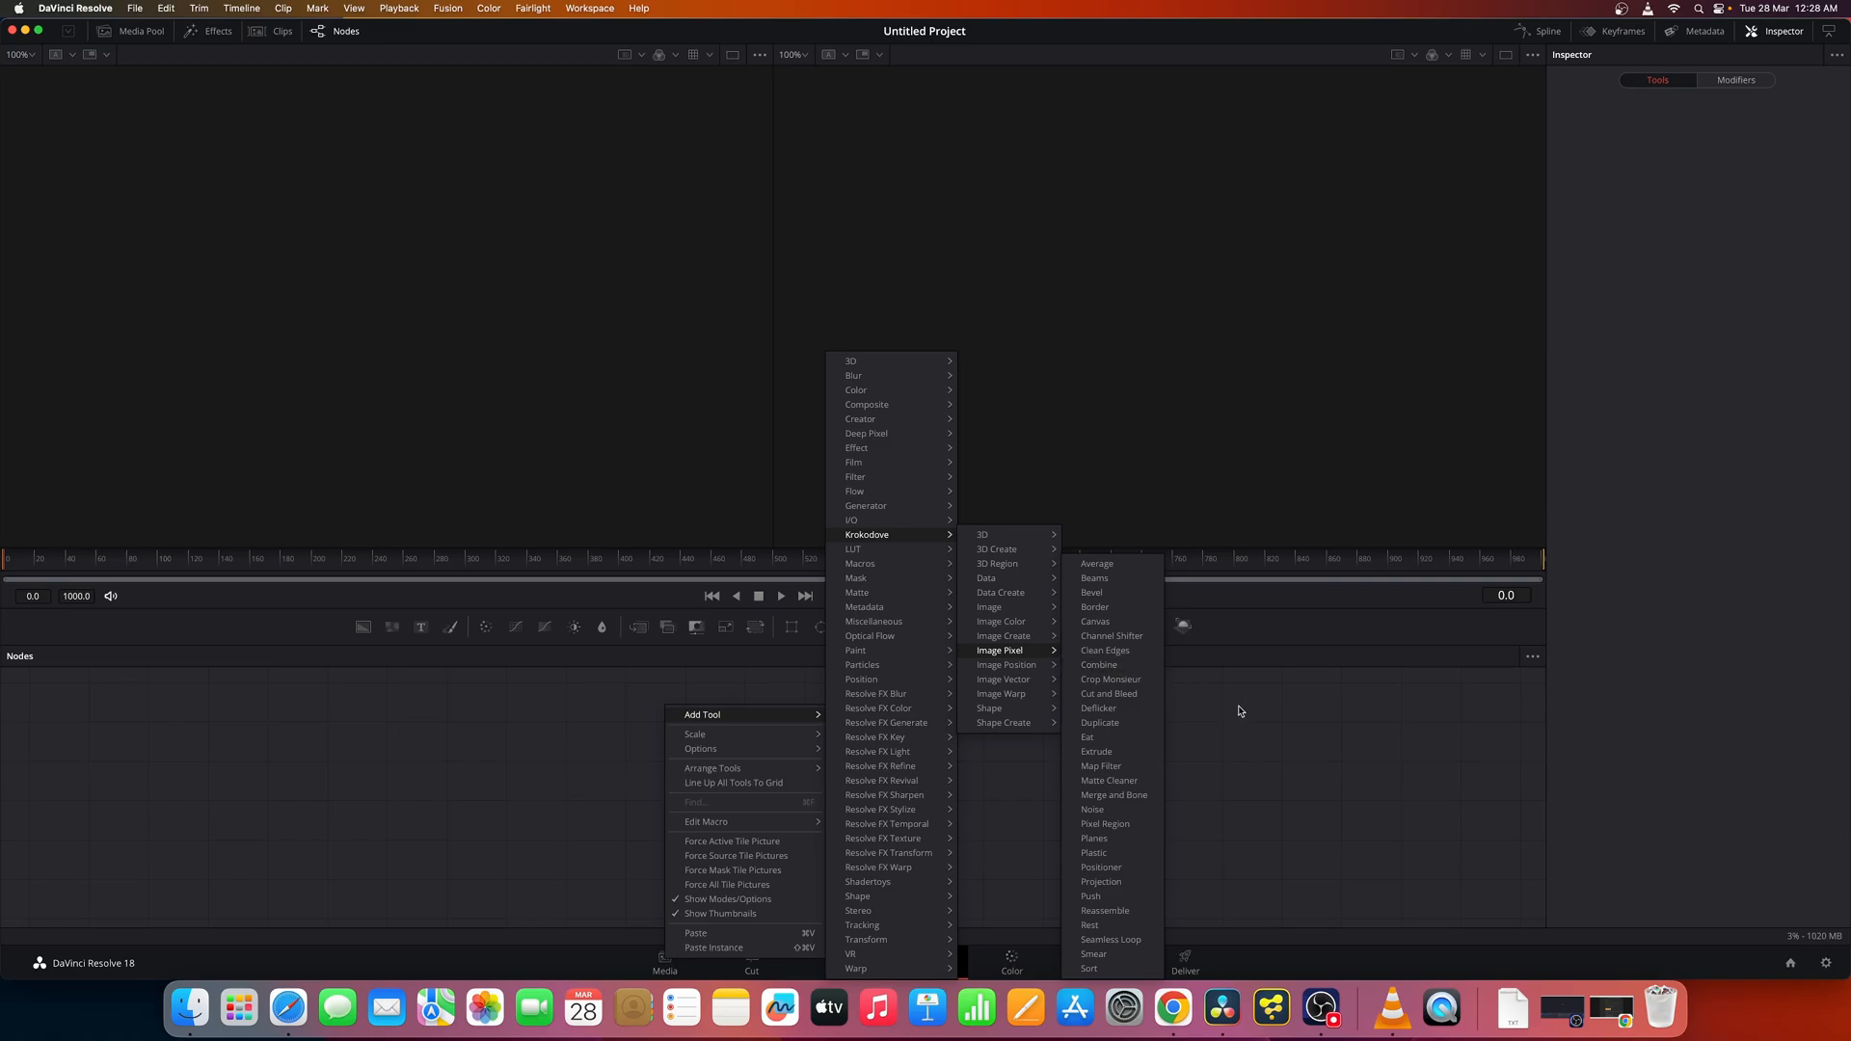